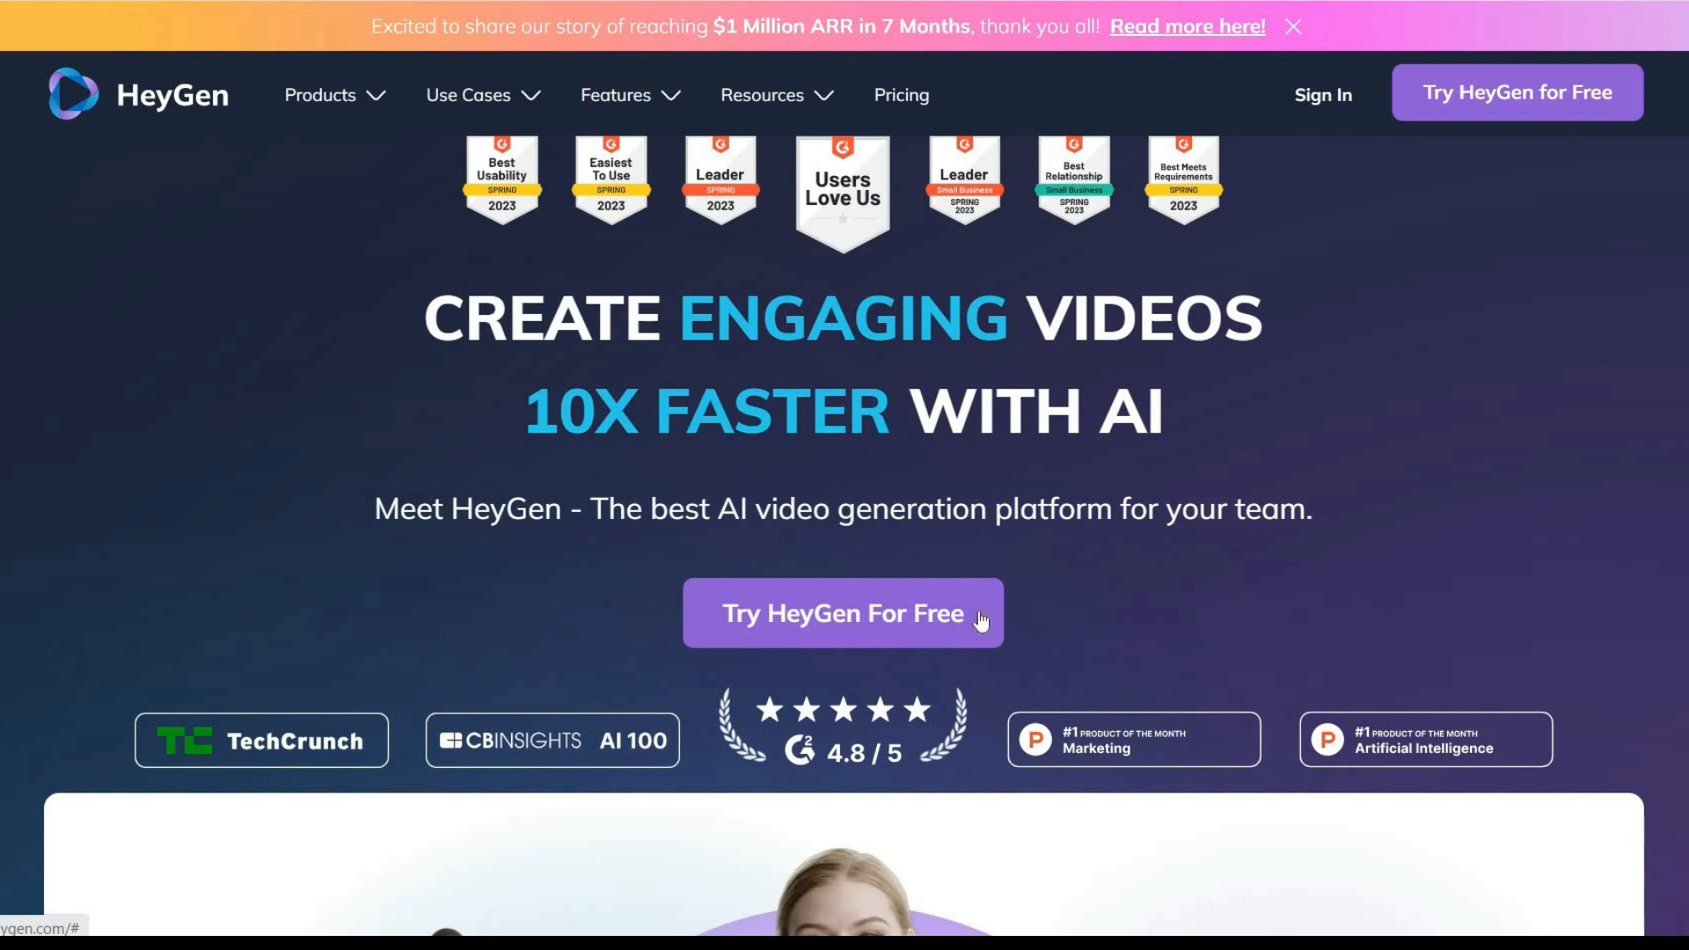
mouse_move(823, 614)
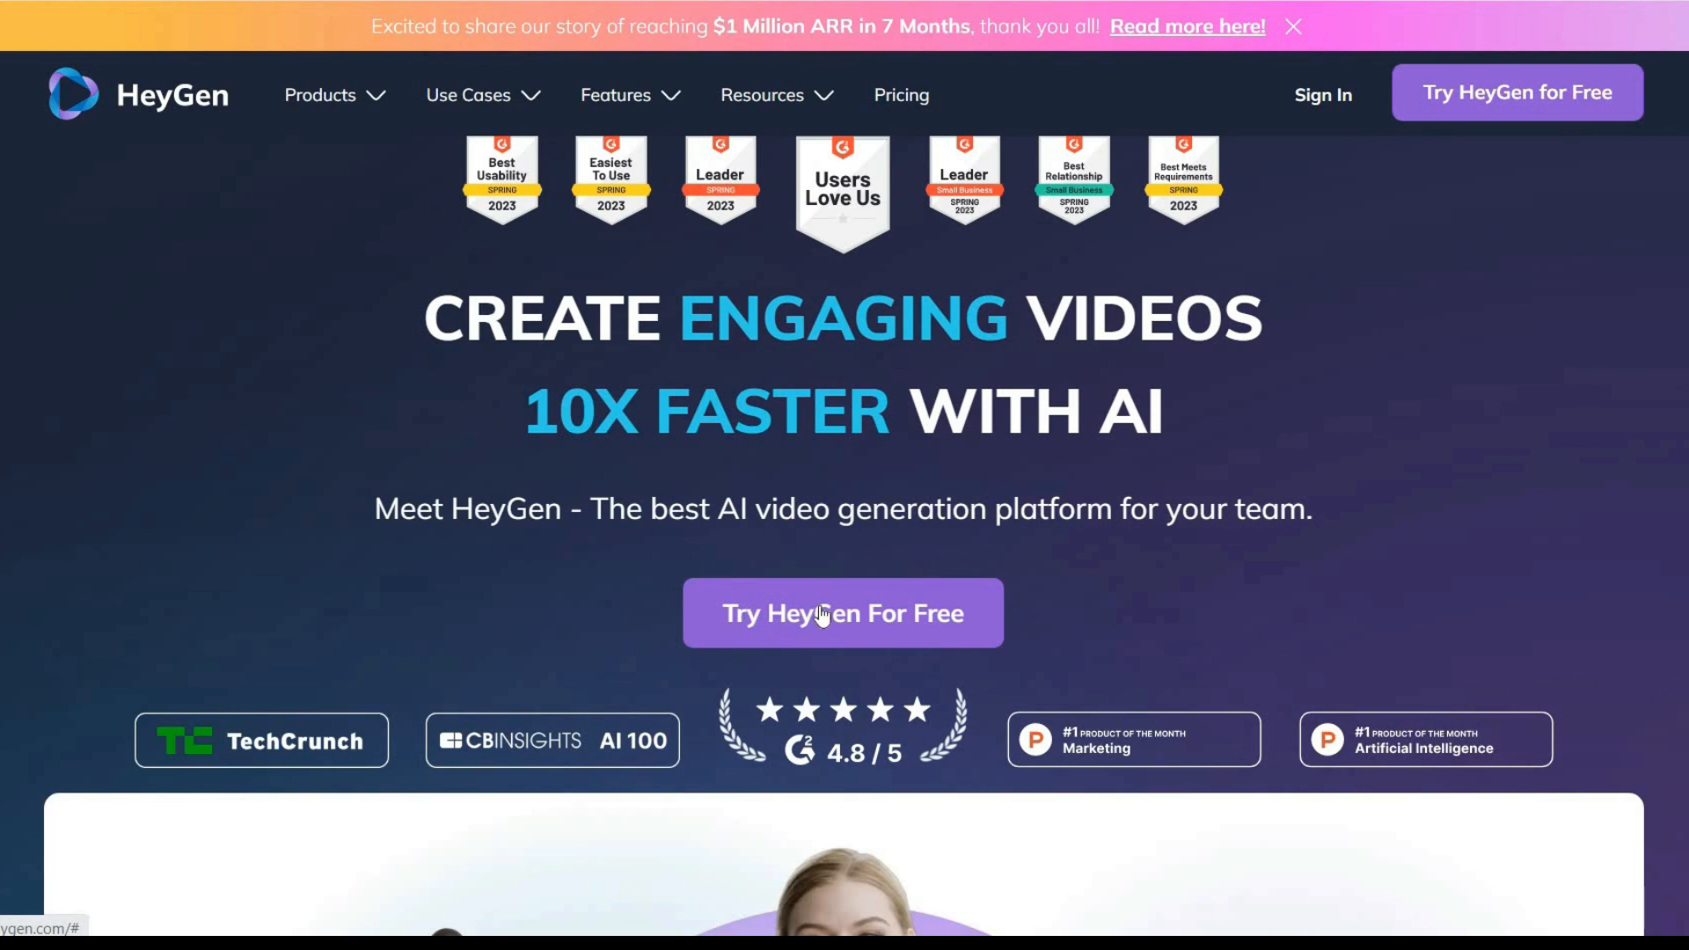
Enter the HeyGen app via 'Try HeyGen For Free' from the landing page.
left_click(843, 613)
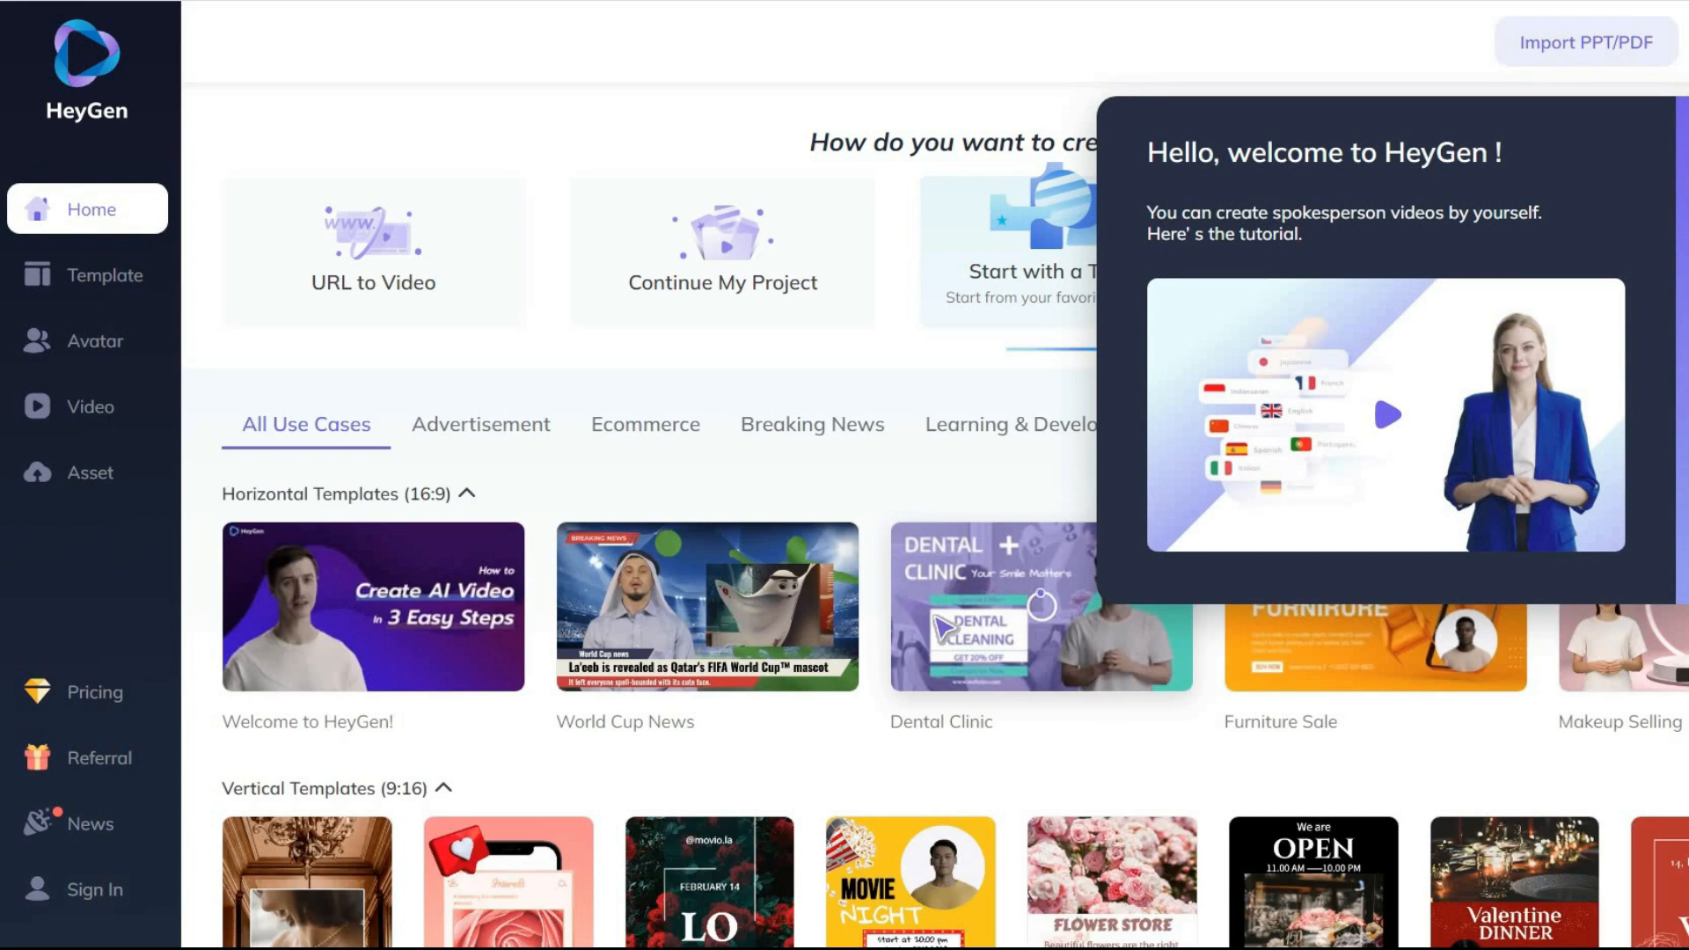
mouse_move(1390, 172)
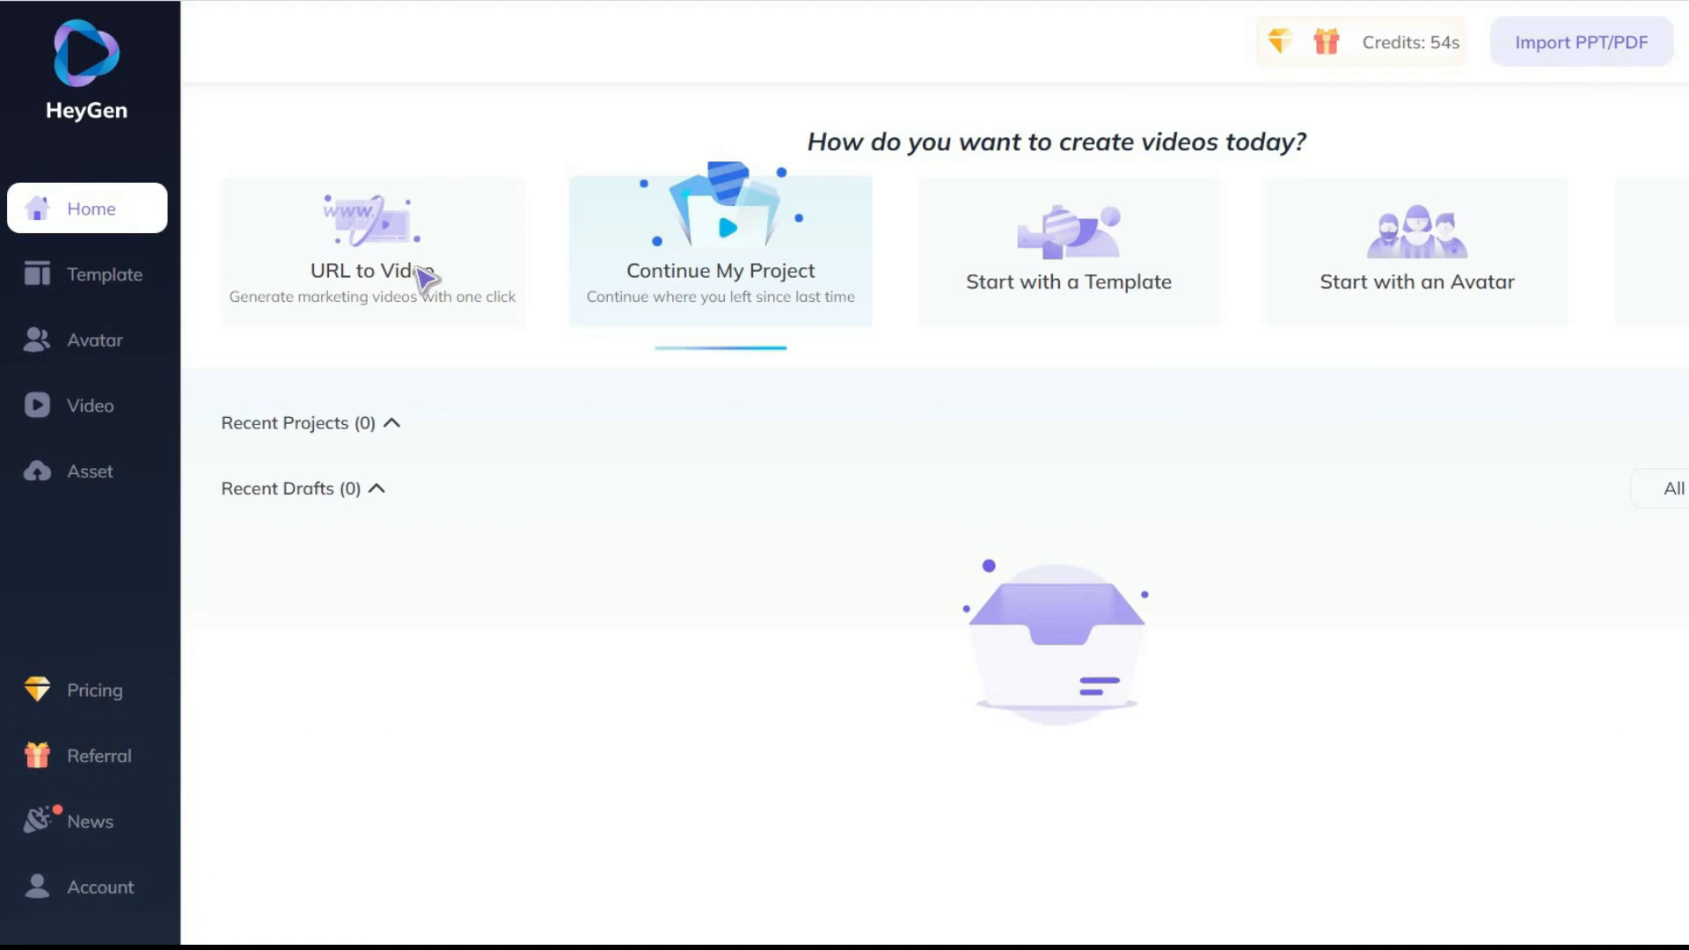
mouse_move(394, 323)
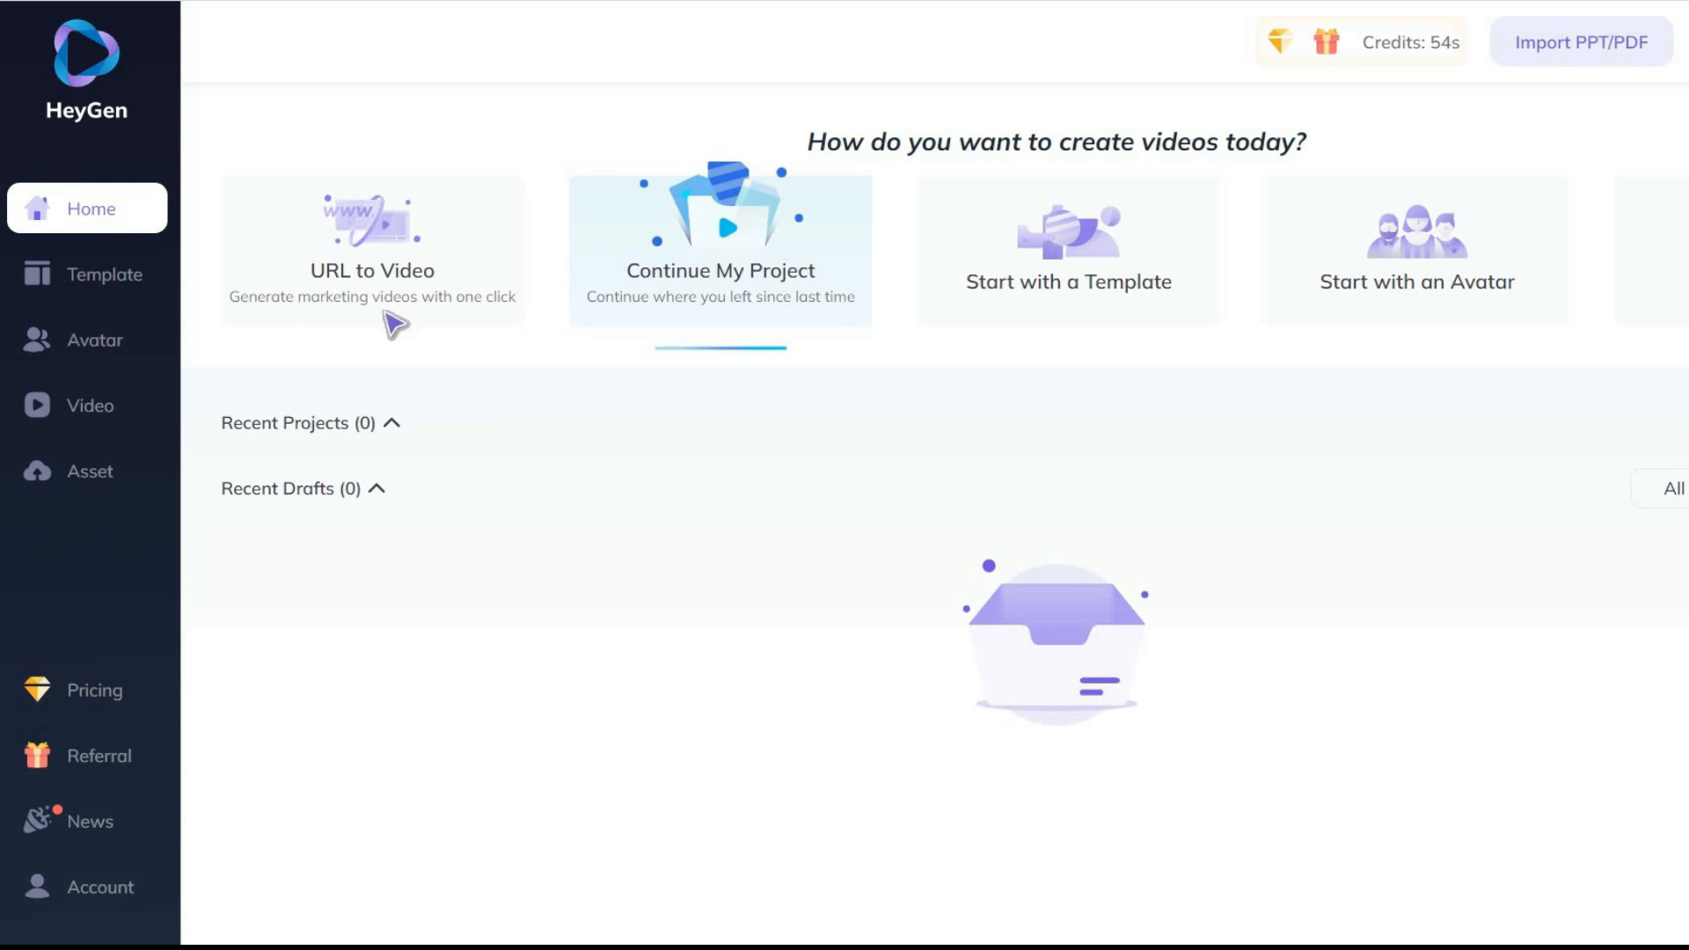
Start URL to Video and paste the Amazon MacBook Pro listing link to generate drafts.
left_click(373, 249)
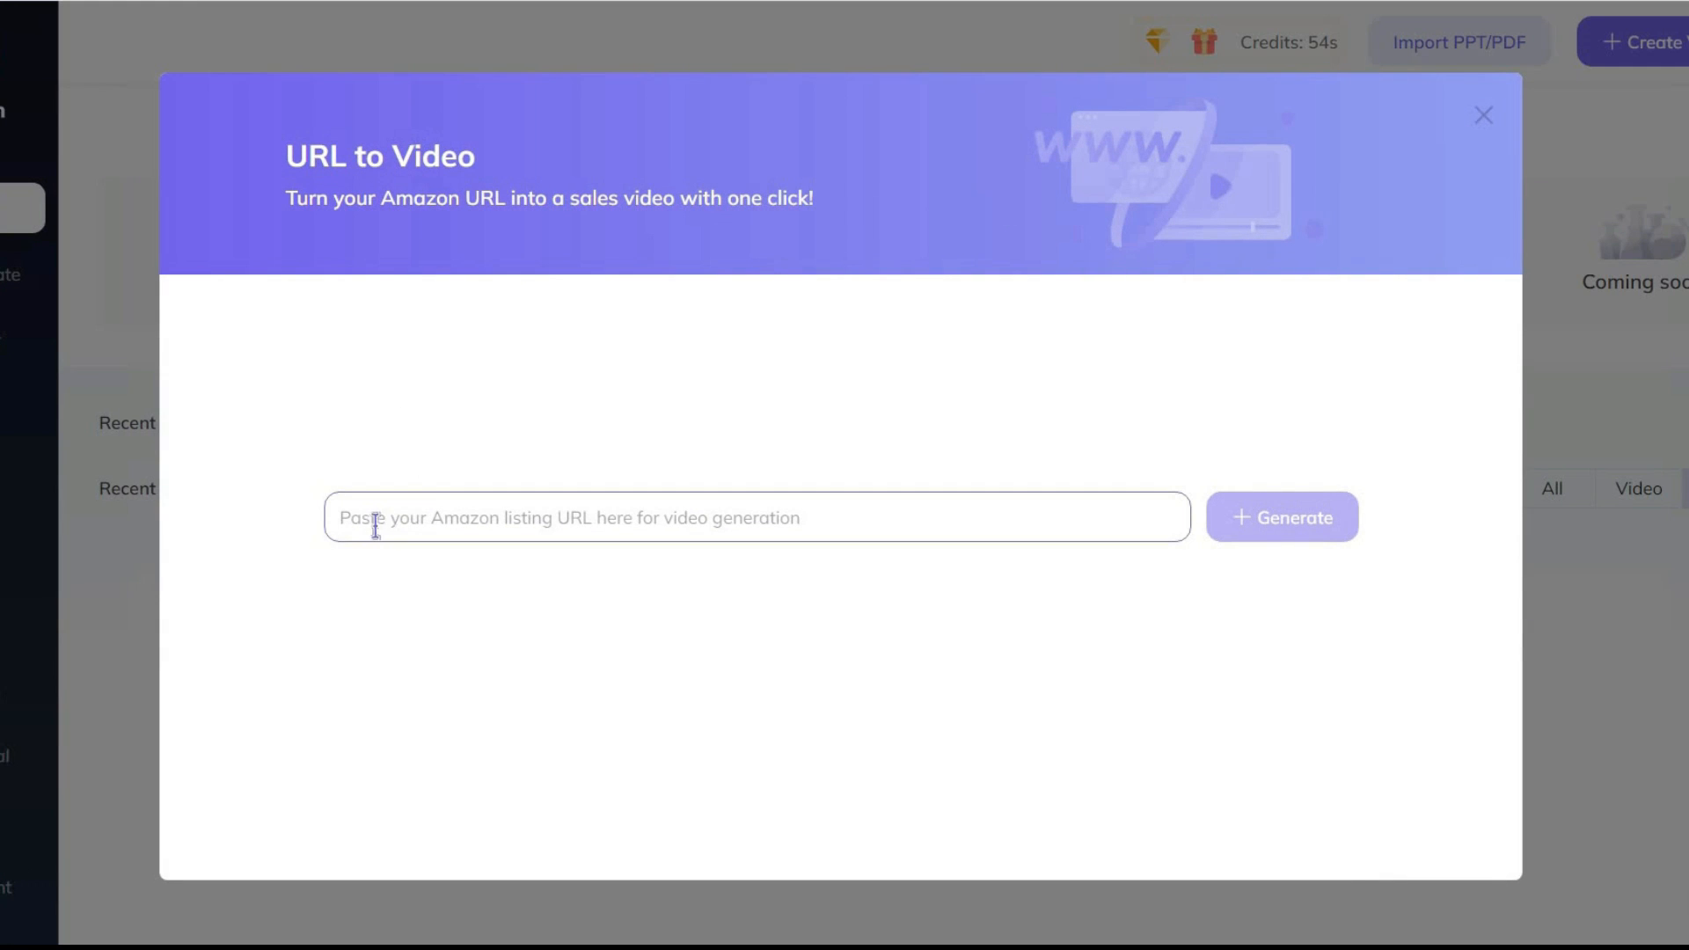
mouse_move(827, 518)
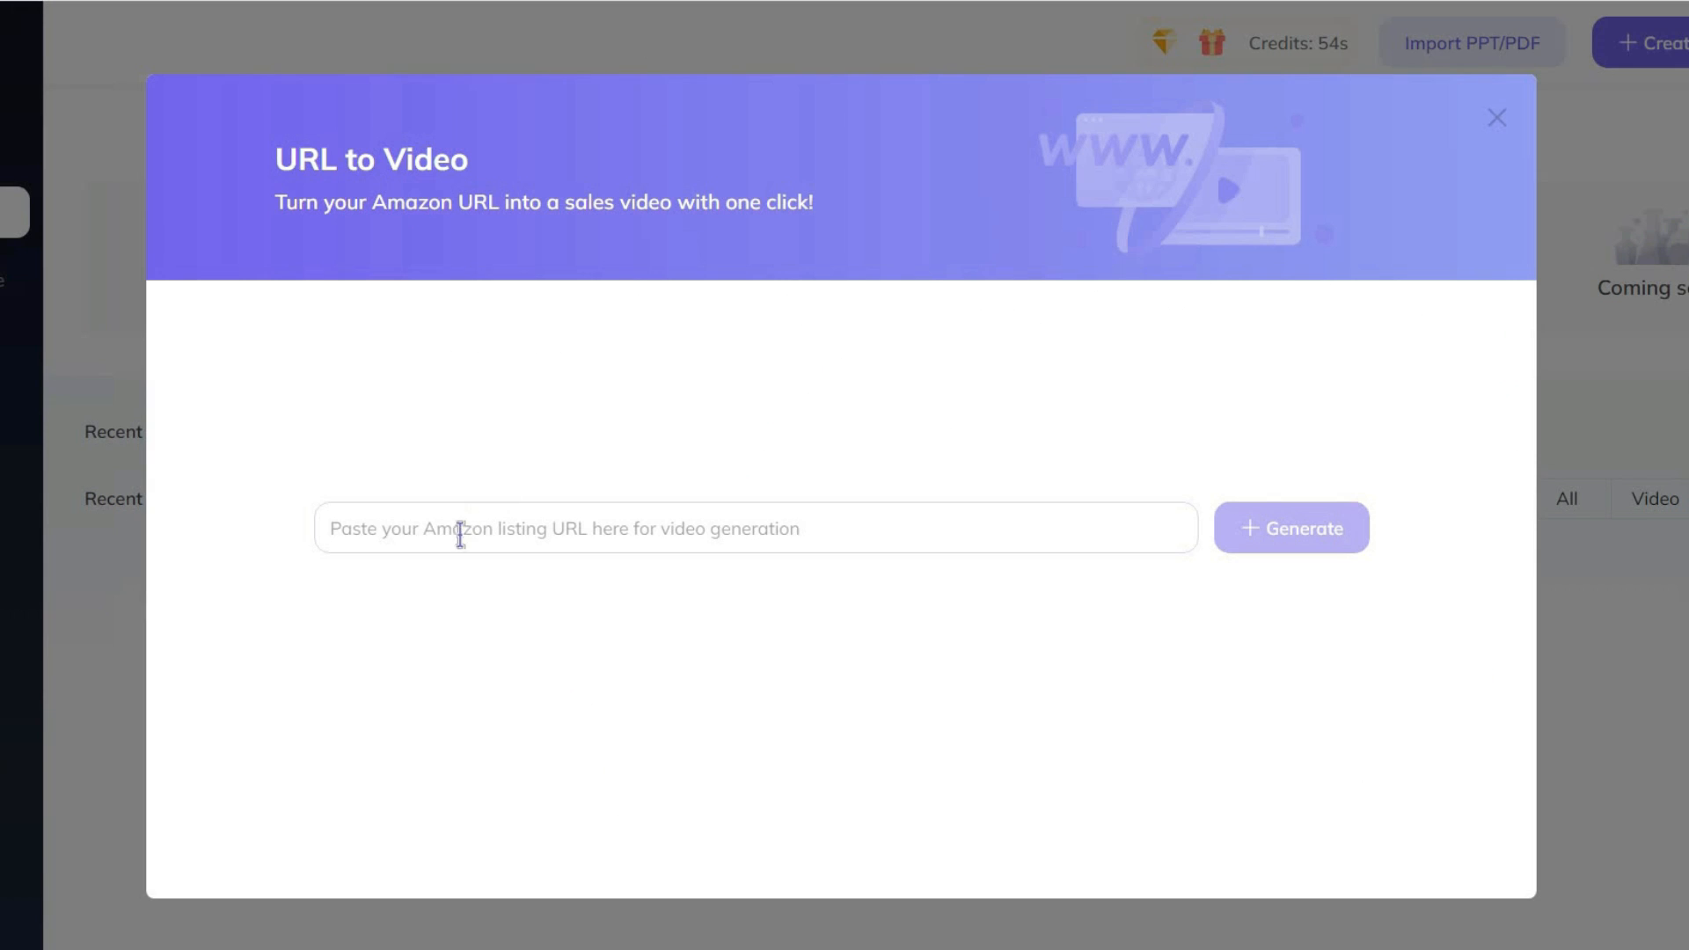
left_click(1291, 352)
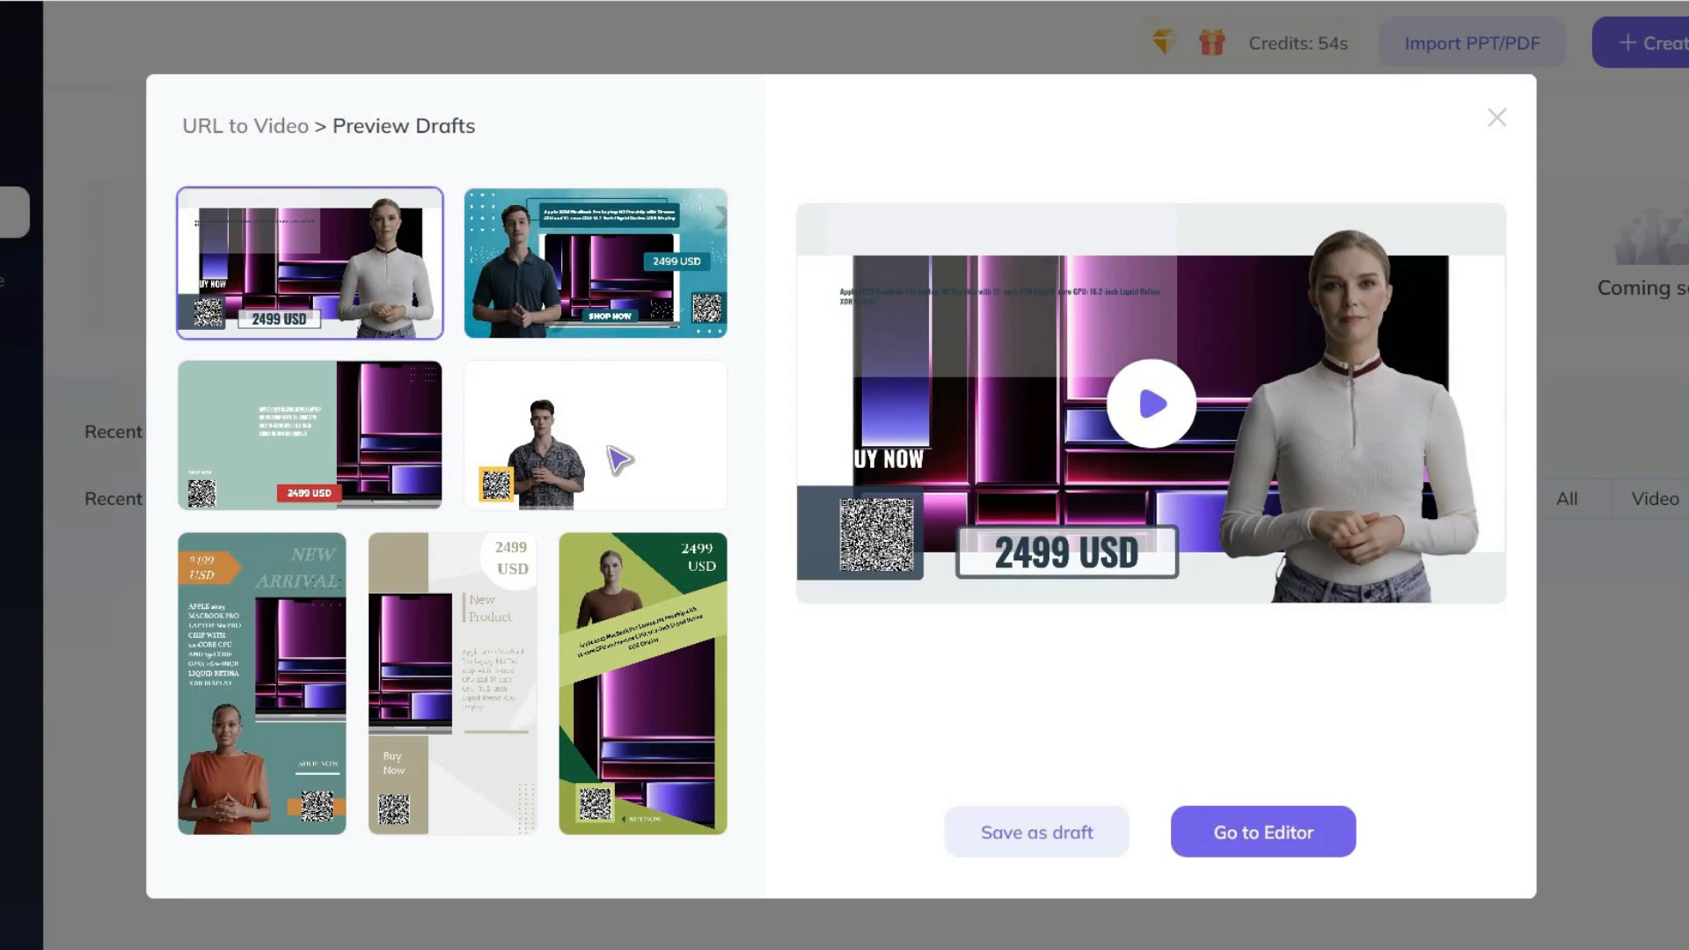
Select the colourful wave-background draft and play its preview.
left_click(599, 437)
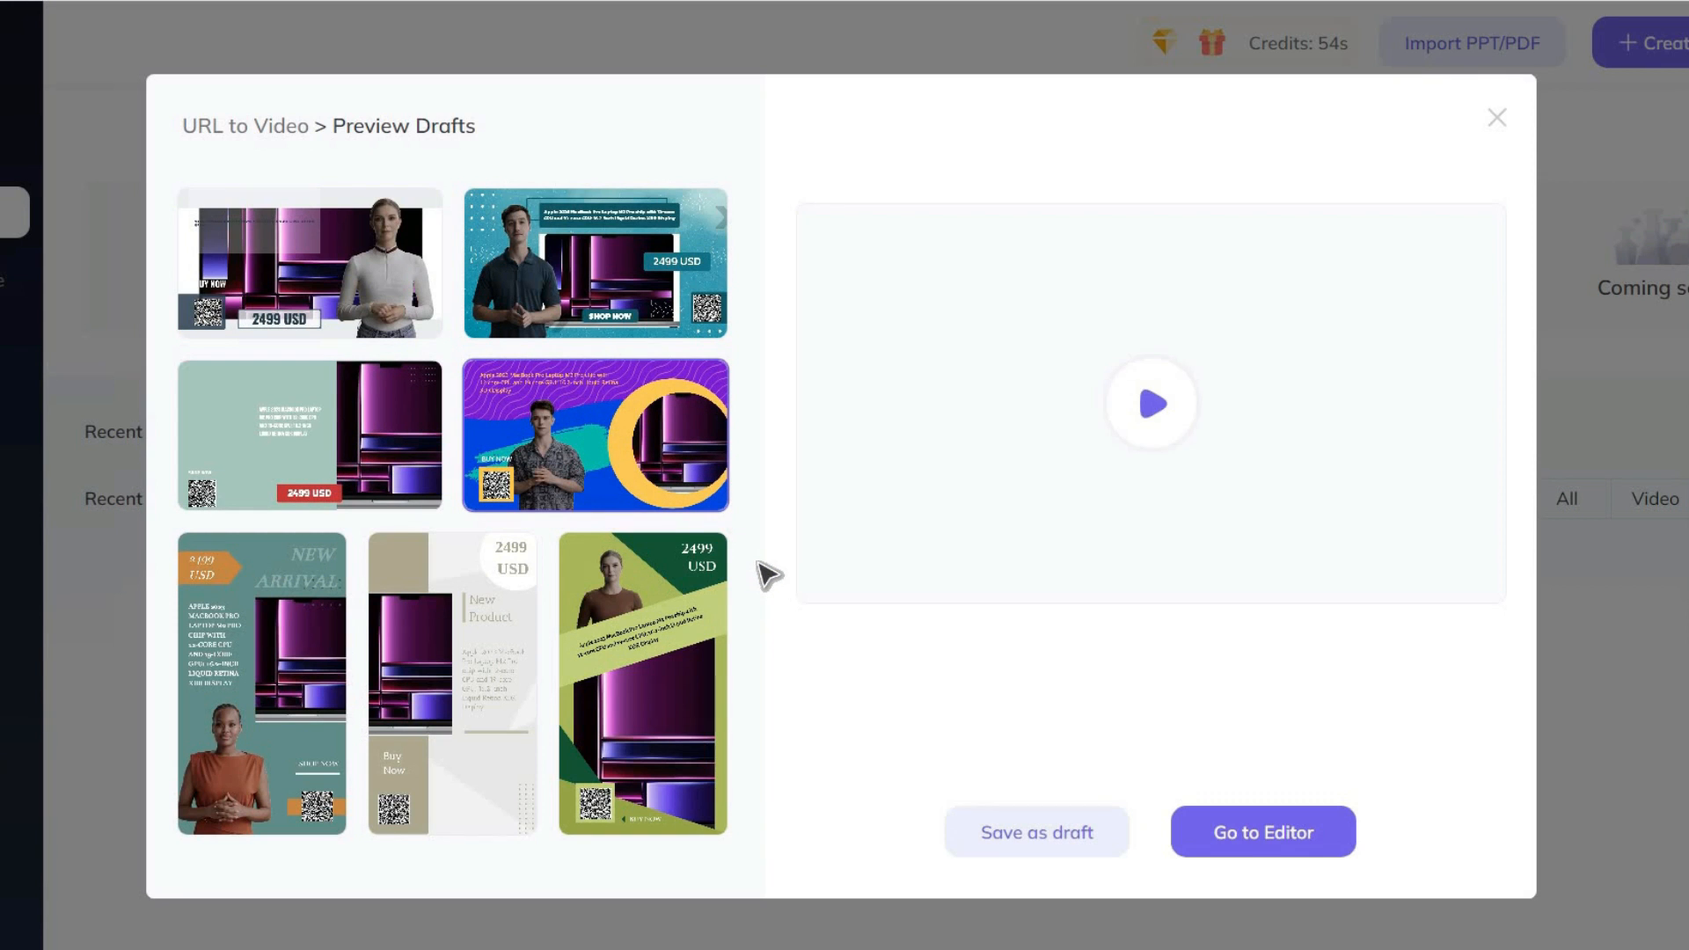
left_click(595, 435)
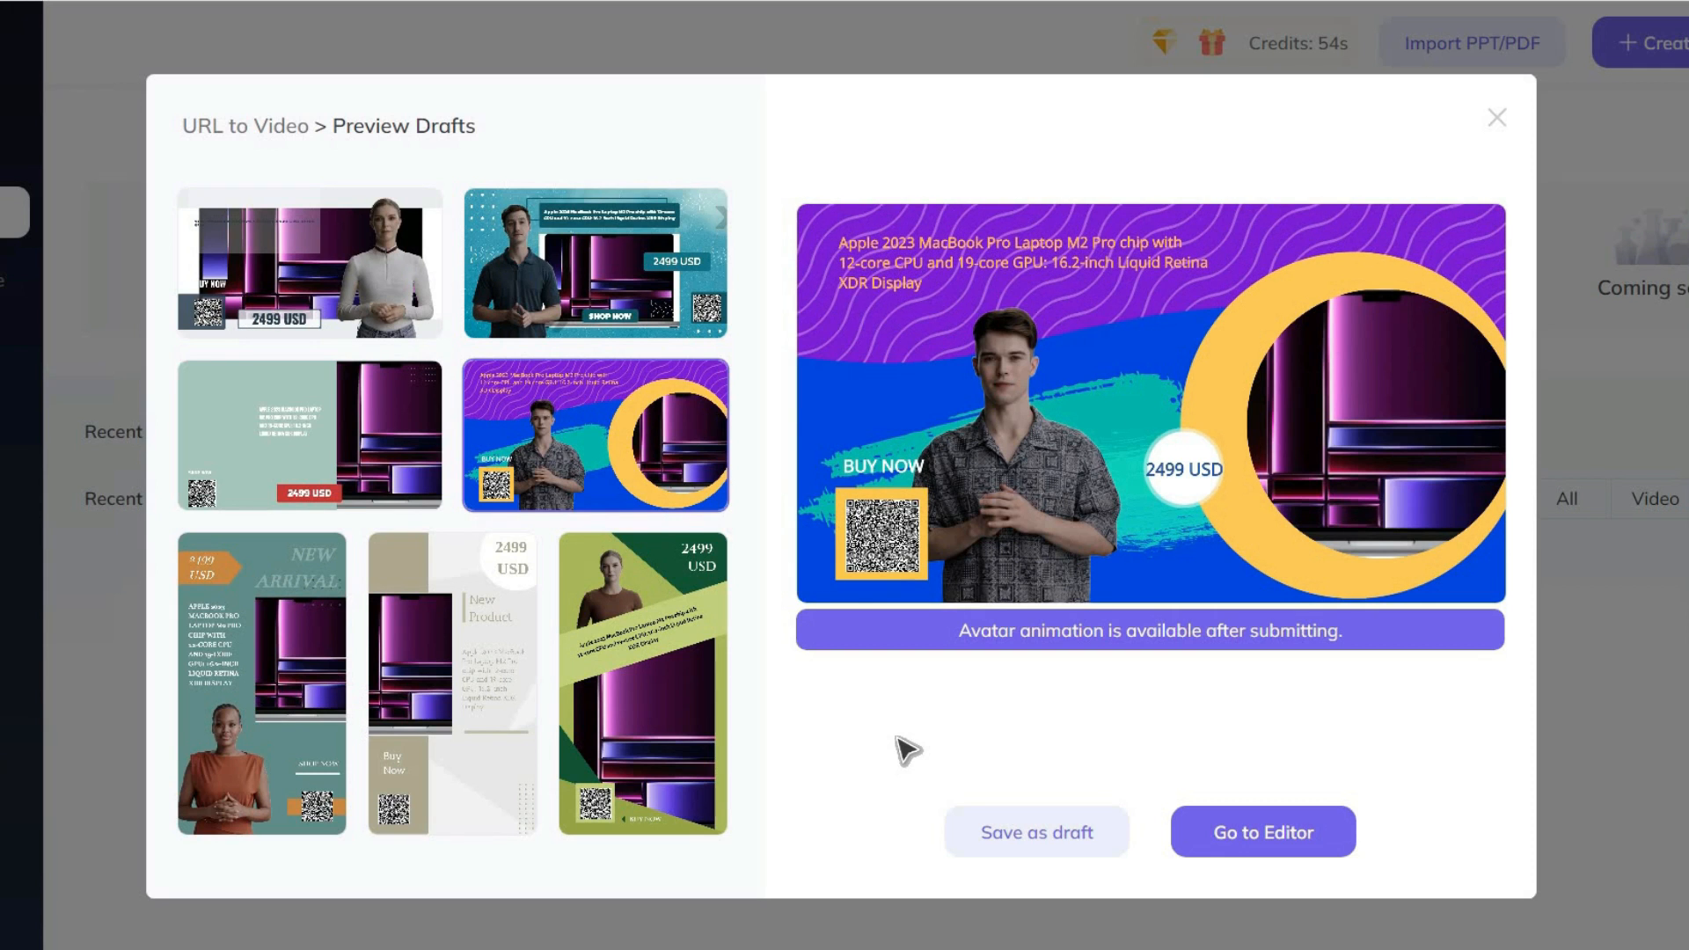
mouse_move(983, 519)
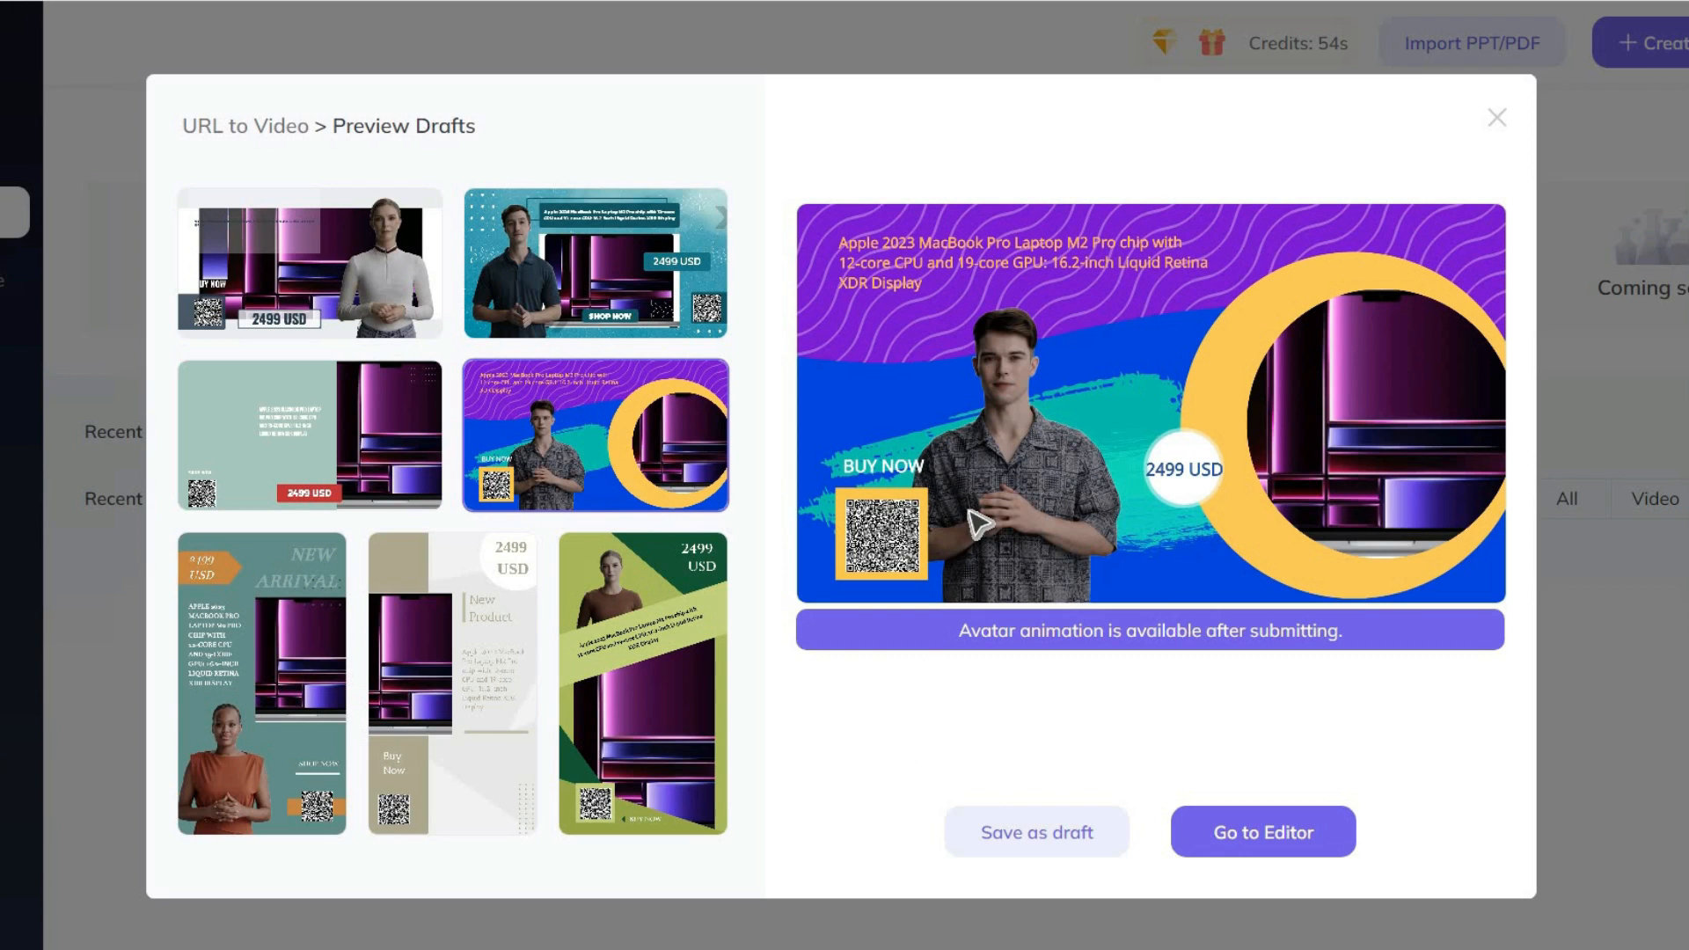
left_click(982, 521)
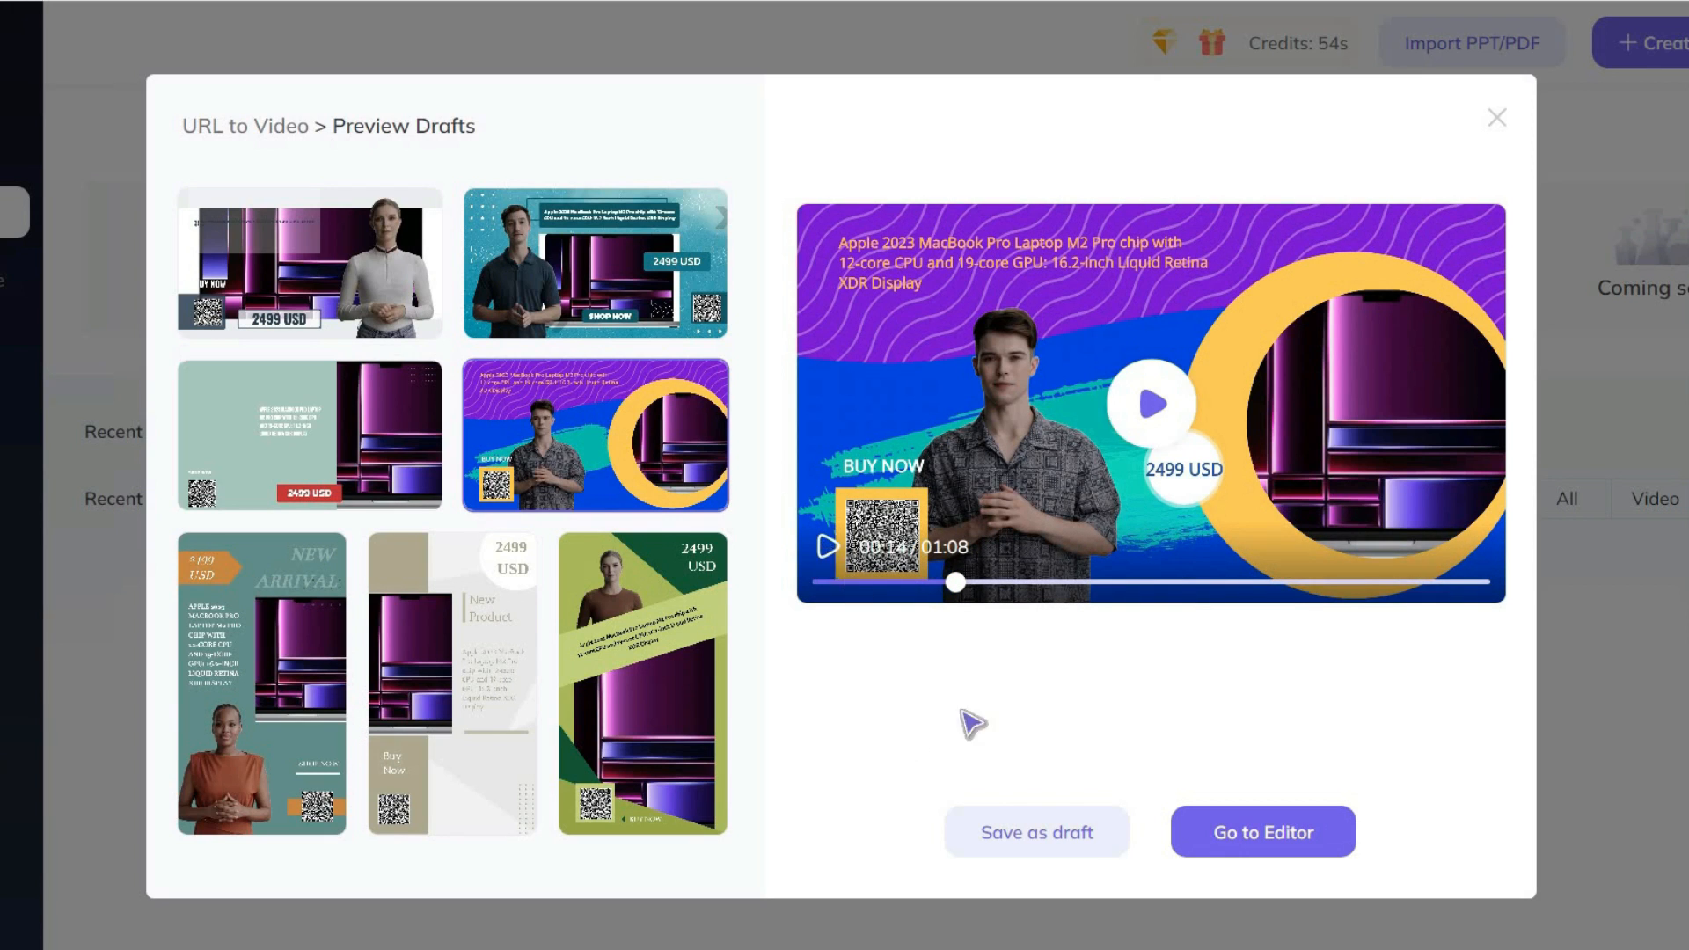
left_click(1263, 830)
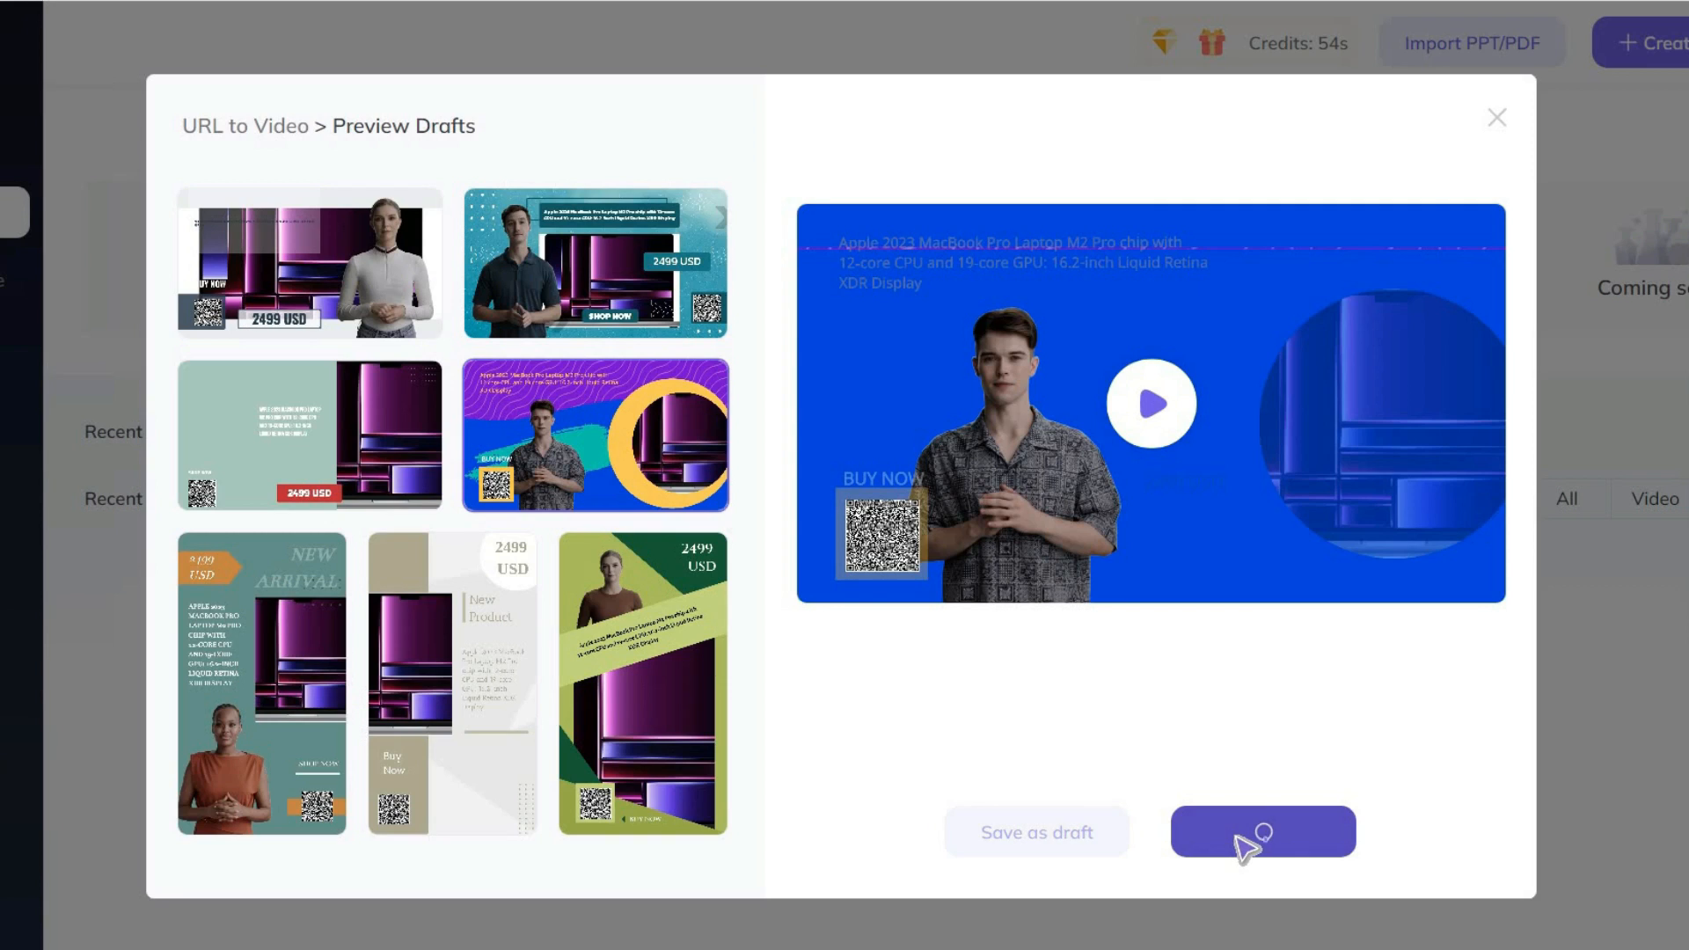
Review the MacBook Pro draft's canvas text and switch the scene to an audio script.
left_click(1263, 830)
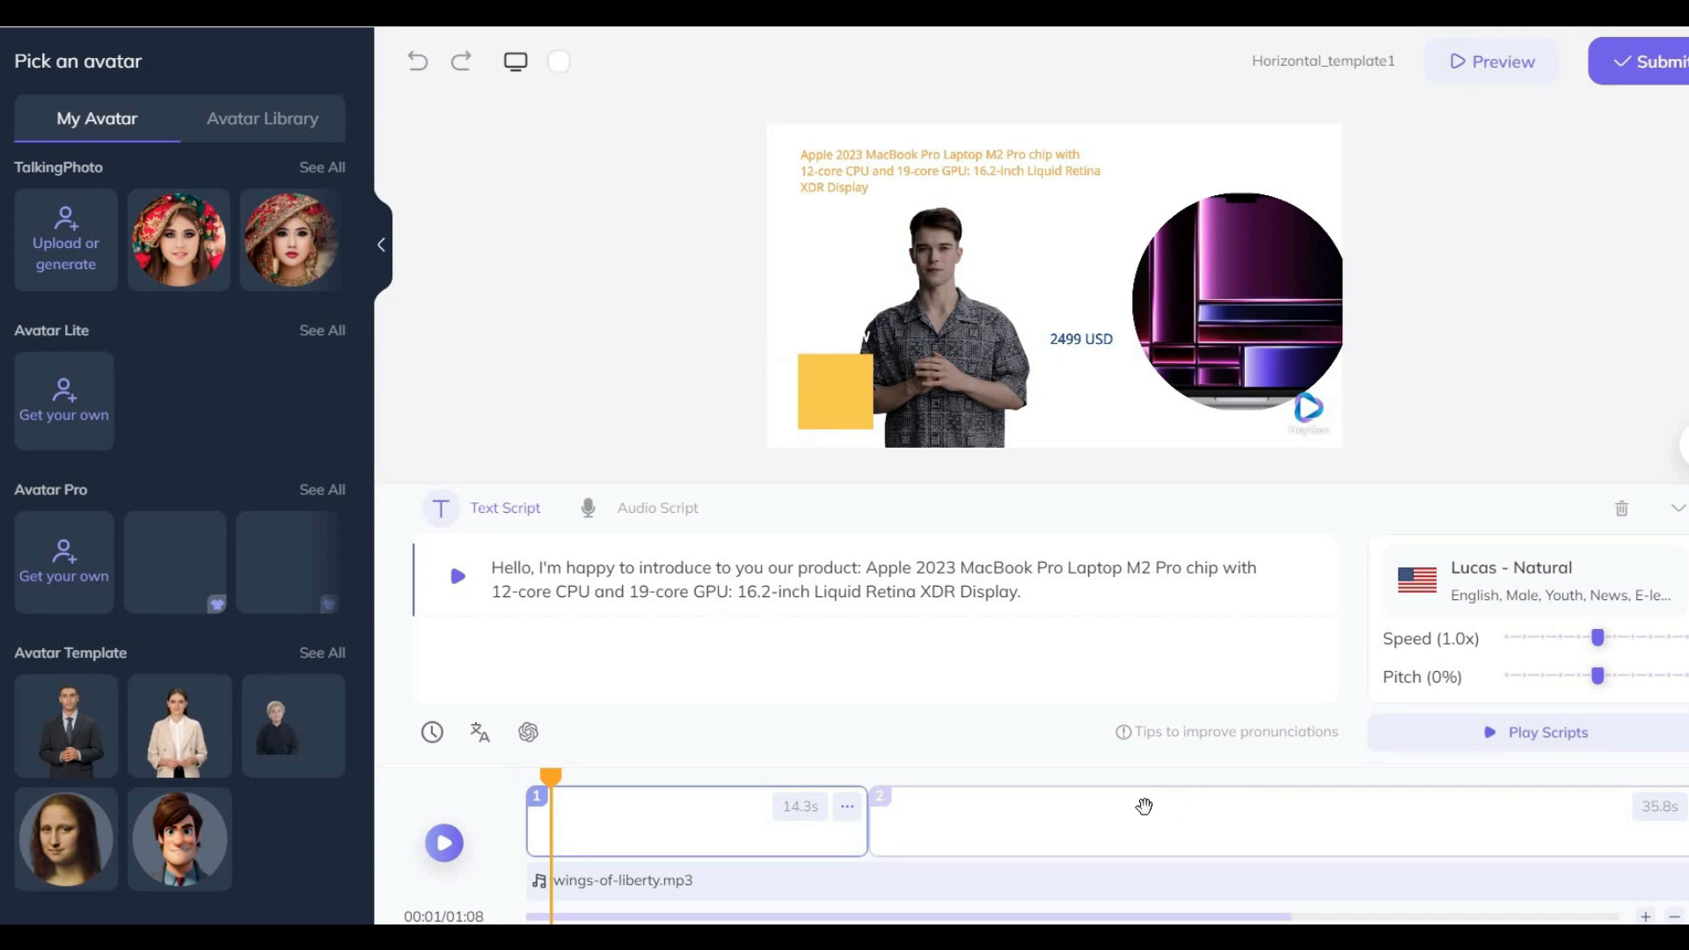
mouse_move(788, 774)
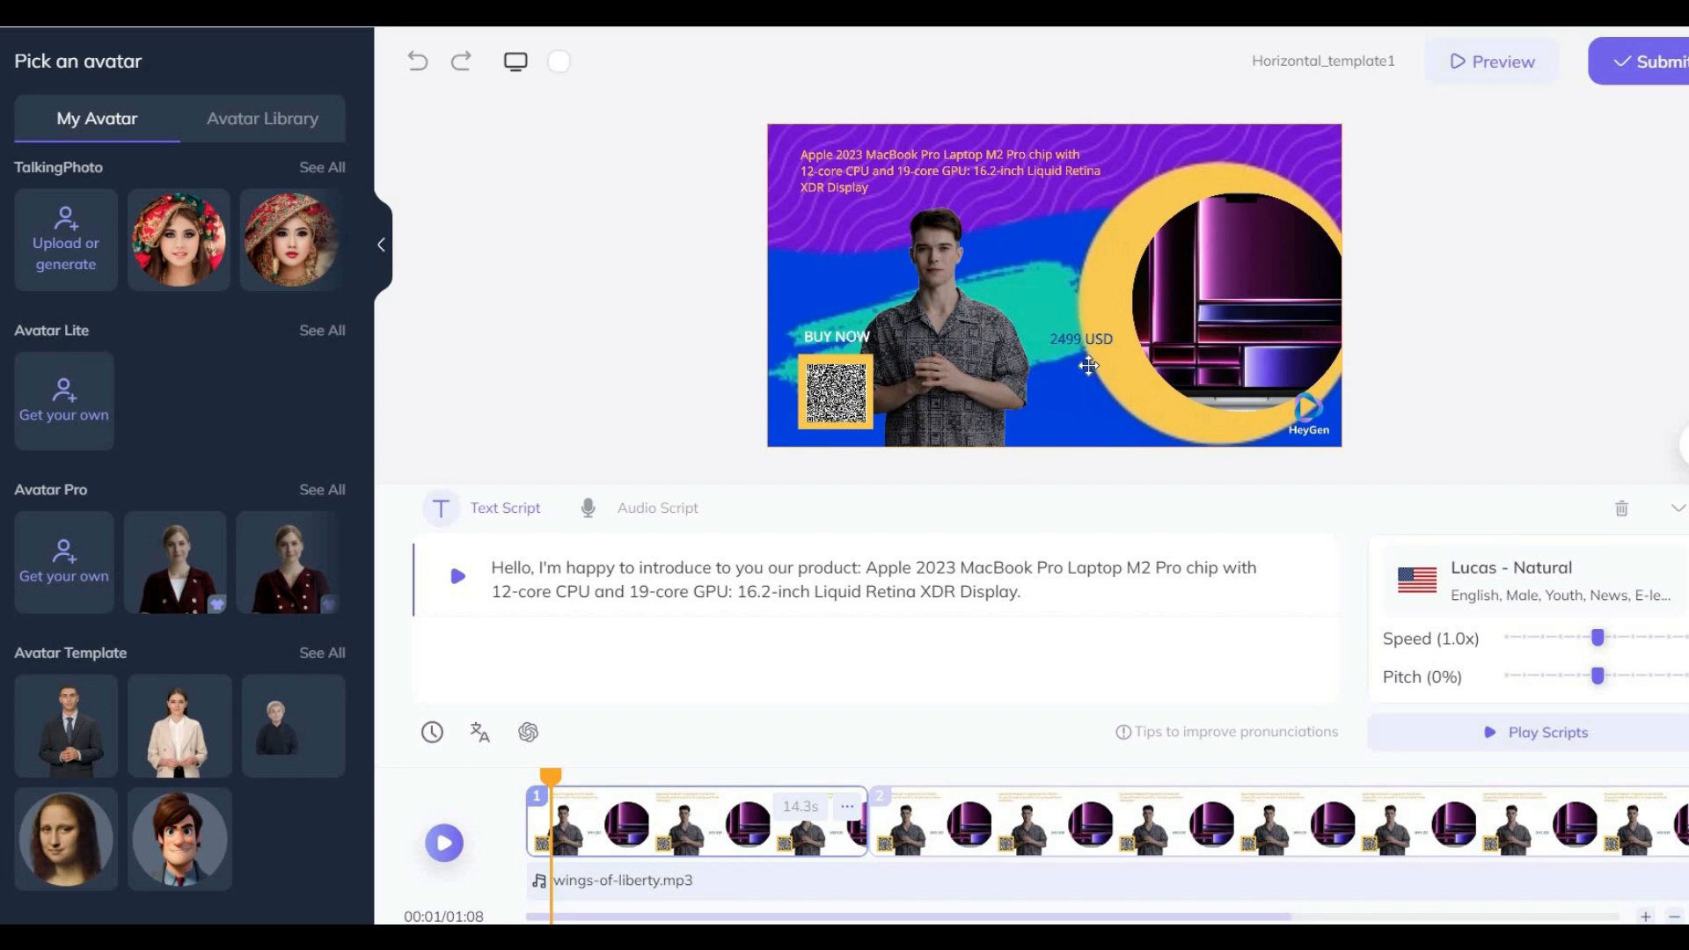
left_click(1080, 340)
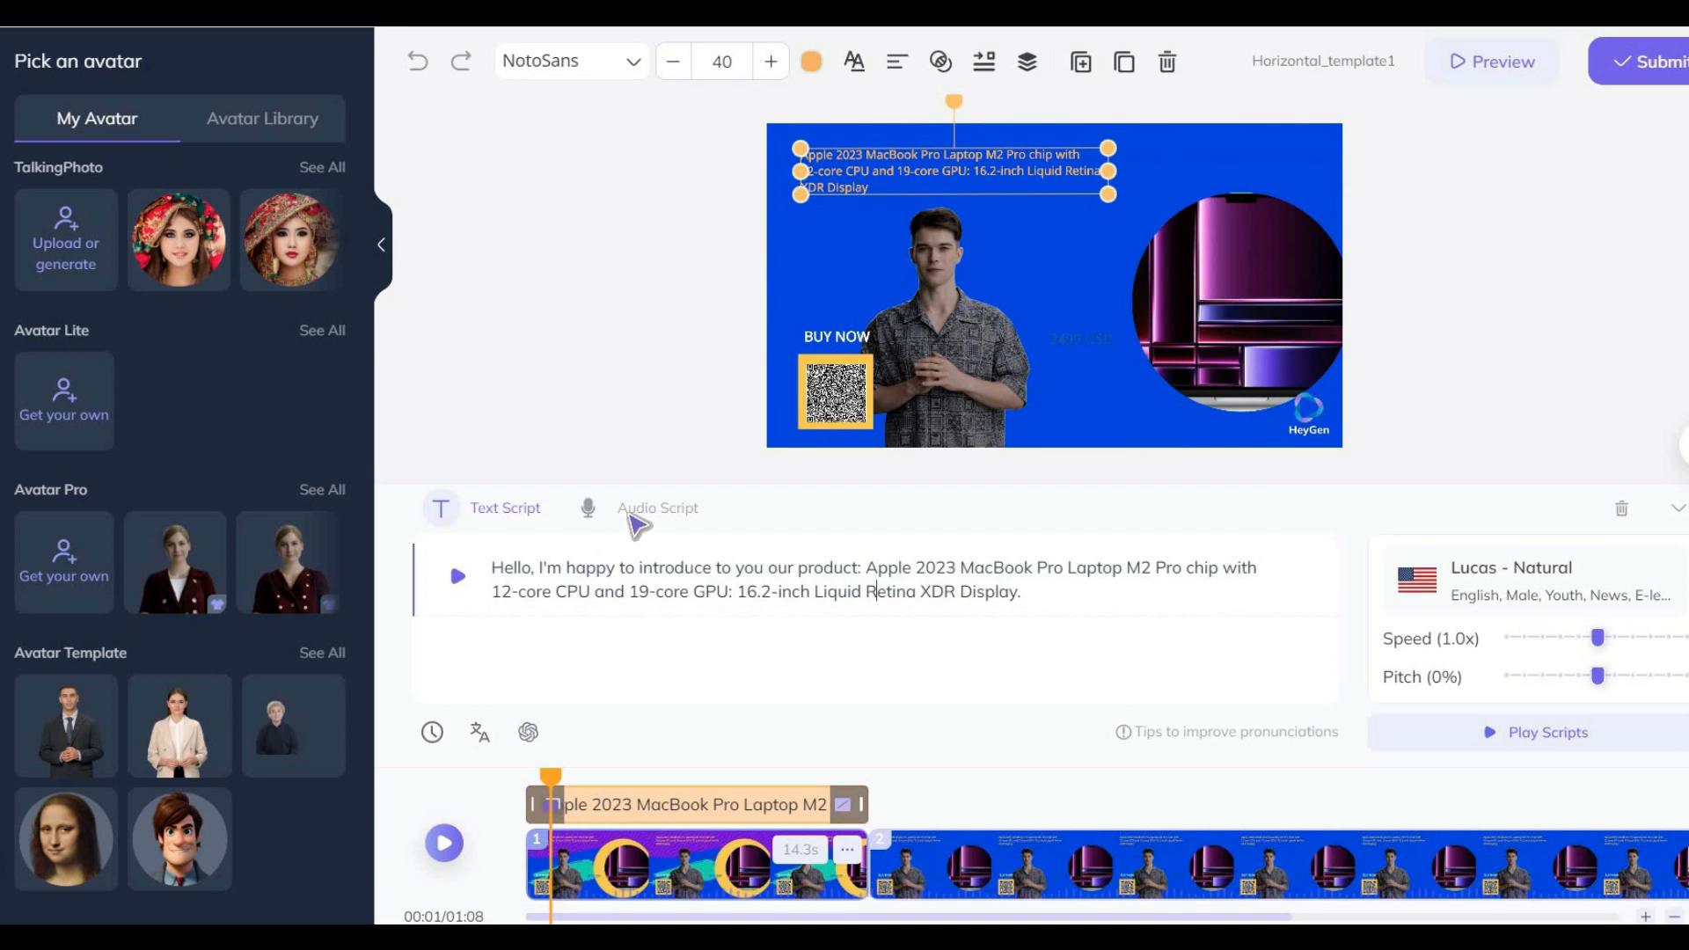
left_click(658, 507)
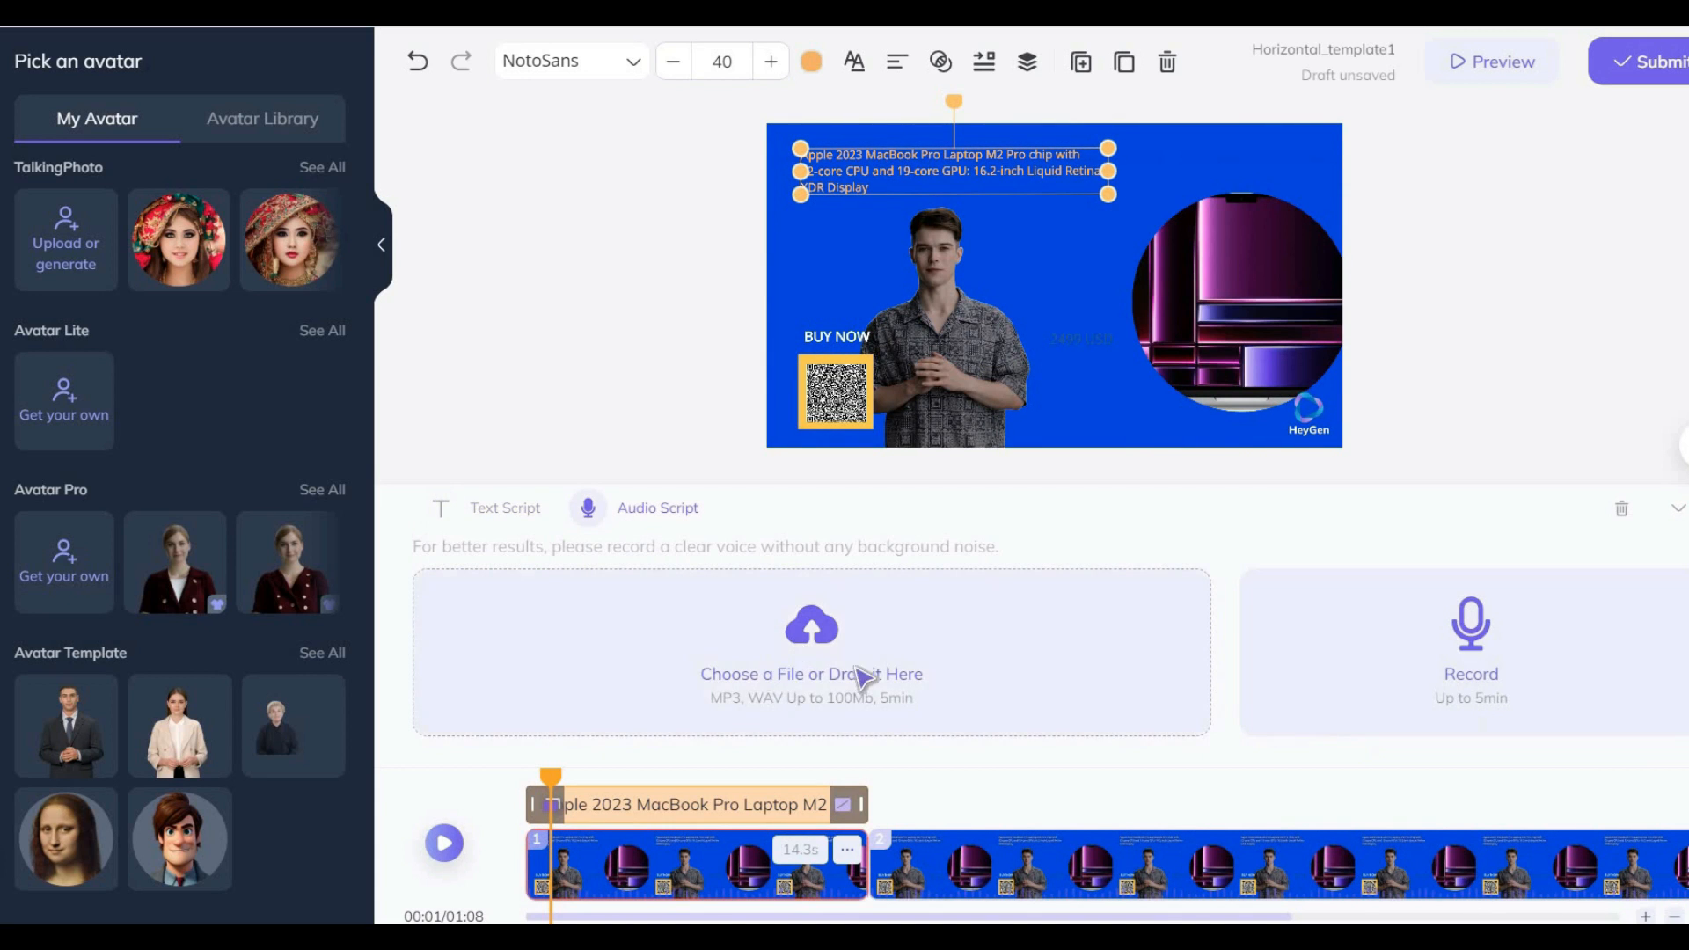
mouse_move(1531, 683)
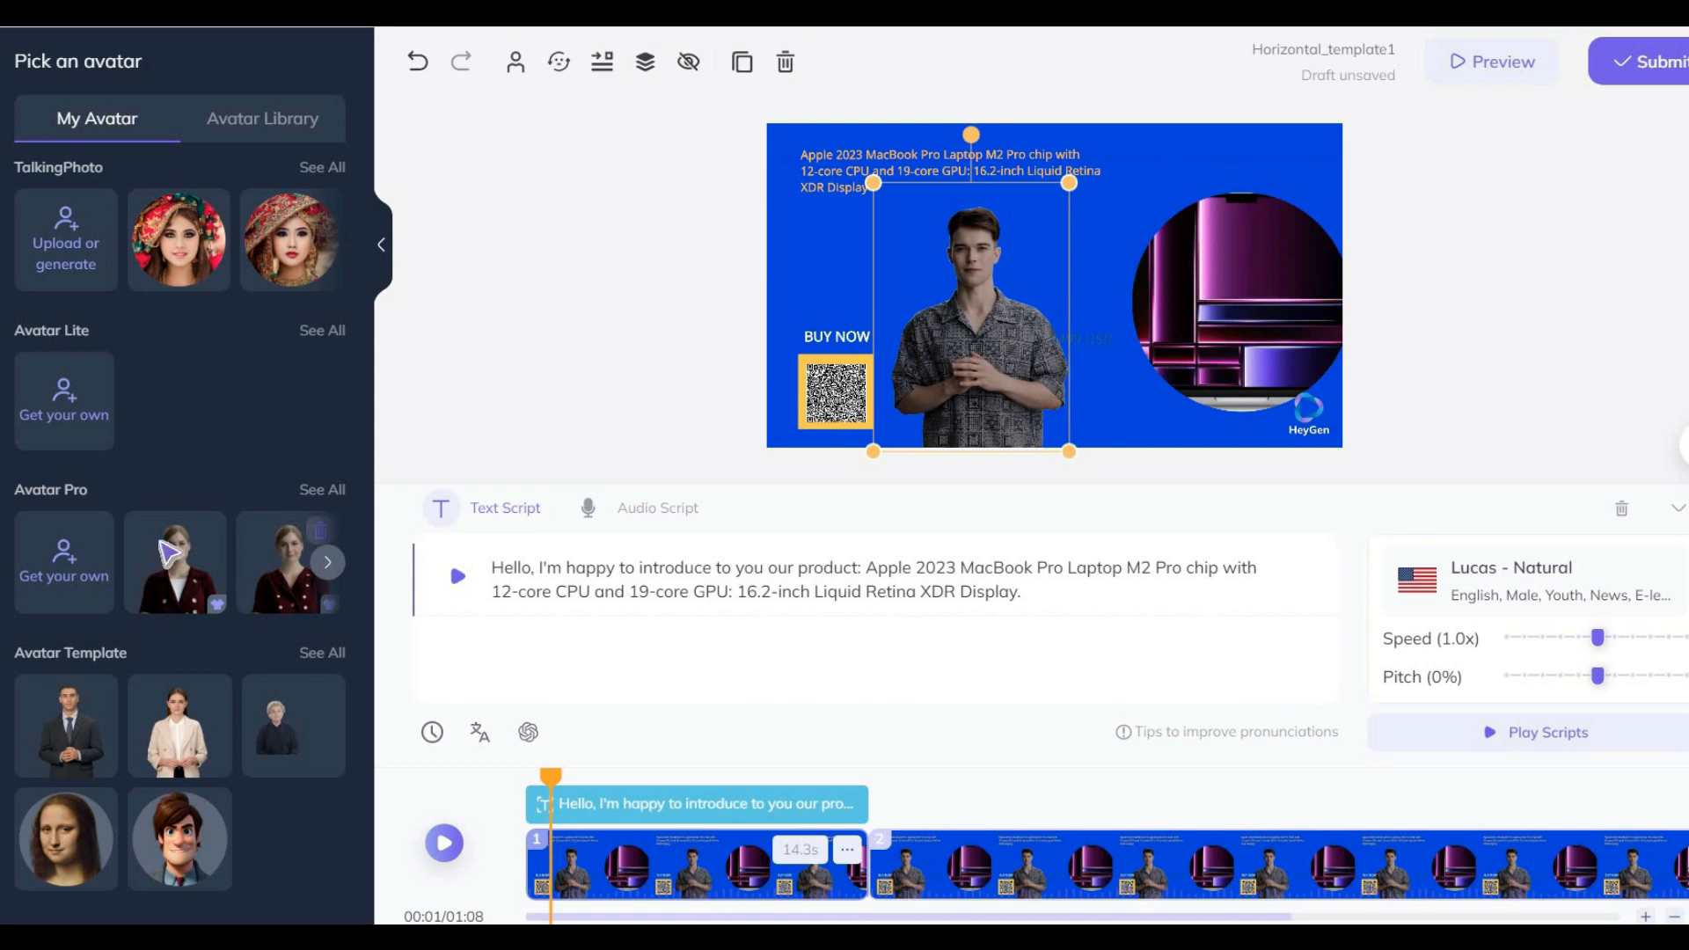
Swap the presenter for the woman in red from My Avatar and submit for rendering.
left_click(176, 563)
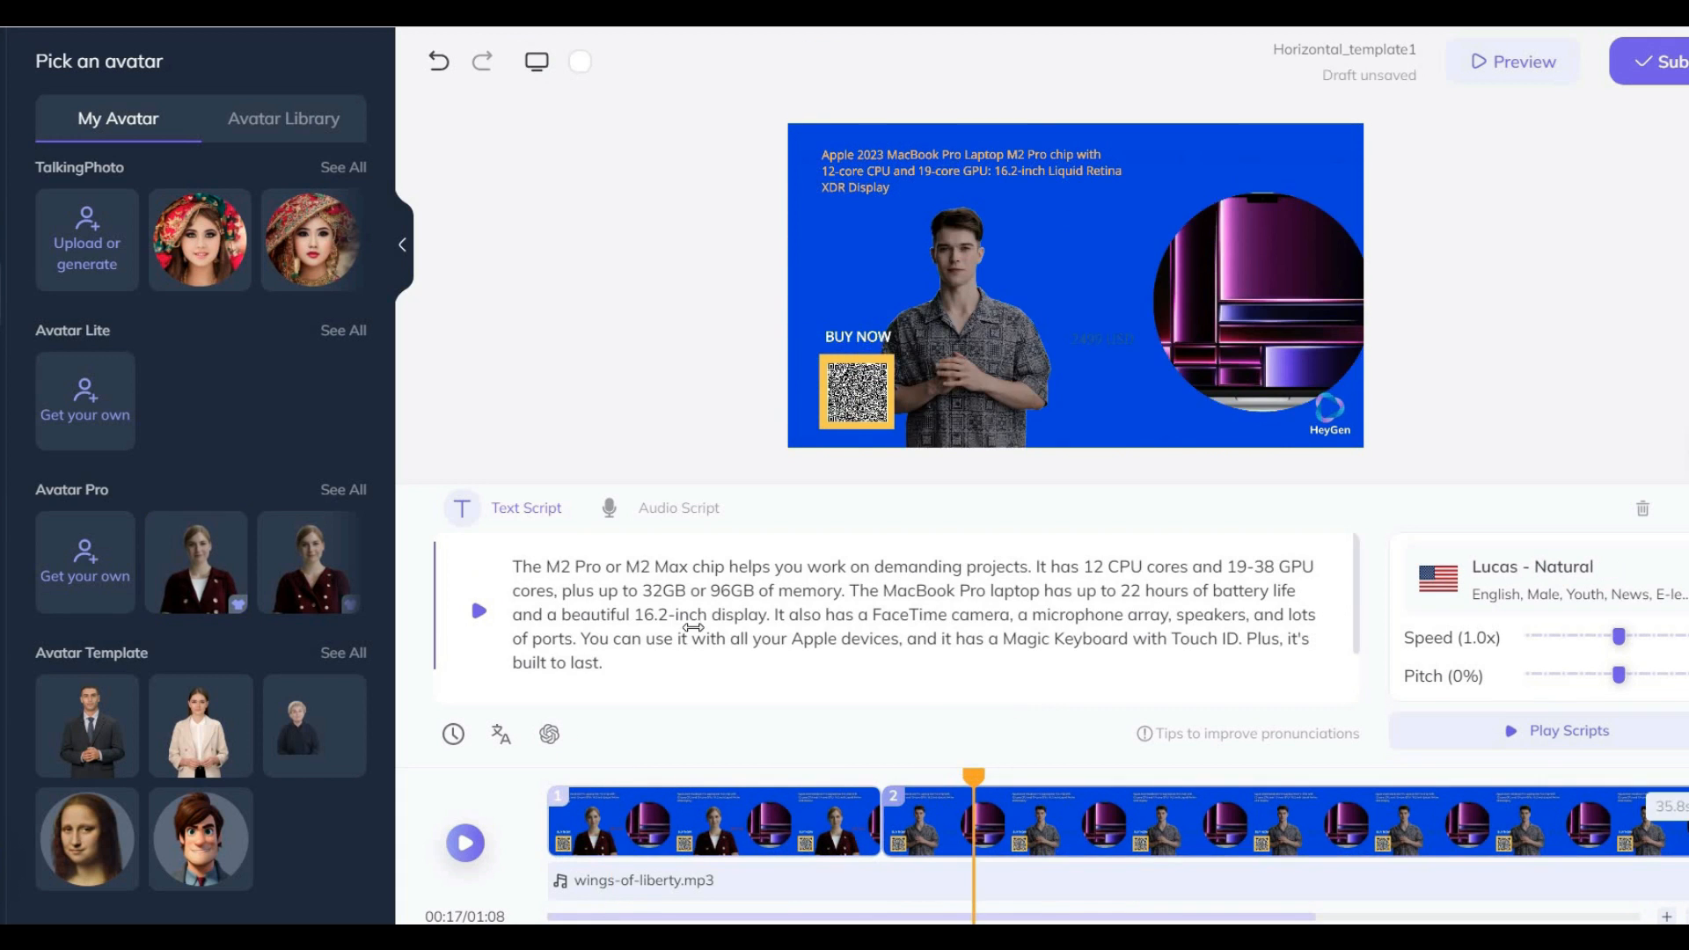
left_click(1668, 59)
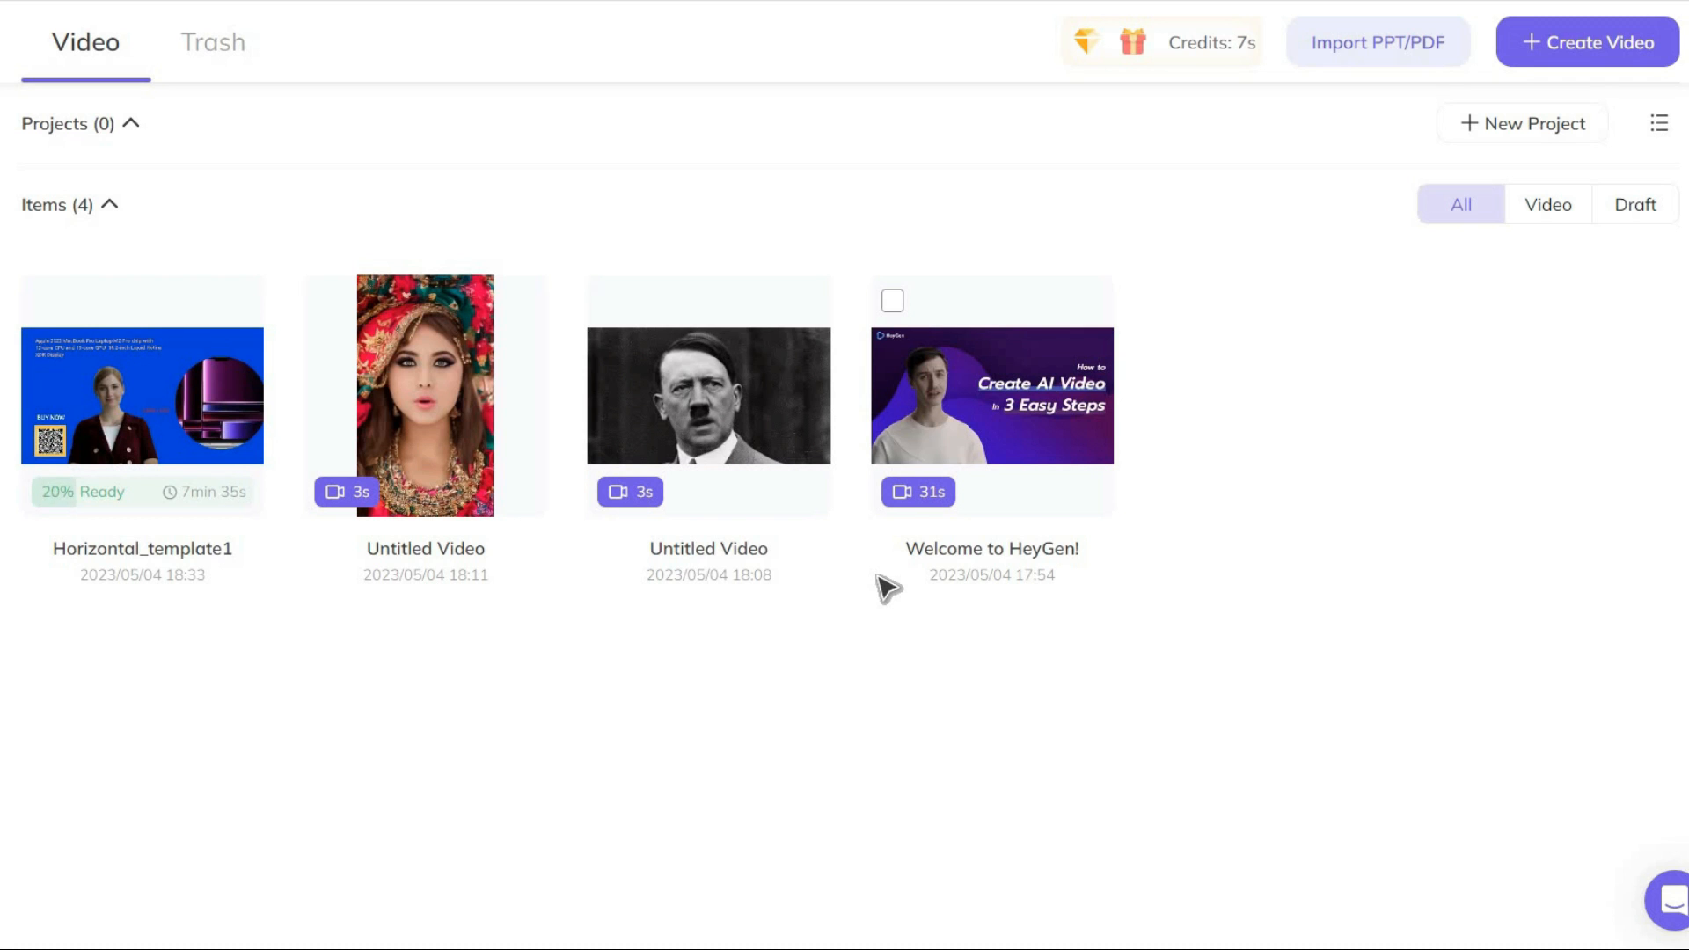
Open the rendered Horizontal_template1 video and play it with captions turned off.
left_click(141, 405)
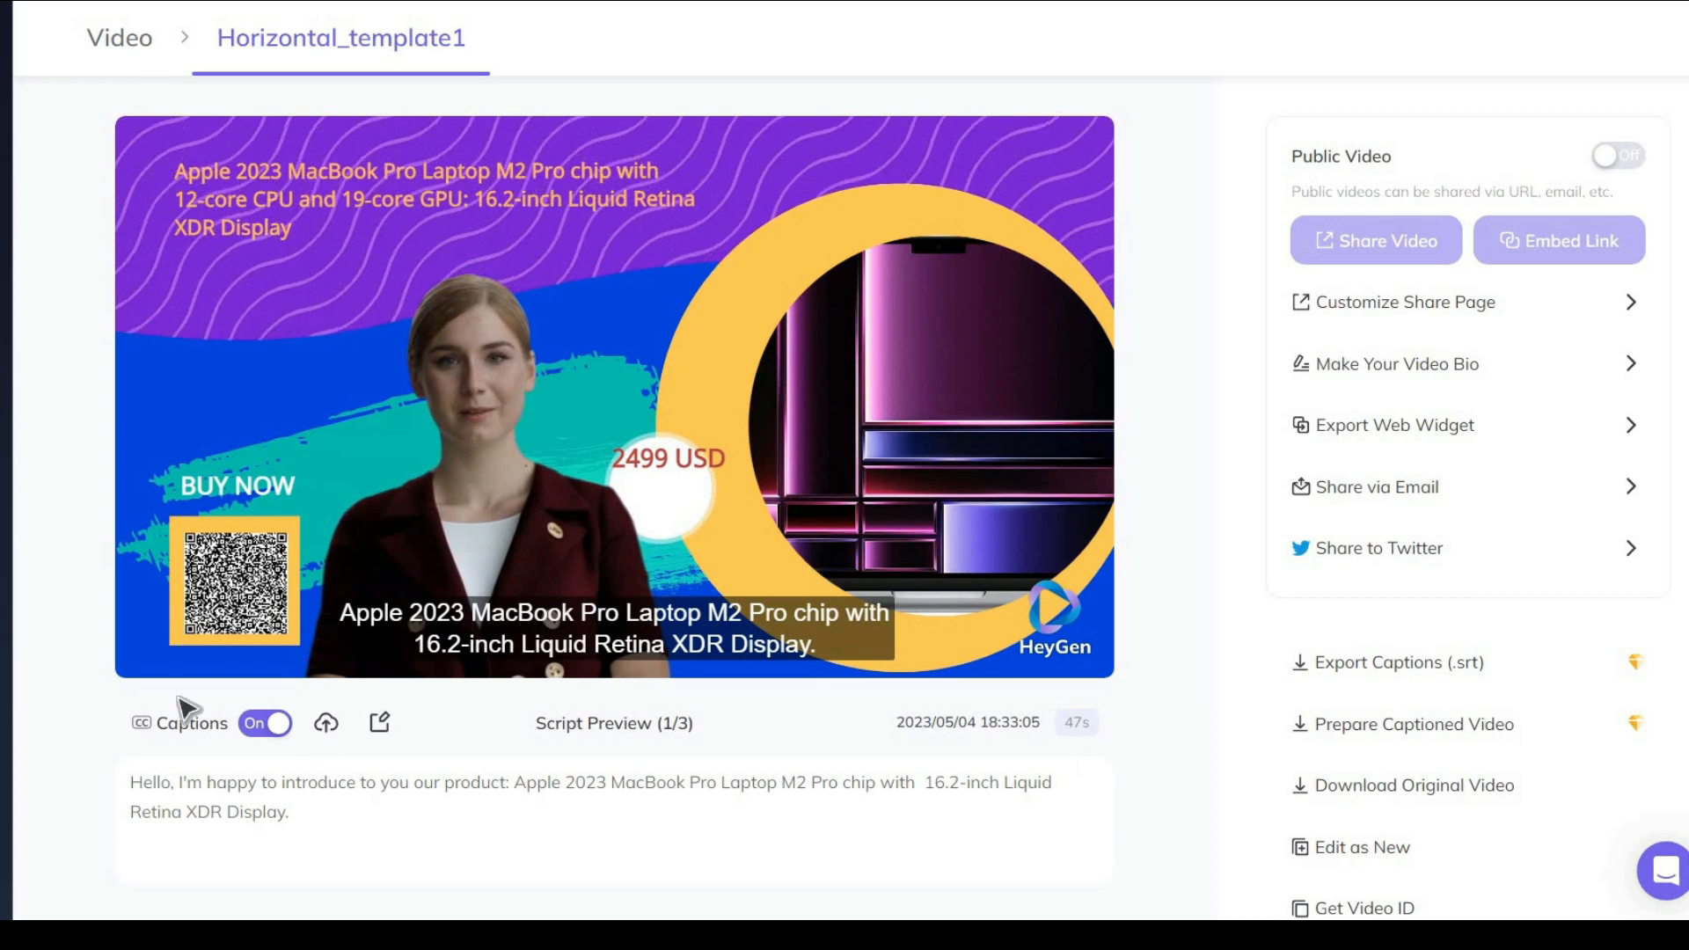
left_click(264, 725)
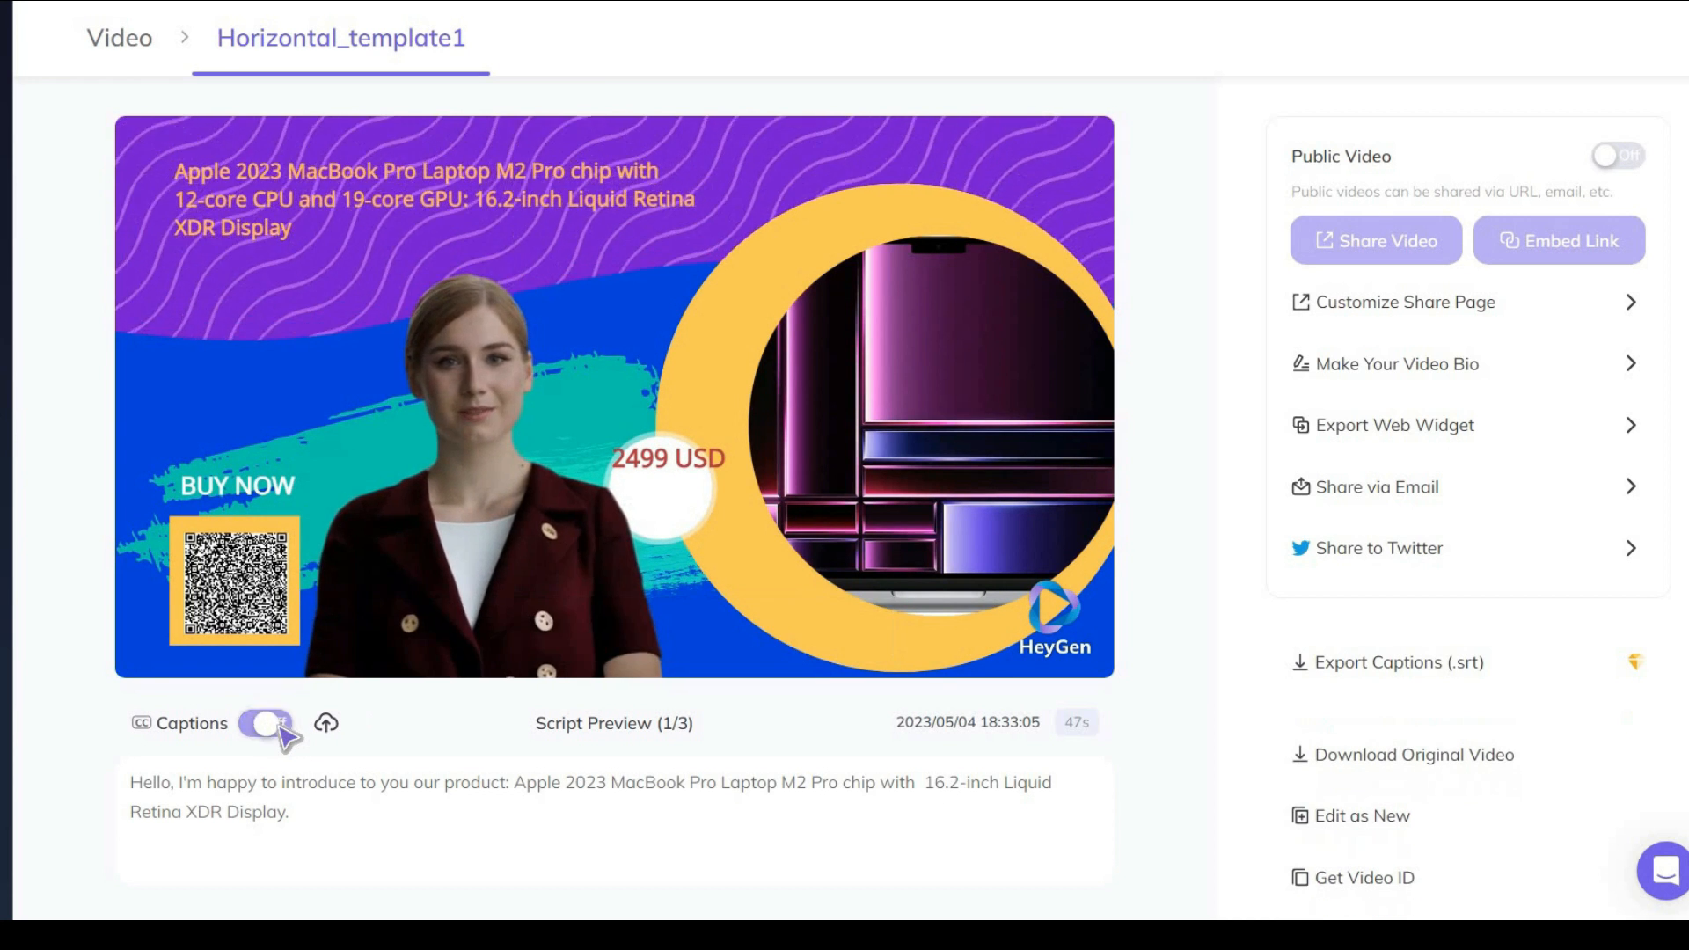
left_click(263, 724)
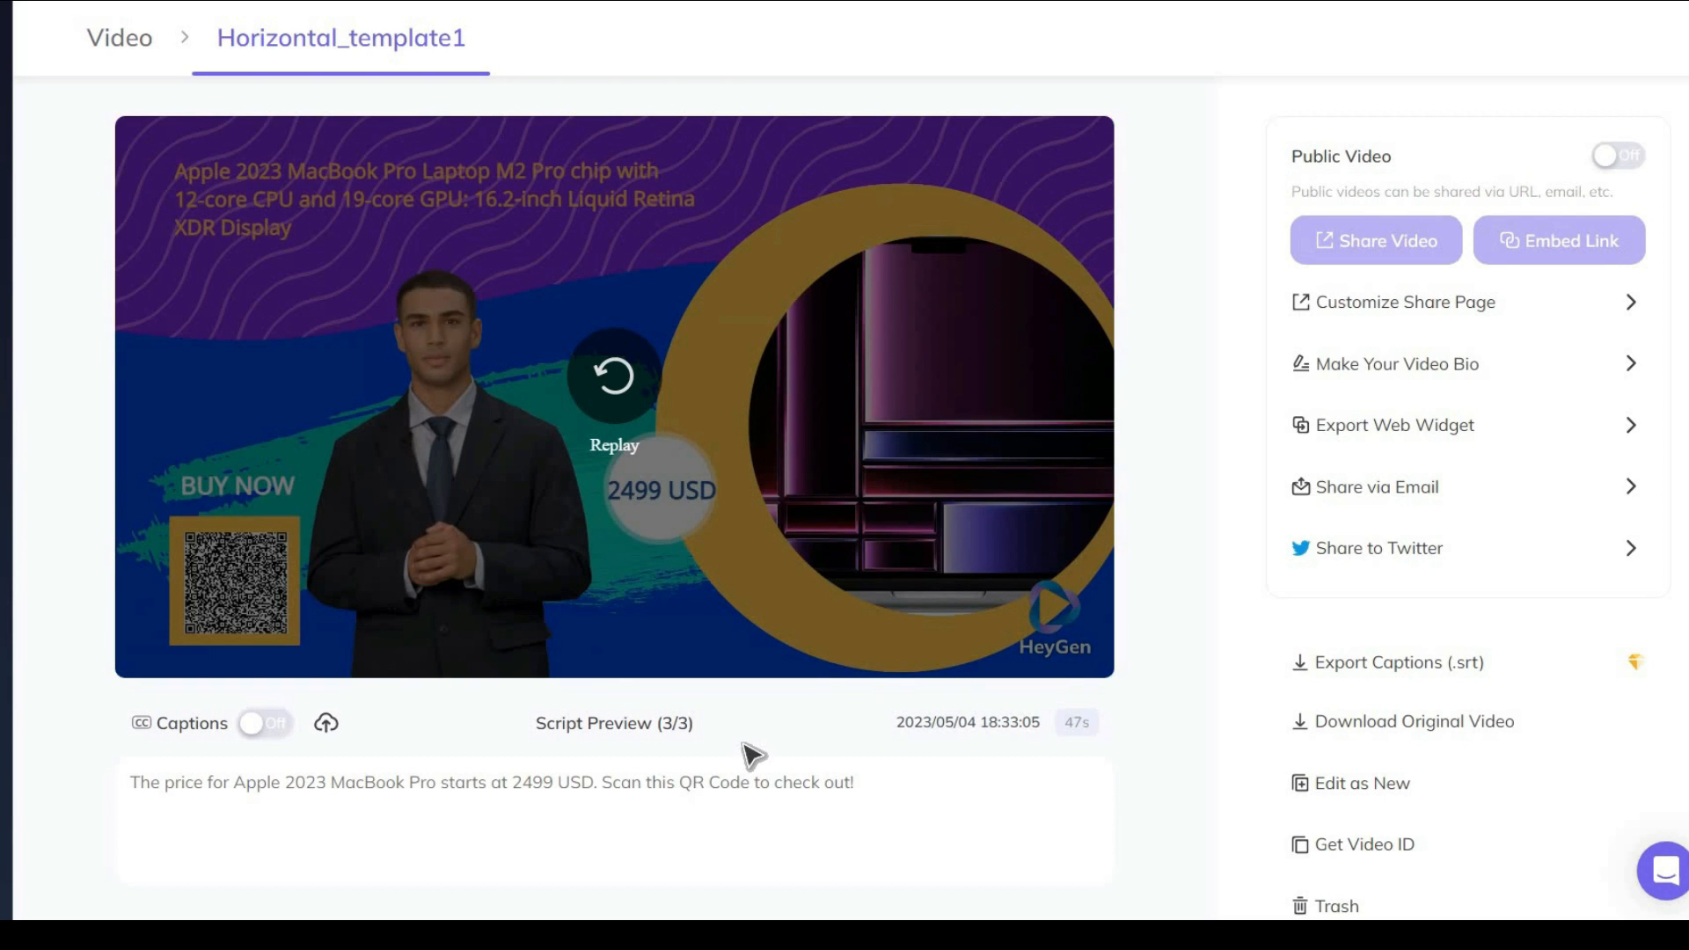
mouse_move(10, 769)
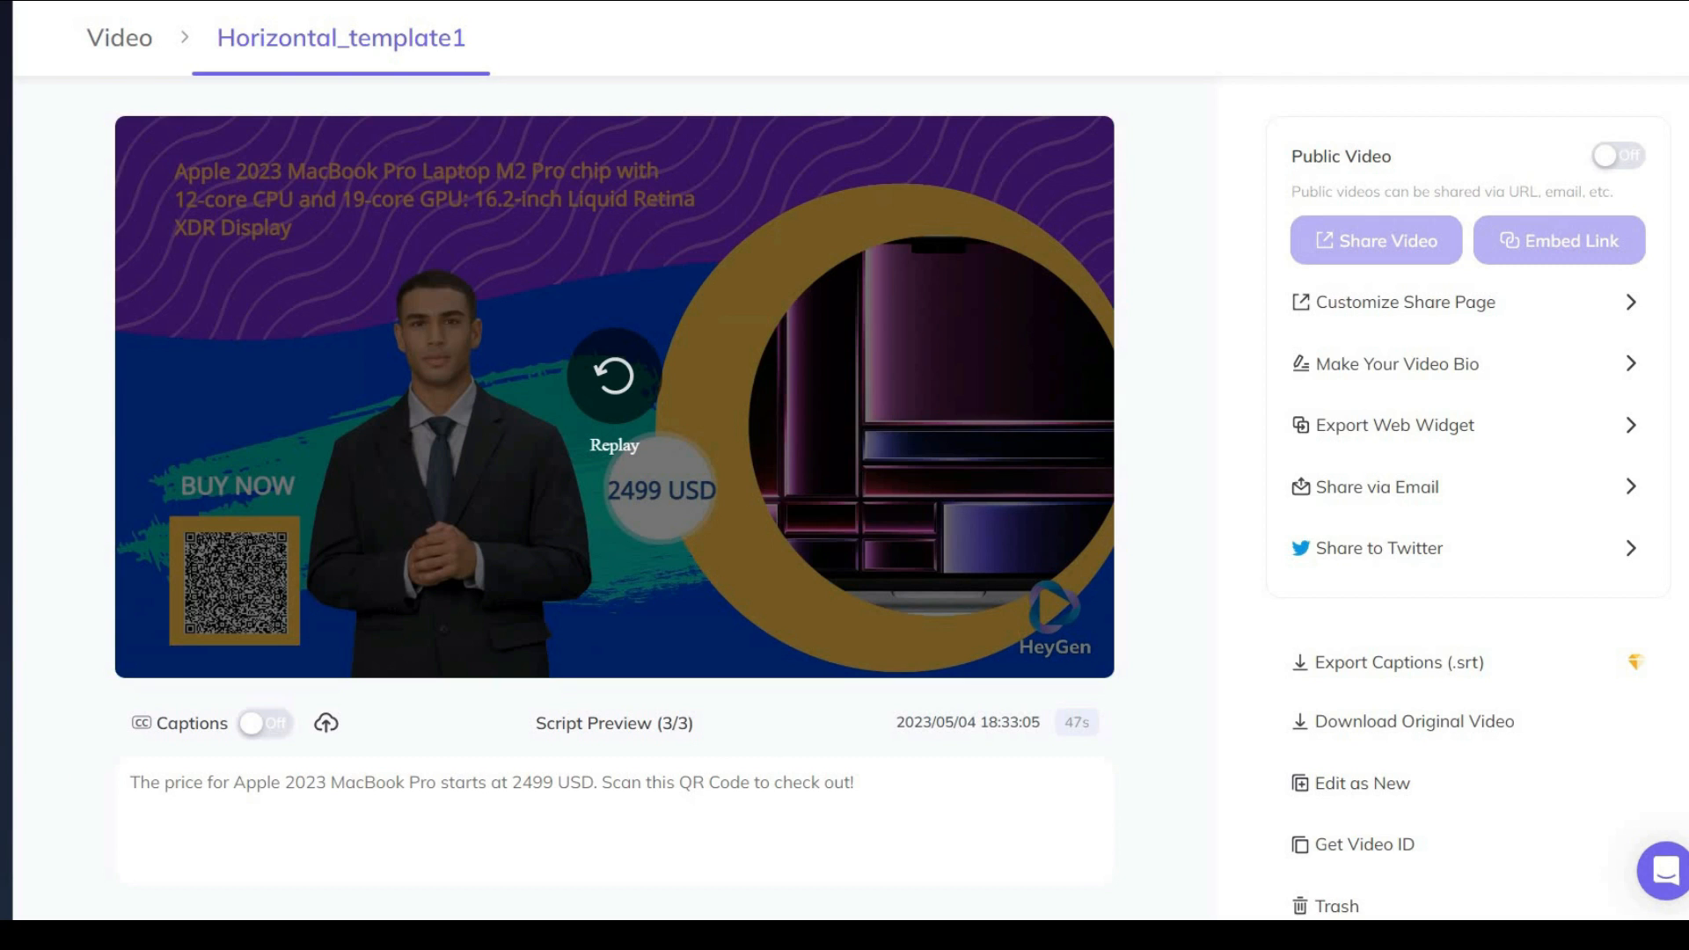
mouse_move(1179, 582)
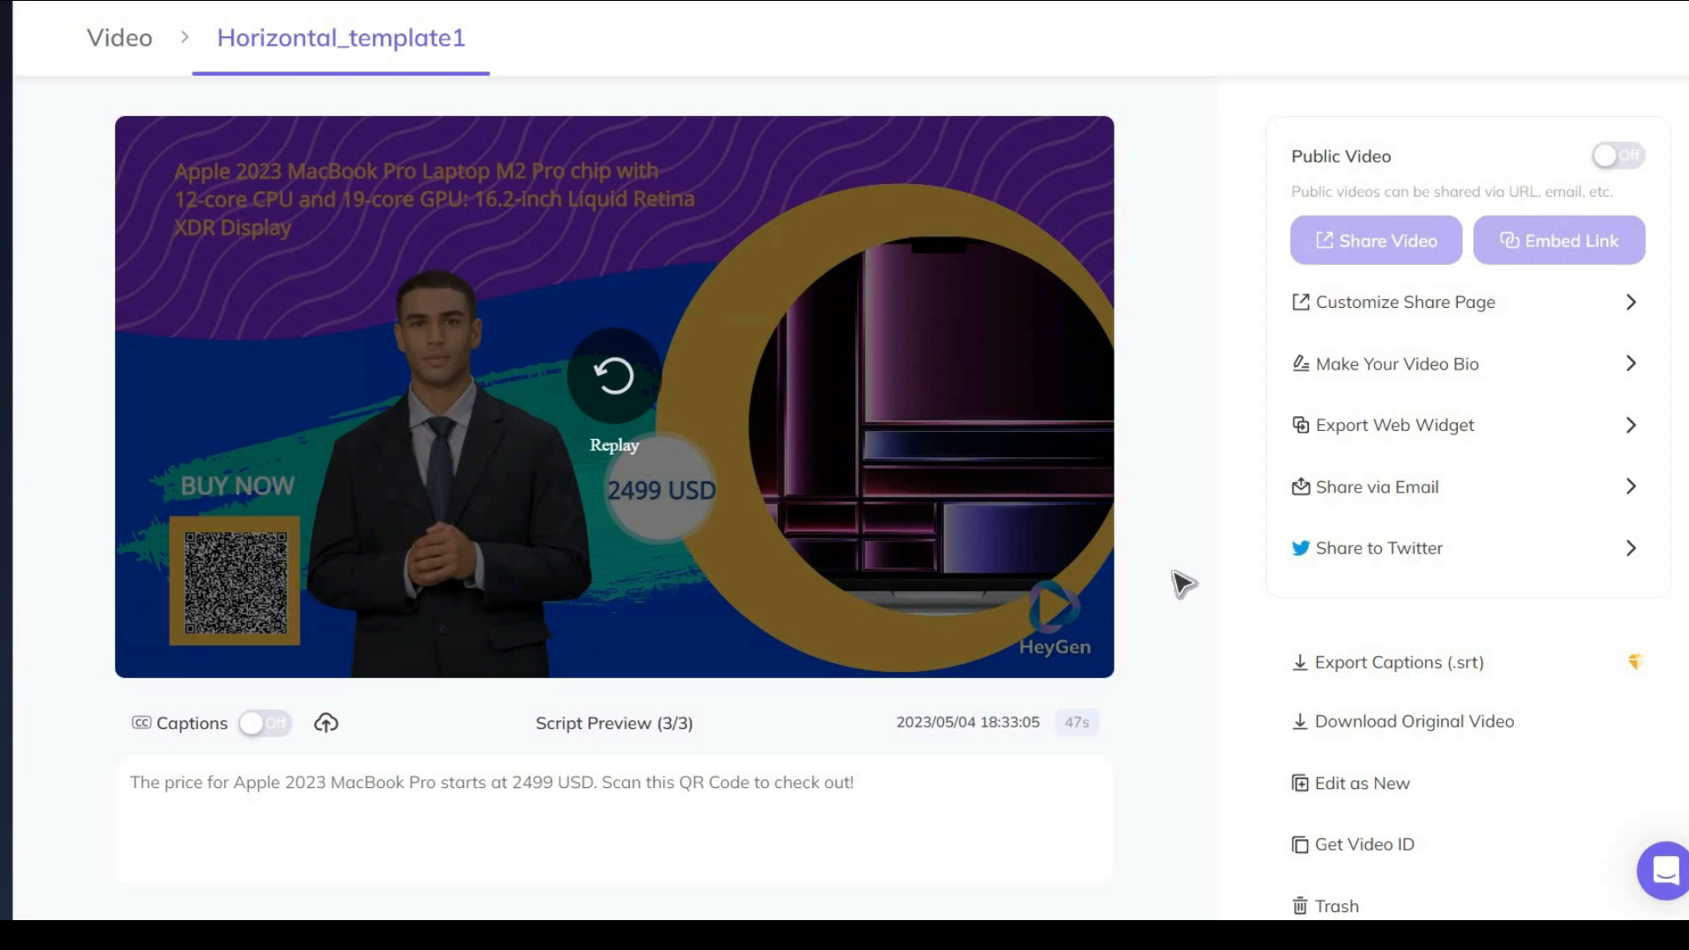
mouse_move(1218, 663)
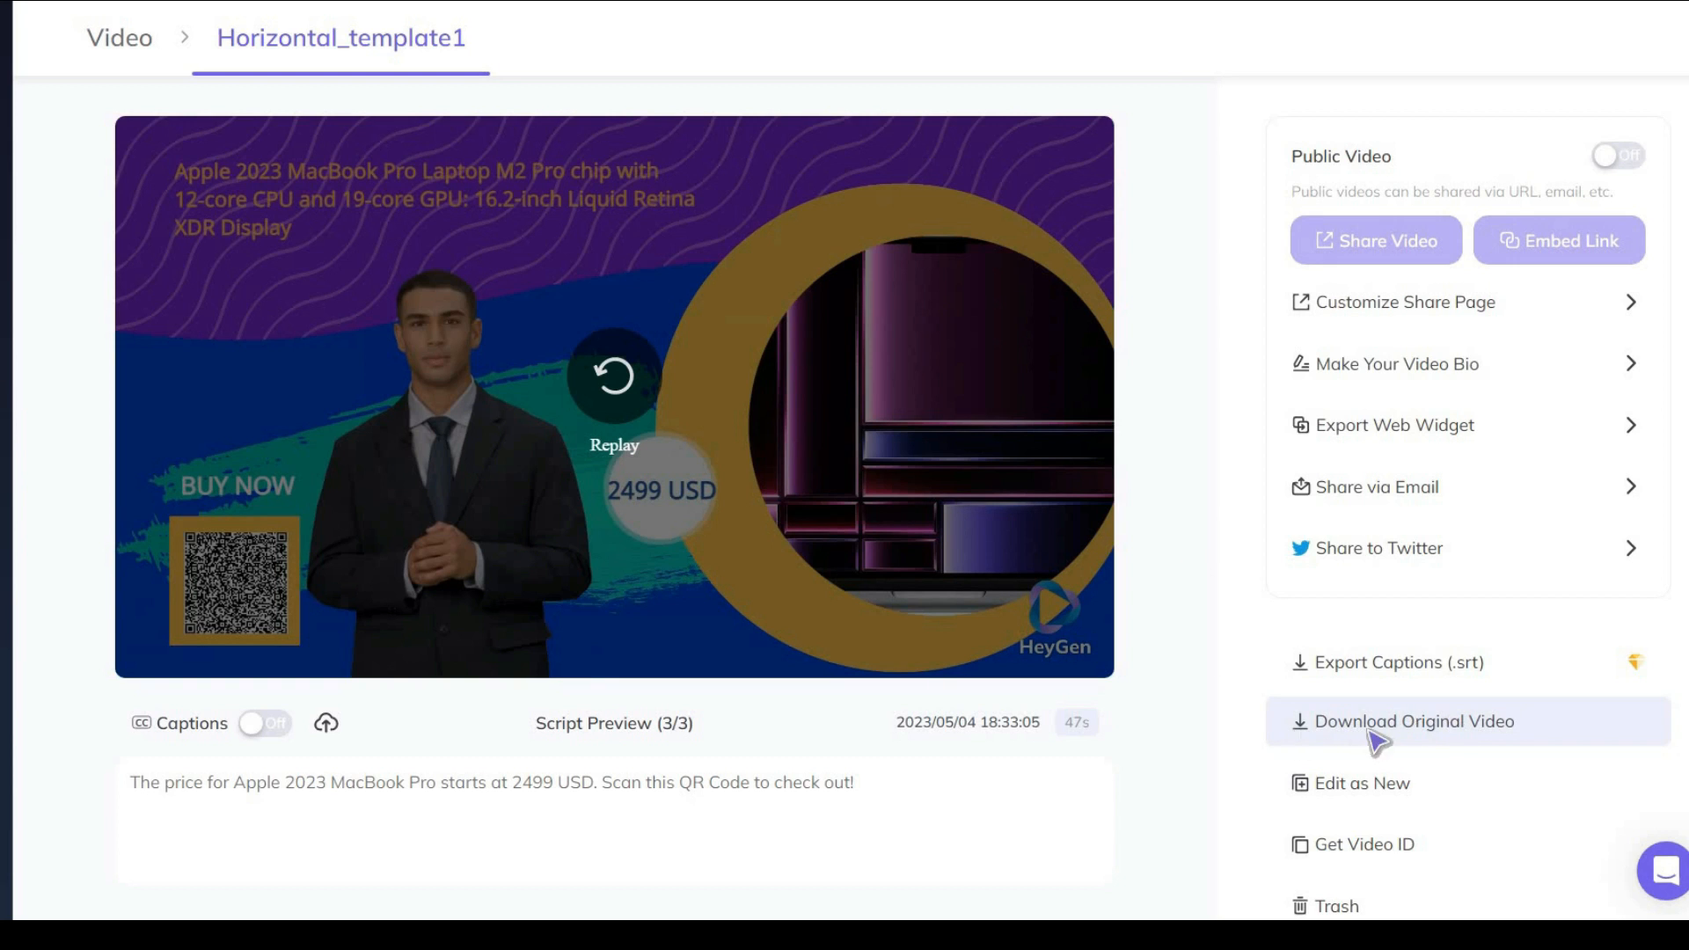
mouse_move(1356, 786)
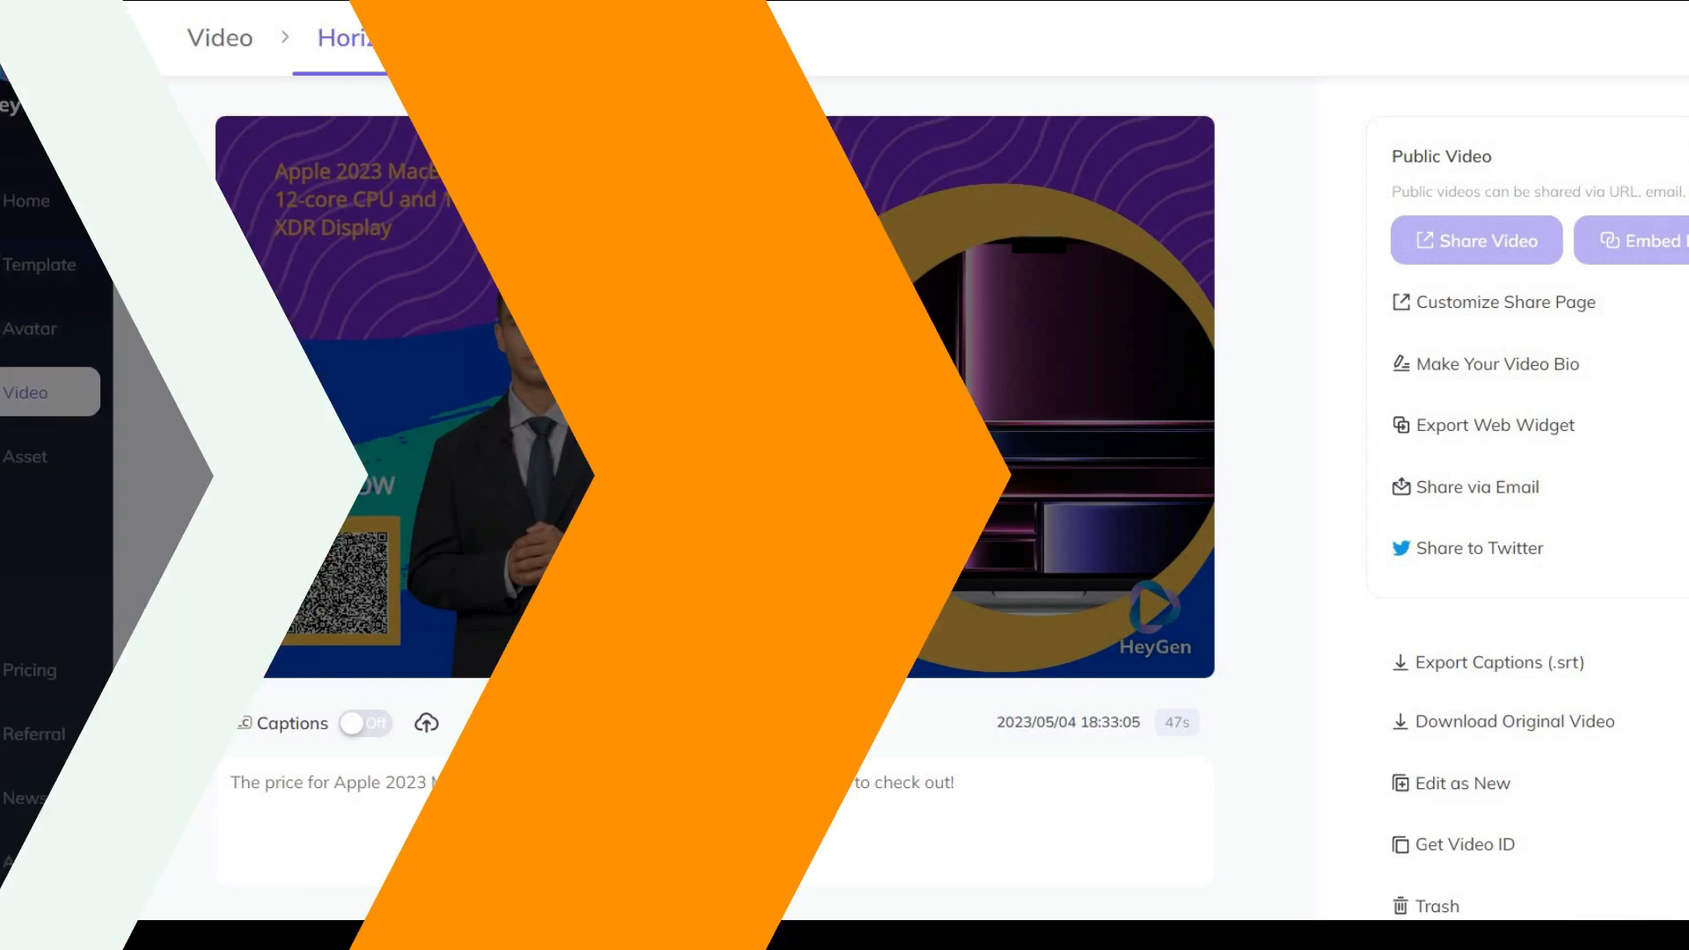
Browse the template gallery through Advertisement, Breaking News, Learning & Development, Business Cards and Others.
left_click(26, 200)
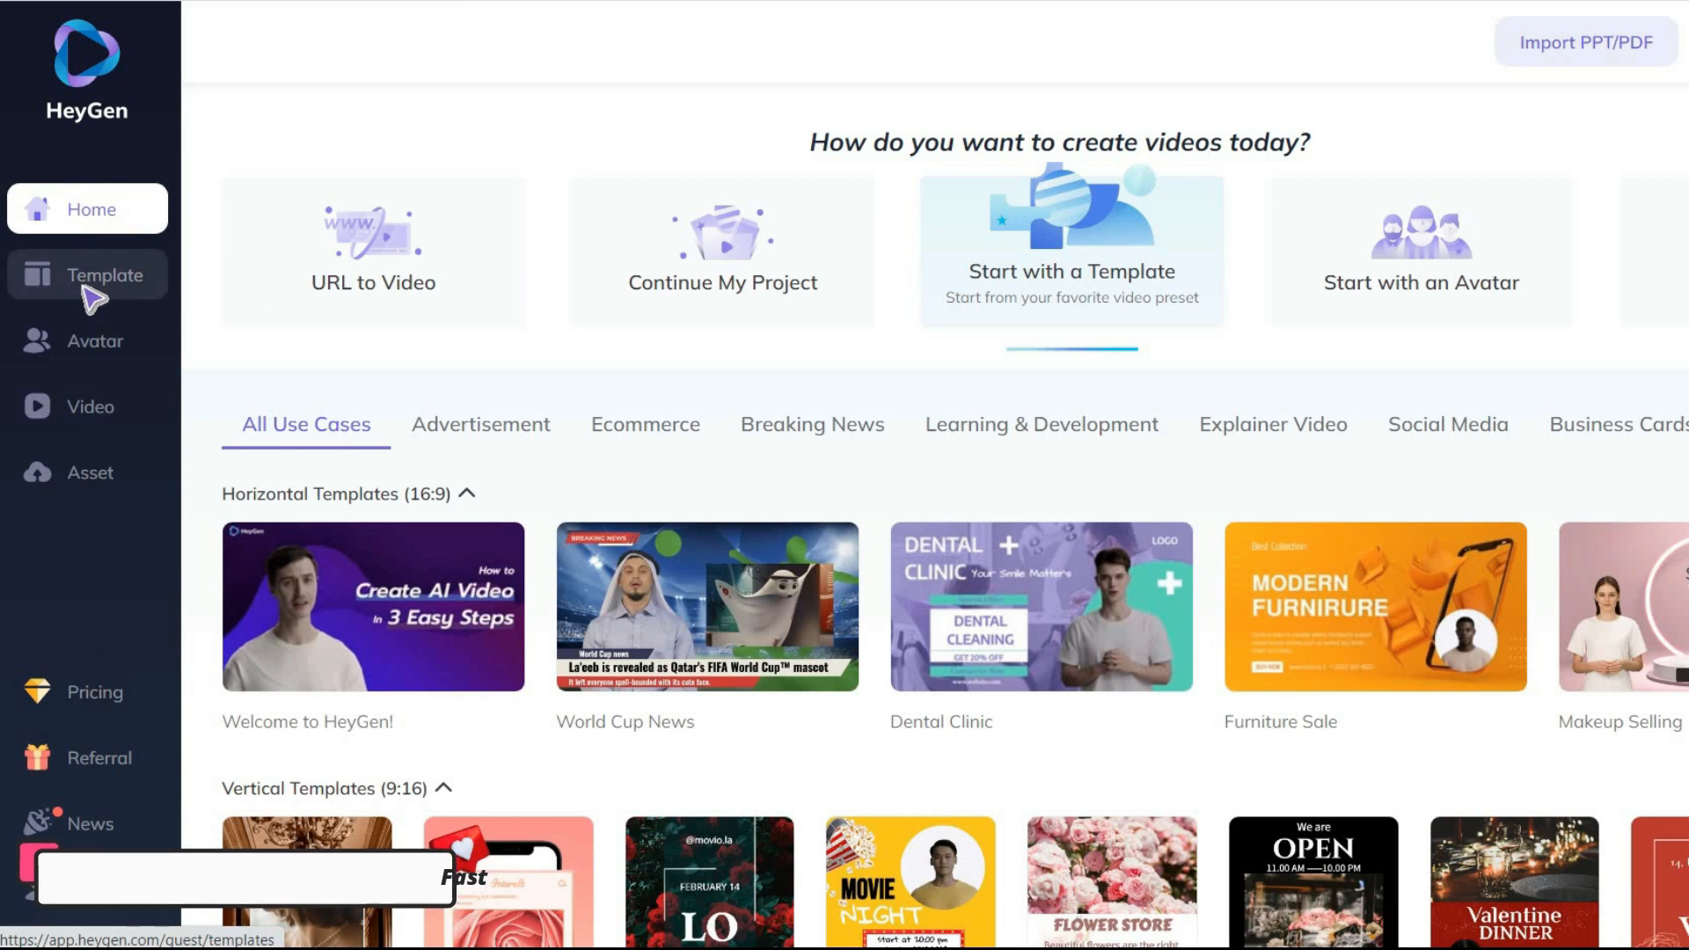
left_click(88, 274)
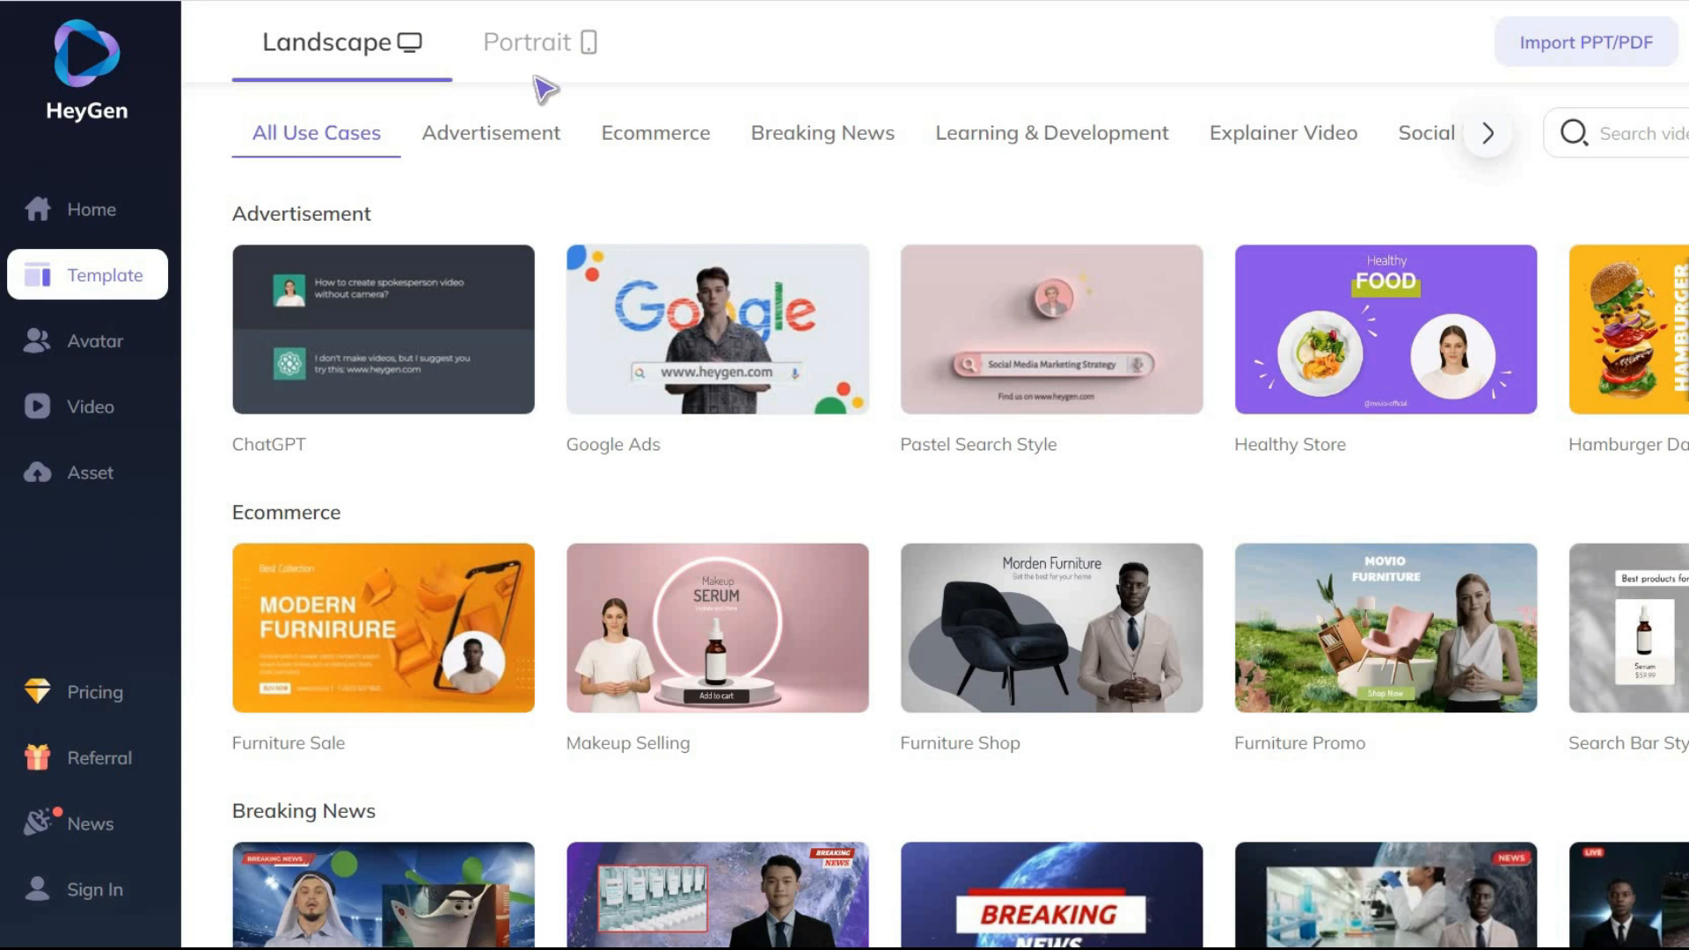
mouse_move(865, 155)
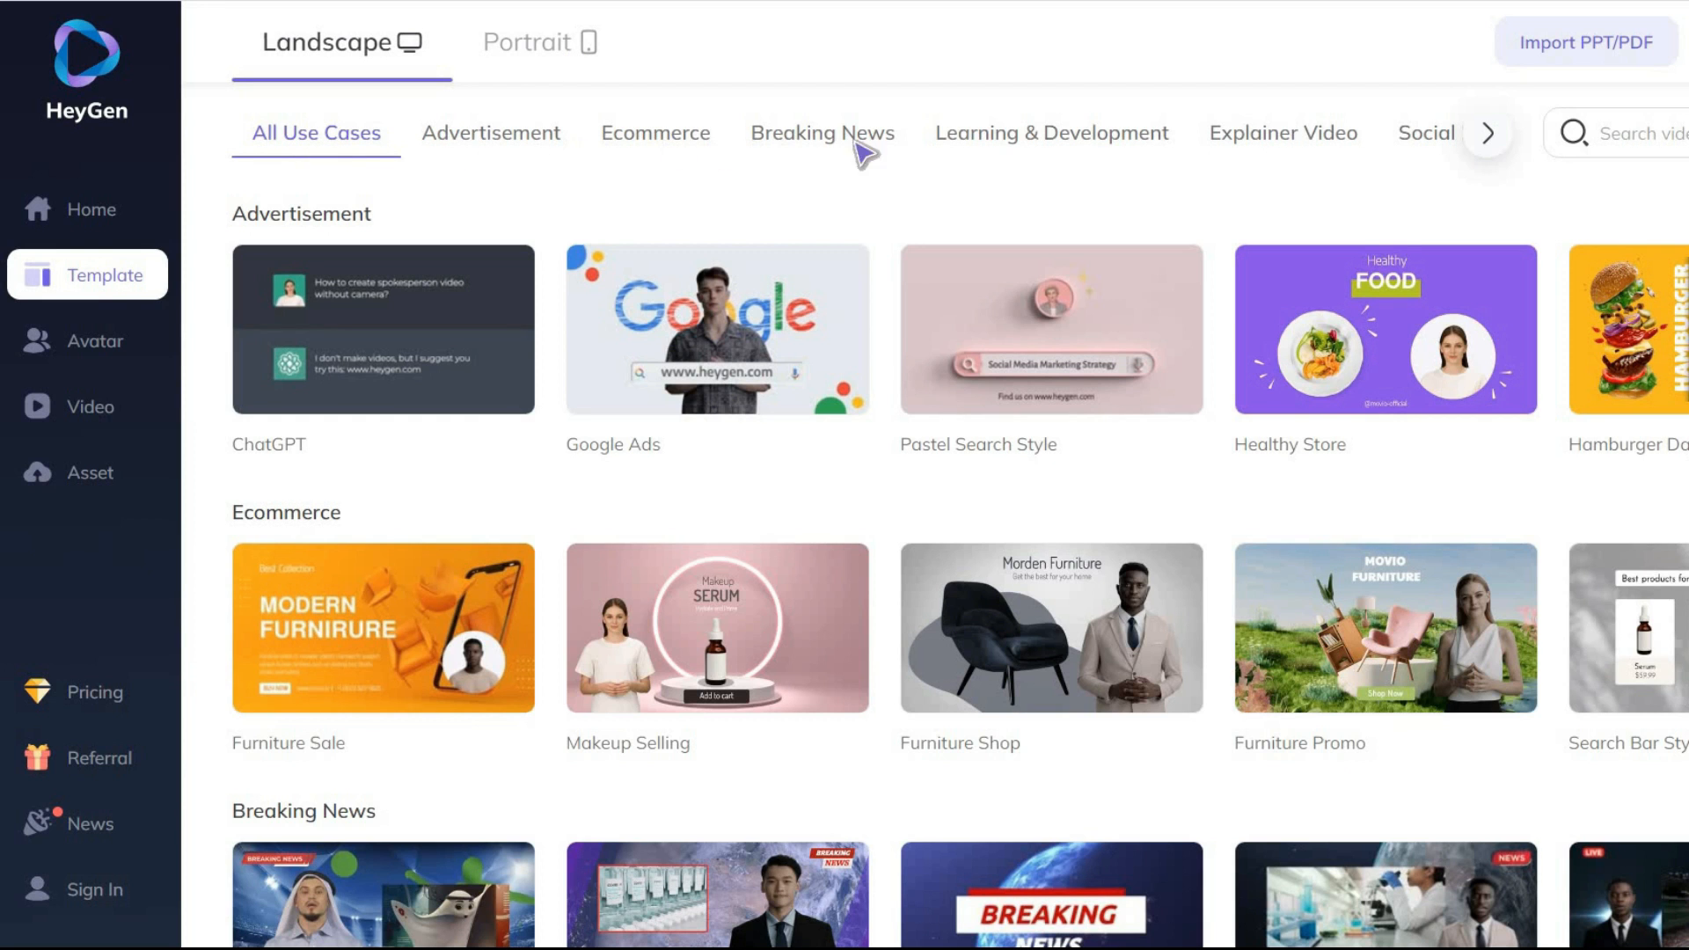
left_click(491, 134)
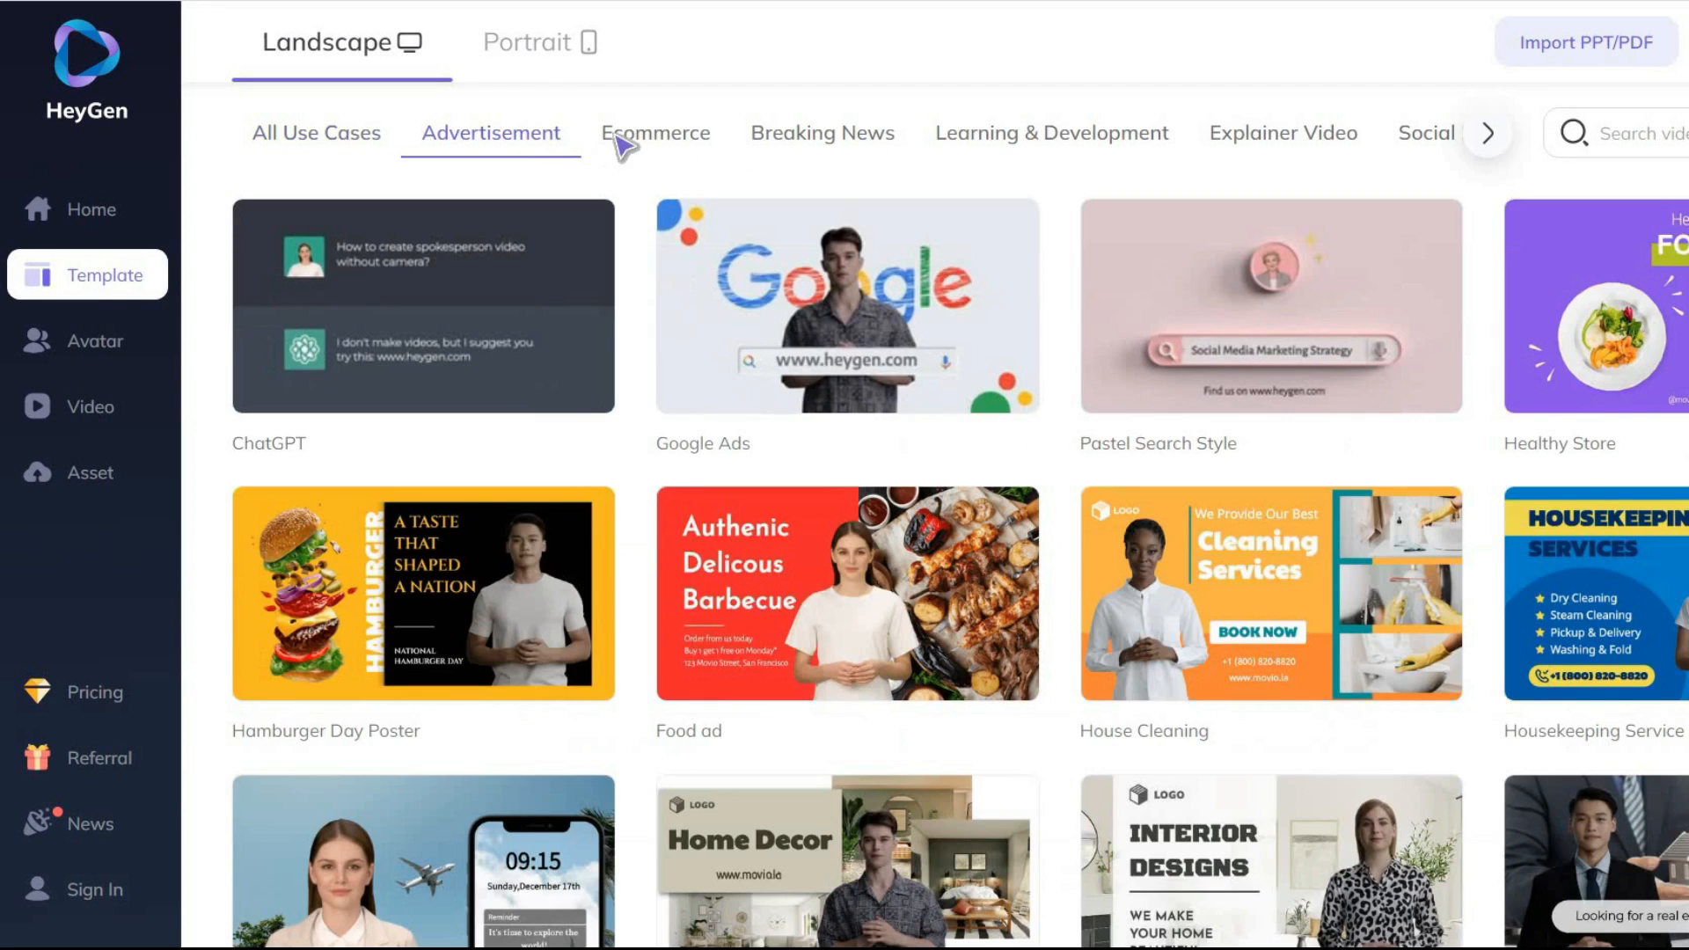
left_click(823, 134)
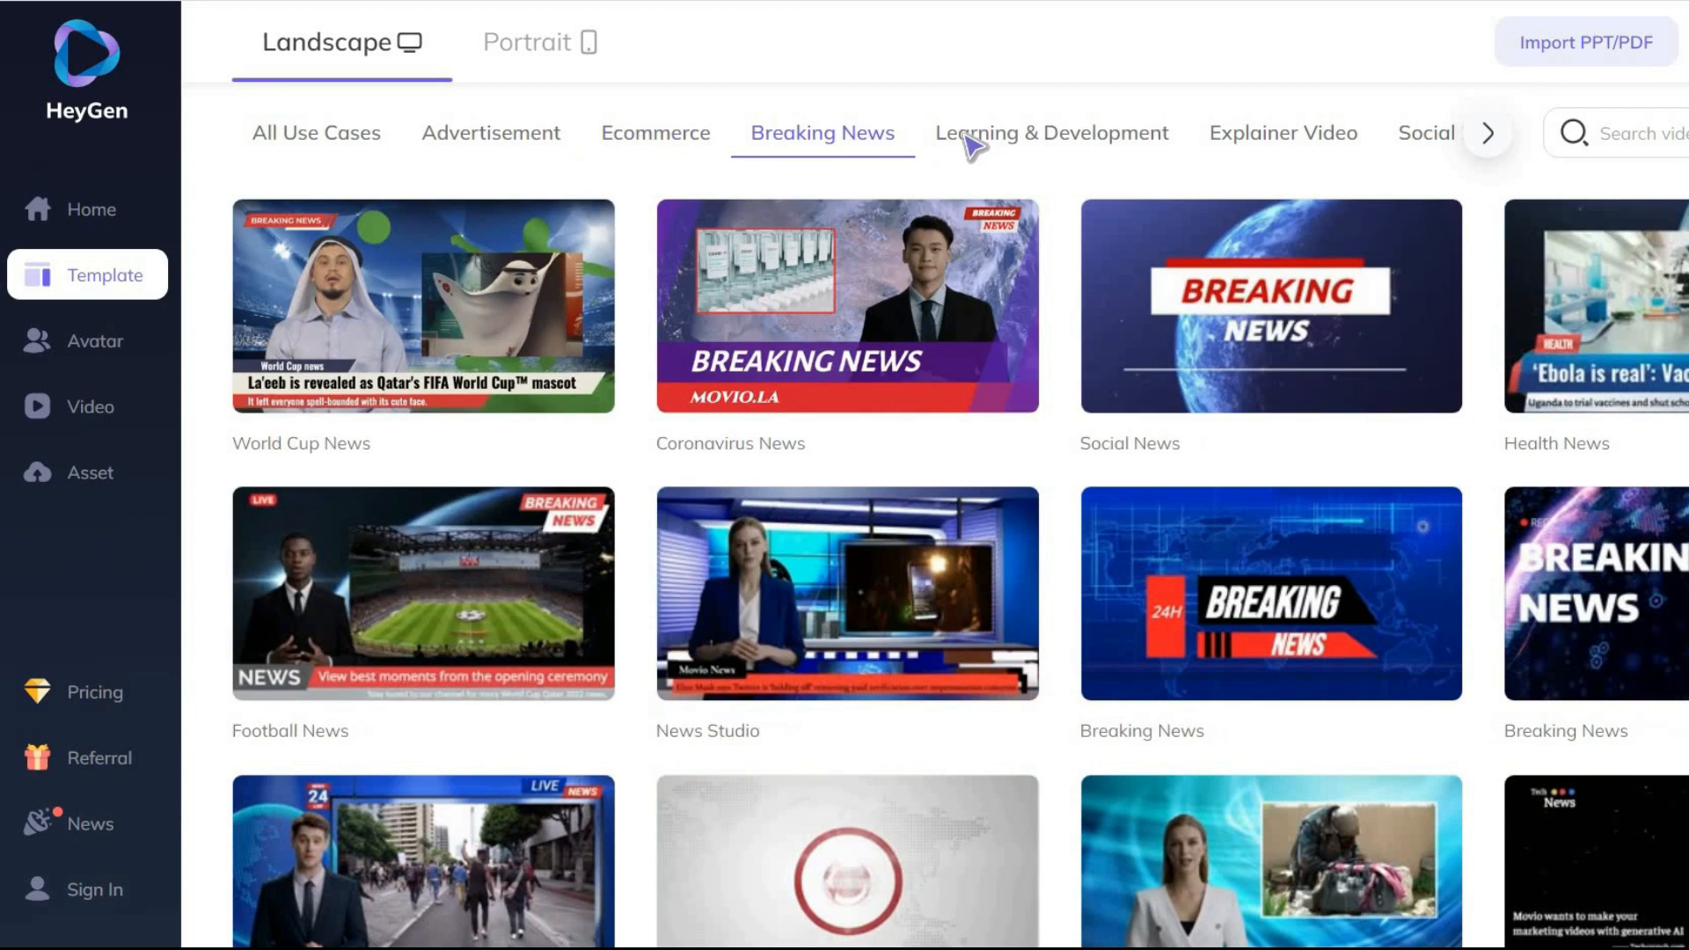
left_click(1050, 134)
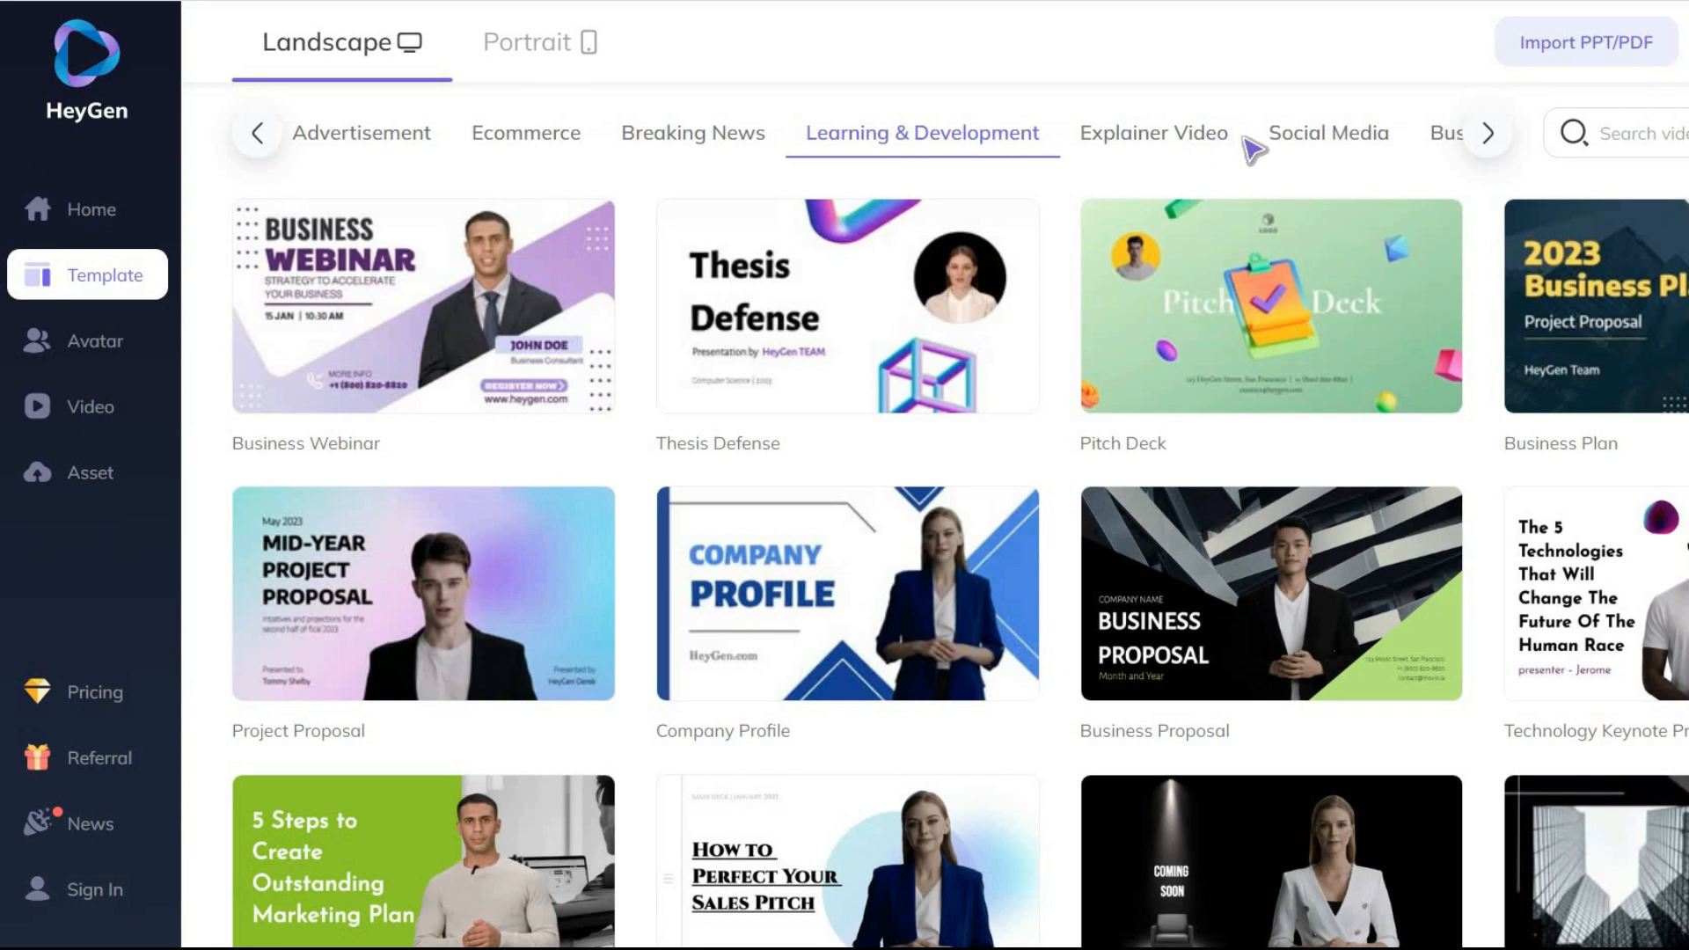
left_click(1488, 134)
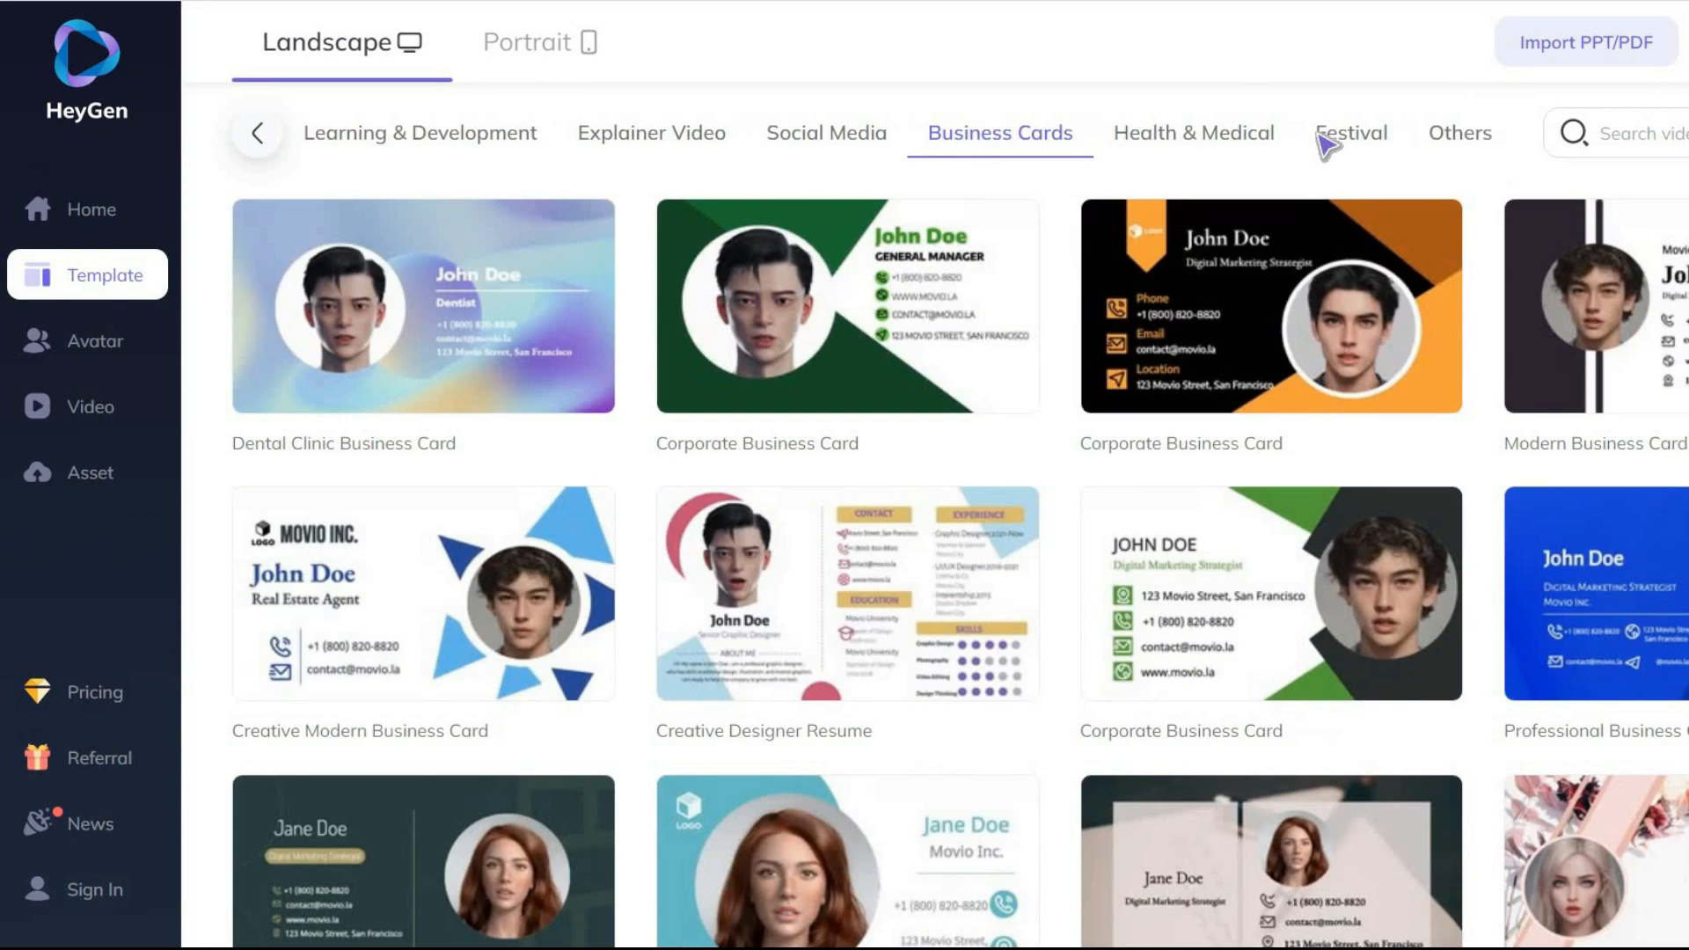
left_click(1461, 134)
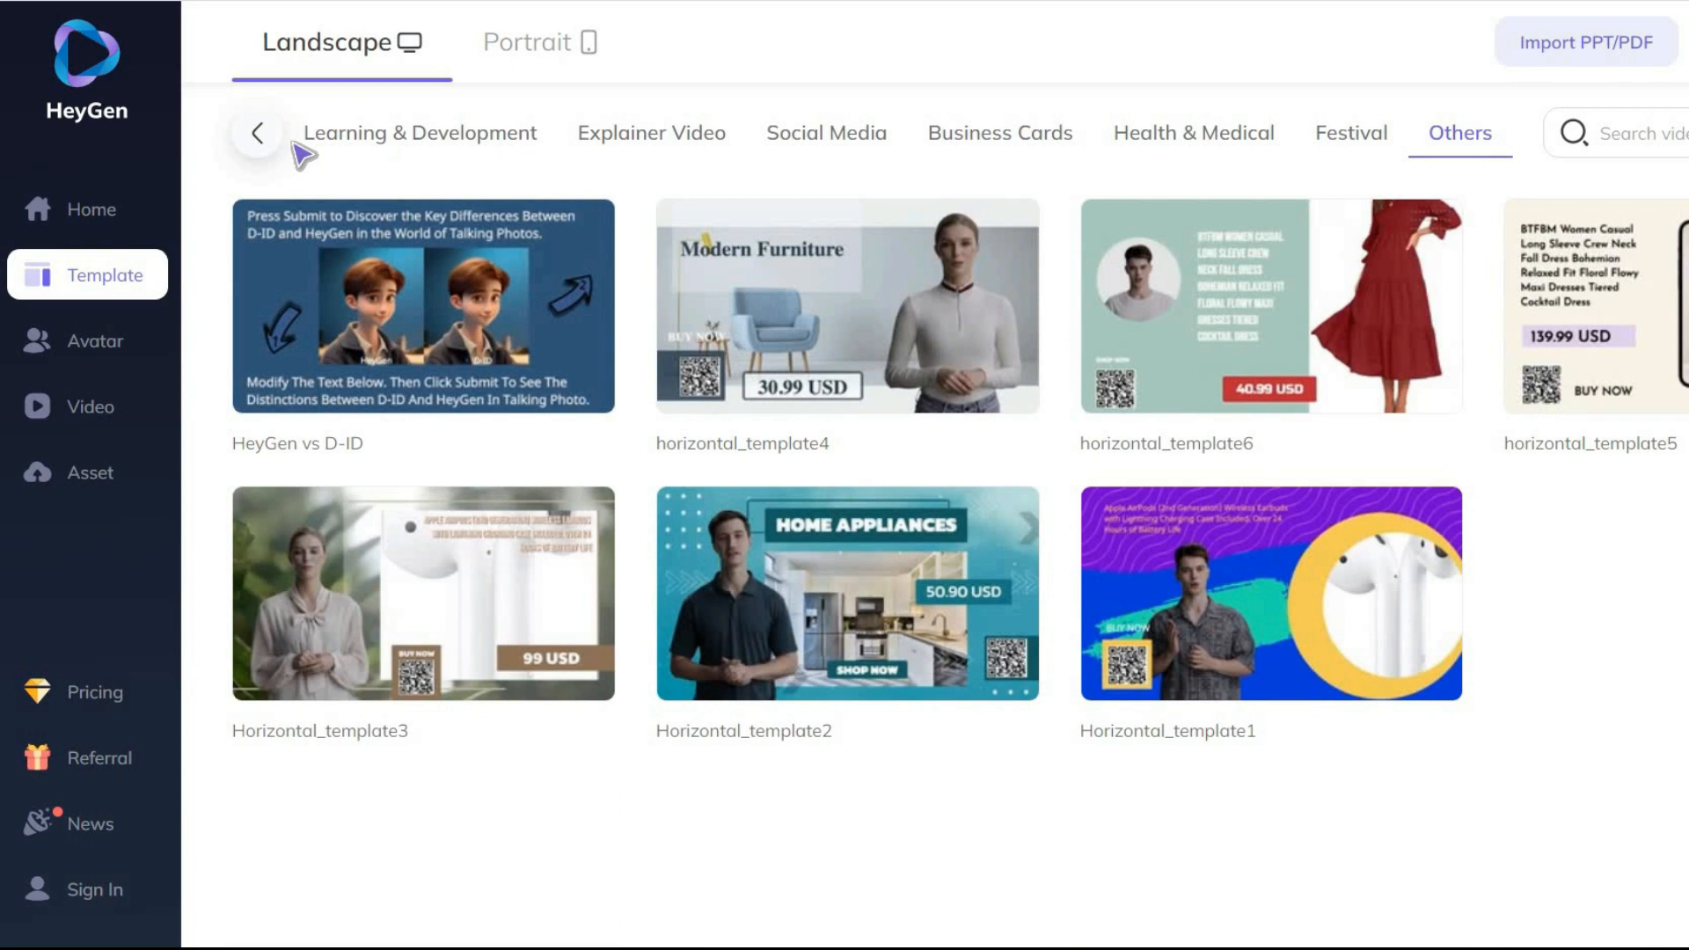
Return to the earlier categories, view Ecommerce then Advertisement, and preview Interior Design.
left_click(260, 132)
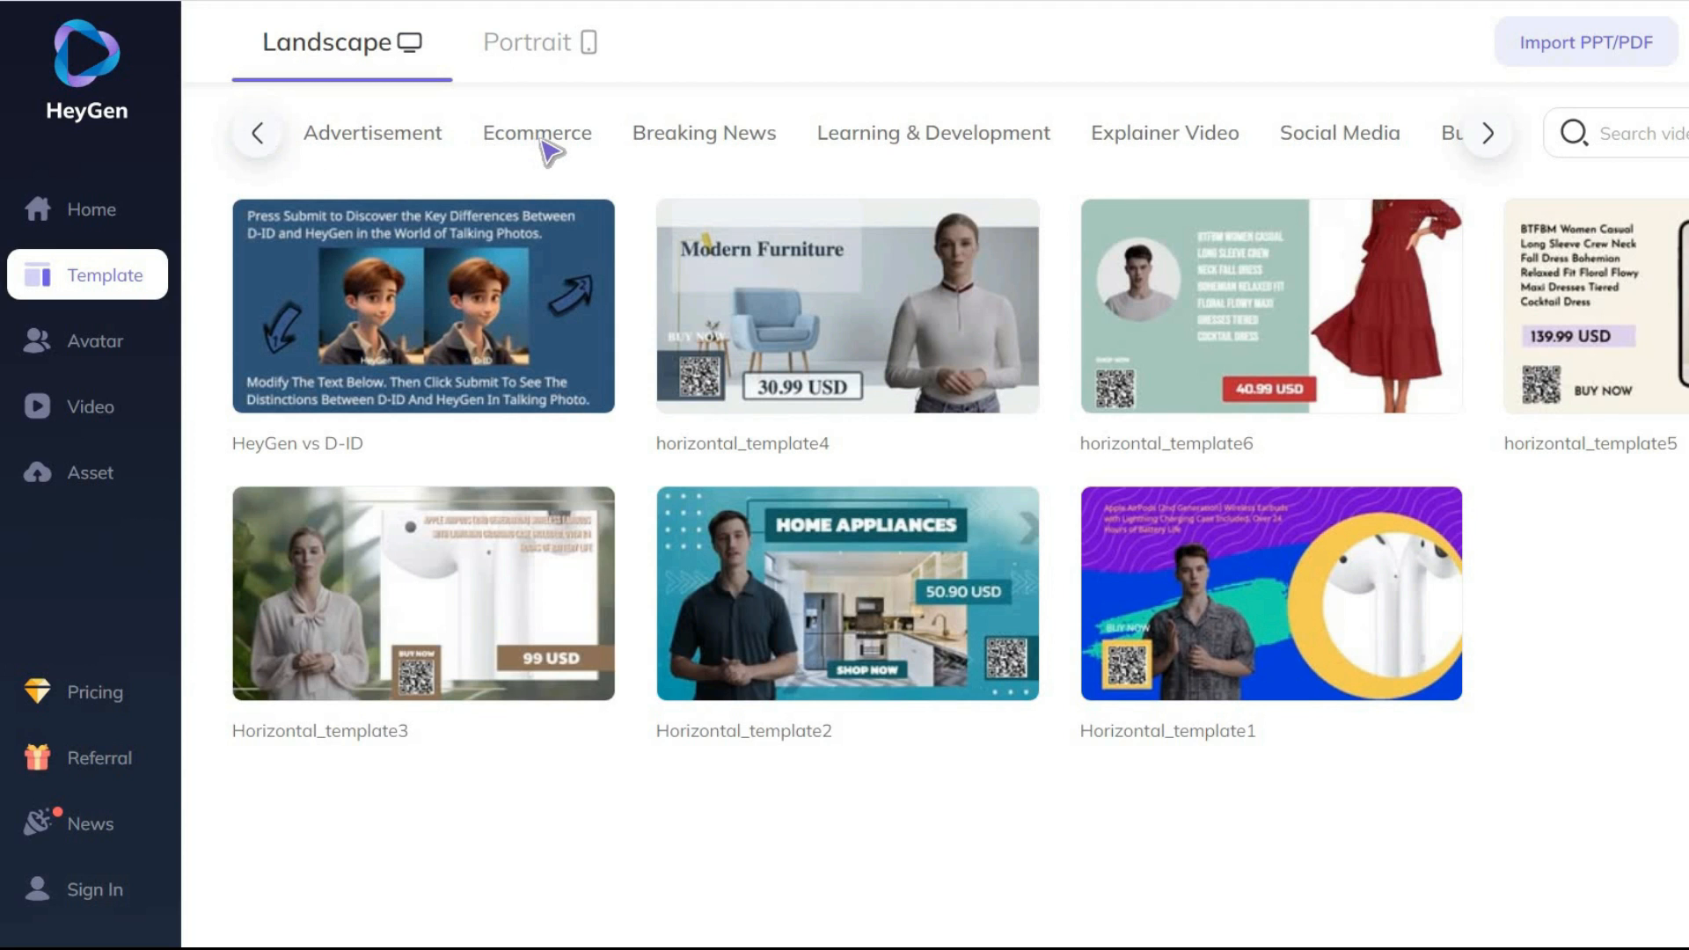
left_click(536, 134)
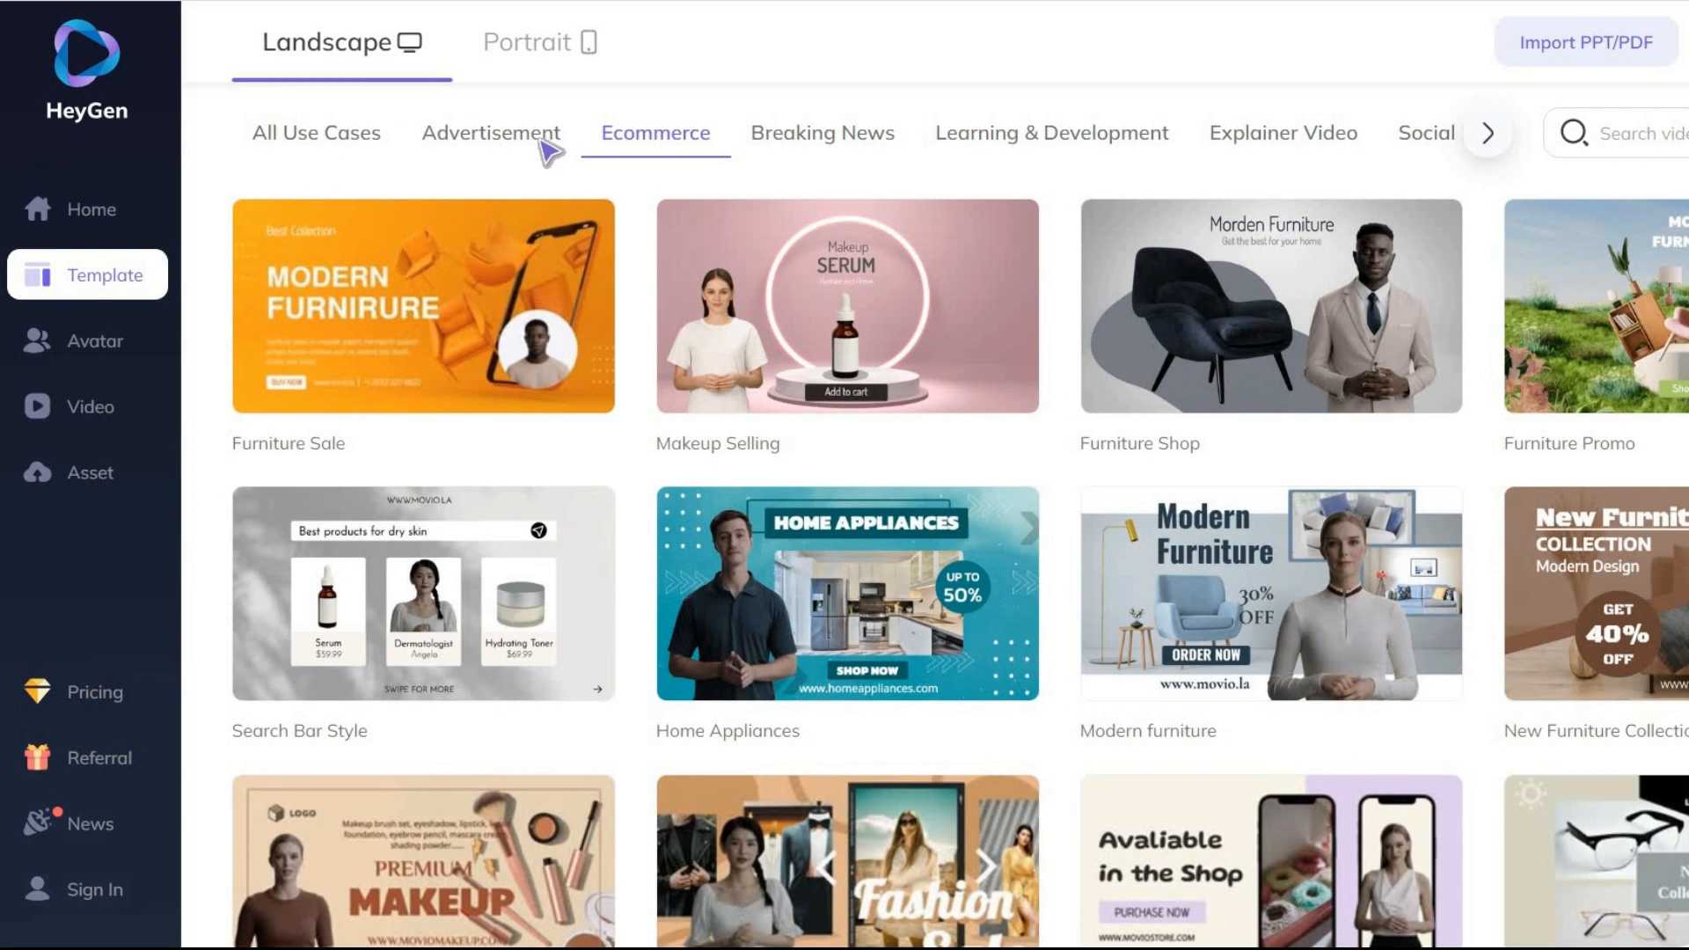
left_click(493, 134)
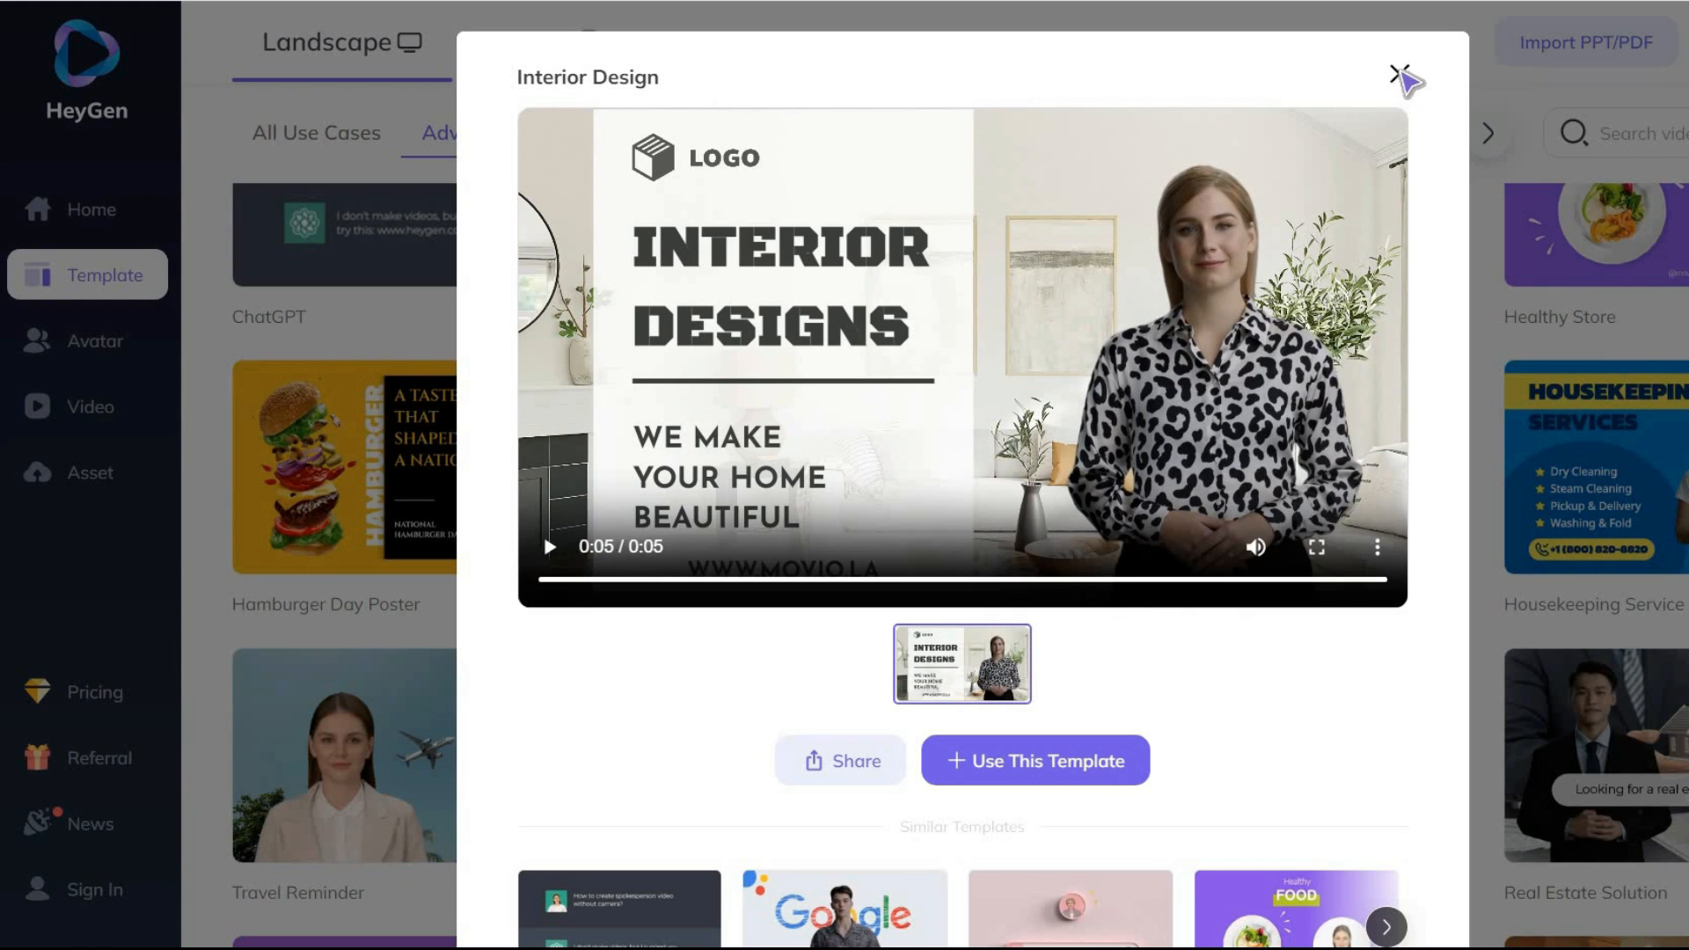
Close the Interior Design preview and browse the portrait Breaking News, Learning and Others categories.
left_click(1400, 79)
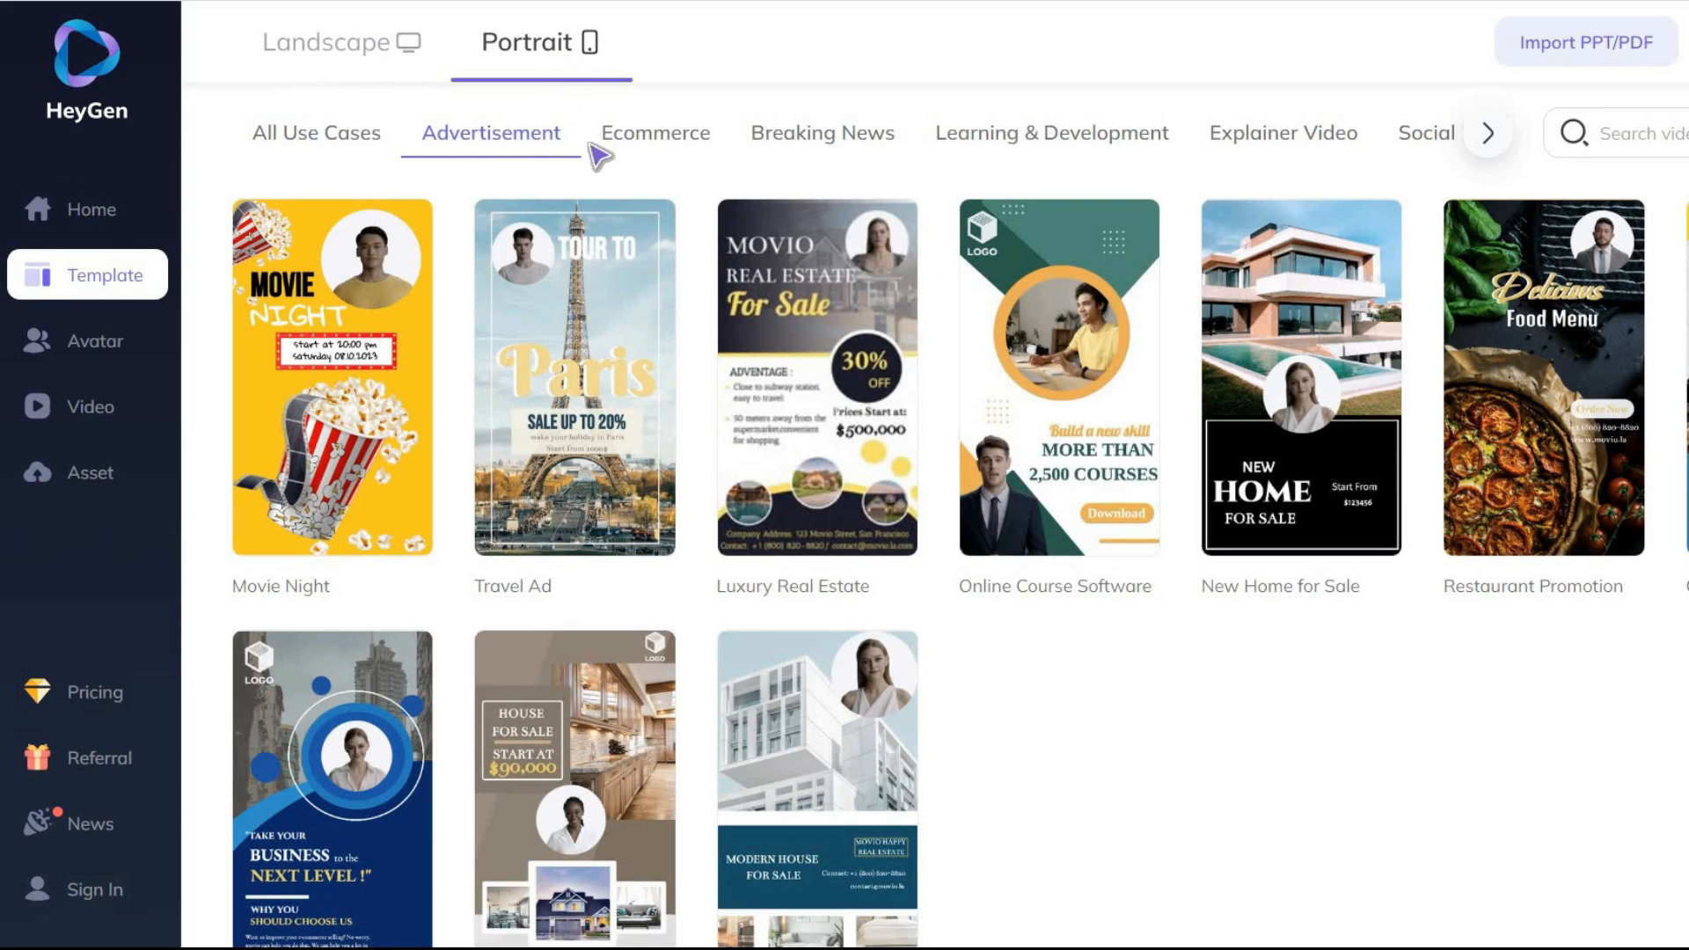
mouse_move(672, 159)
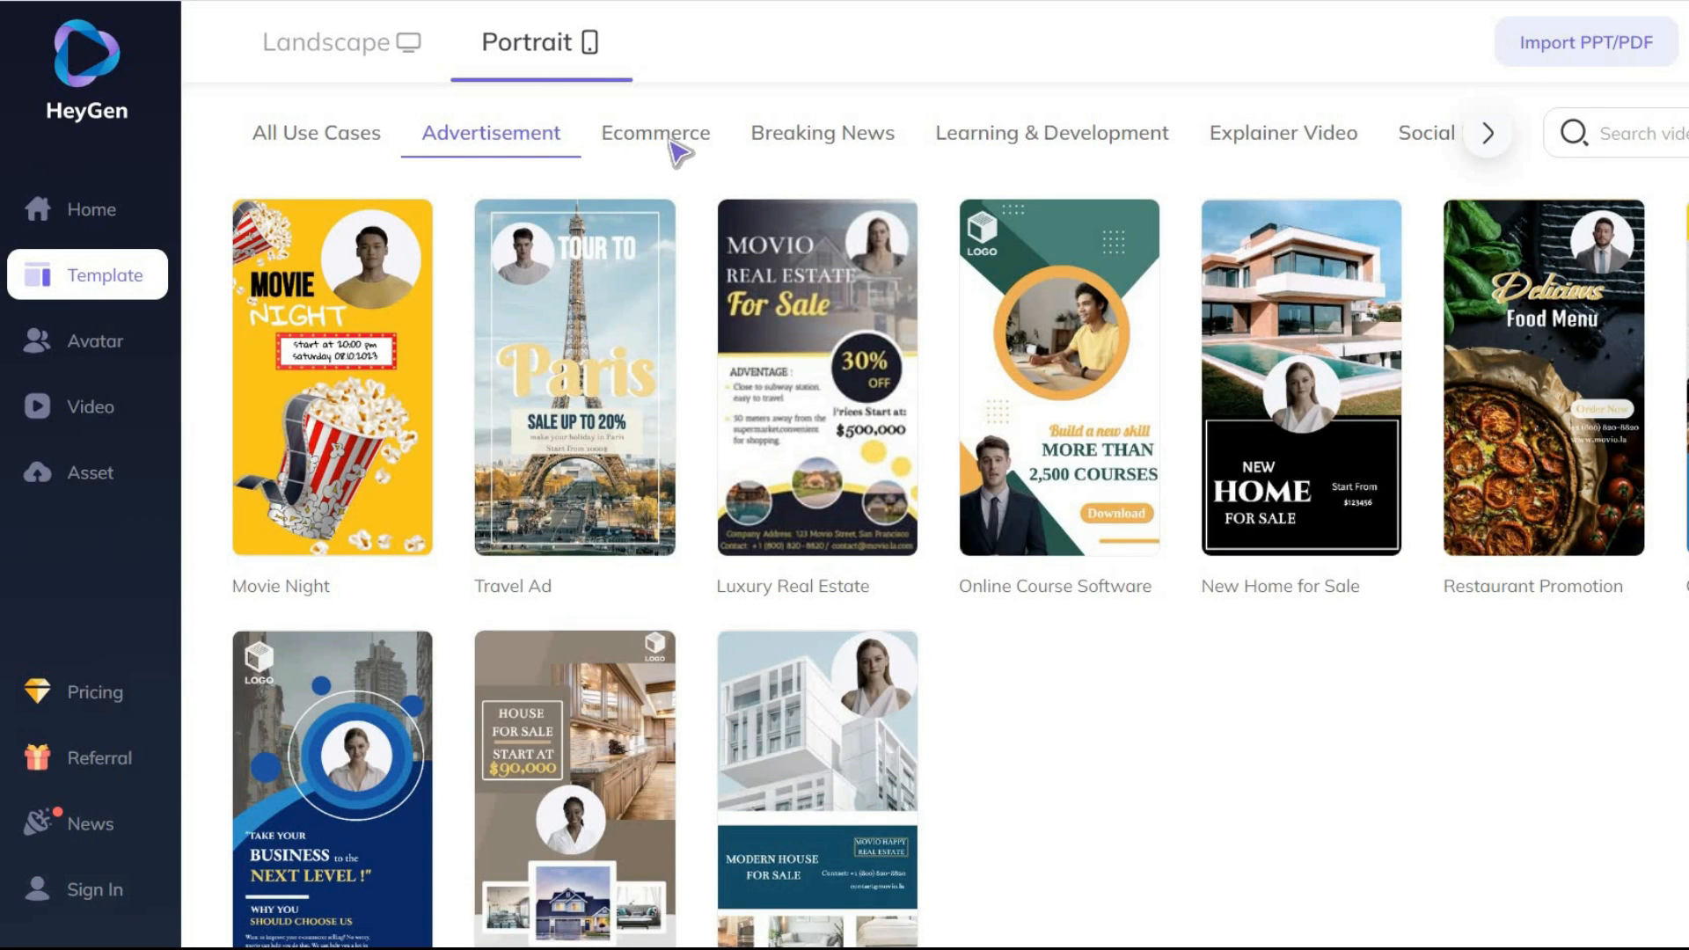
left_click(823, 134)
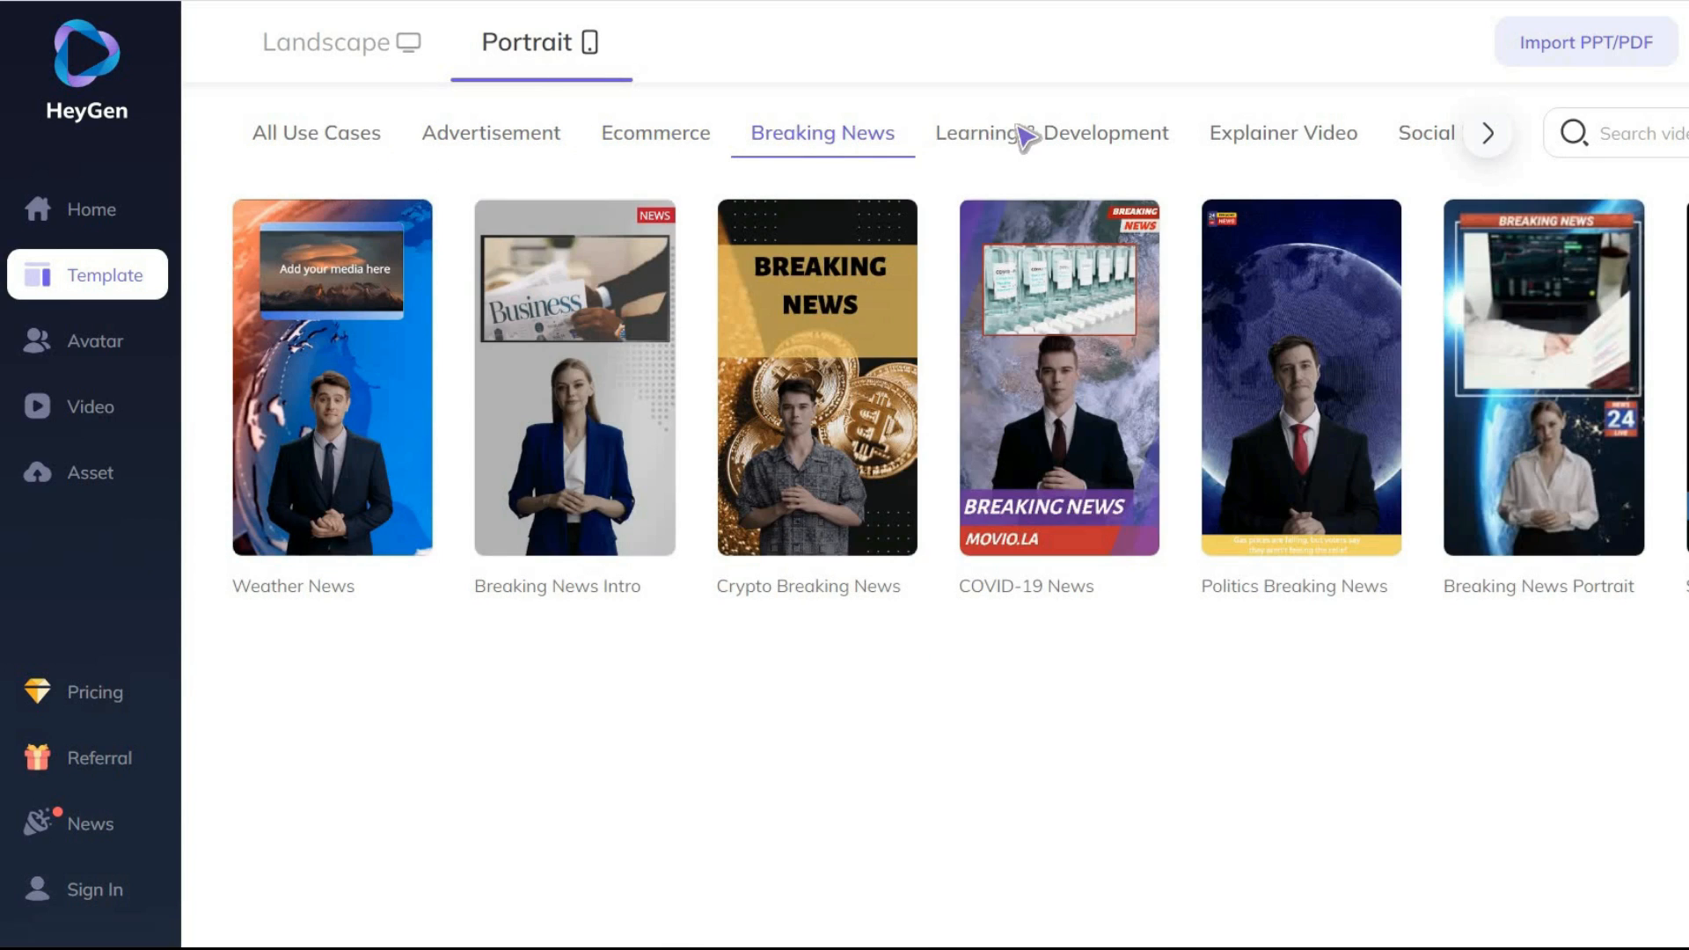
left_click(1048, 133)
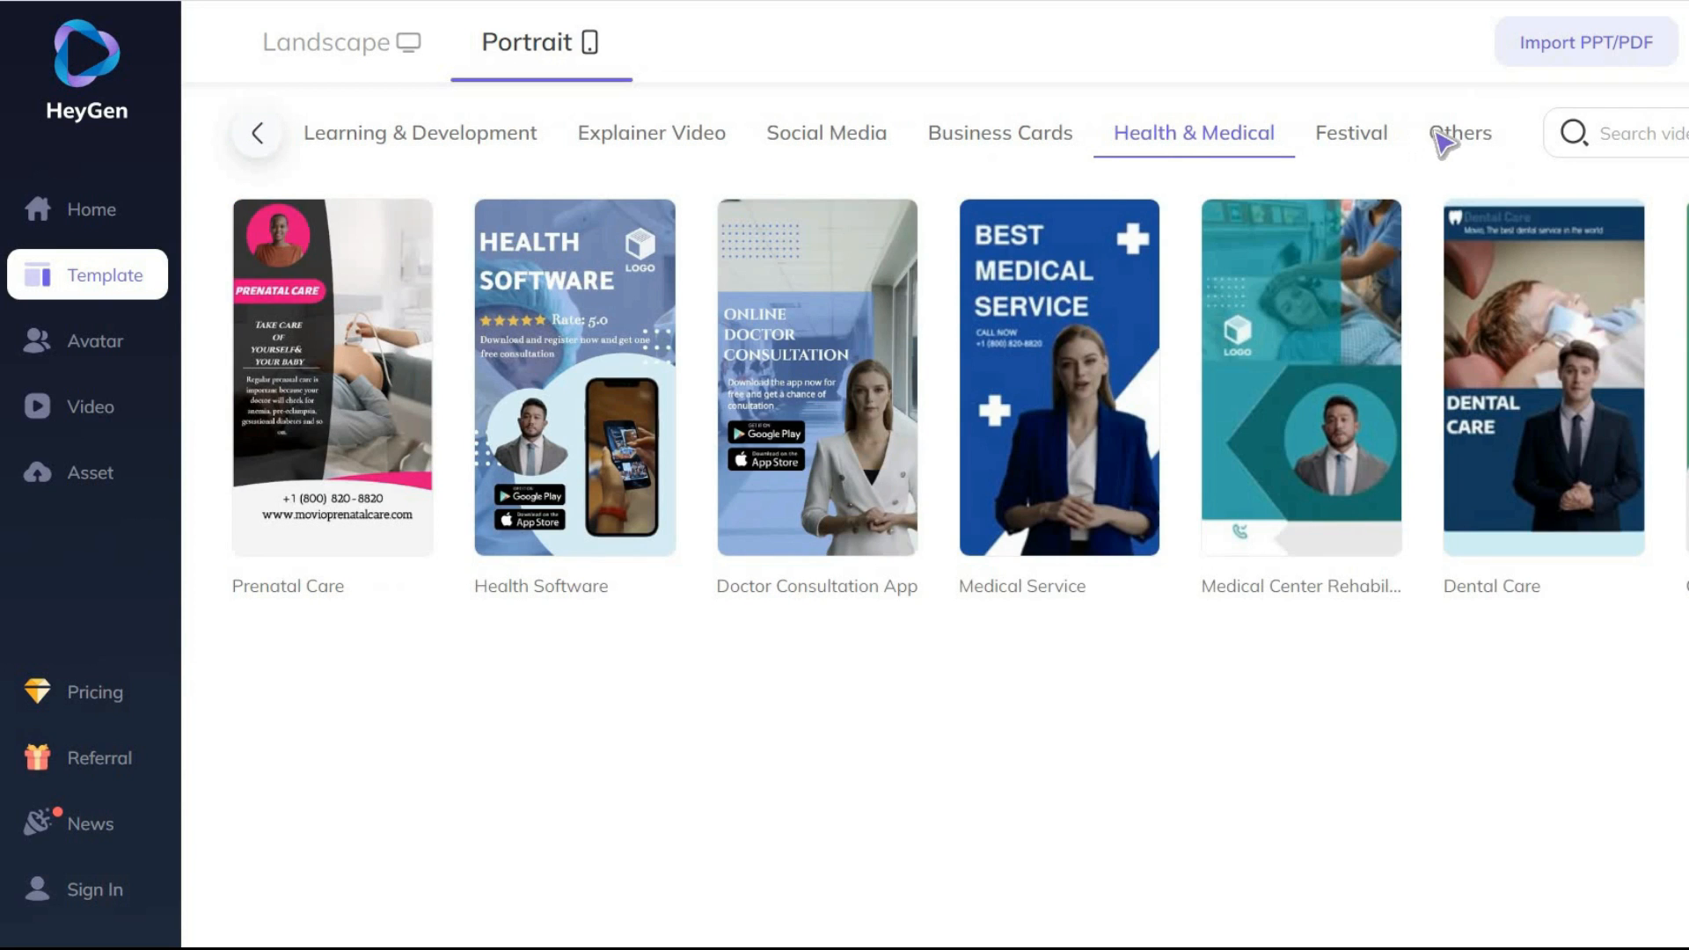
left_click(1460, 134)
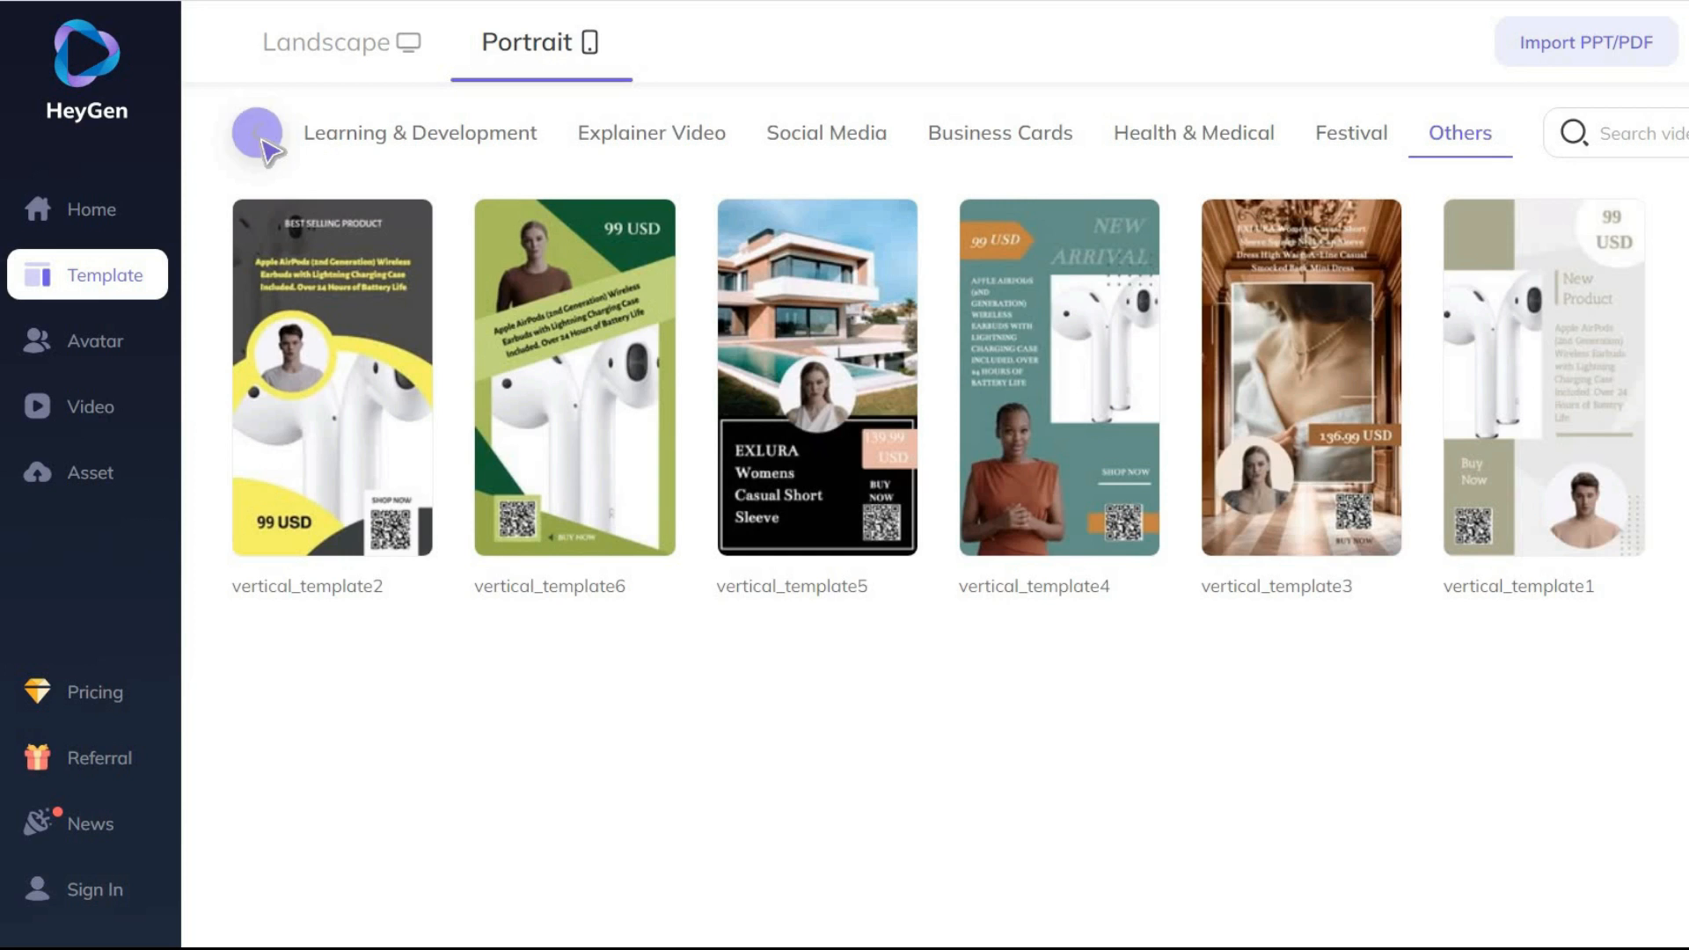
Return to the earlier portrait categories and dismiss the Luxury Real Estate preview.
left_click(813, 374)
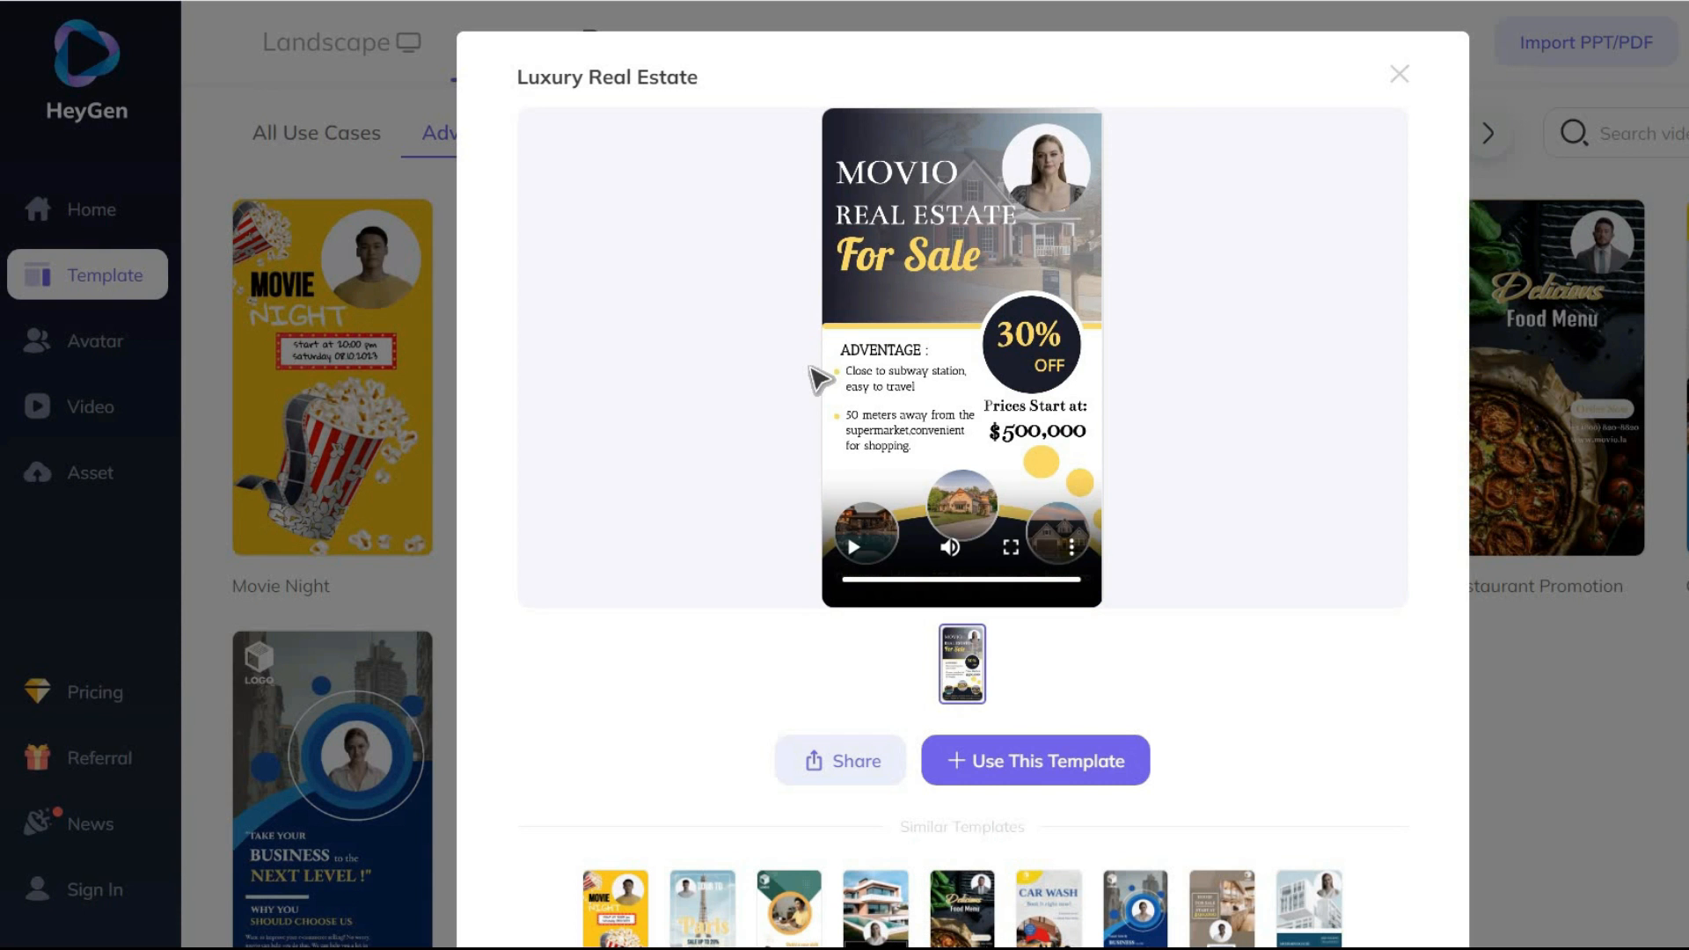
left_click(1399, 73)
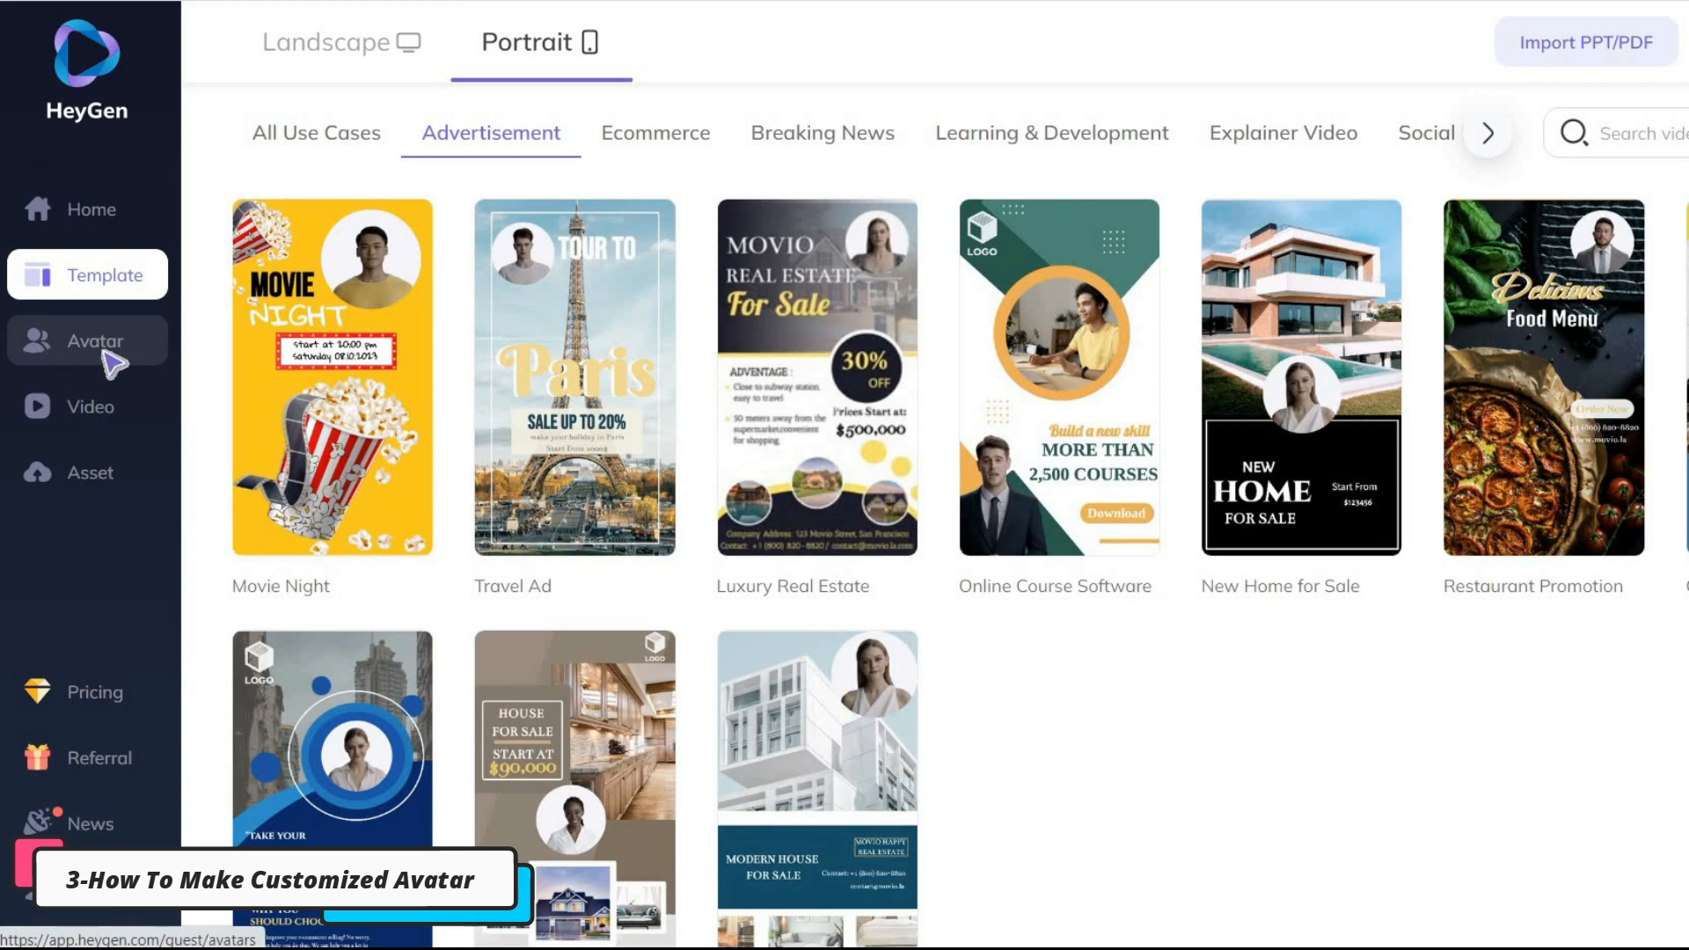
Go to Avatar, switch to the TalkingPhoto tab and start adding a new talking photo.
left_click(92, 342)
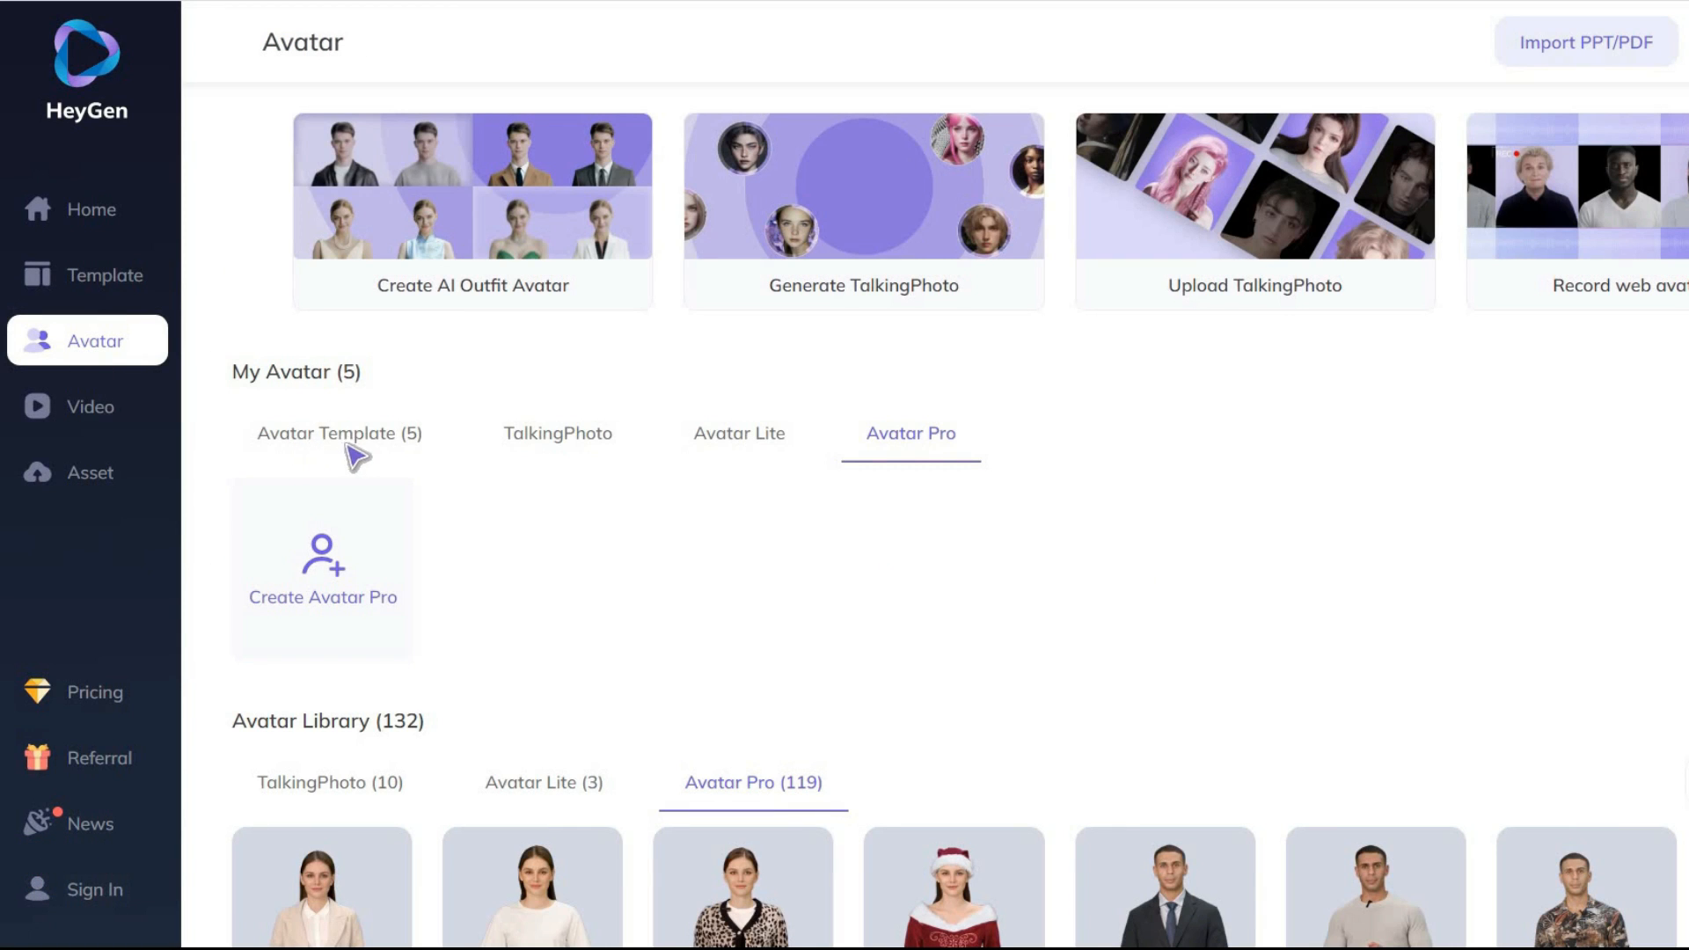
left_click(338, 433)
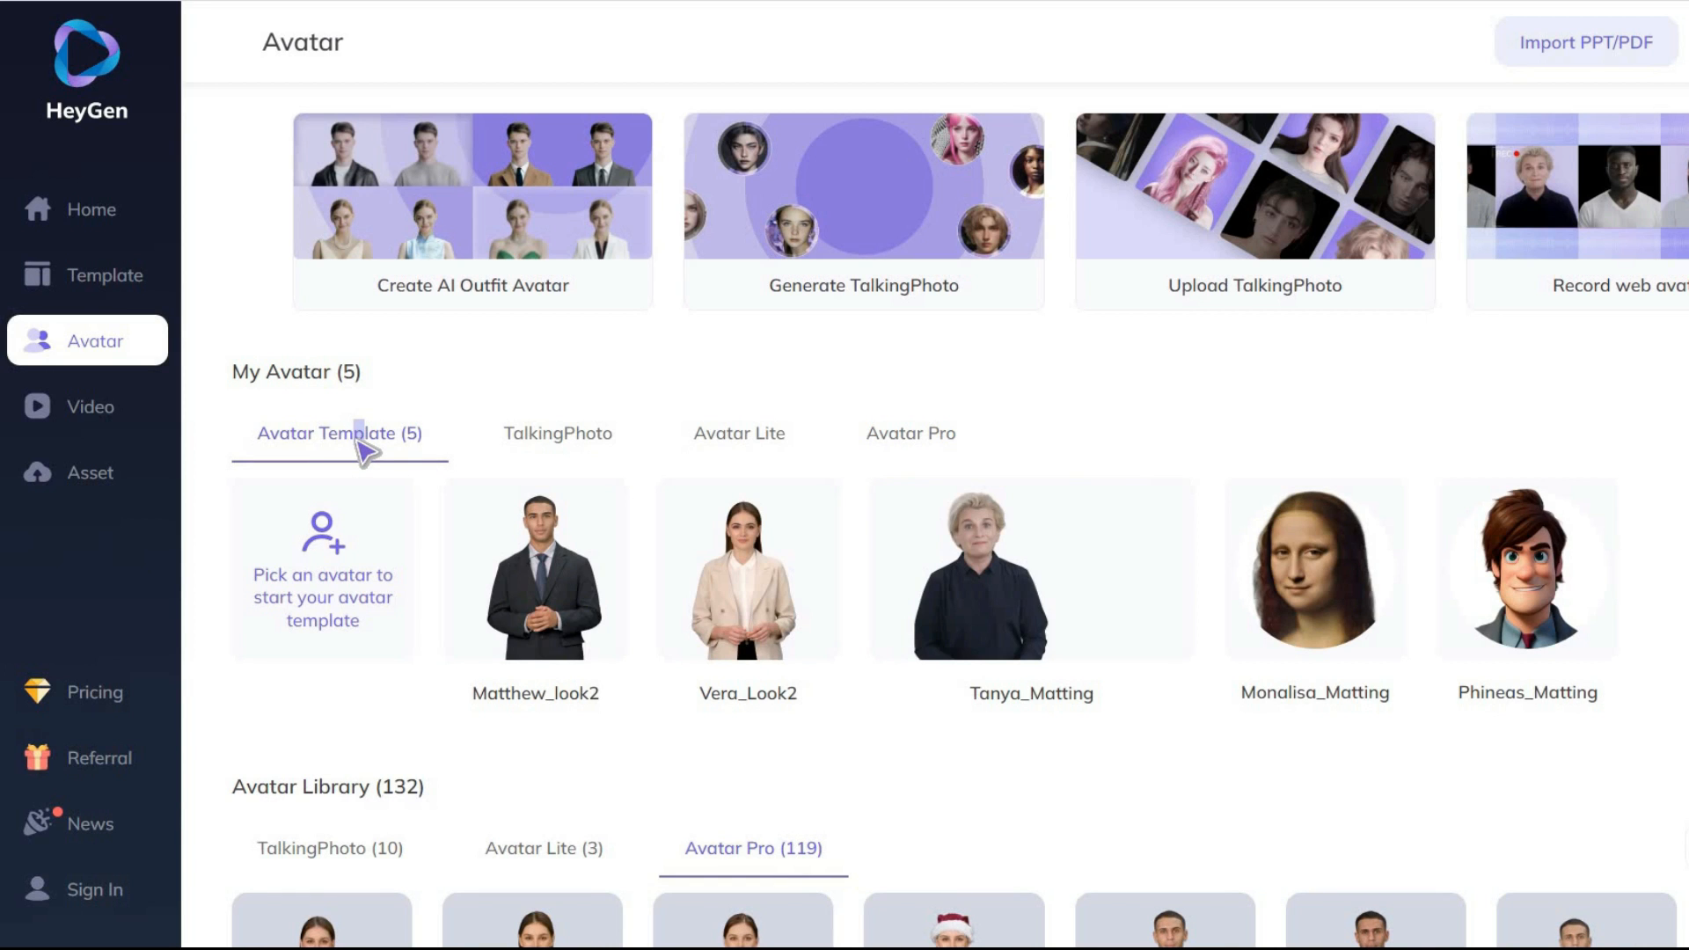
mouse_move(584, 454)
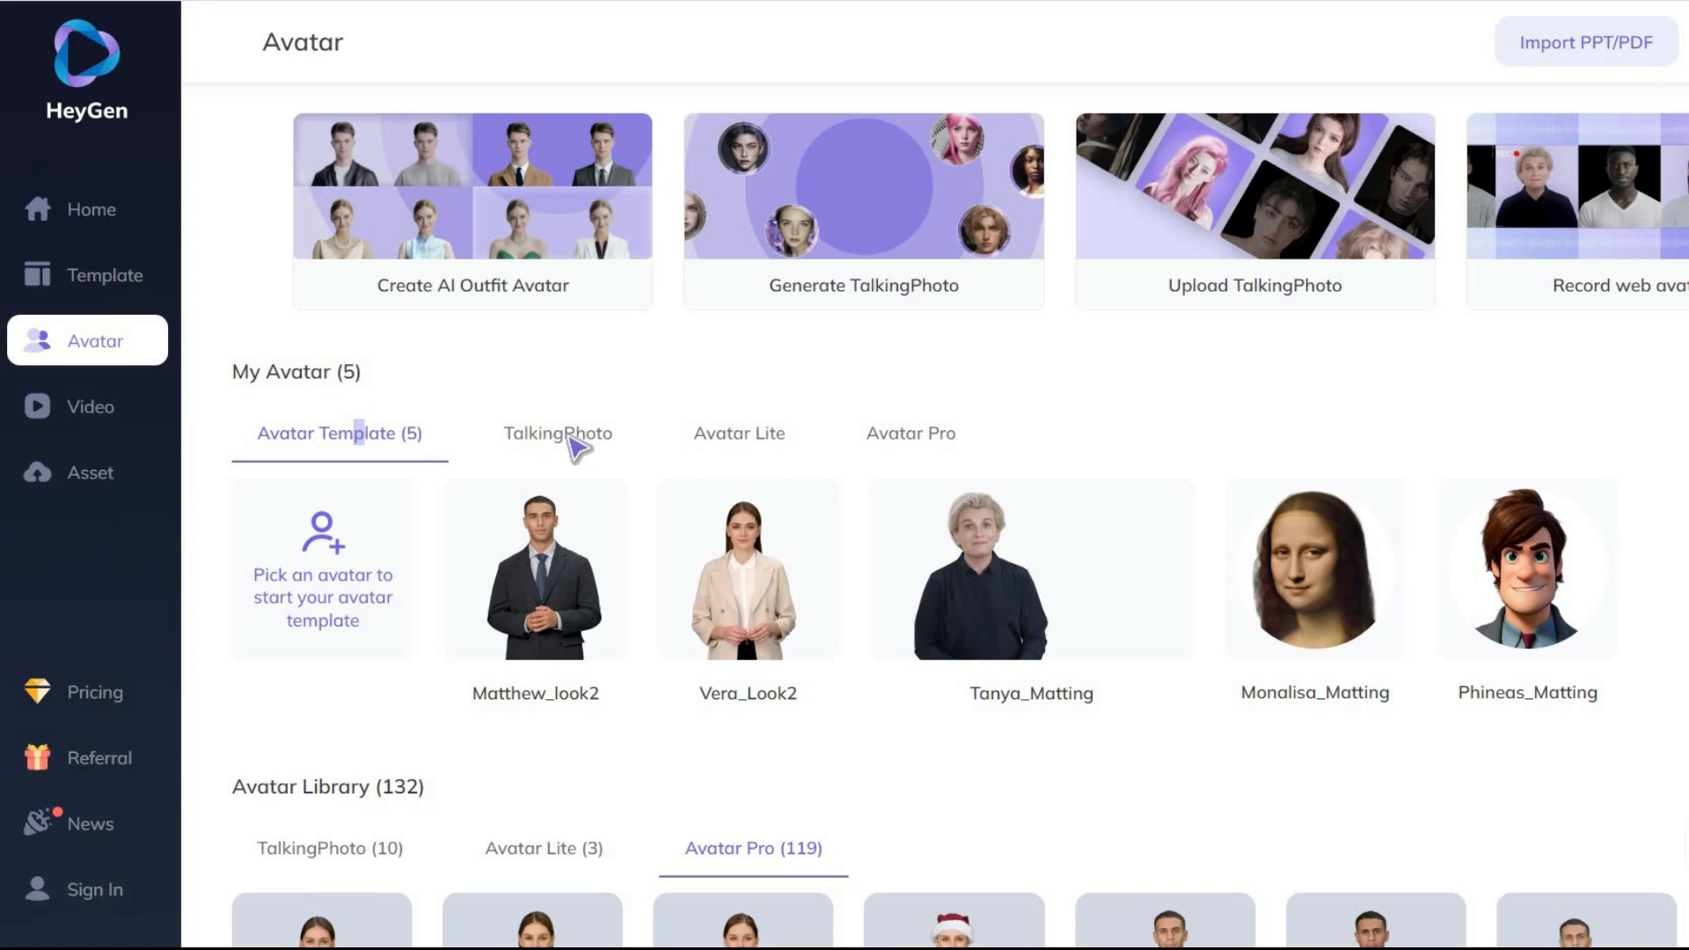
left_click(556, 432)
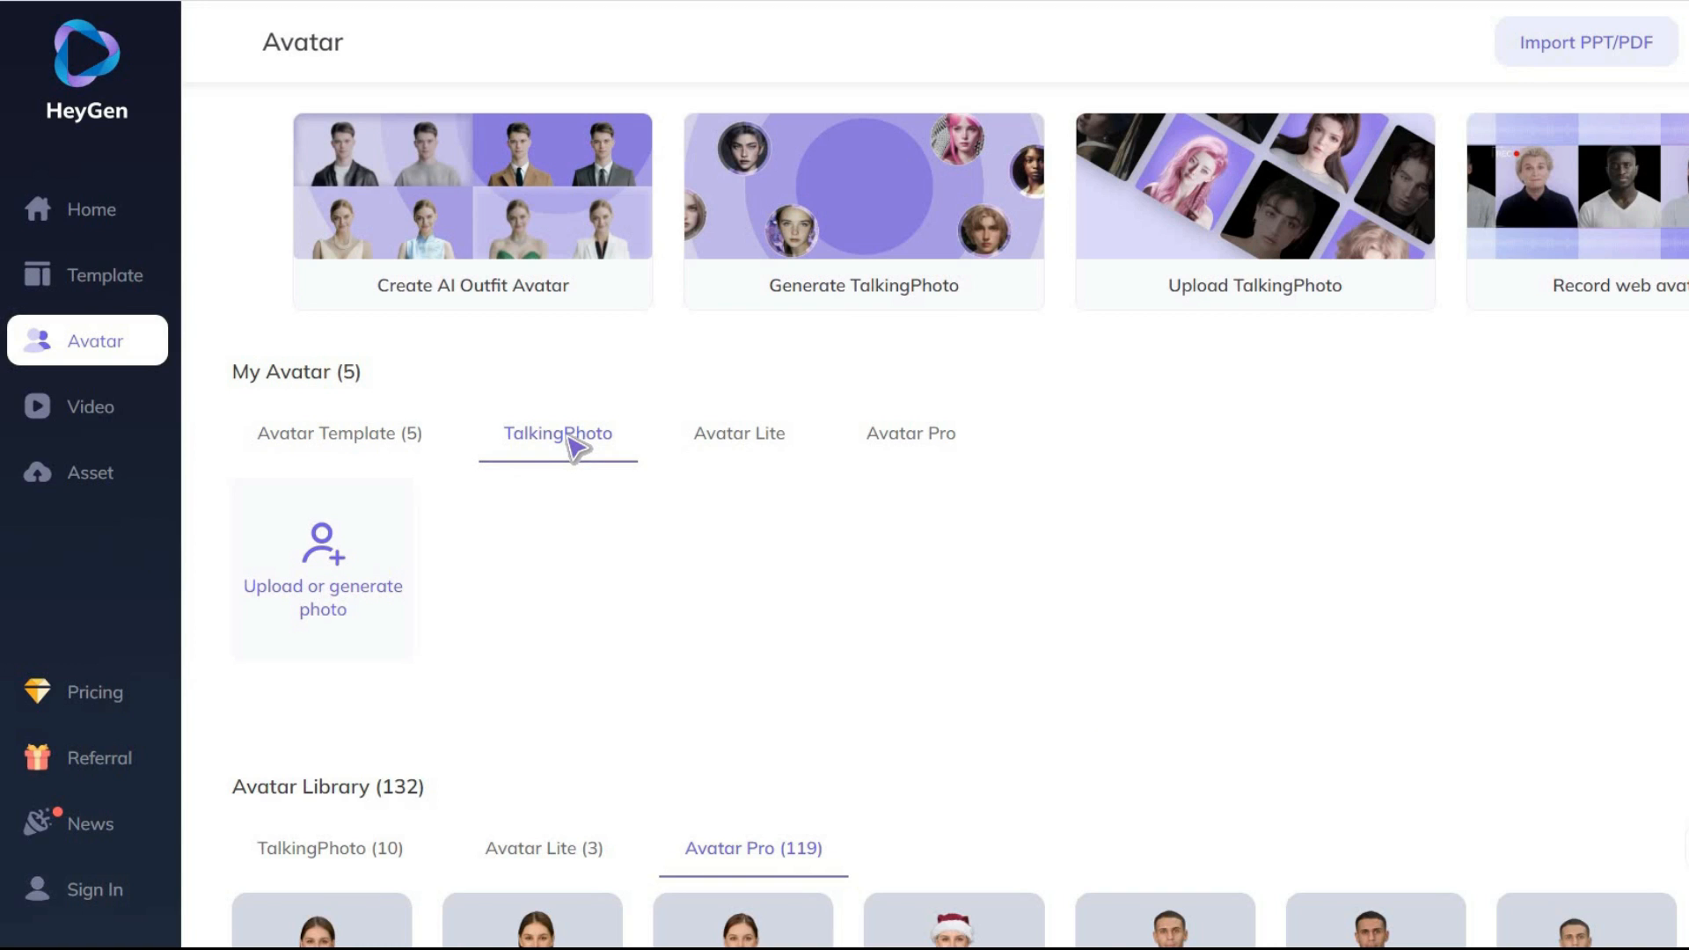
mouse_move(422, 613)
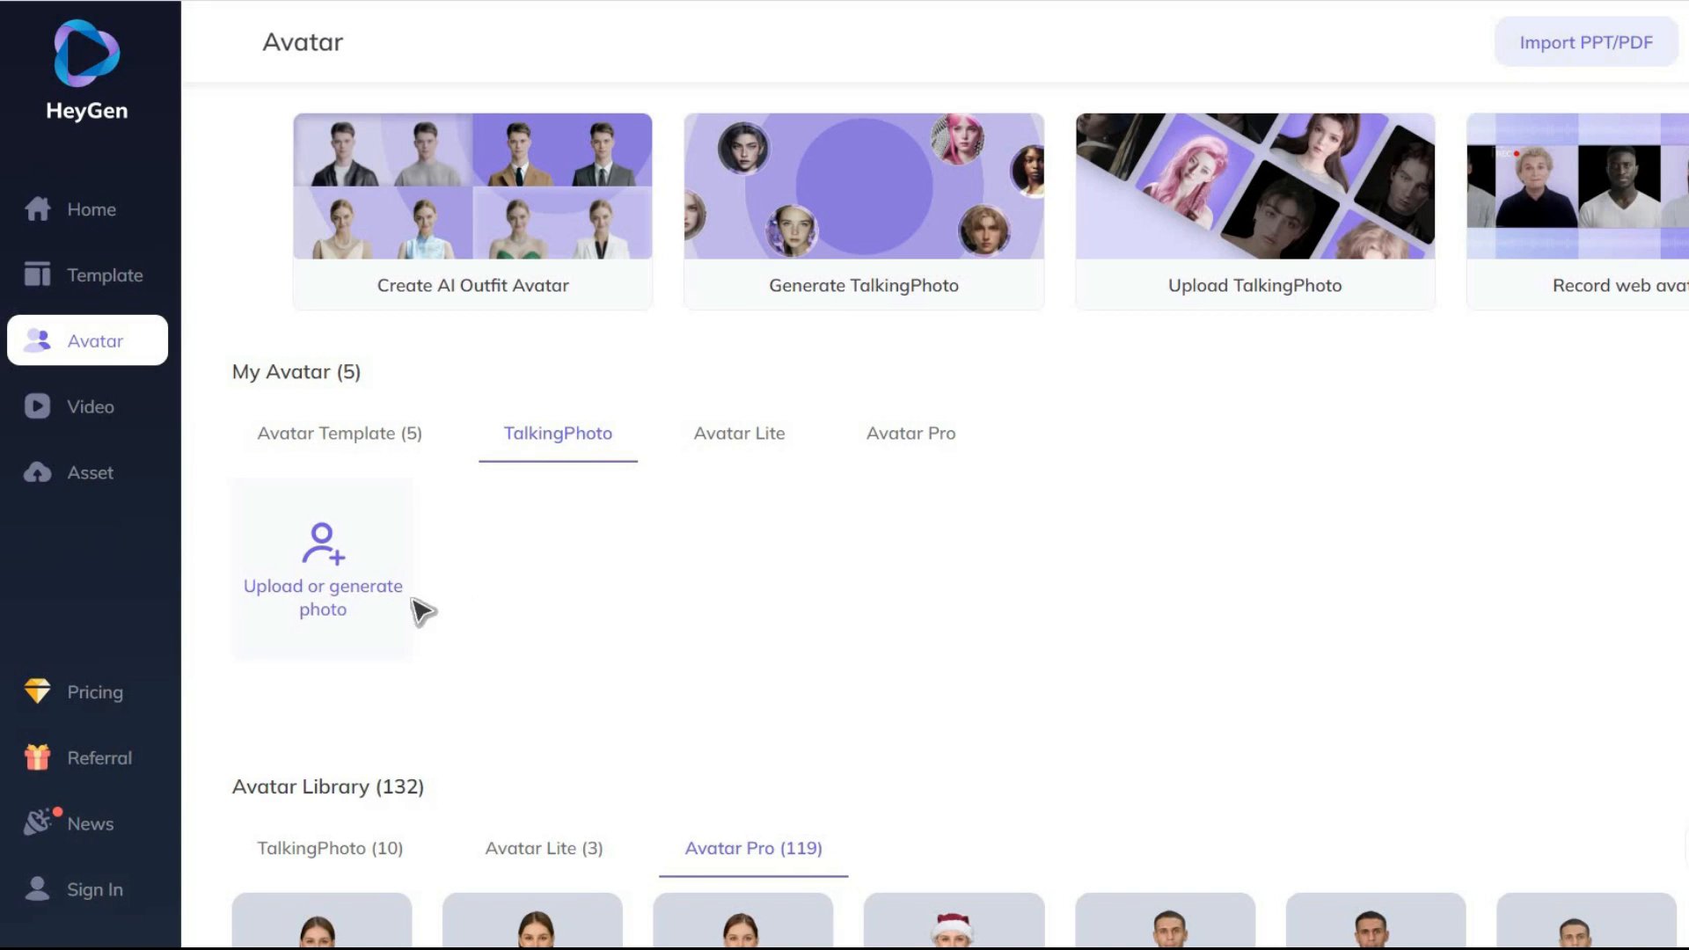
left_click(322, 567)
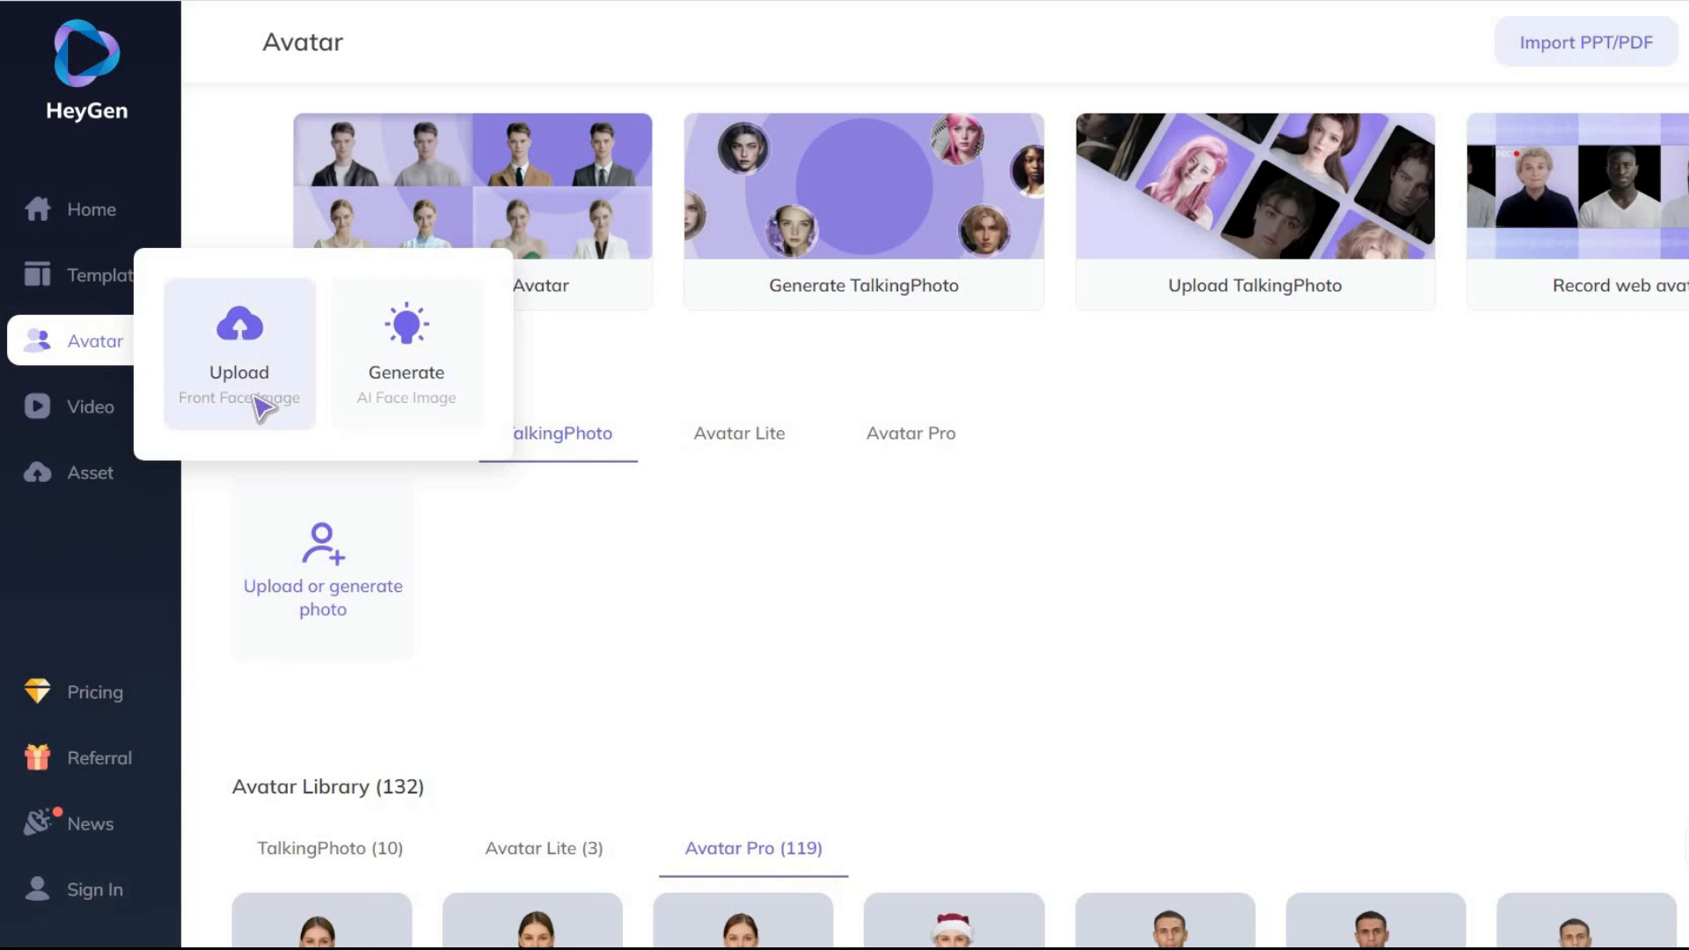
mouse_move(334, 405)
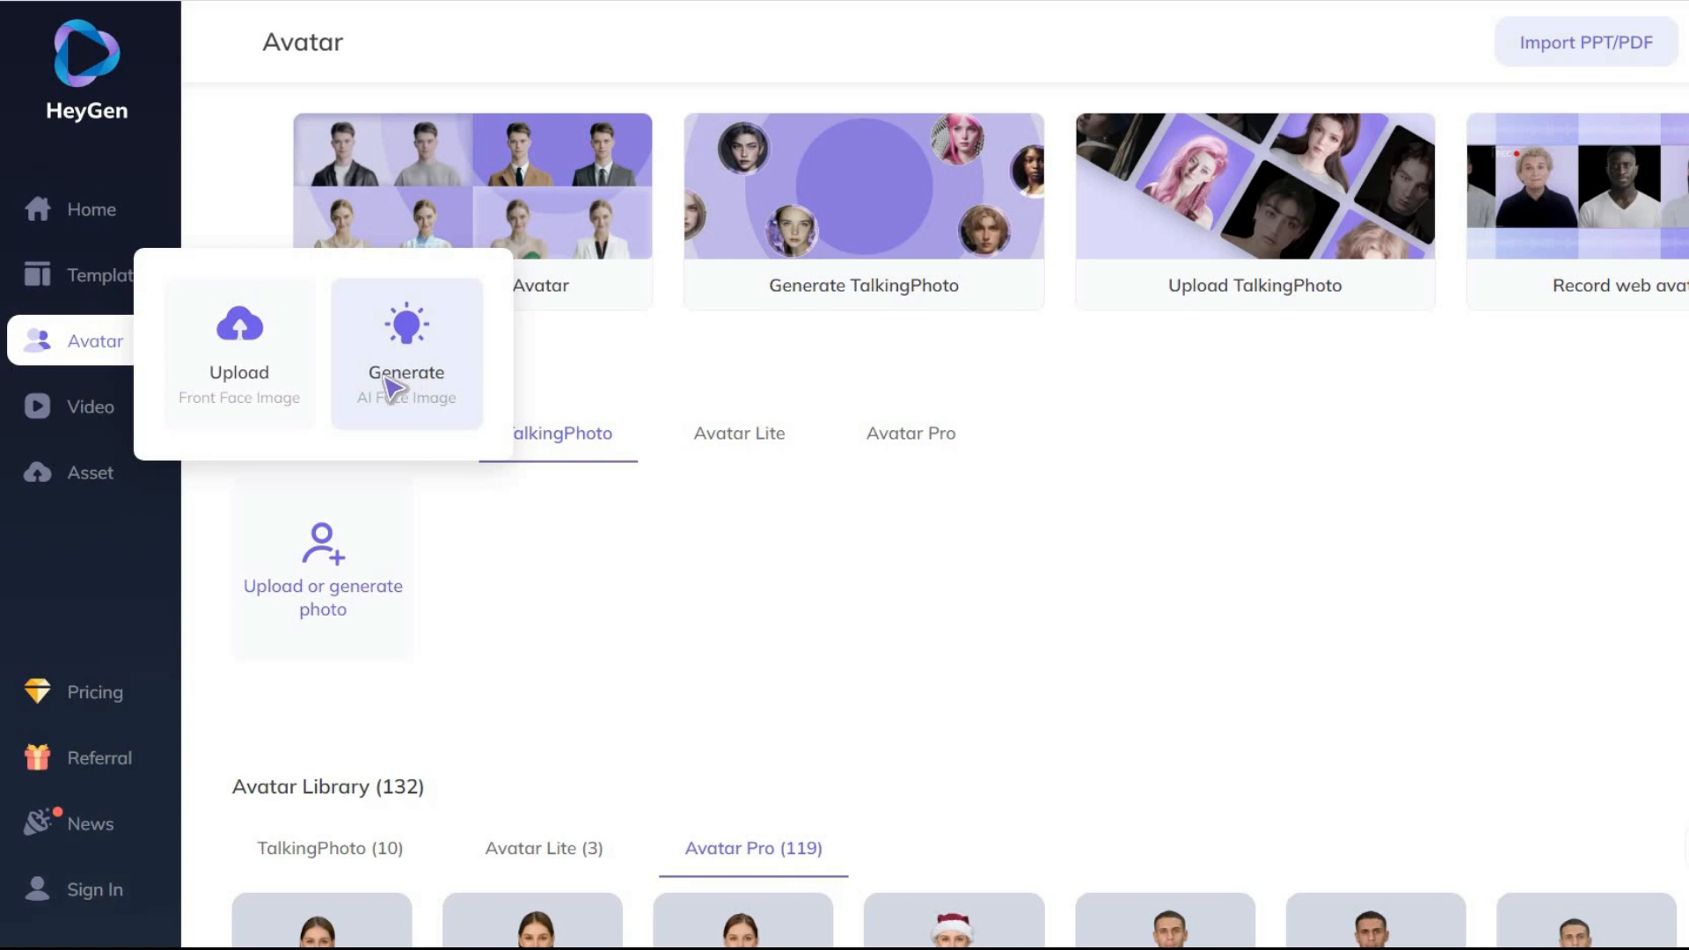
mouse_move(239, 348)
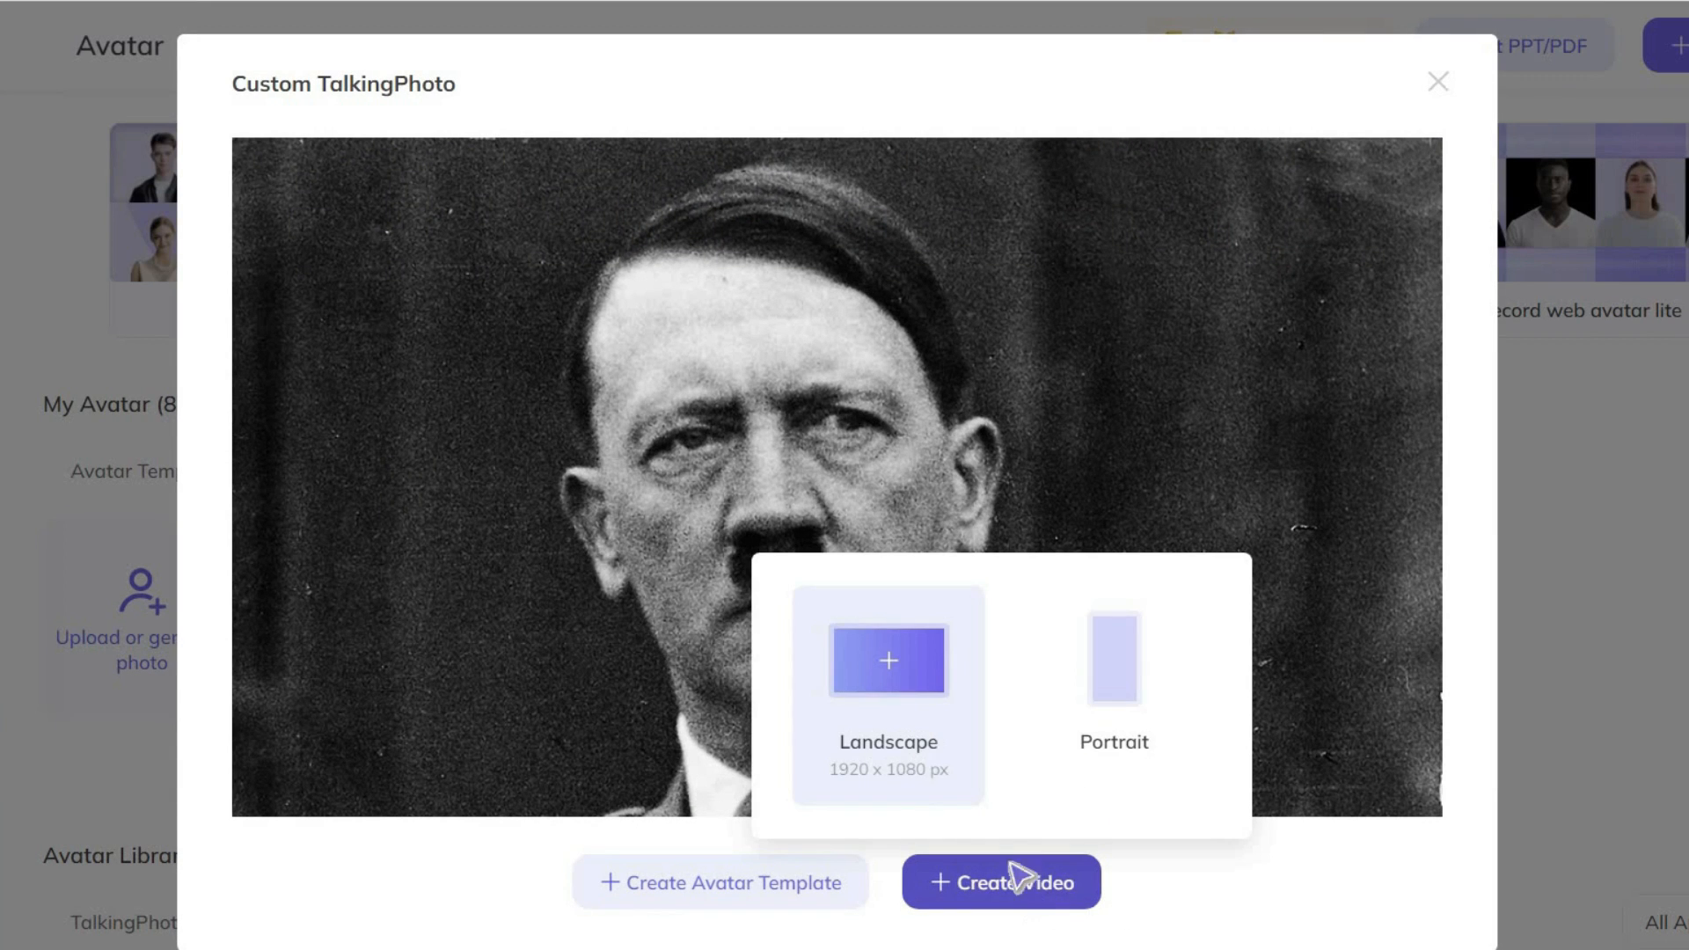
mouse_move(906, 788)
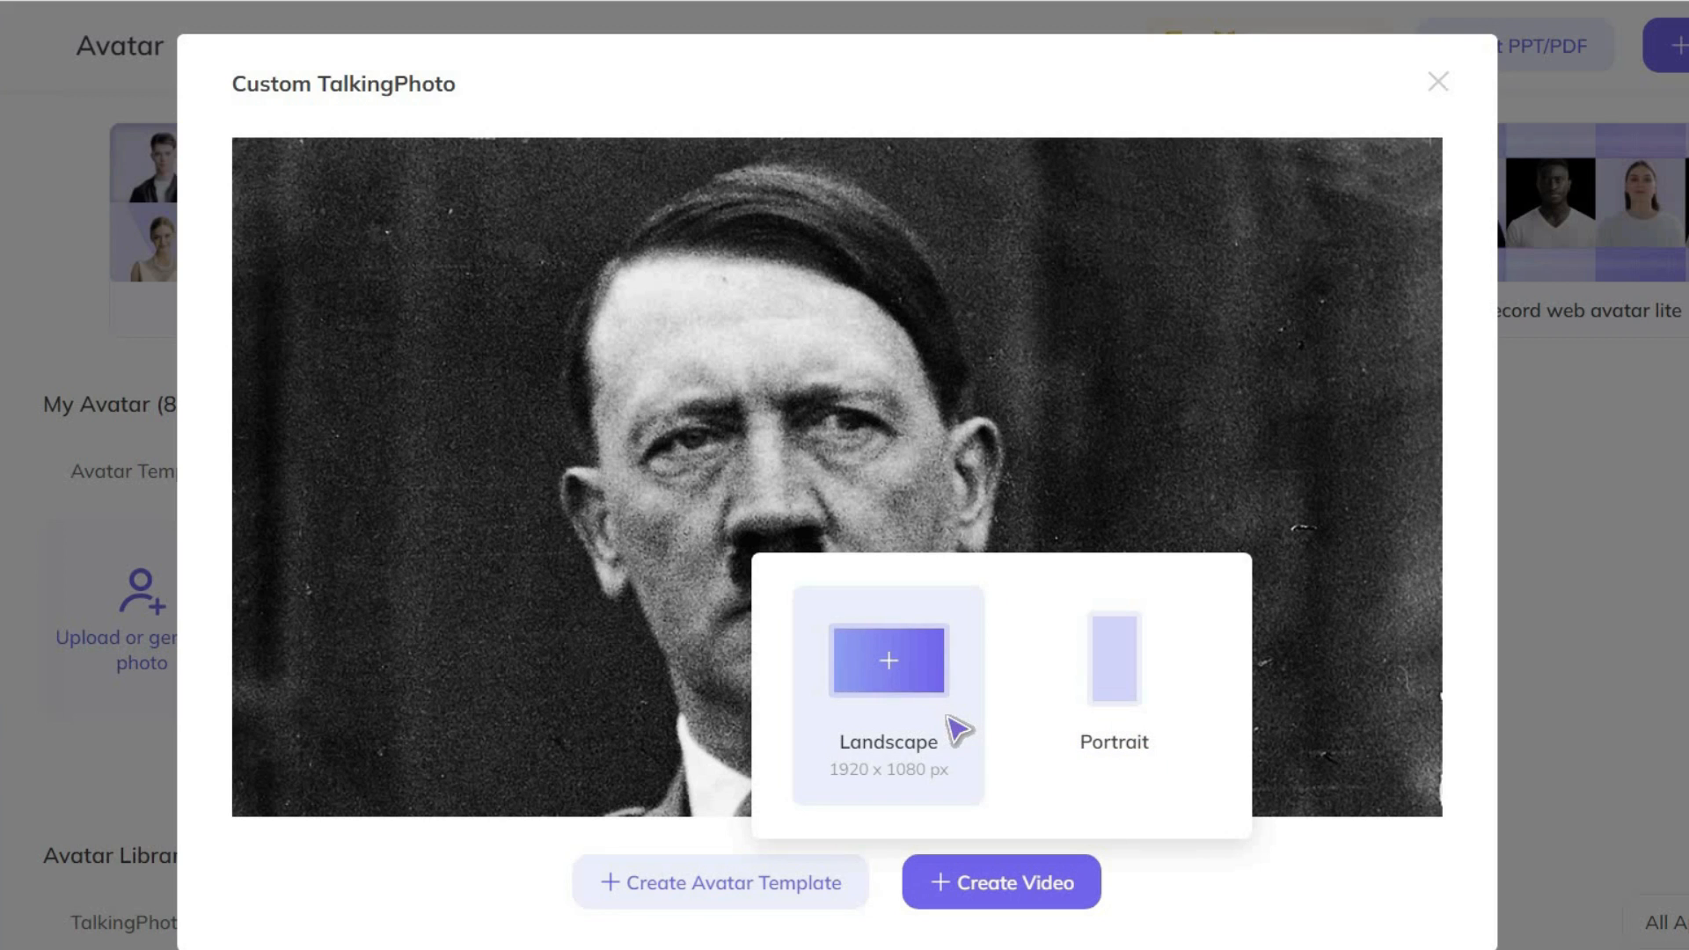
Create a landscape video from the photo, keeping a typed script after checking the audio option.
left_click(999, 881)
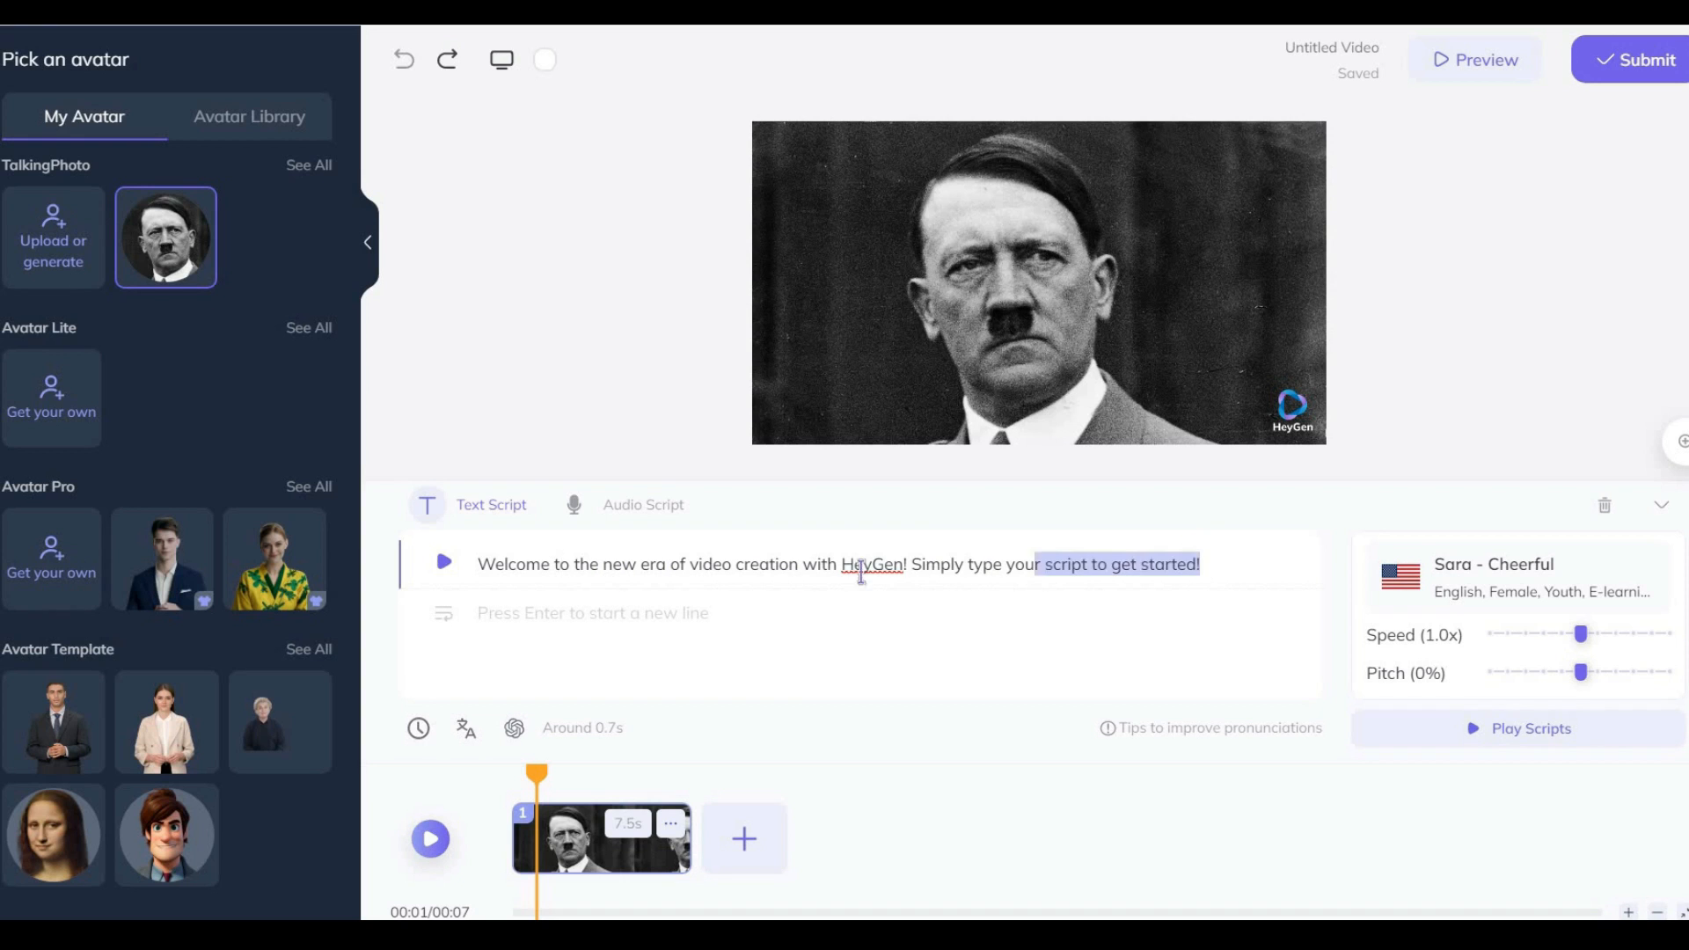
left_click(644, 505)
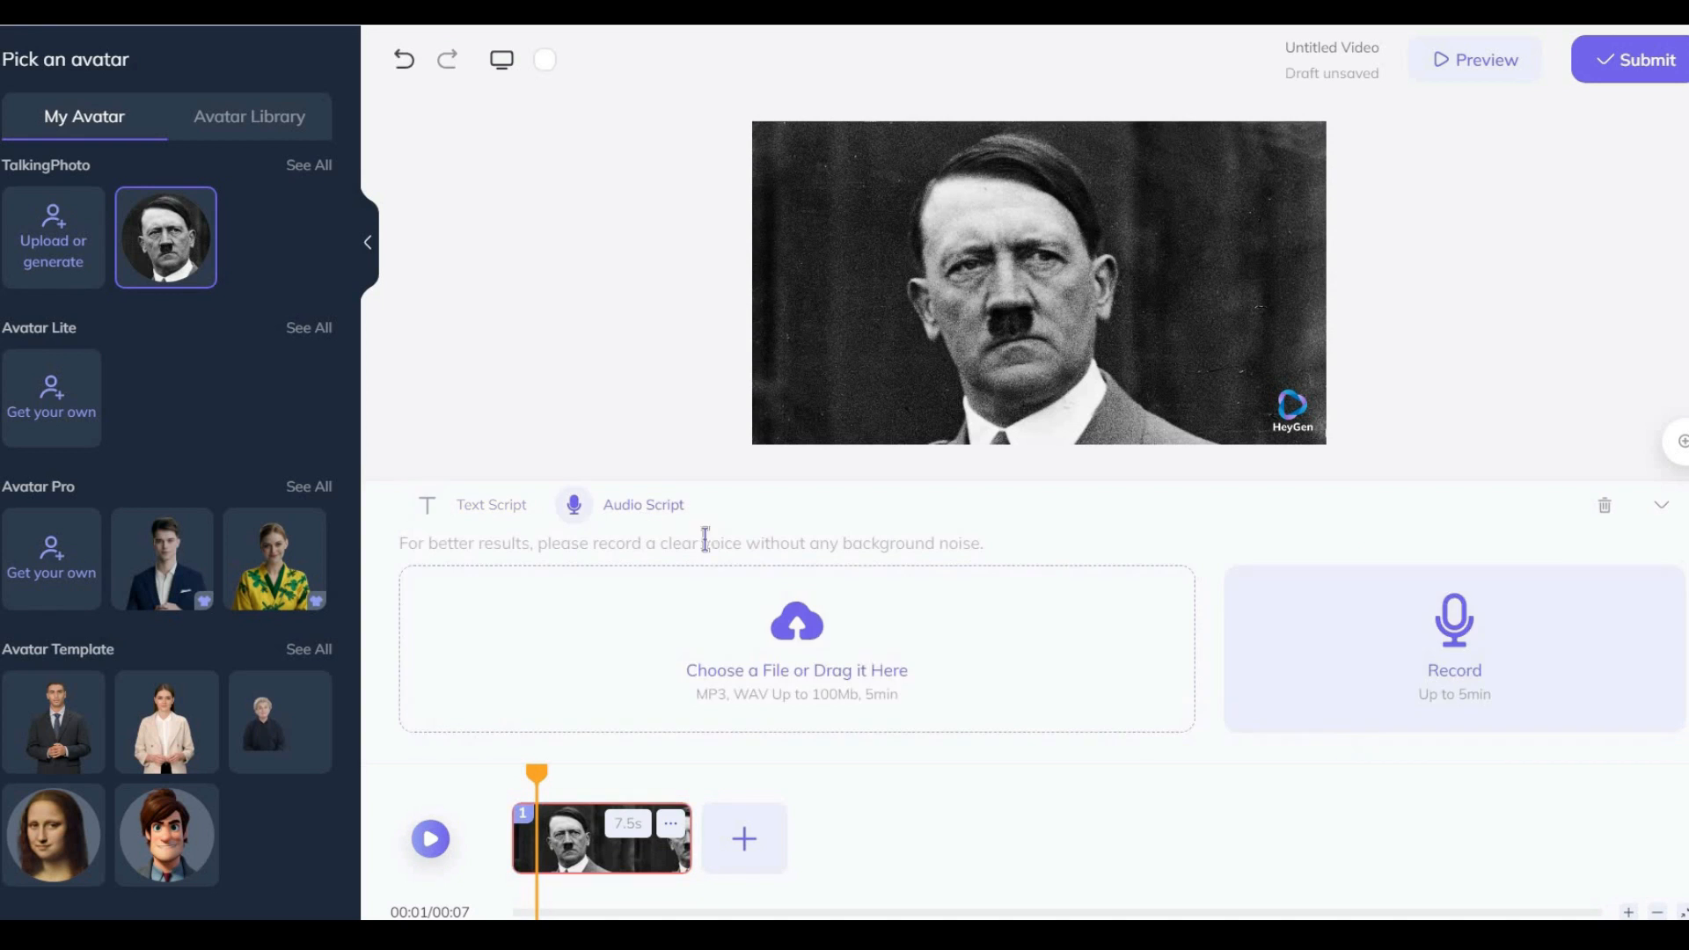
mouse_move(914, 677)
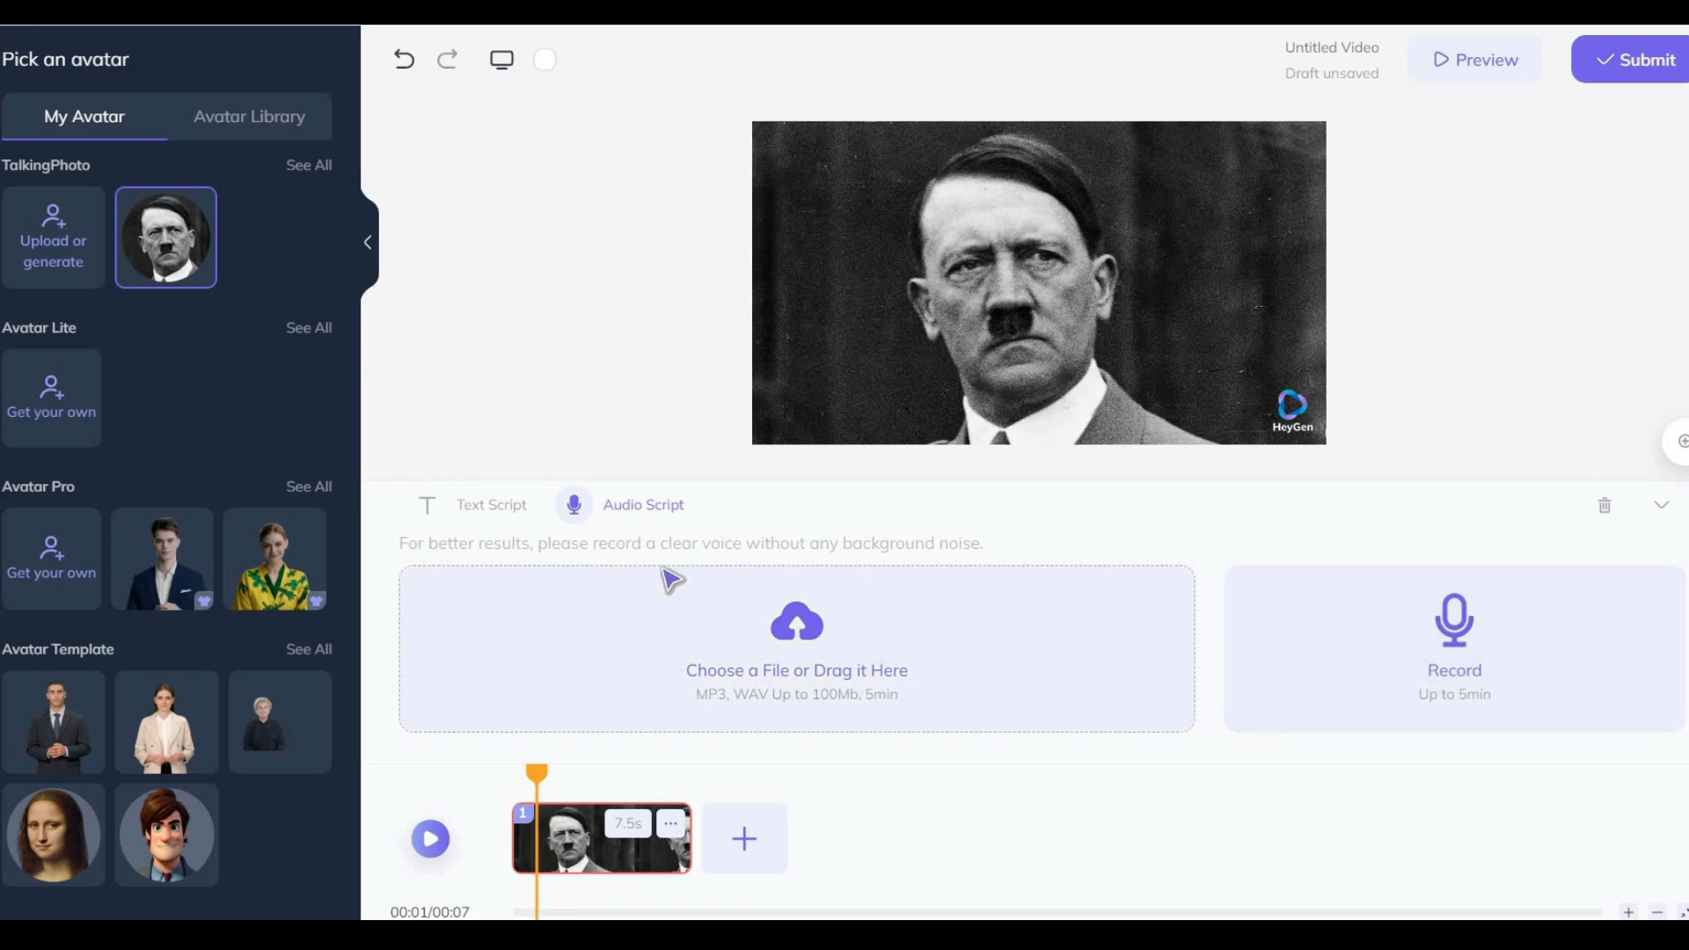
left_click(489, 505)
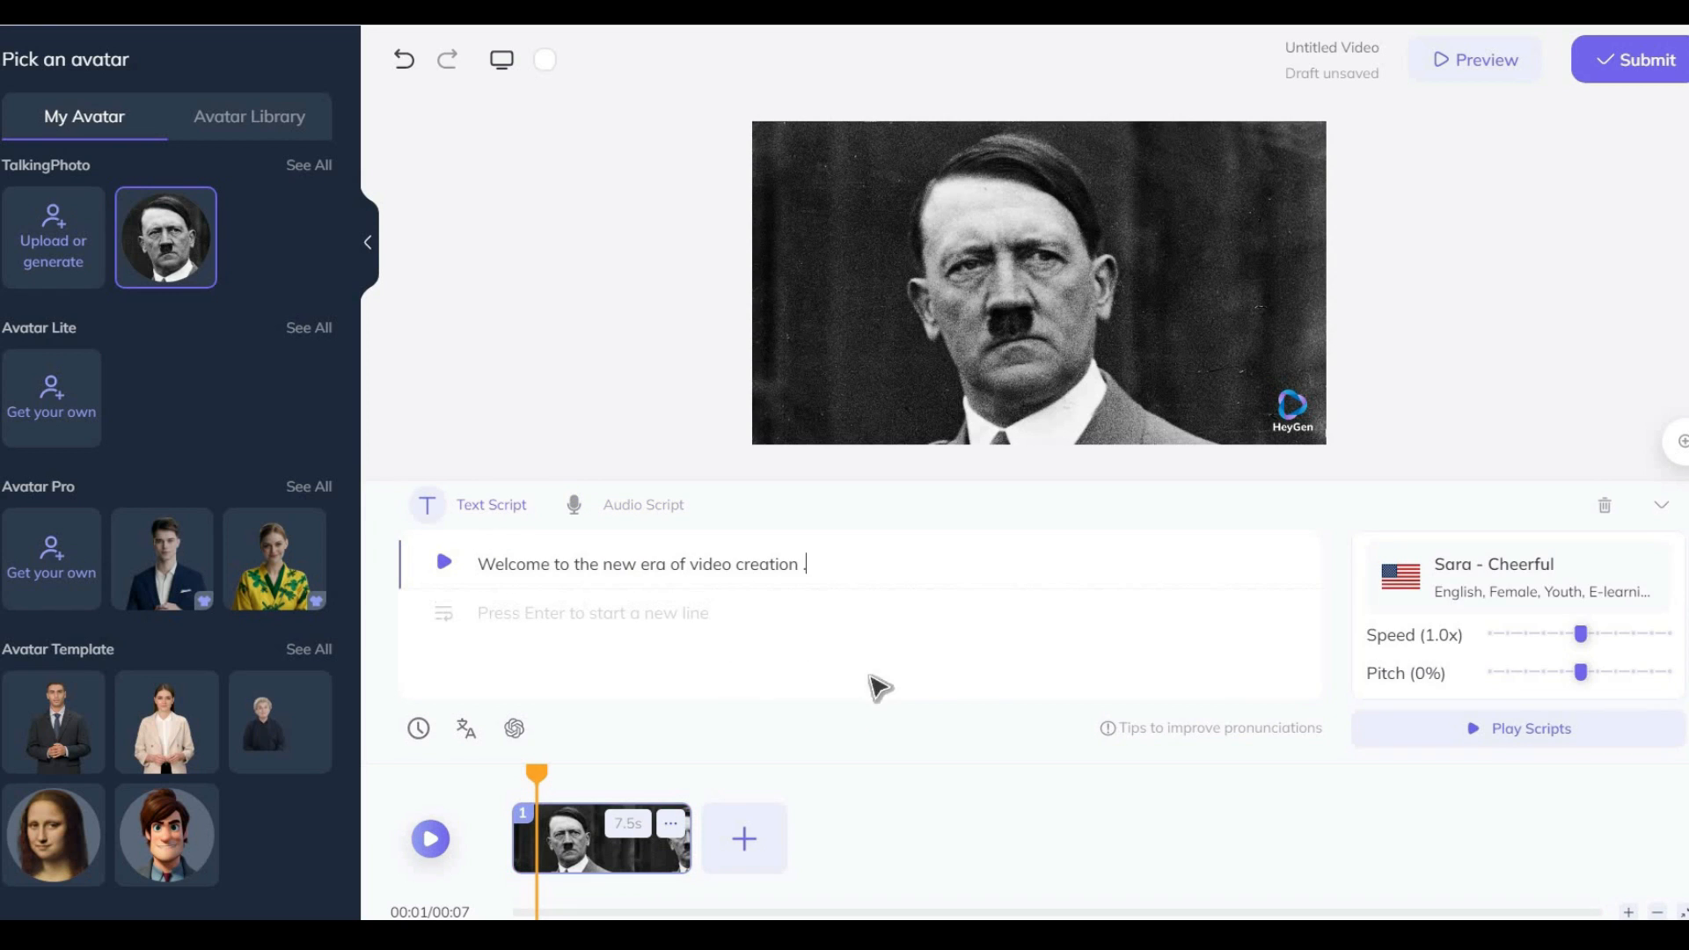
mouse_move(1459, 596)
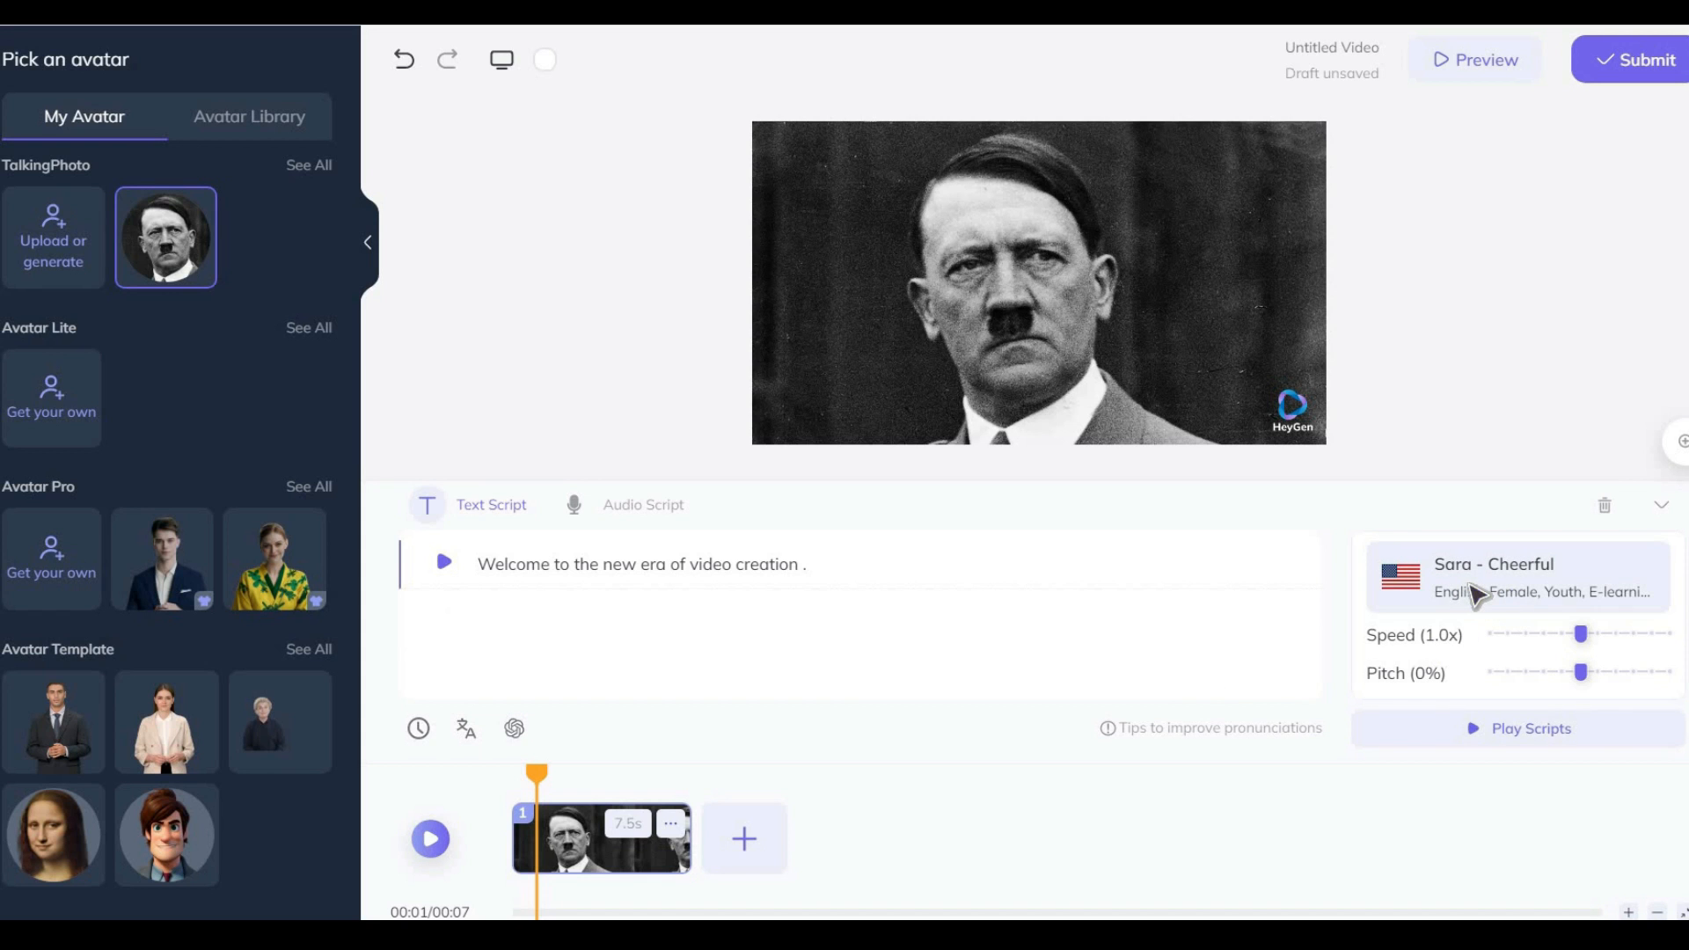
Choose the Tony AI voice for the script and submit the talking-photo video to render.
left_click(1518, 577)
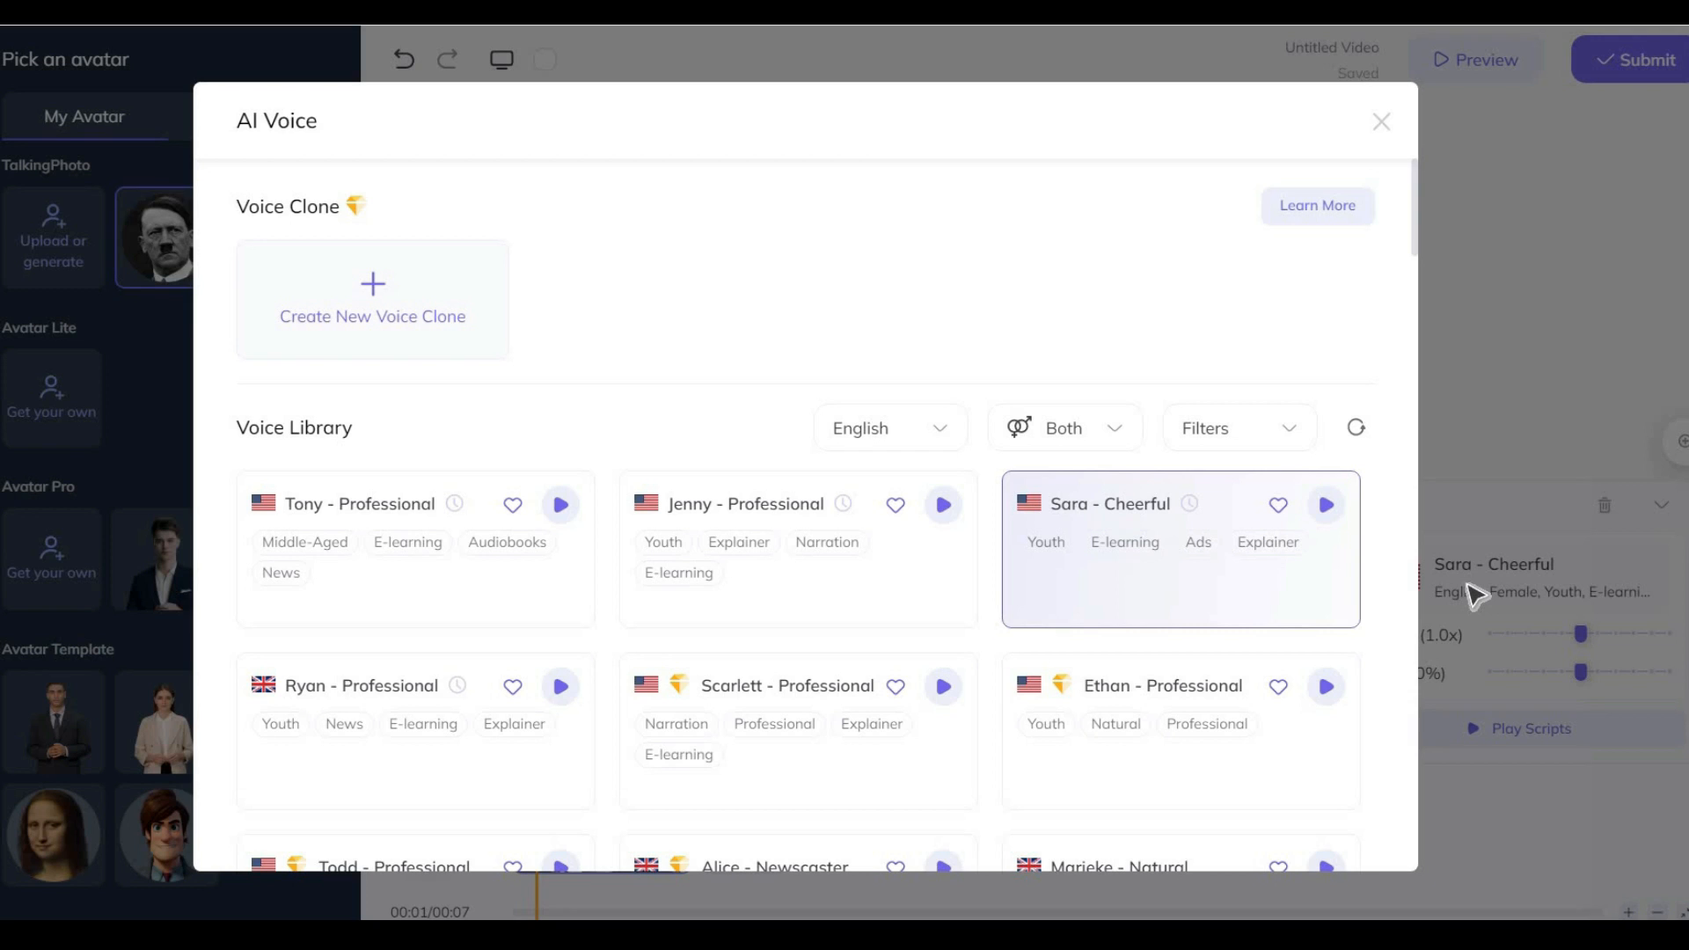
mouse_move(941, 514)
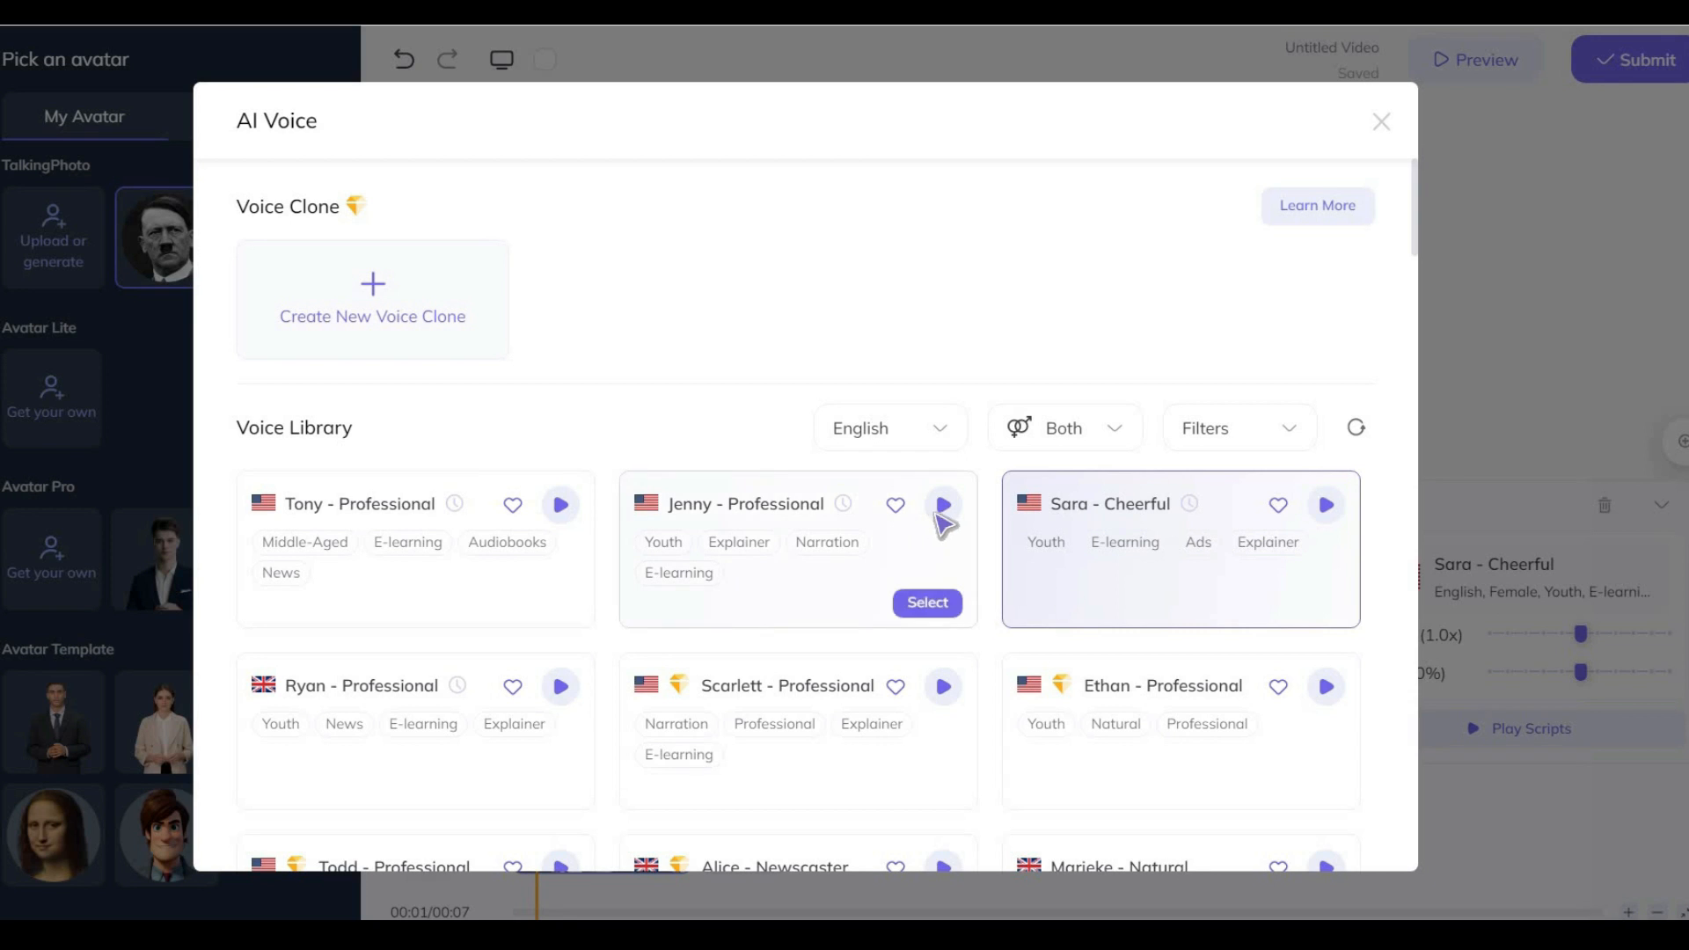
left_click(559, 505)
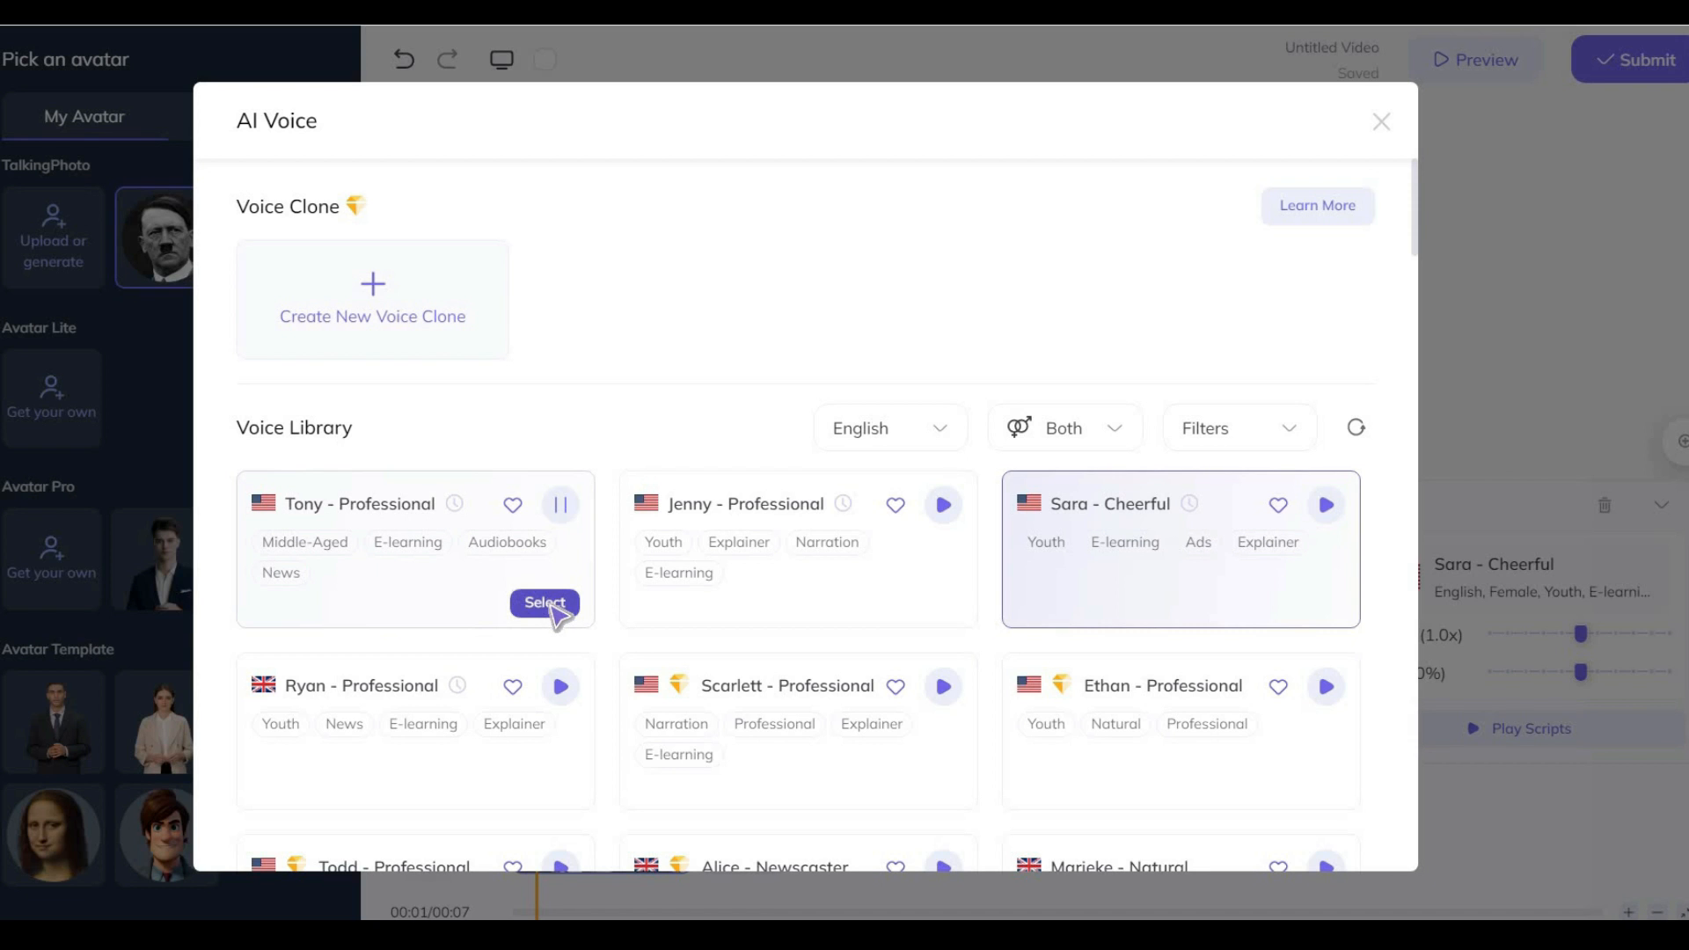
left_click(544, 602)
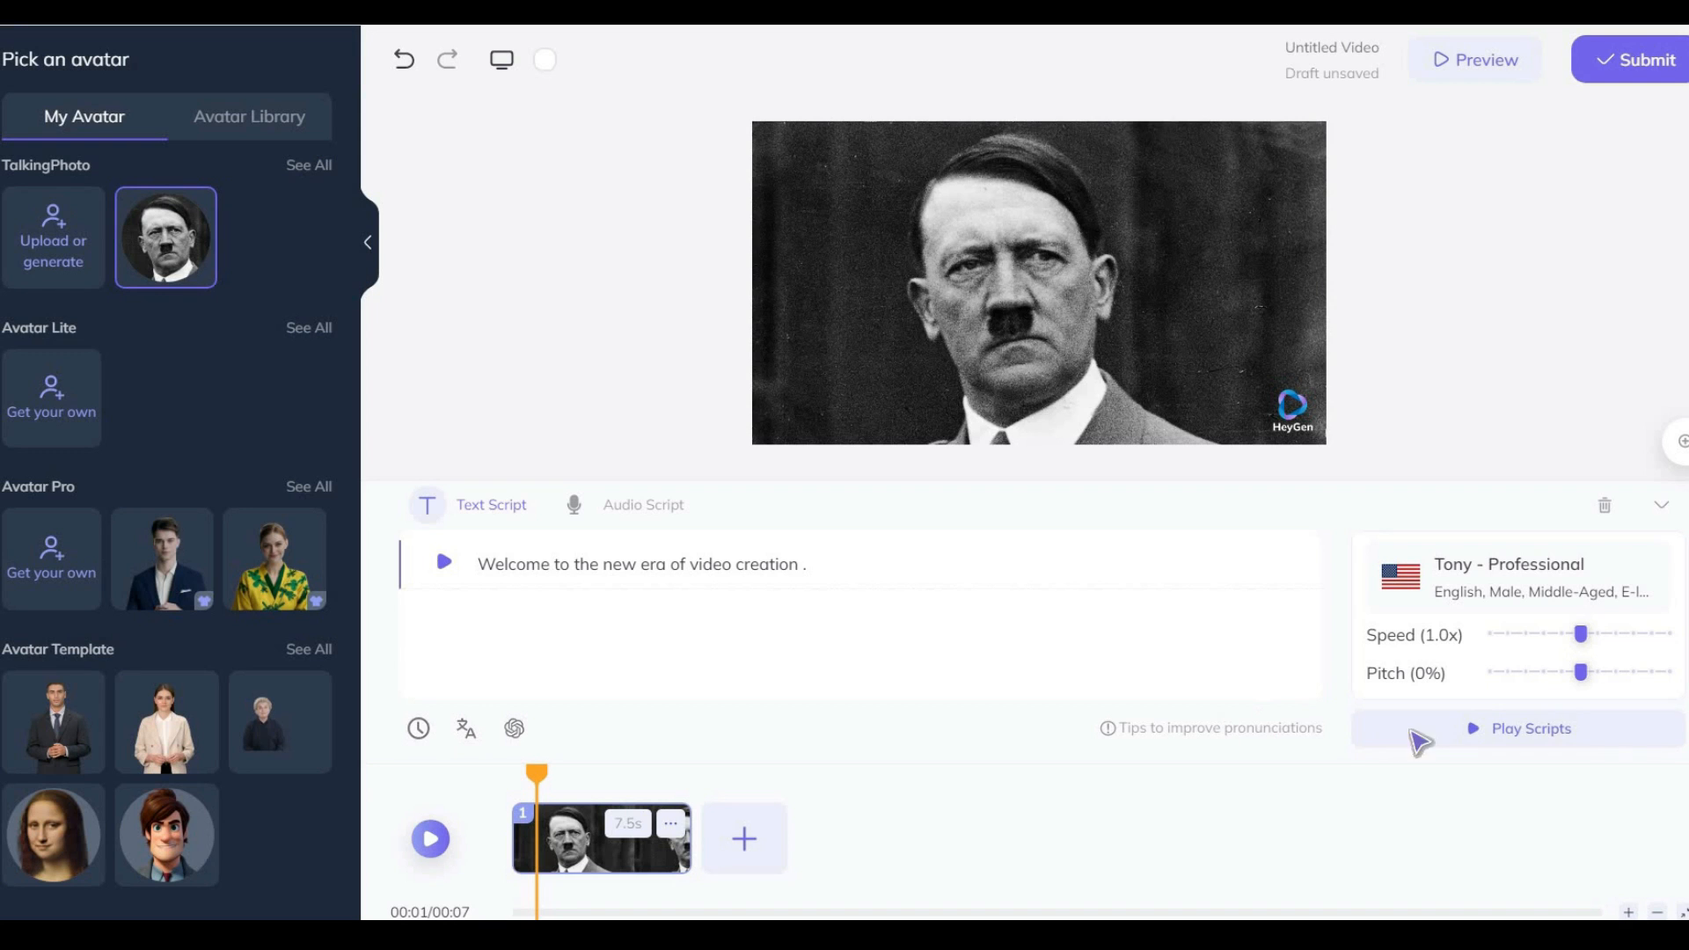
mouse_move(1586, 636)
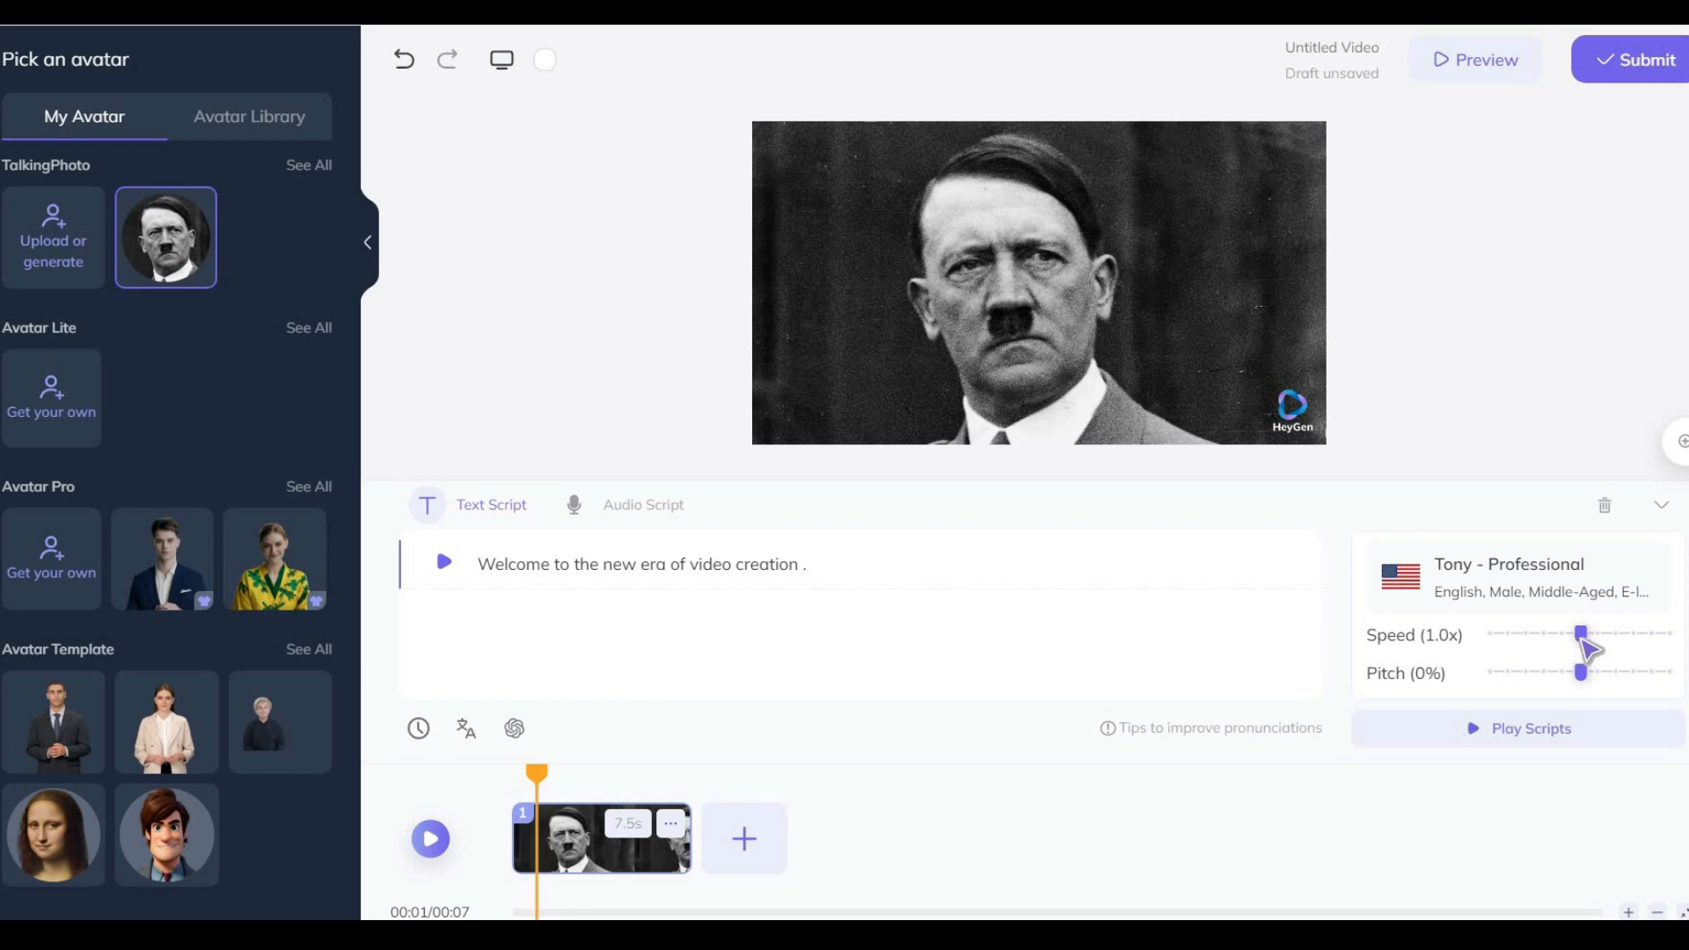
mouse_move(1556, 397)
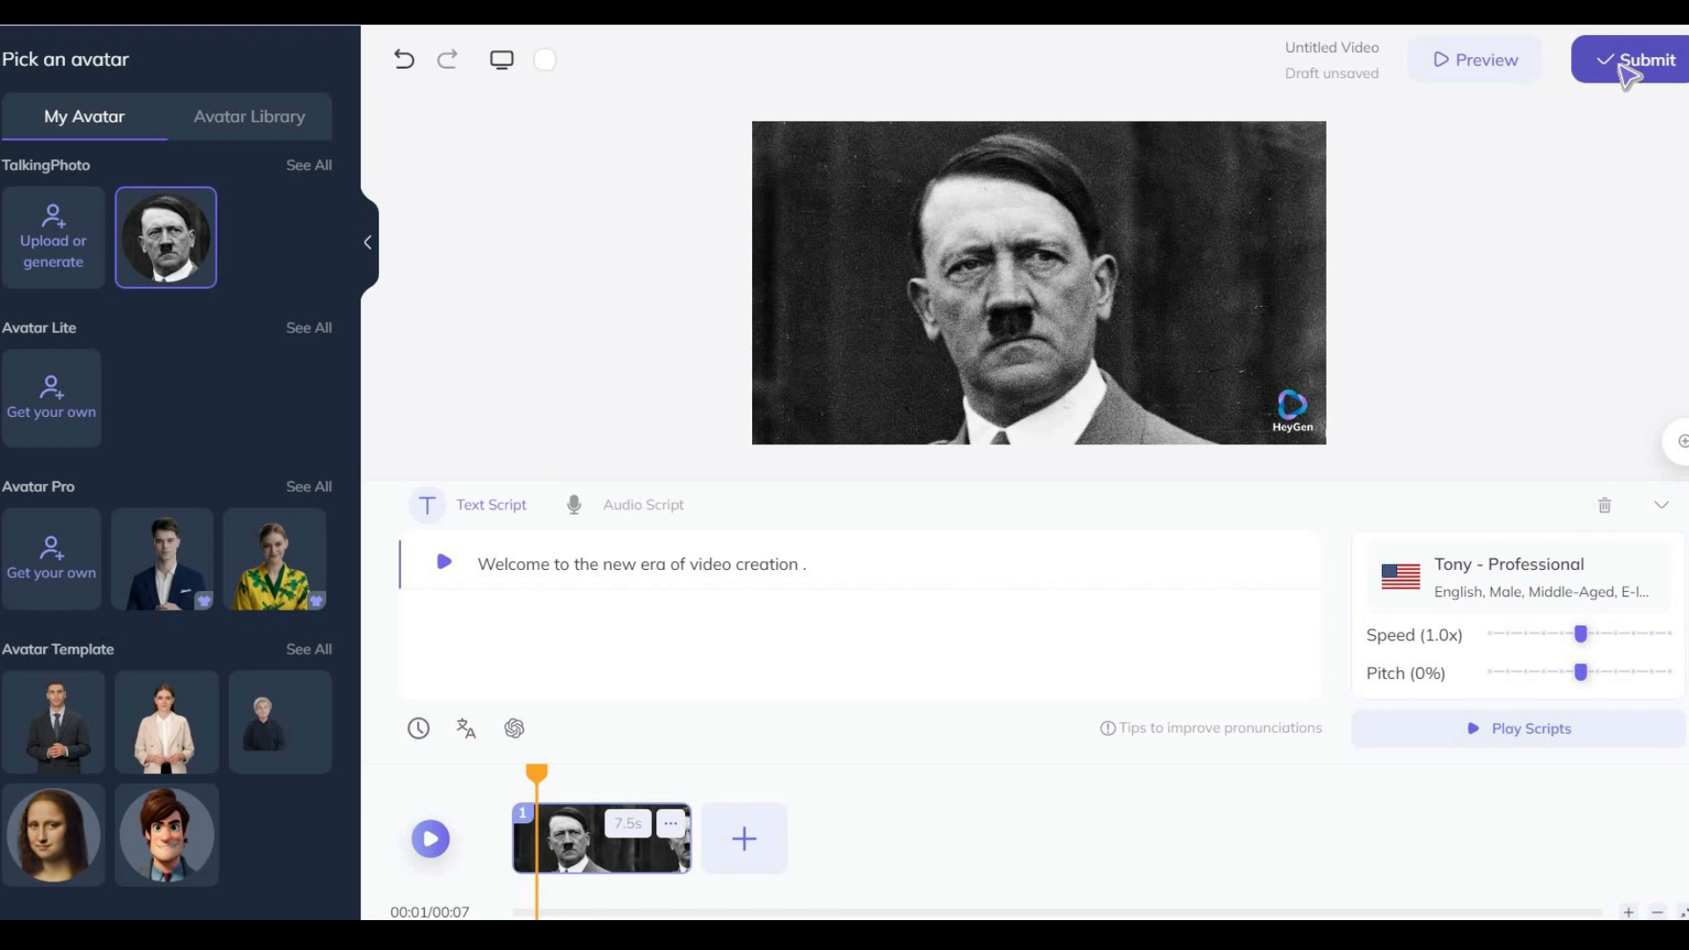
left_click(1635, 60)
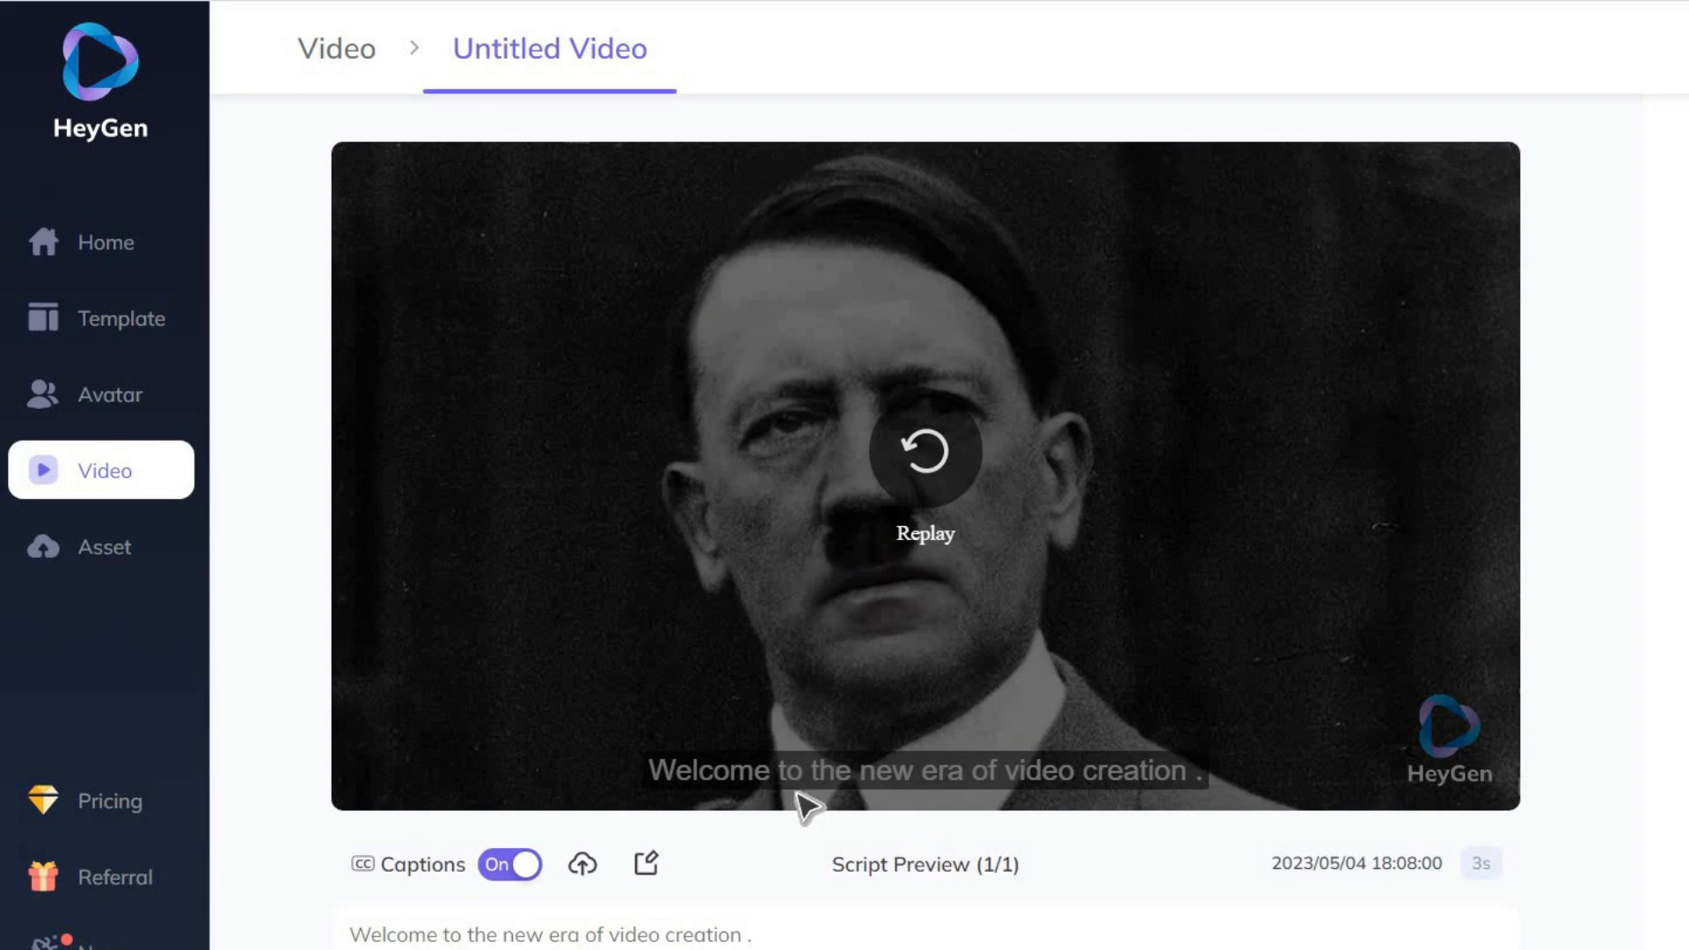
Generate AI talking photos from the prompt 'Beautiful young girl'.
left_click(109, 394)
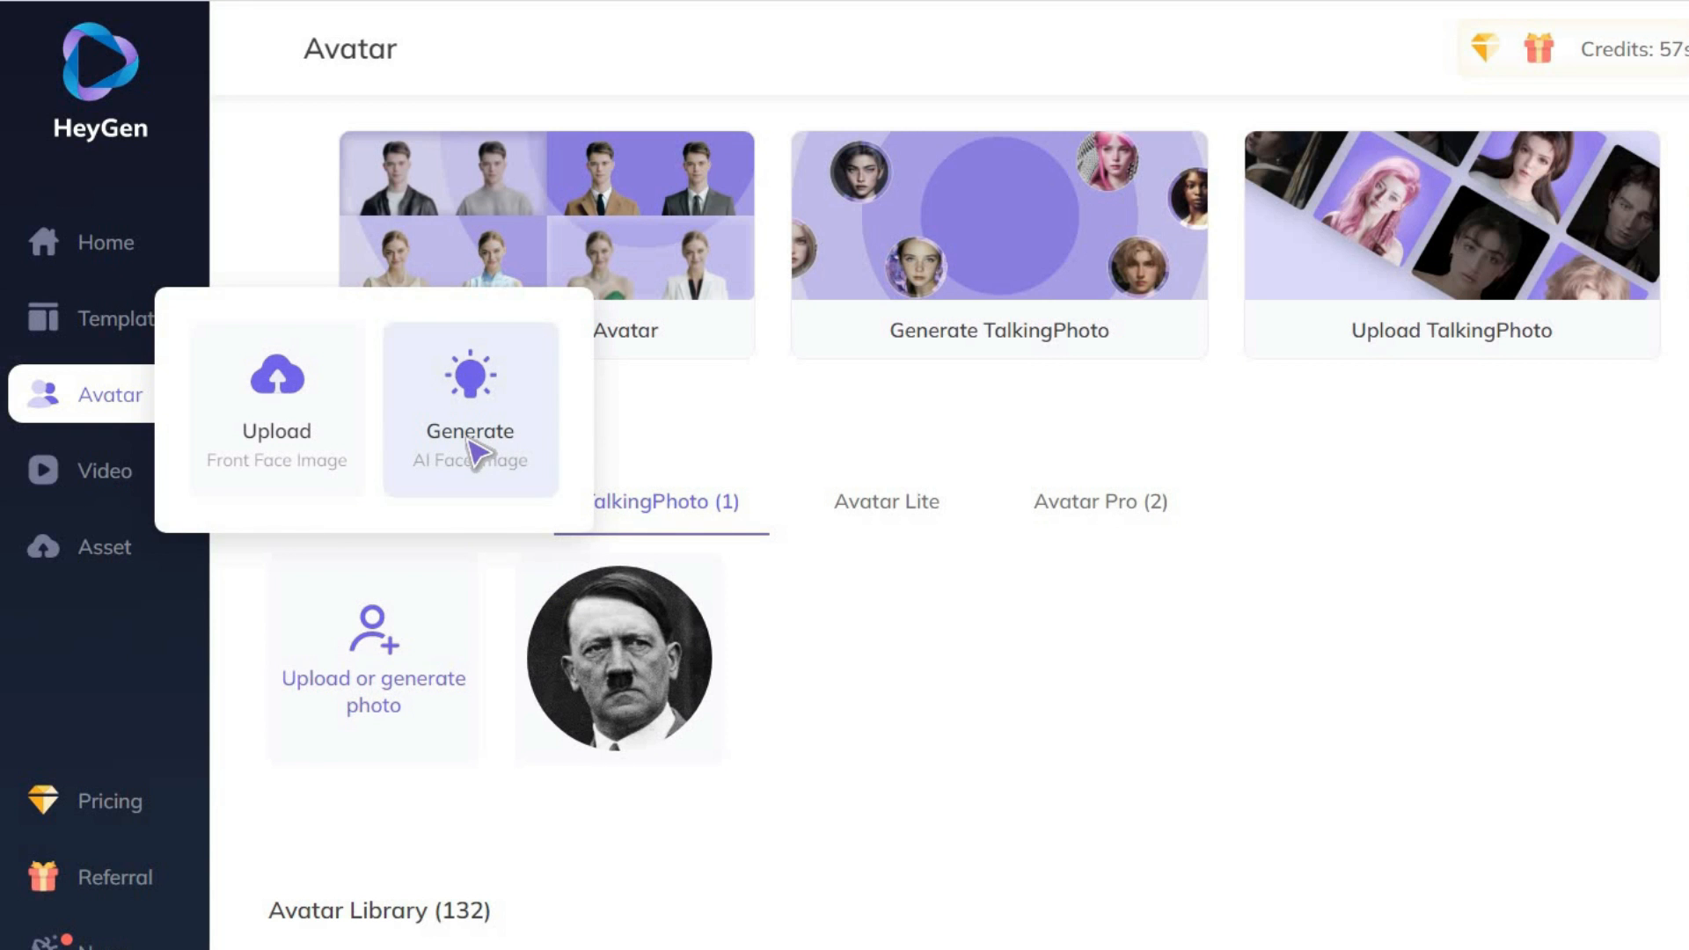
left_click(469, 405)
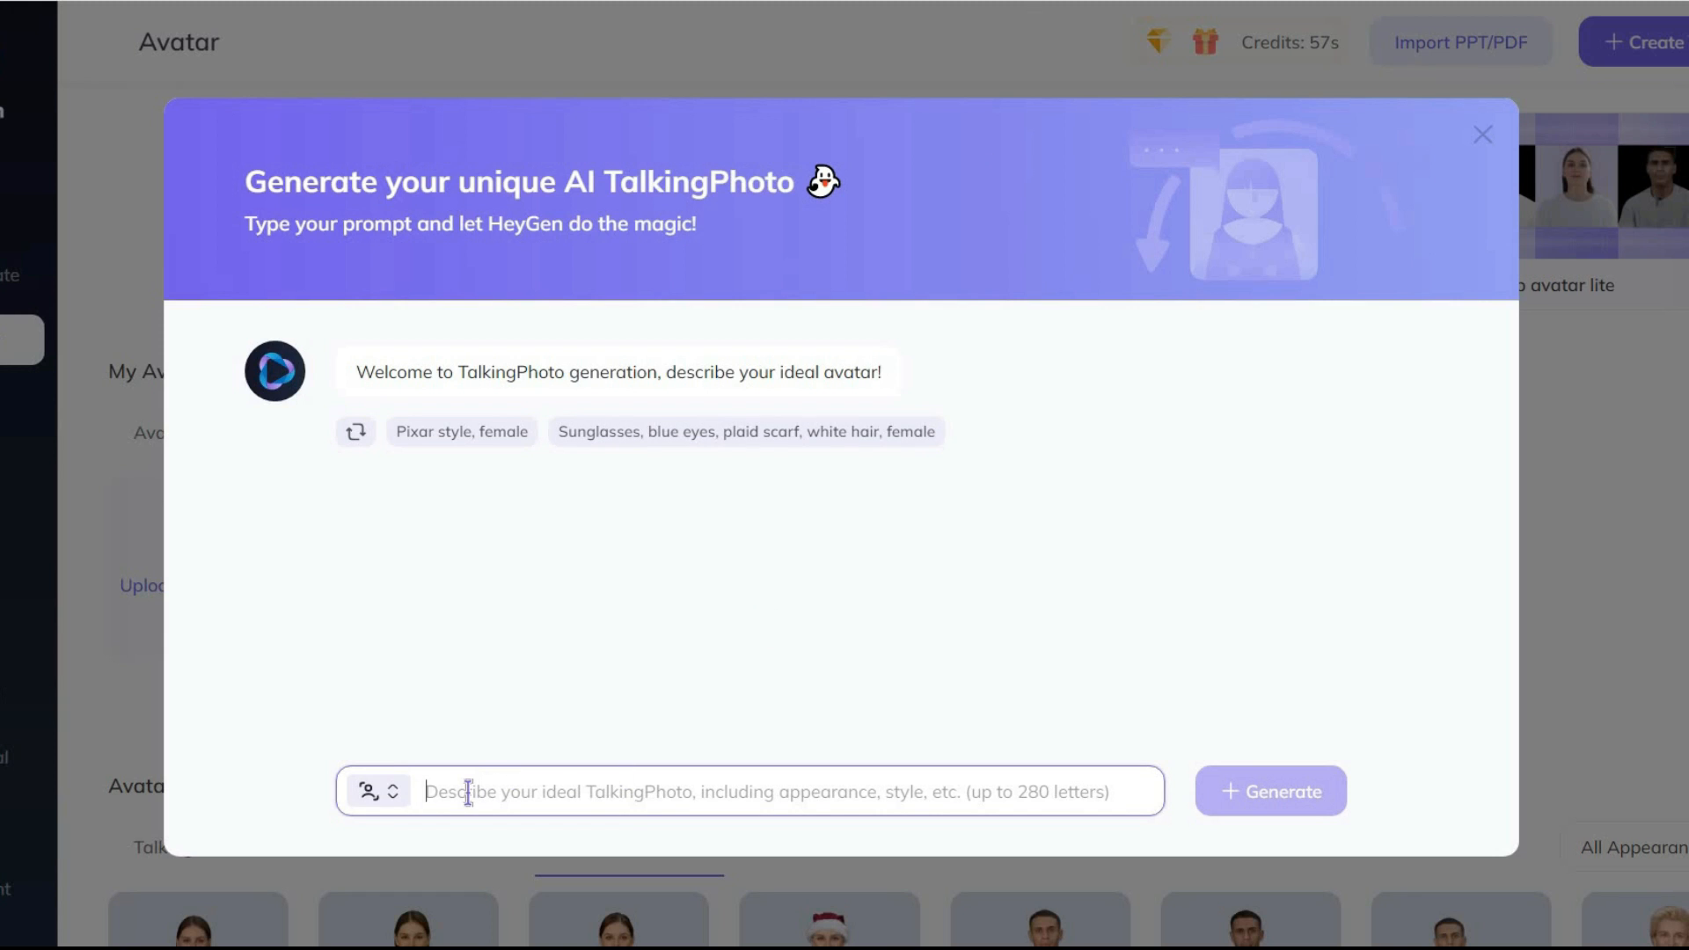
type("Beautiful young girl")
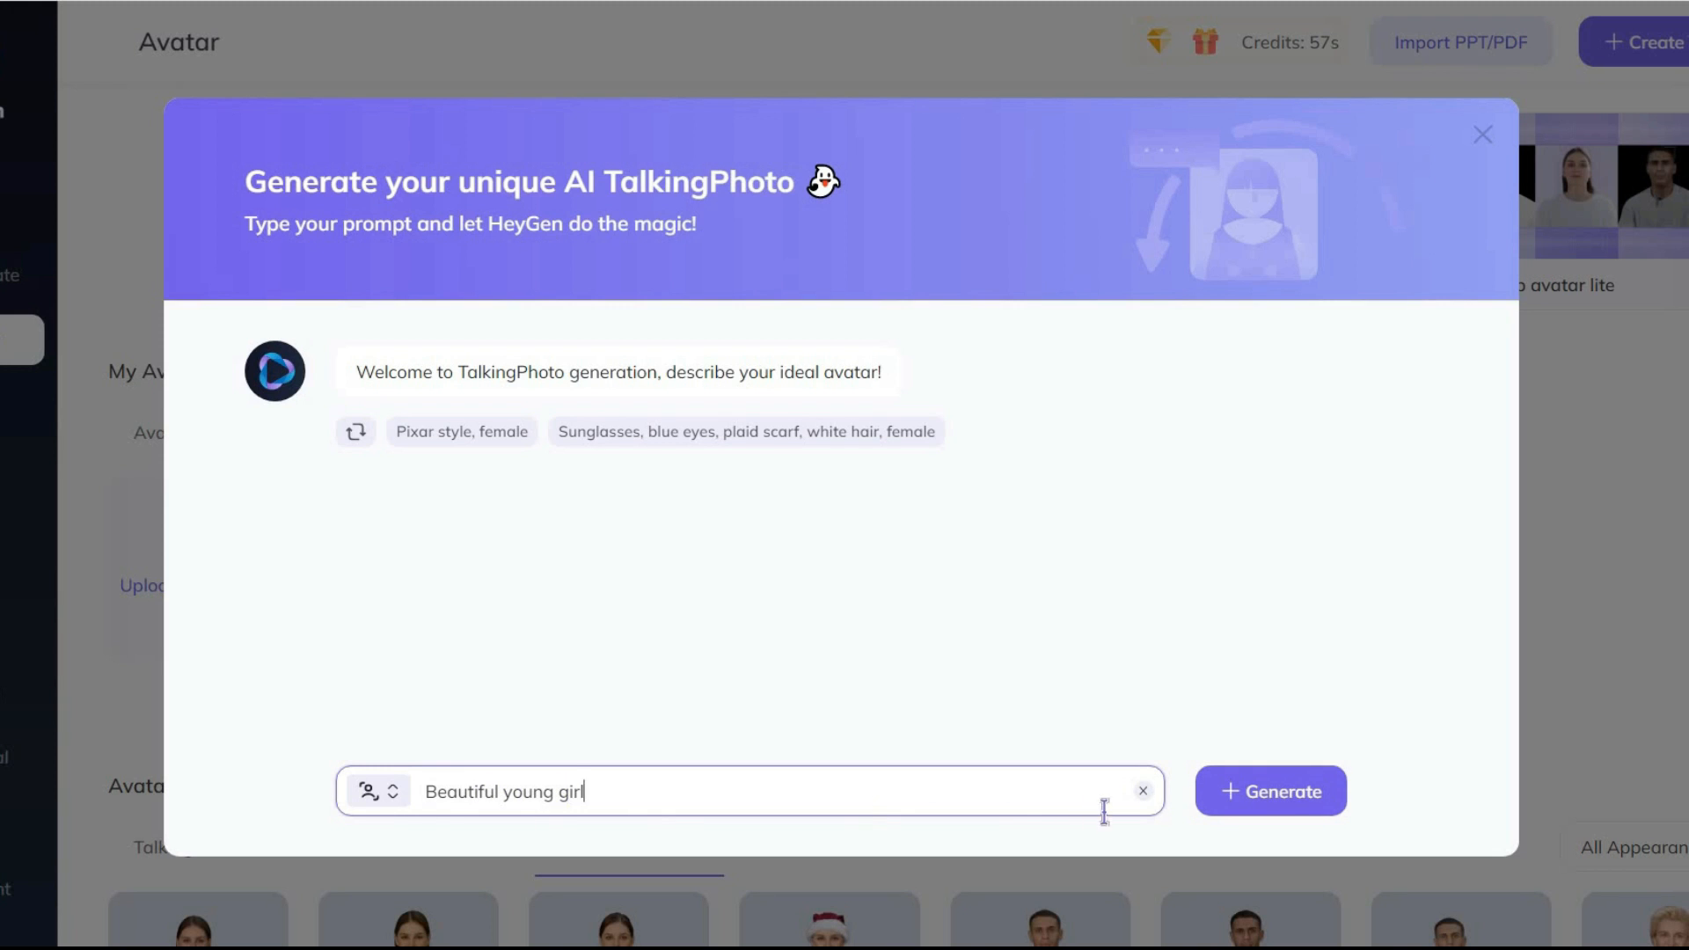
left_click(1271, 791)
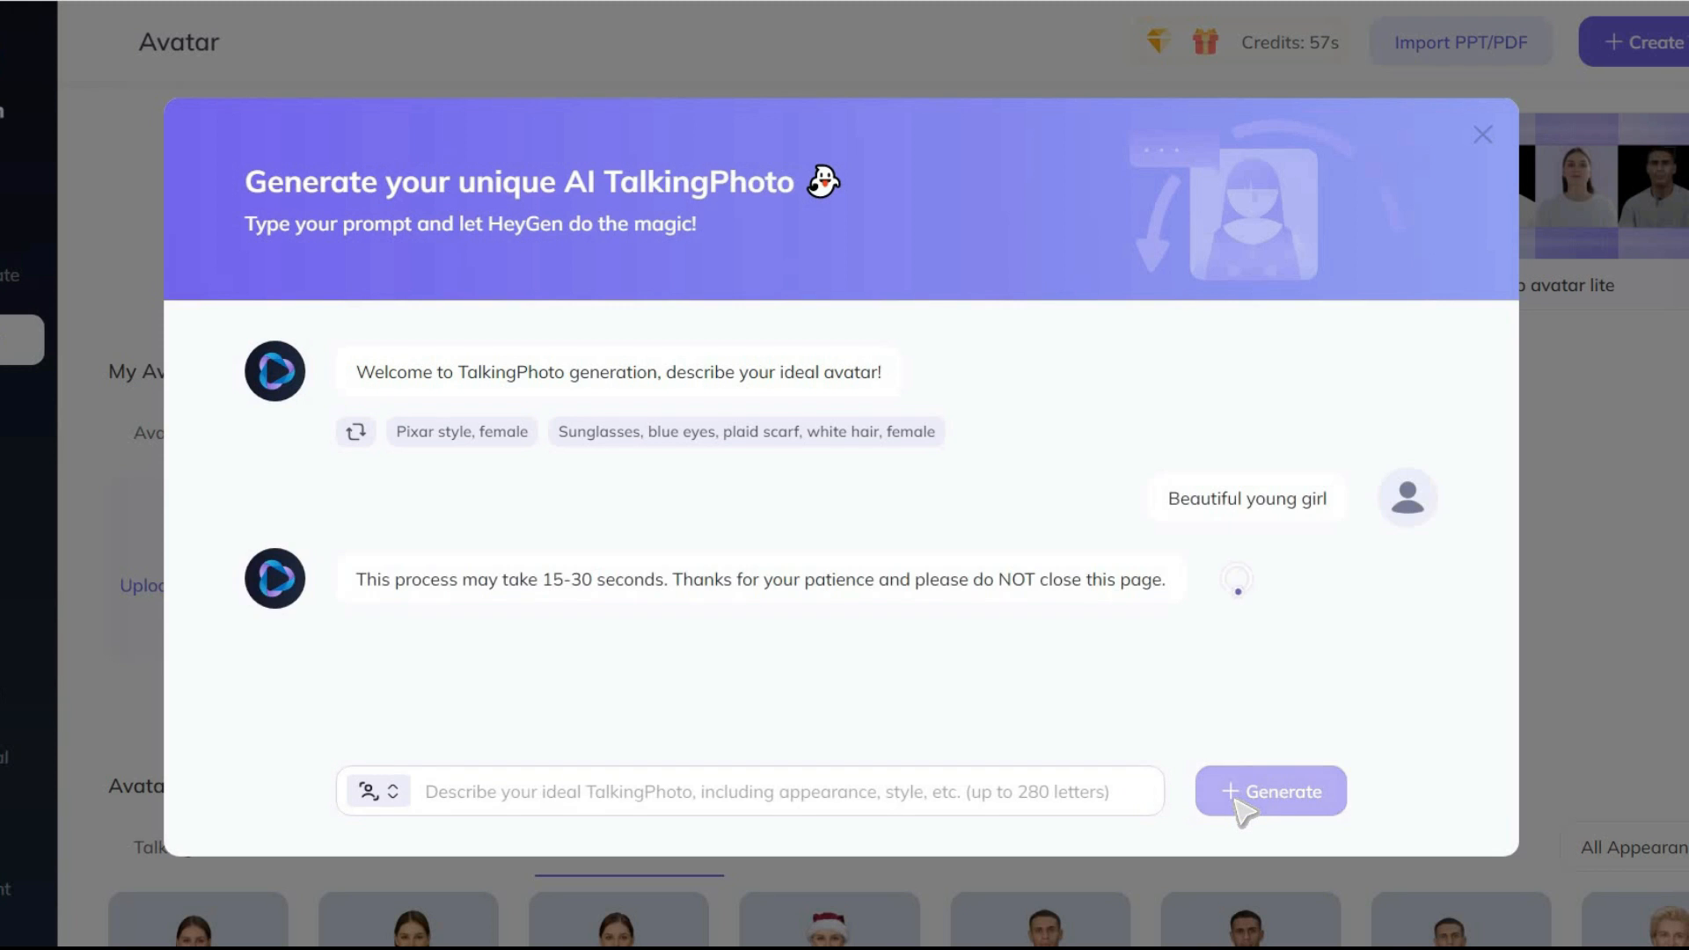
mouse_move(1150, 707)
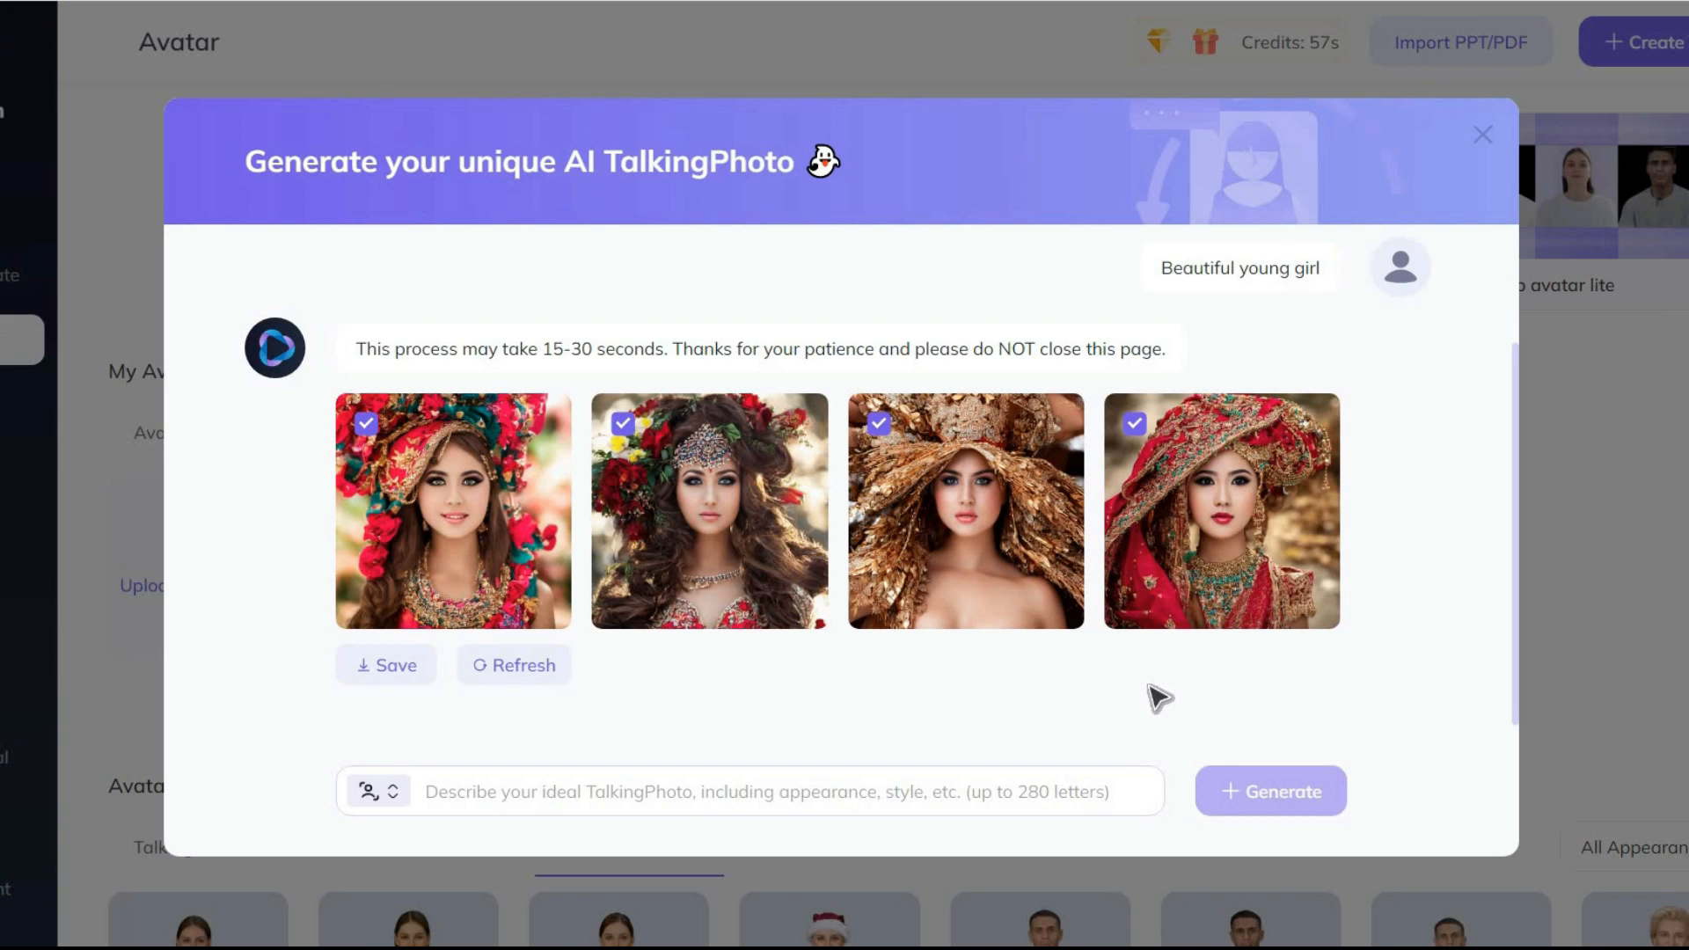
mouse_move(448, 524)
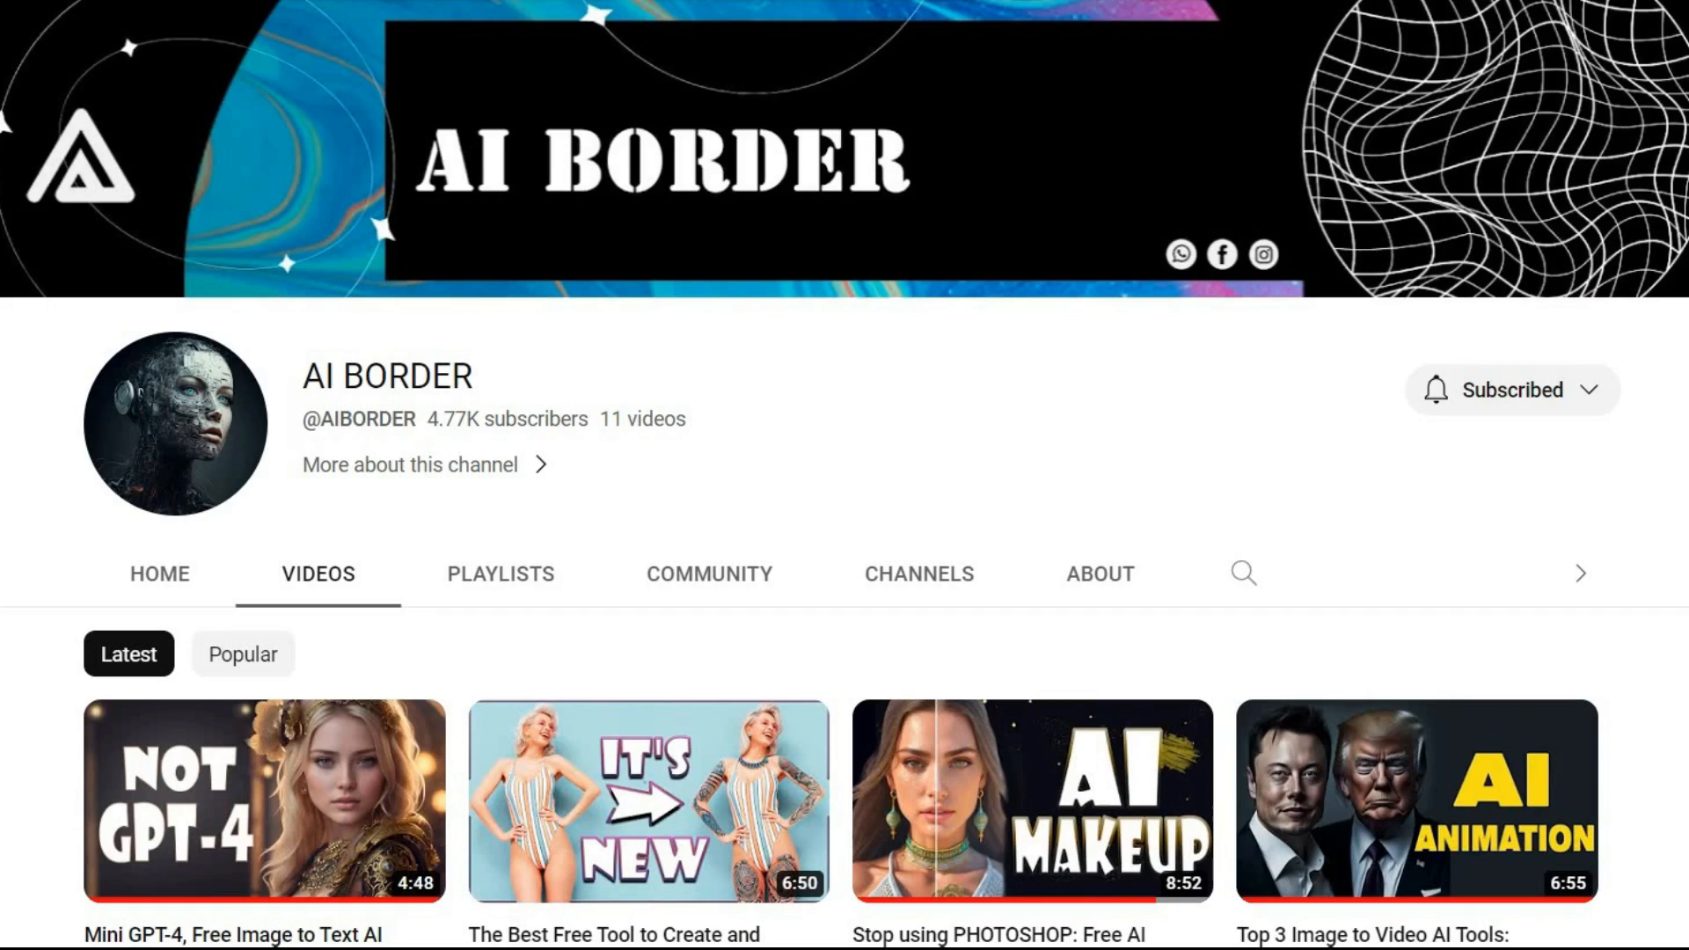
Save the checked generated photos to the avatar library.
scroll("down", 3)
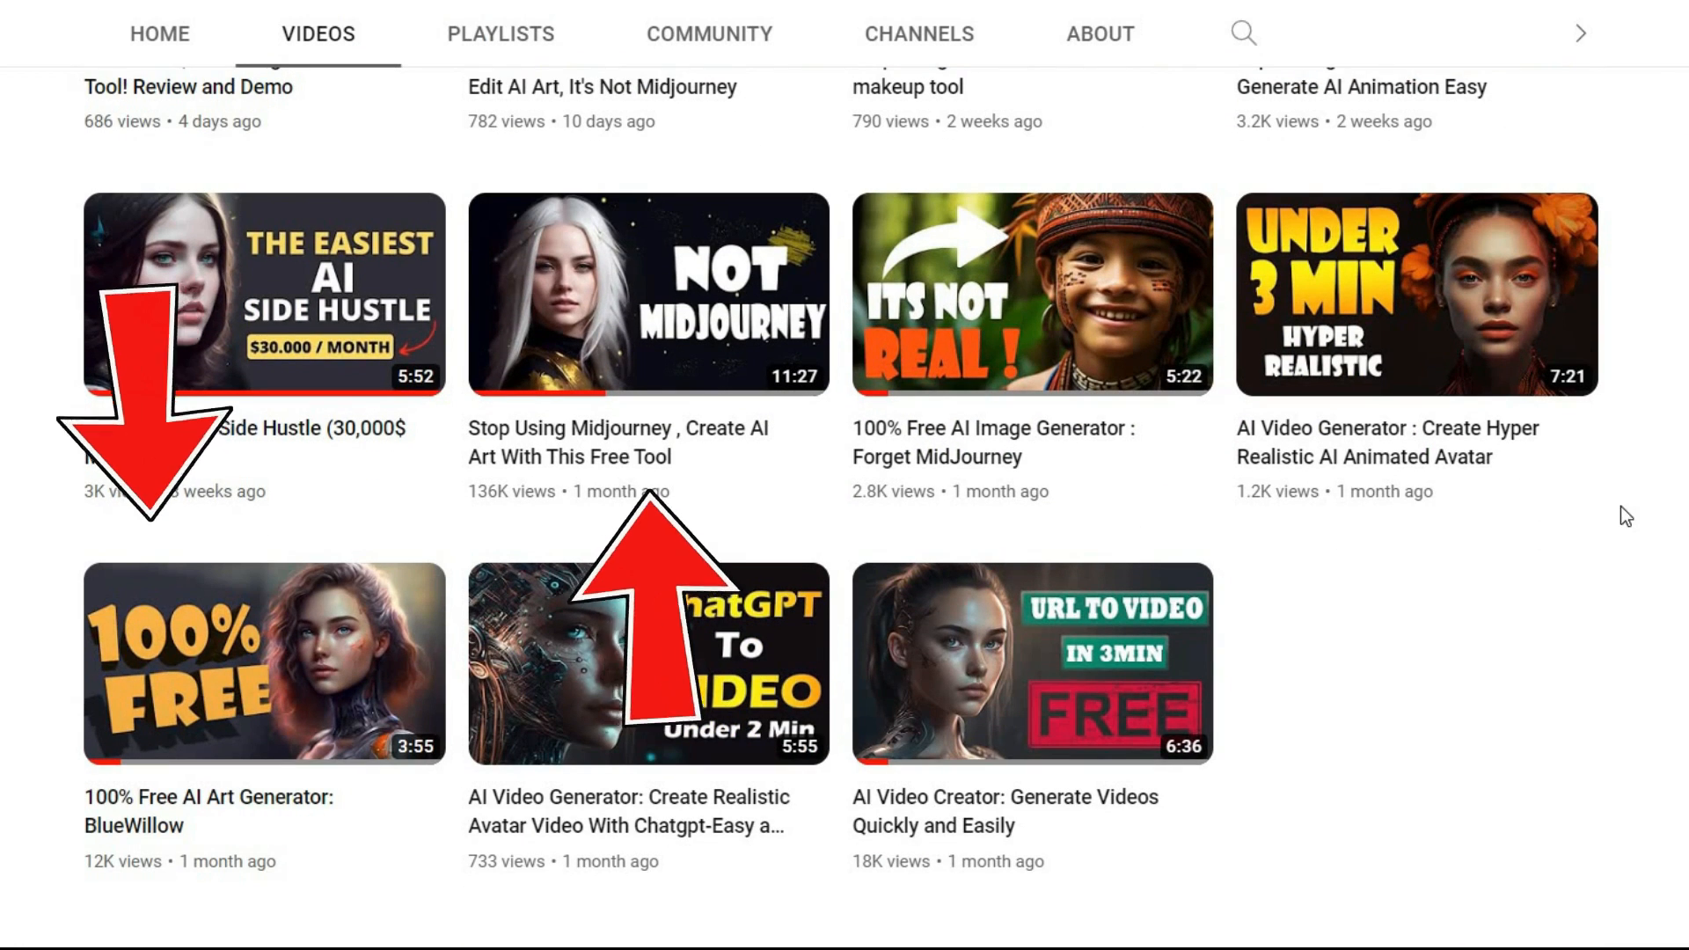
mouse_move(251, 769)
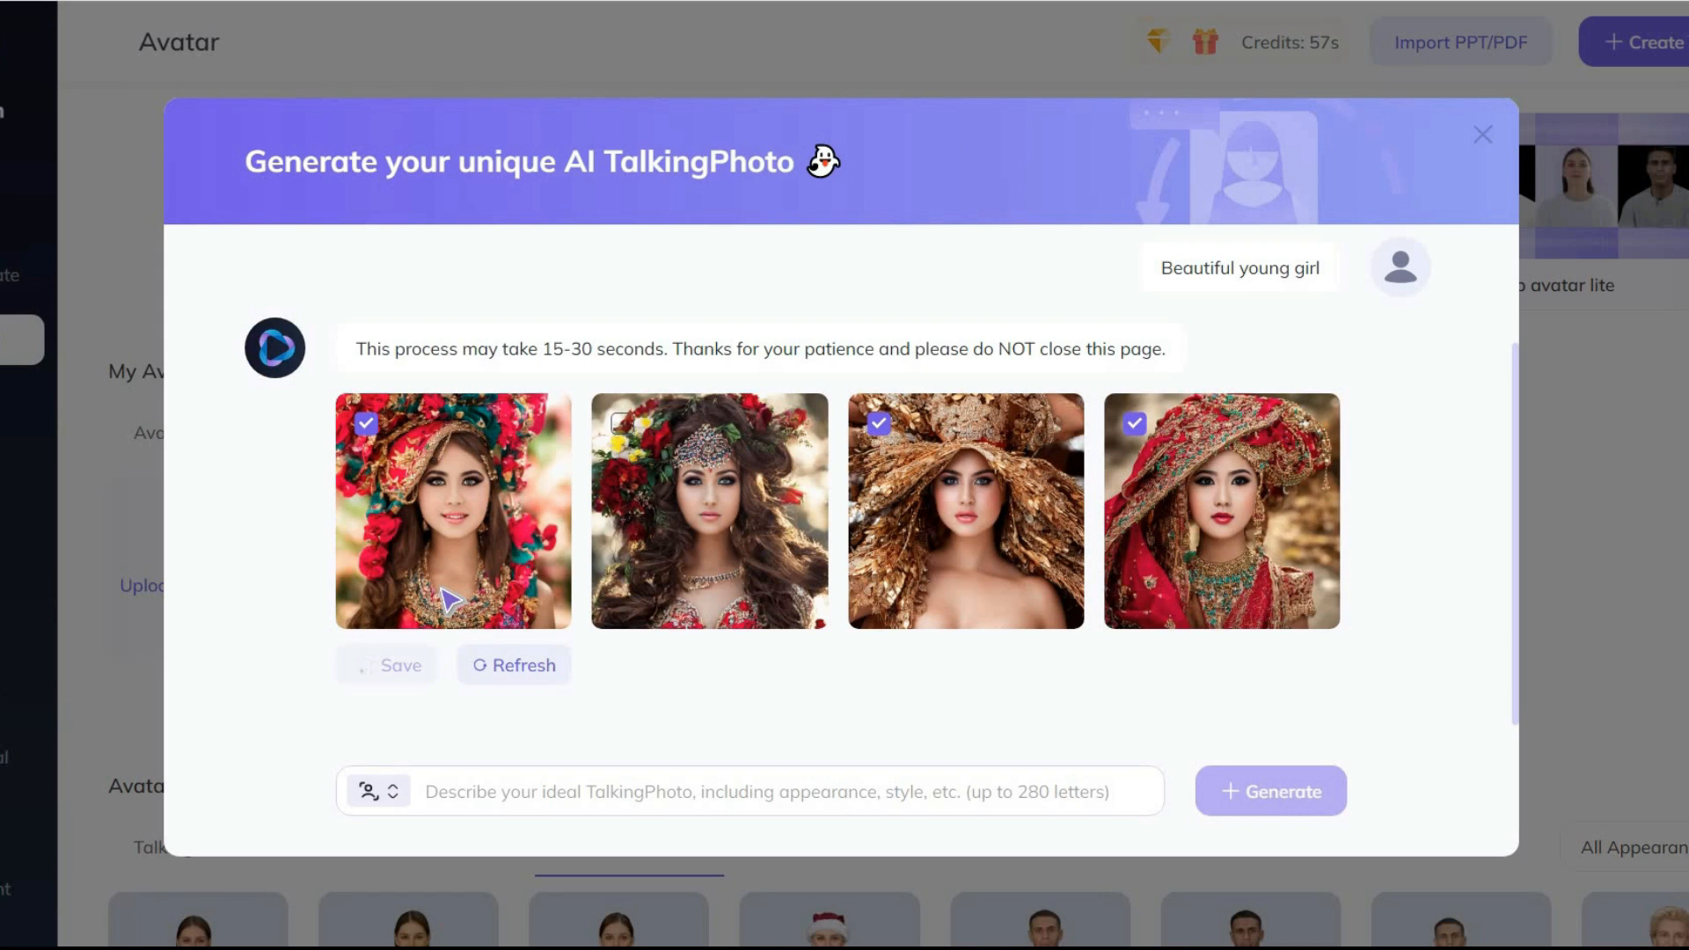
left_click(385, 665)
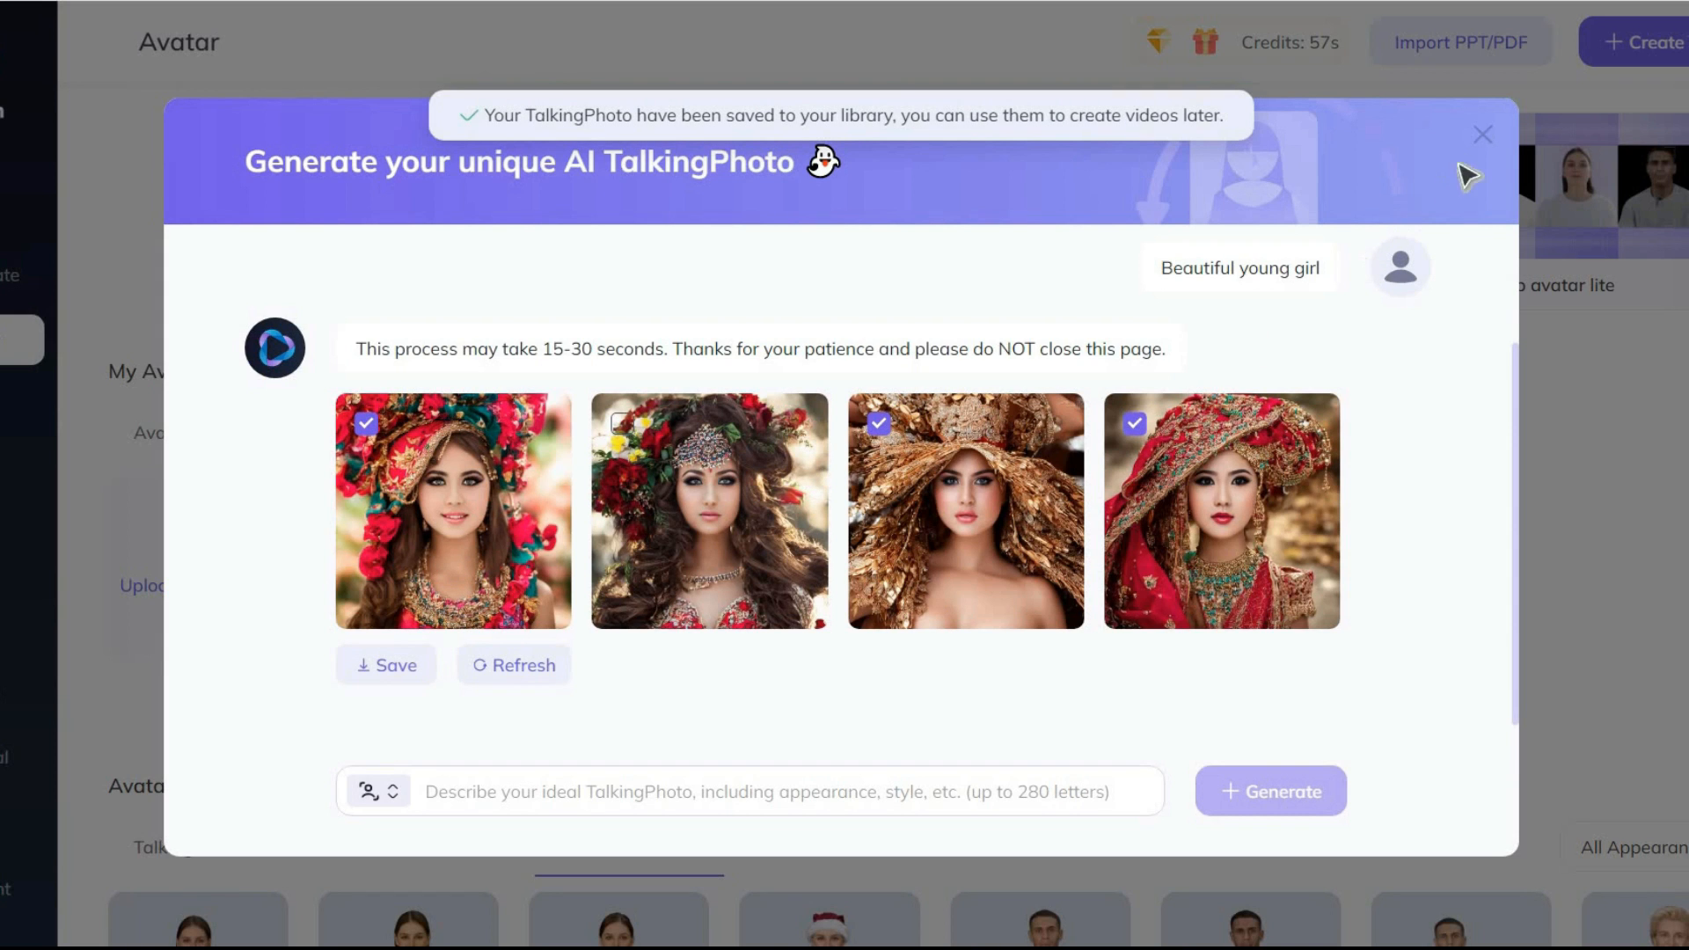
Start a portrait video from a generated girl photo and trim the trailing default script.
left_click(1482, 134)
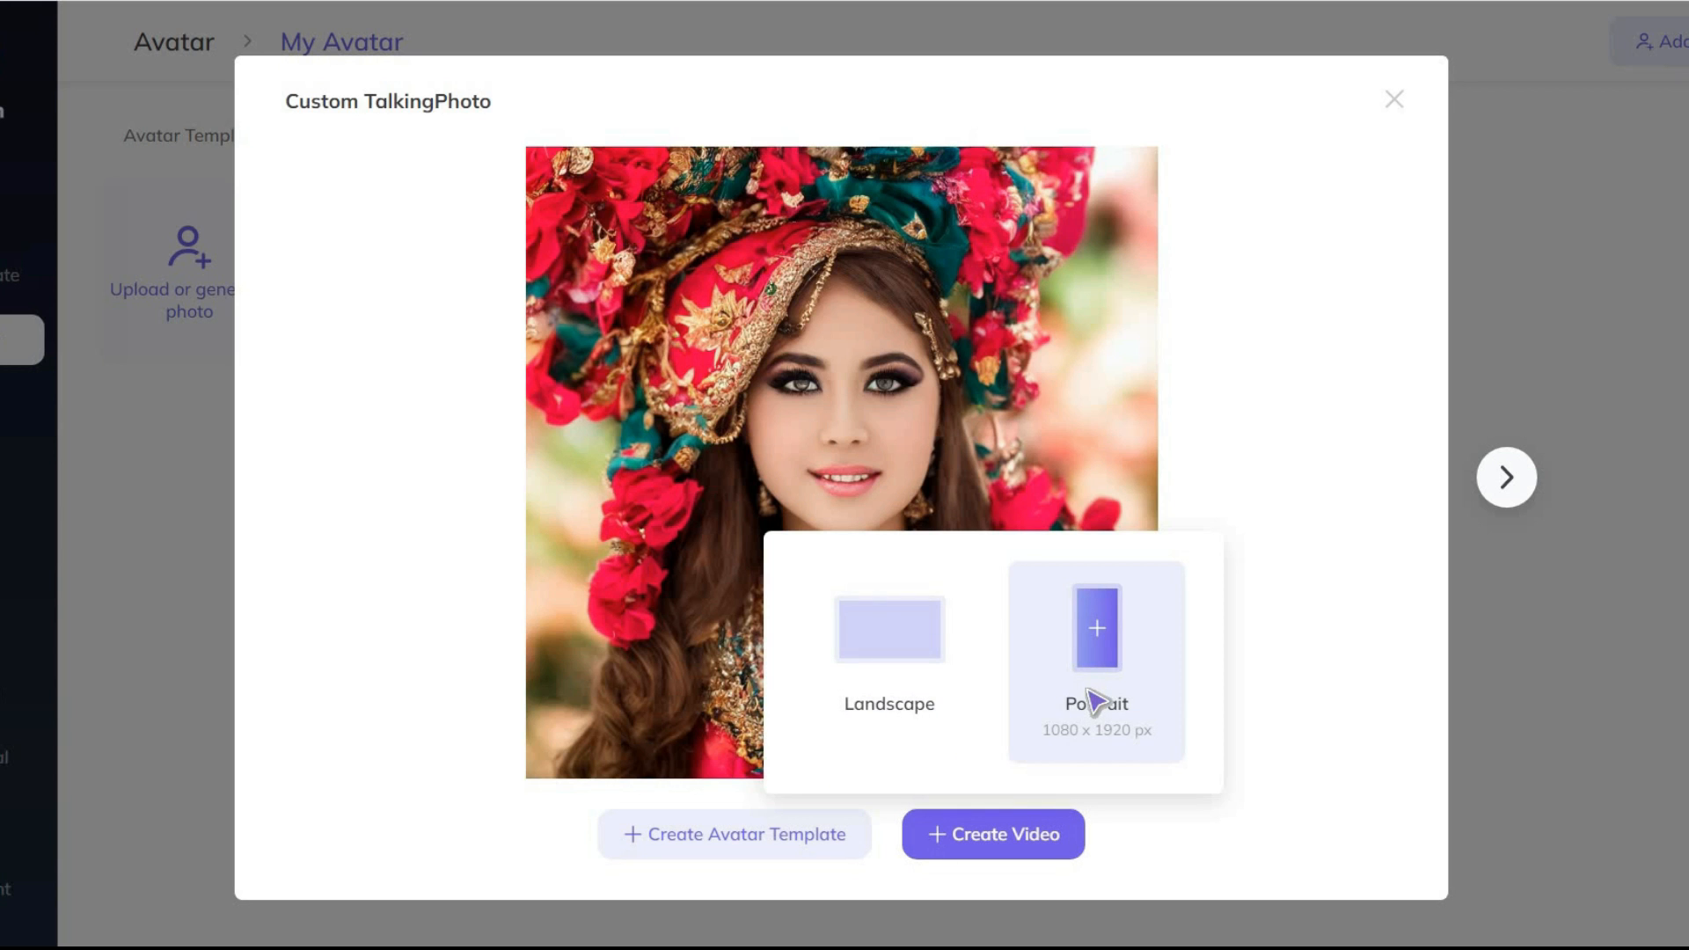
left_click(1096, 628)
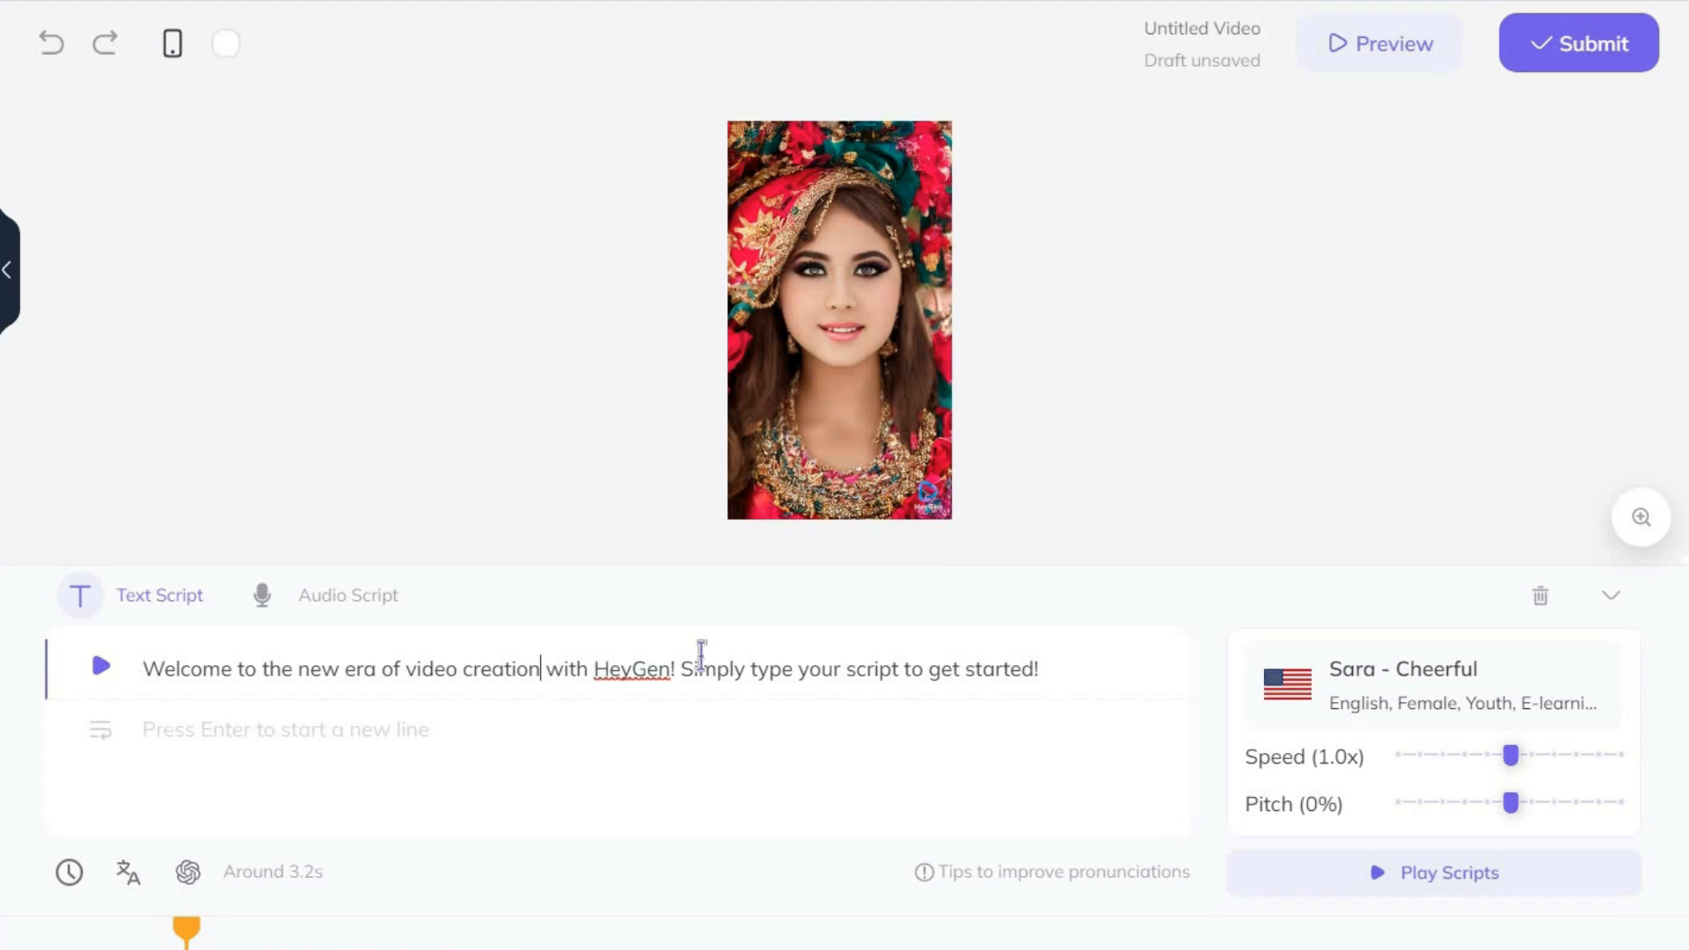
left_click_drag(542, 668, 1040, 668)
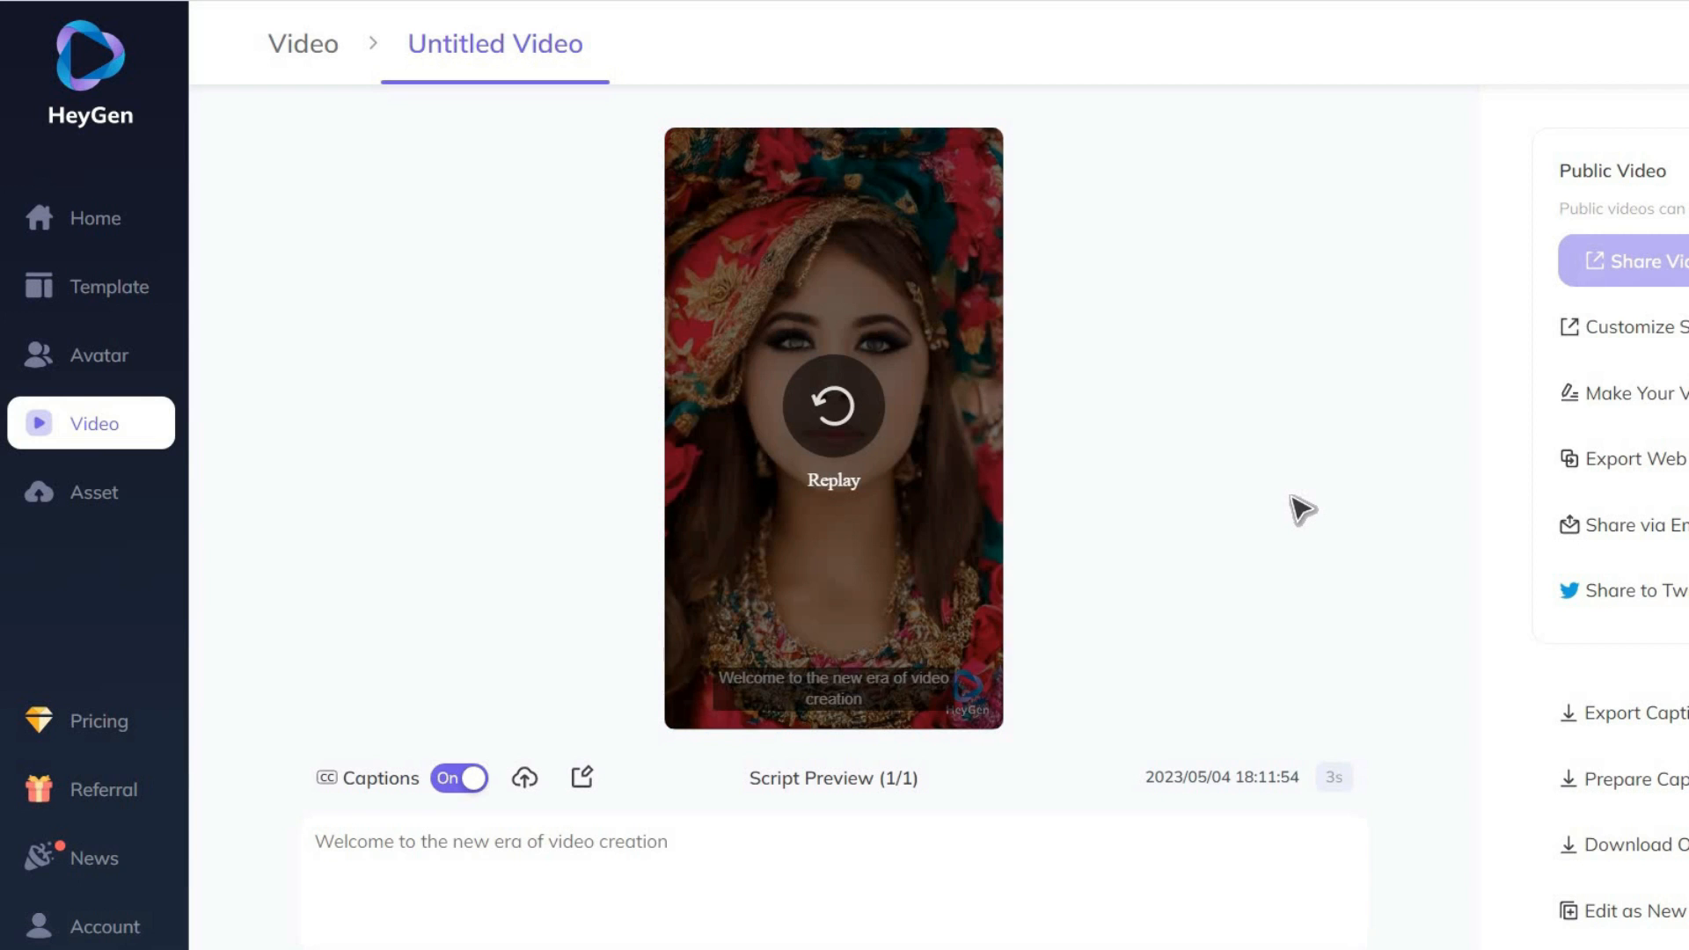
Browse down the Avatar Pro stock library and preview the Jeff in Suit avatar.
left_click(91, 356)
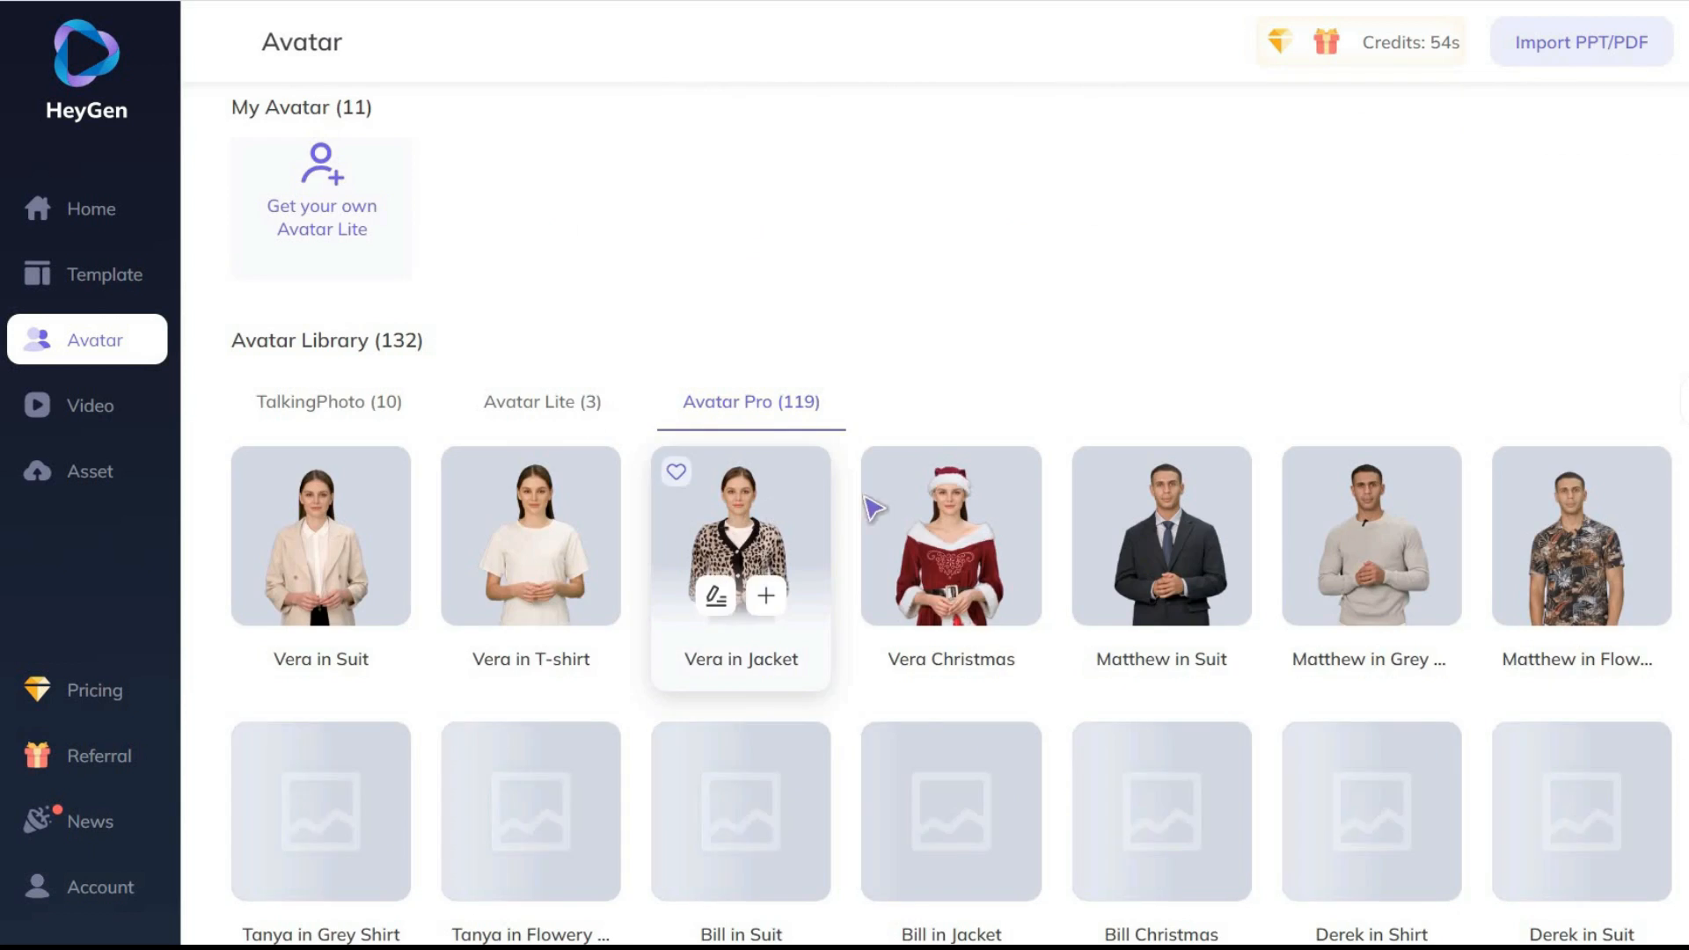
scroll("down", 3)
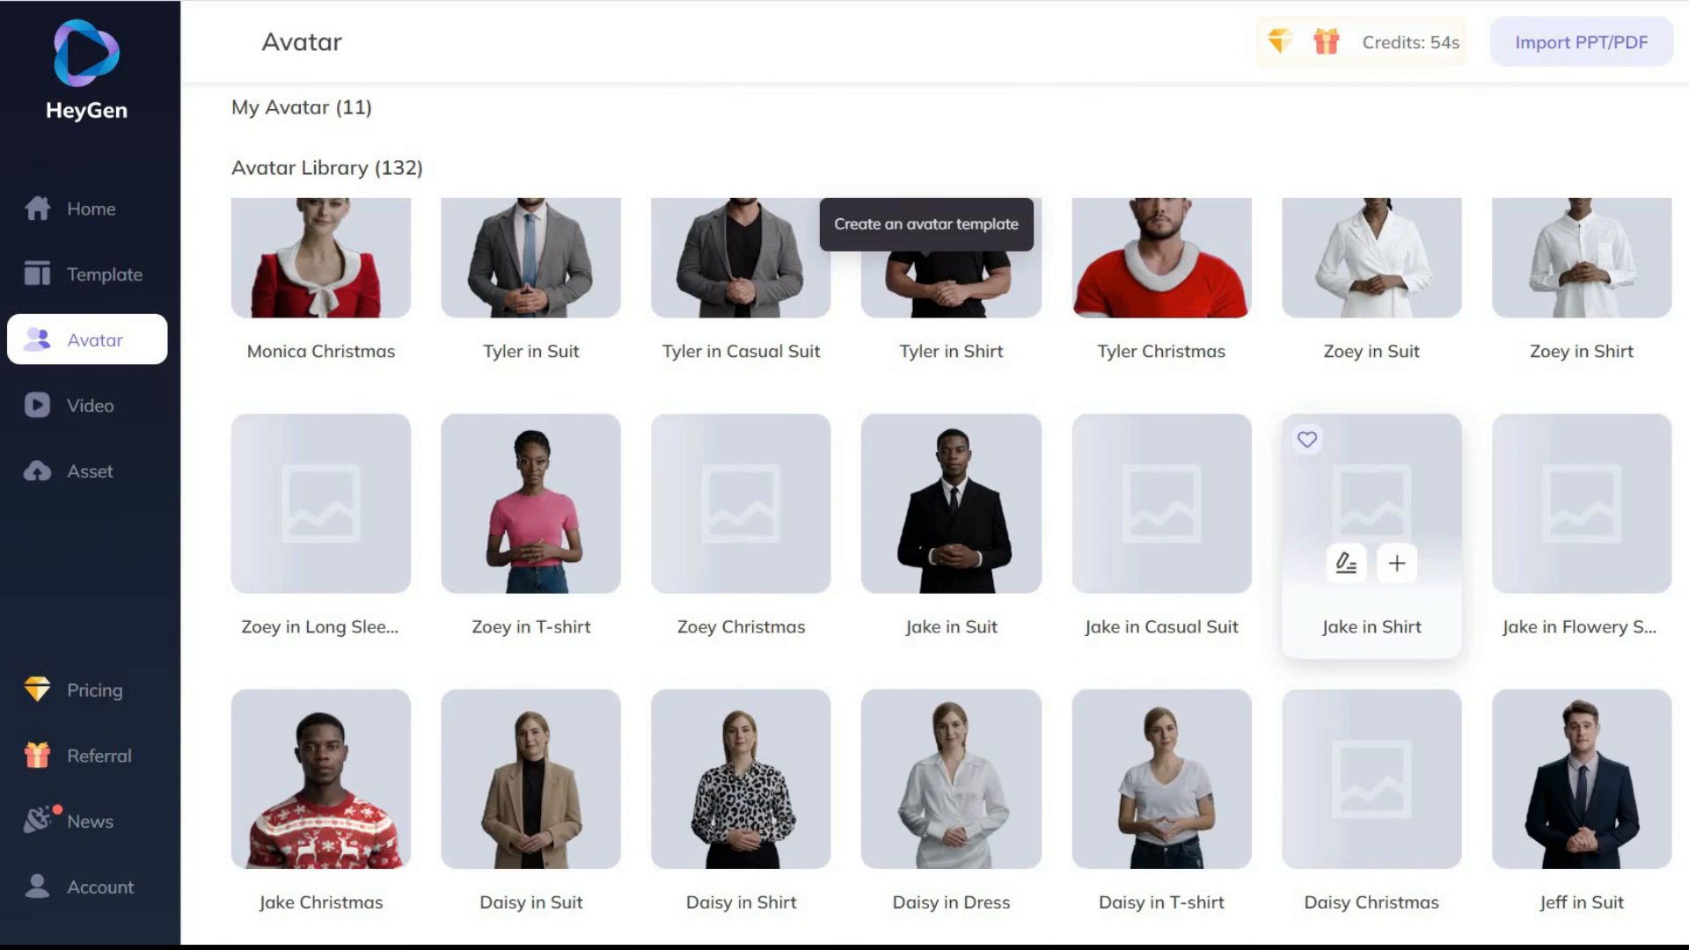
scroll("down", 3)
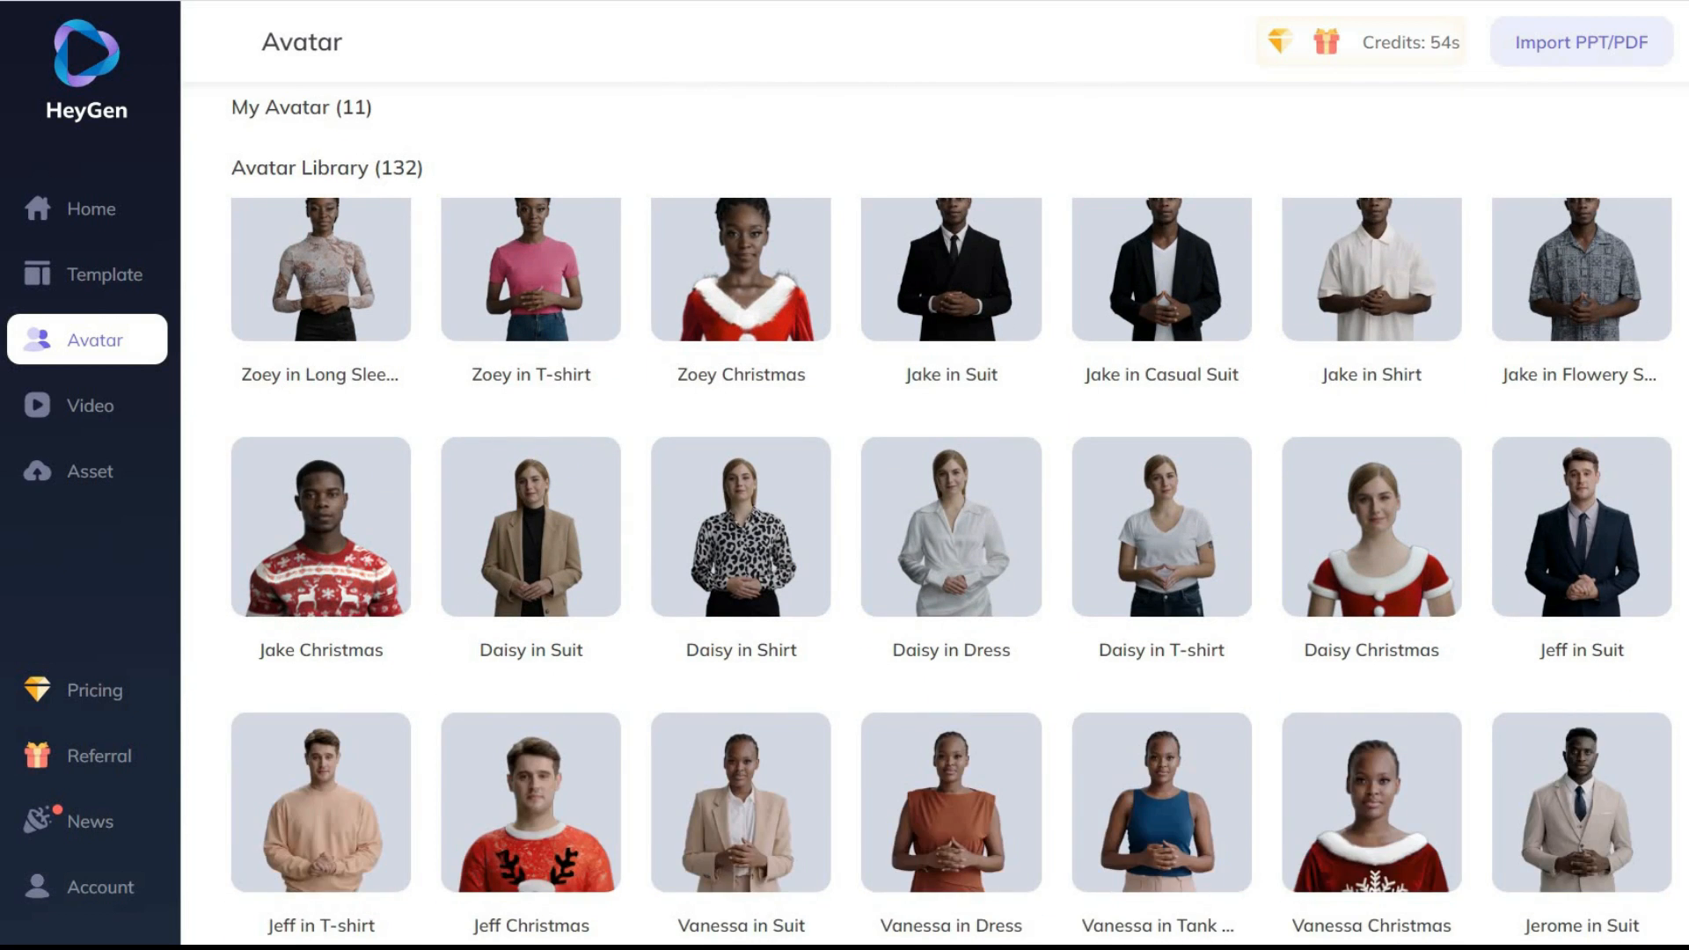
scroll("down", 3)
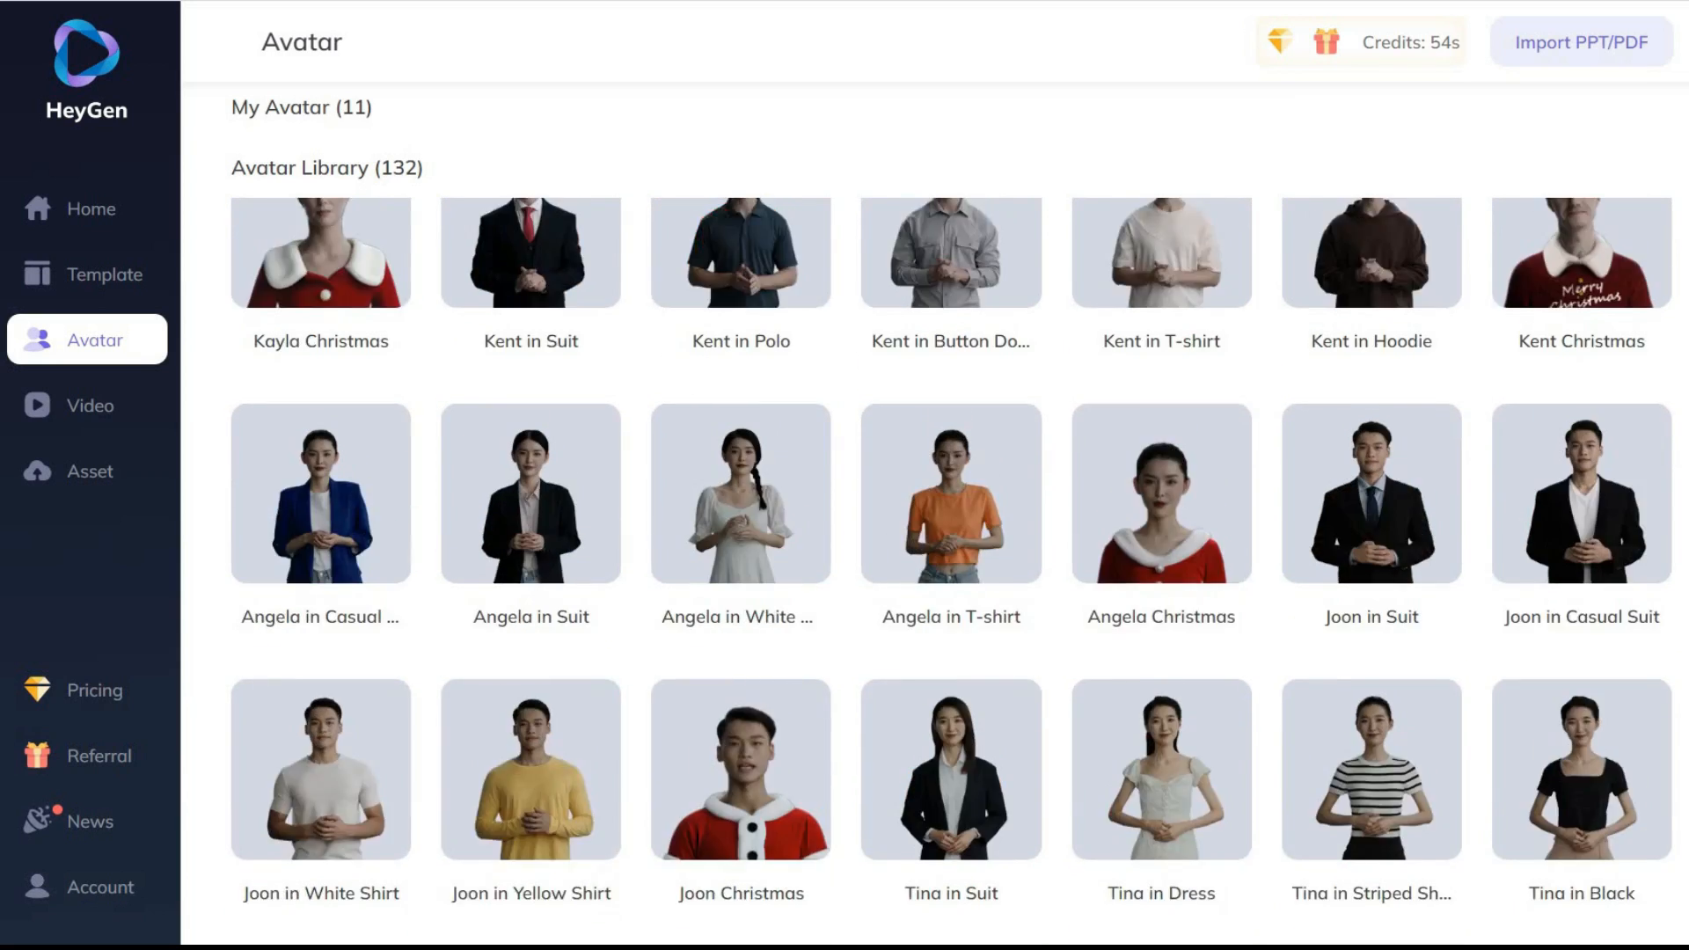
scroll("down", 3)
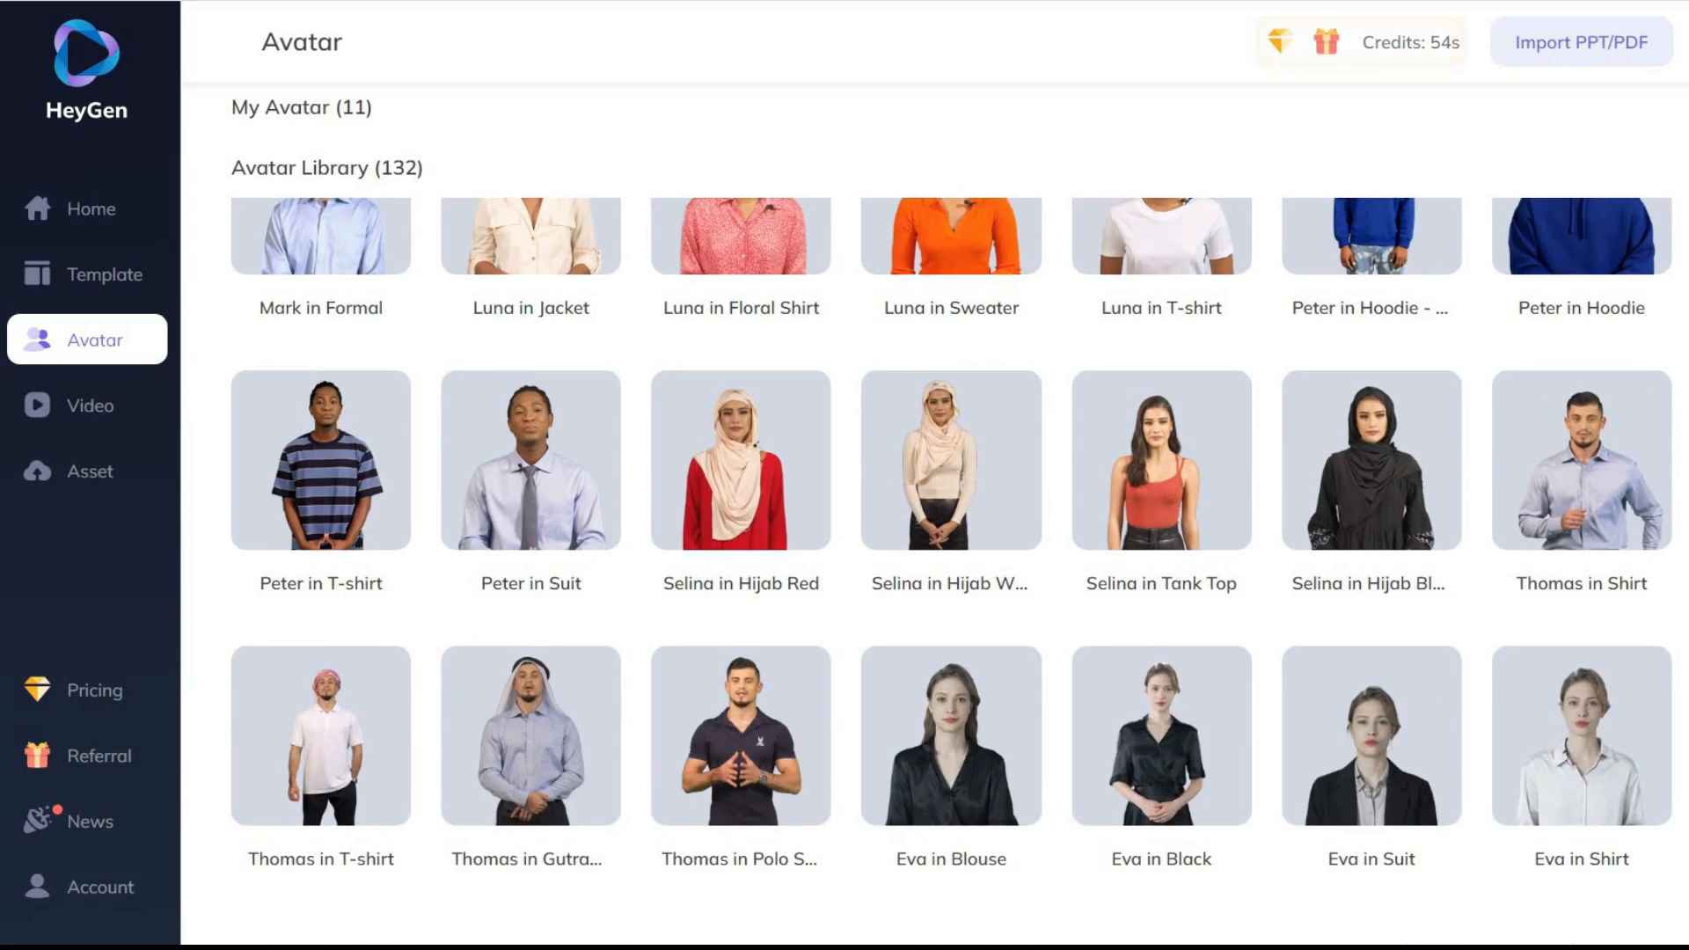
scroll("down", 3)
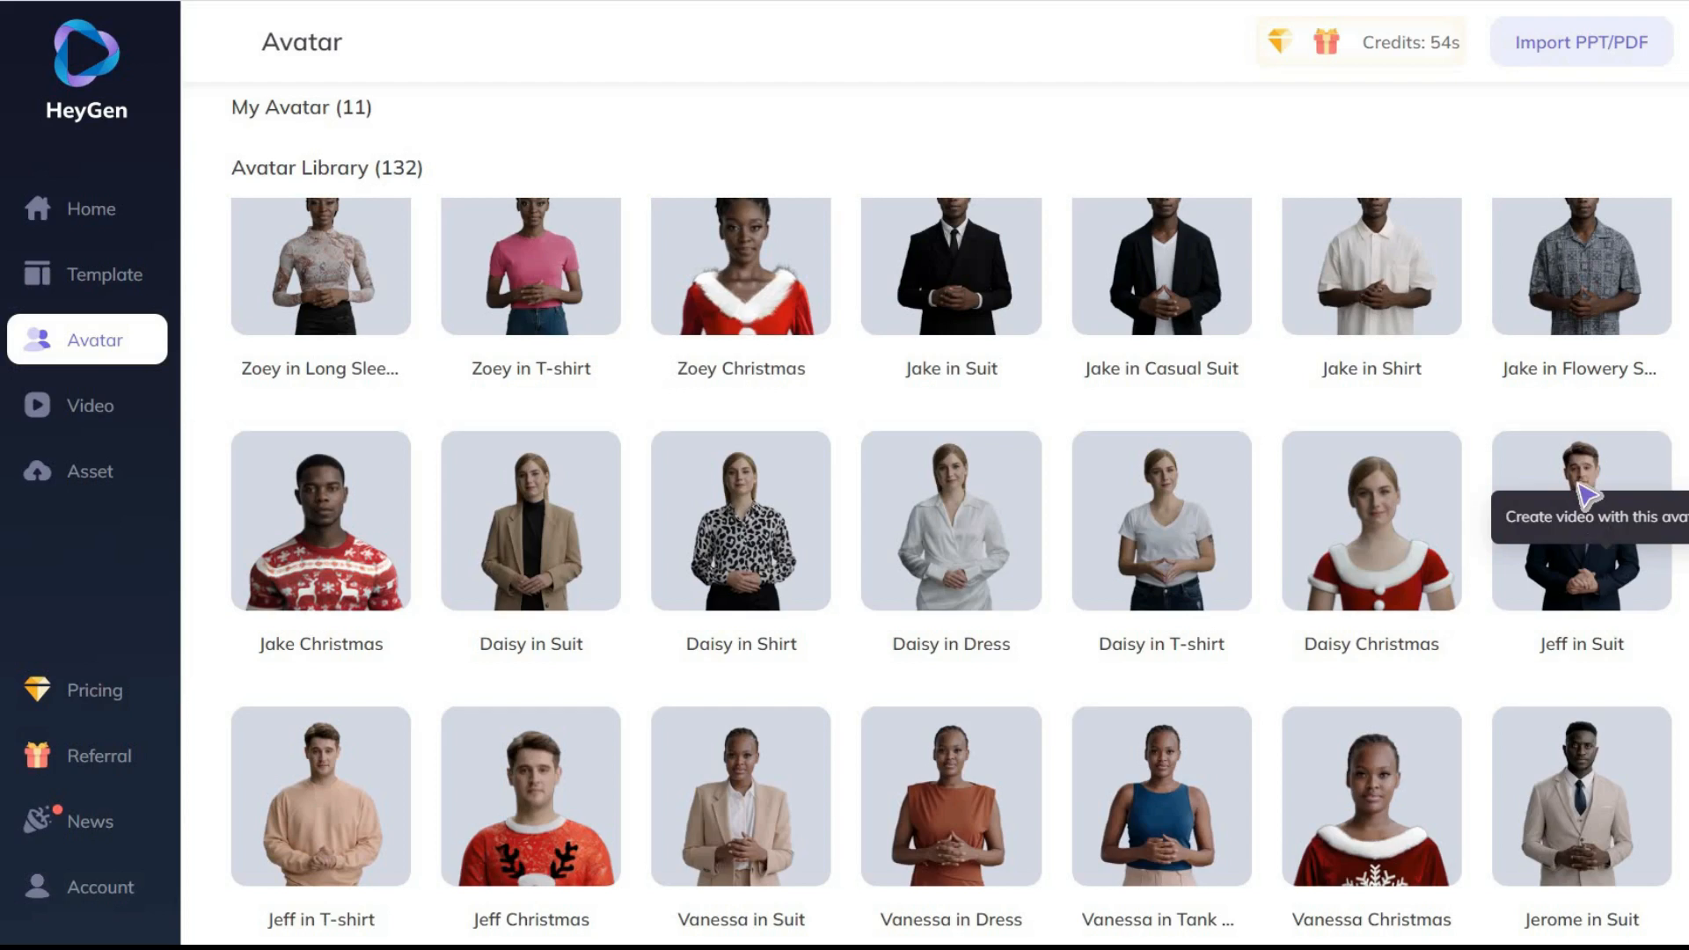
left_click(1582, 519)
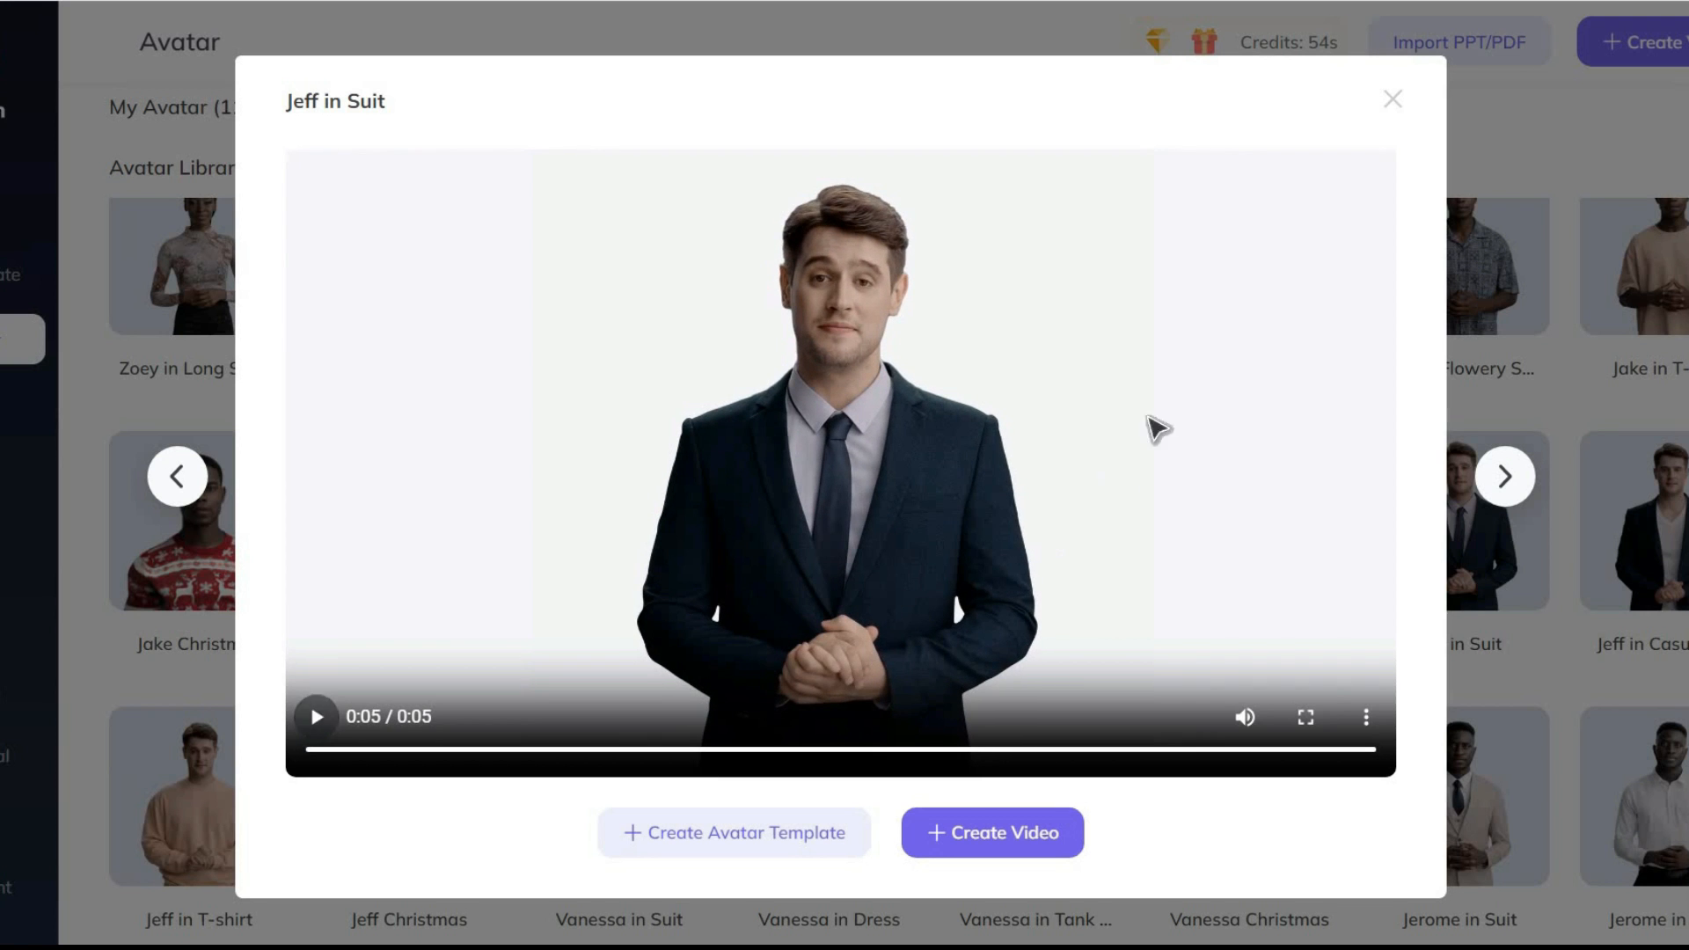
Move on to Monica in Suit and play her sample clip.
left_click(1392, 98)
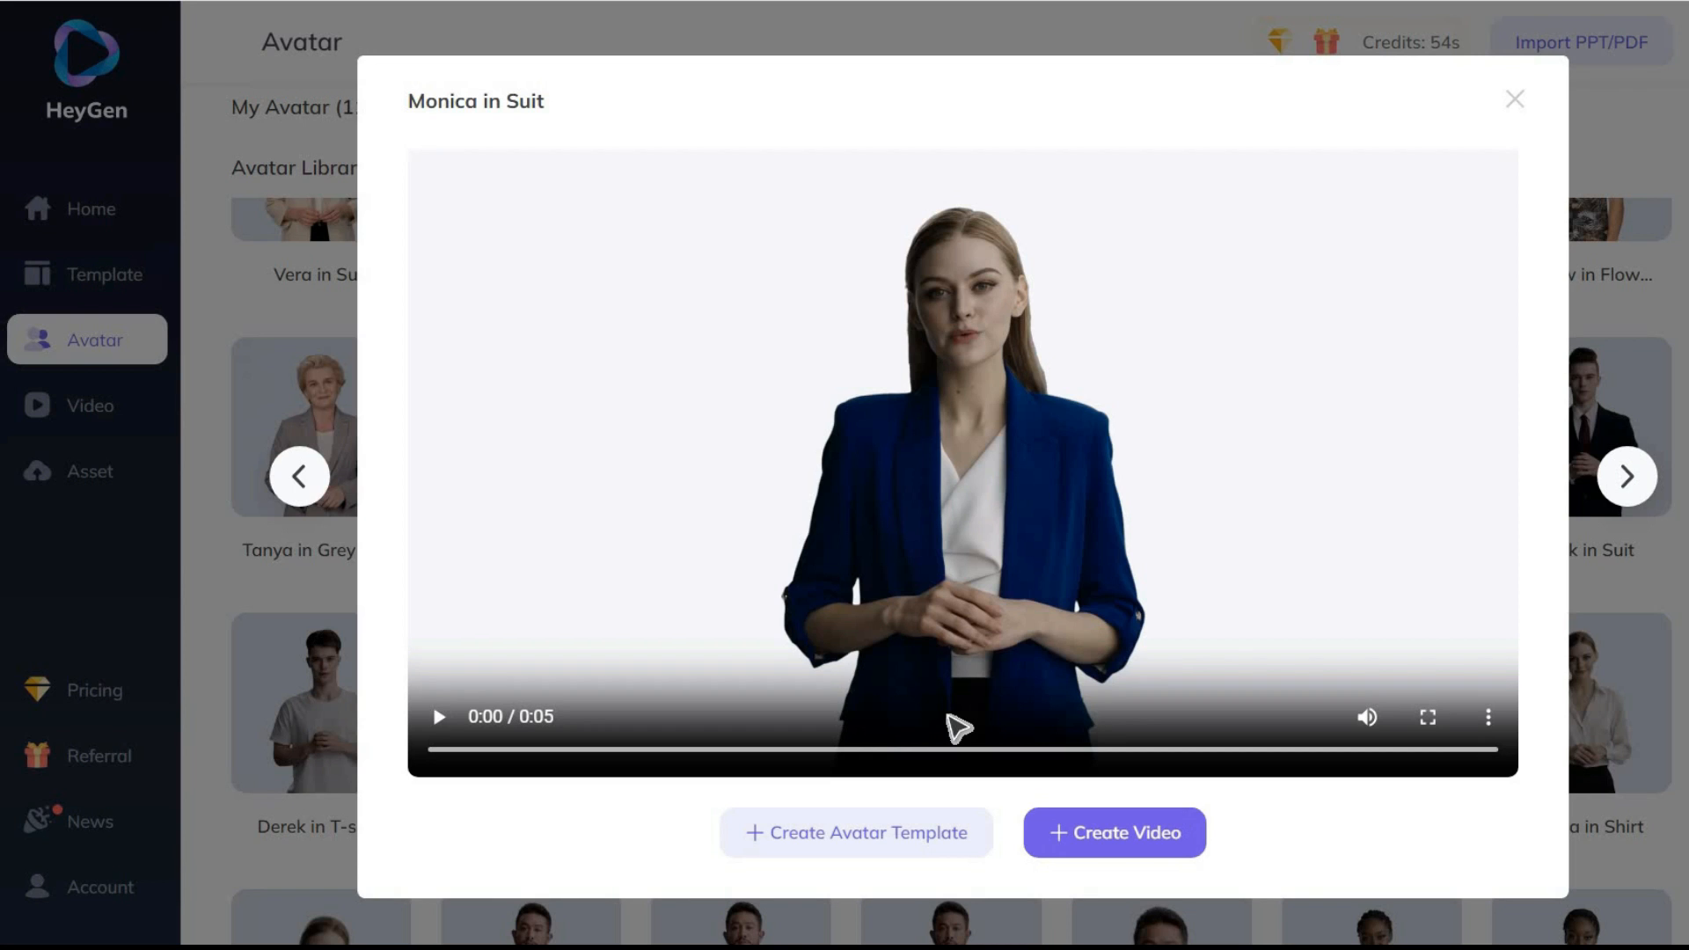
mouse_move(436, 728)
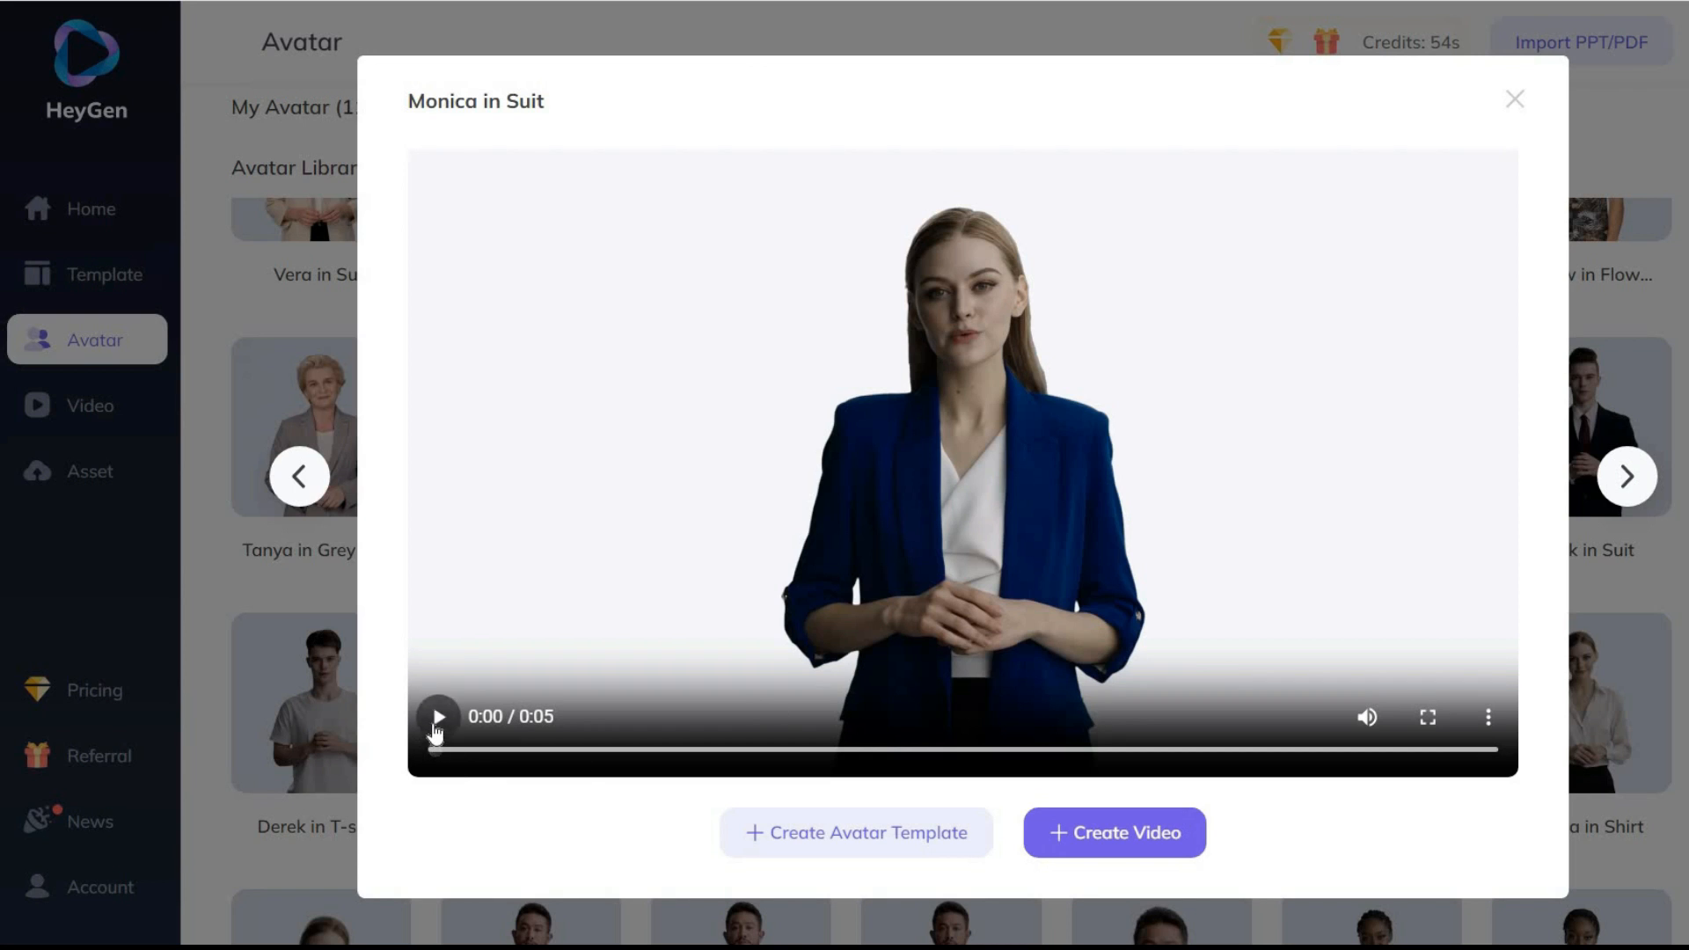
left_click(436, 716)
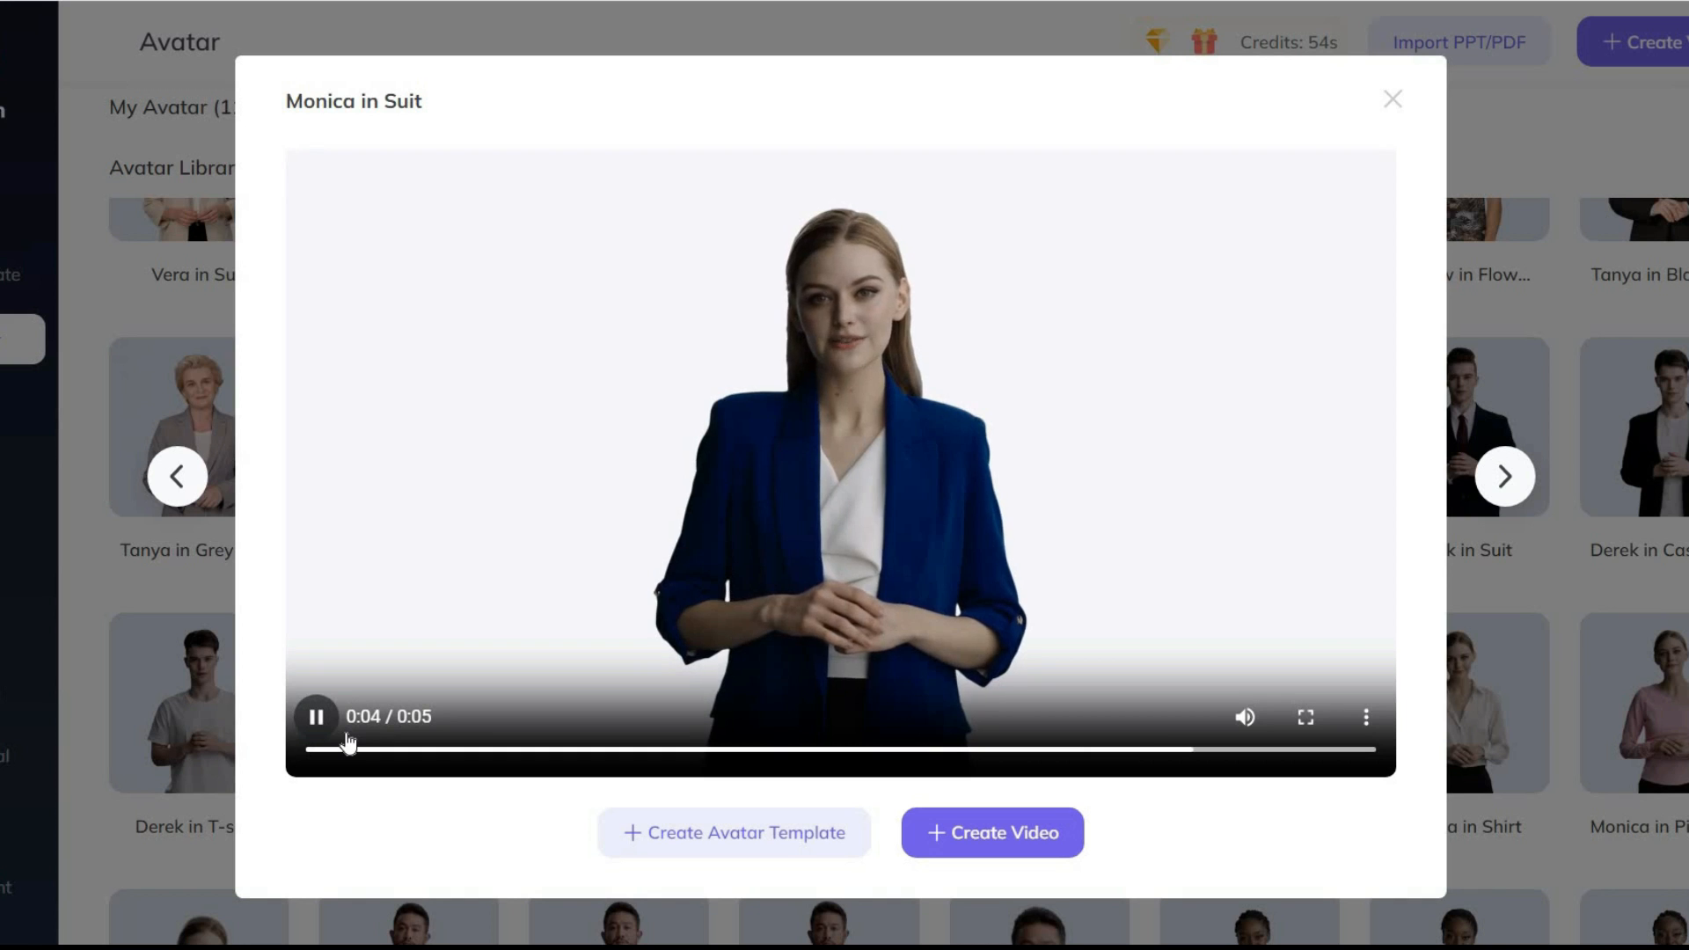
left_click(1392, 98)
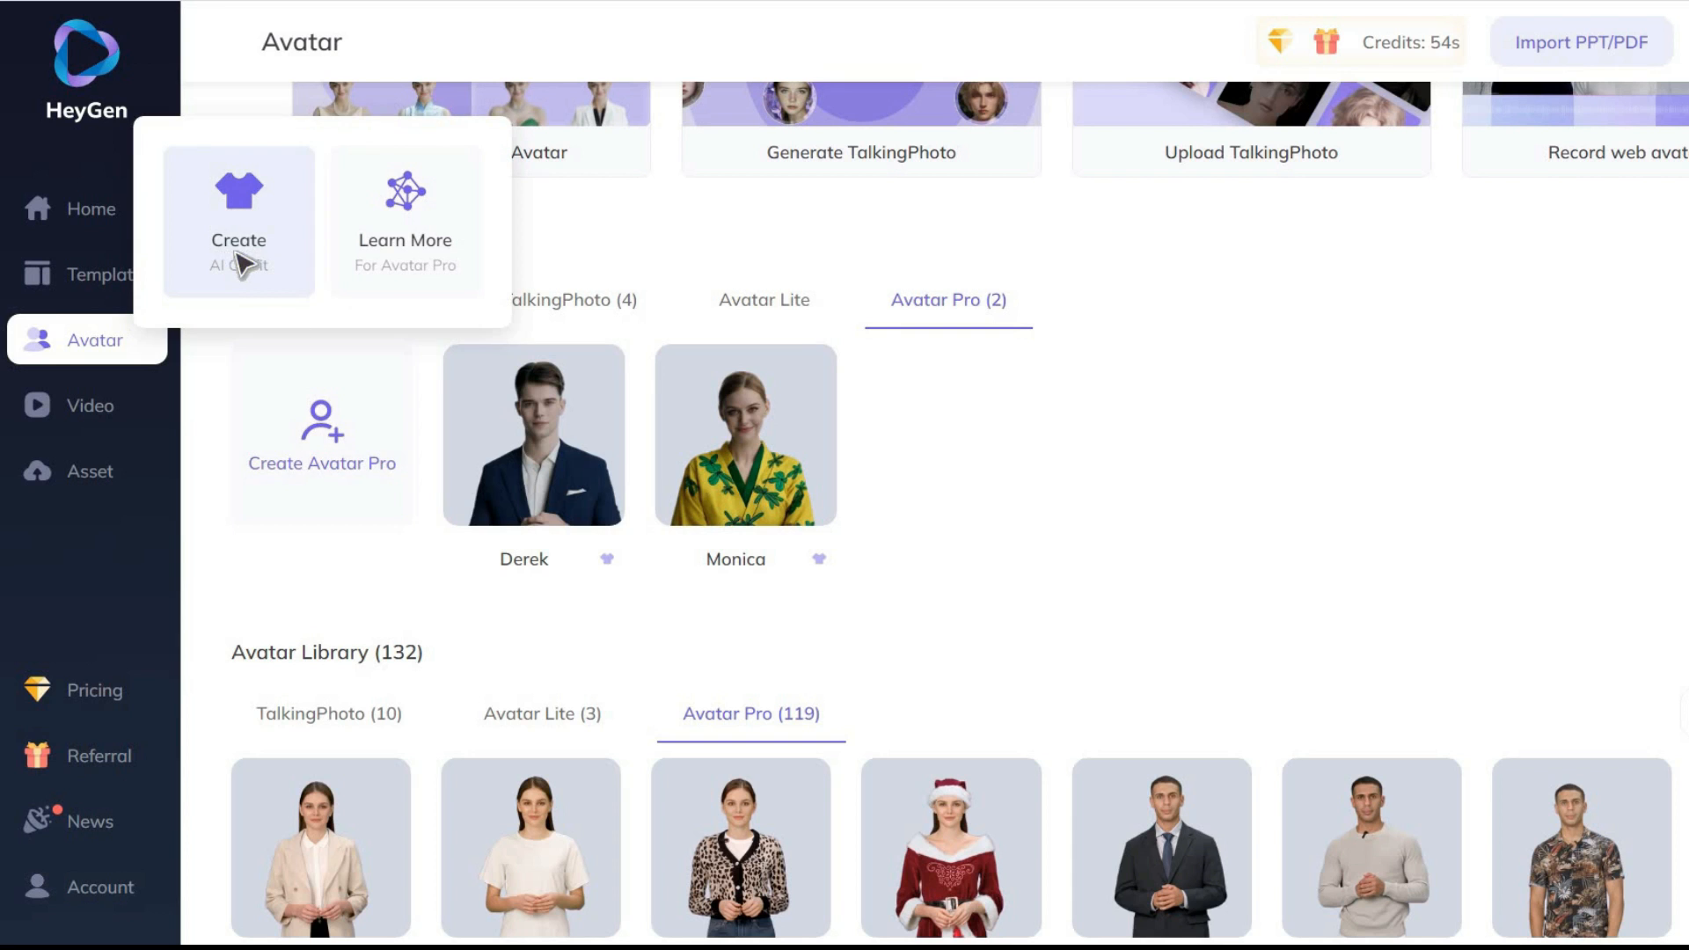
Start an AI Outfit for Daisy and send the 'red coat' description.
left_click(240, 220)
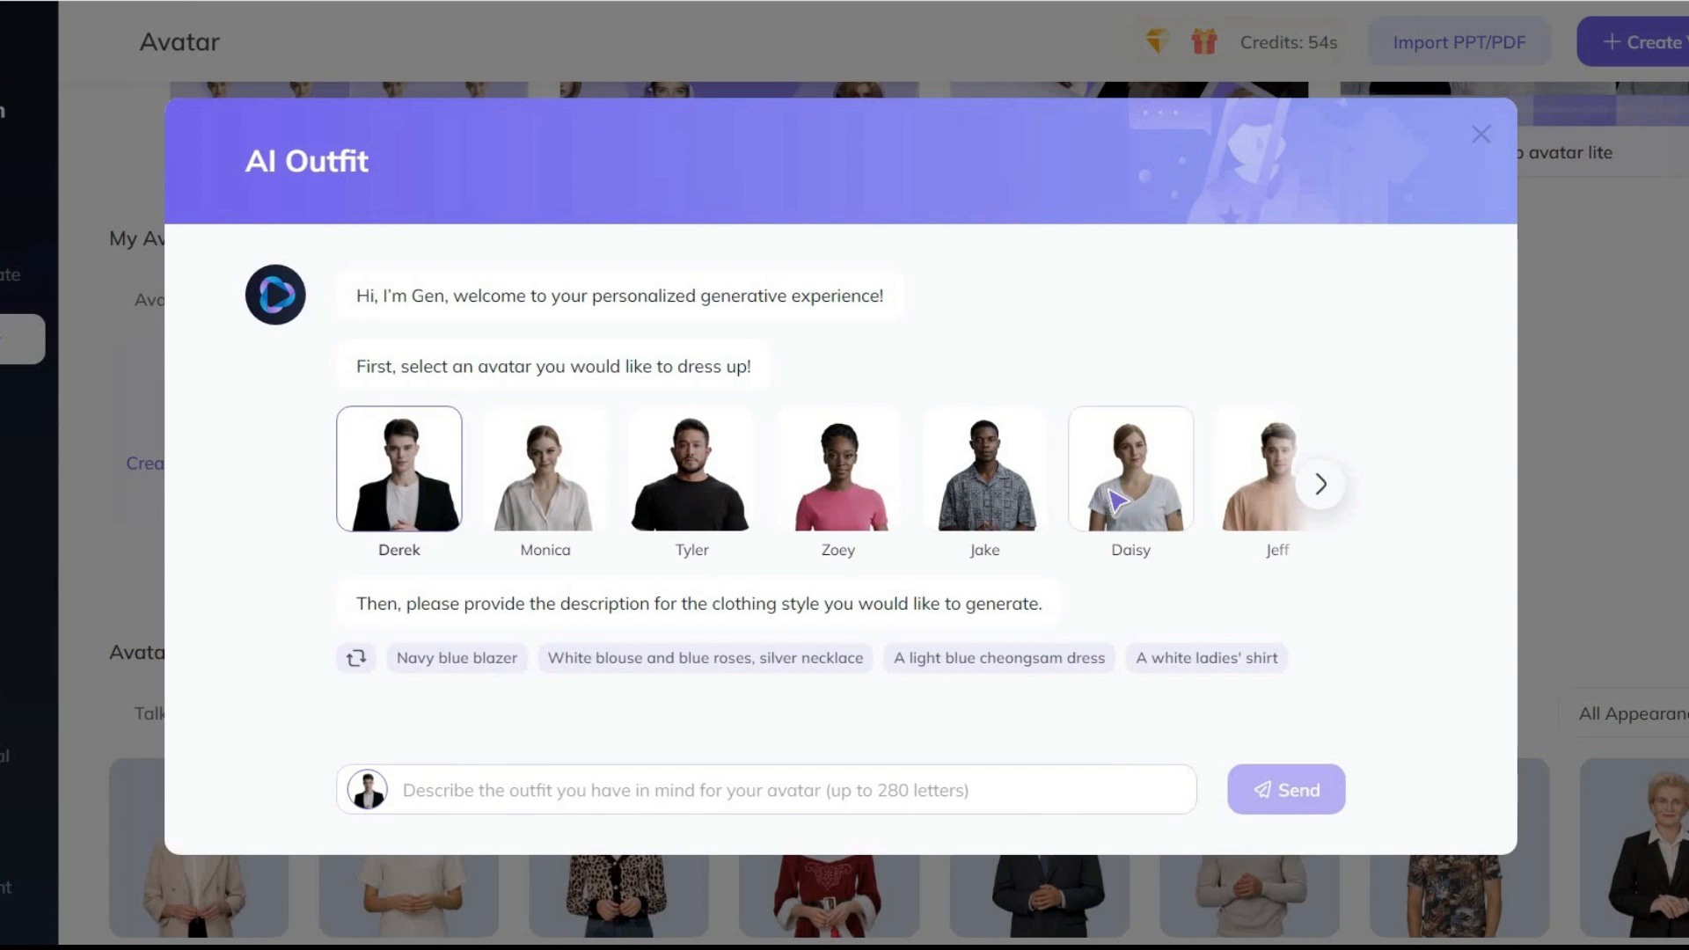
left_click(1320, 484)
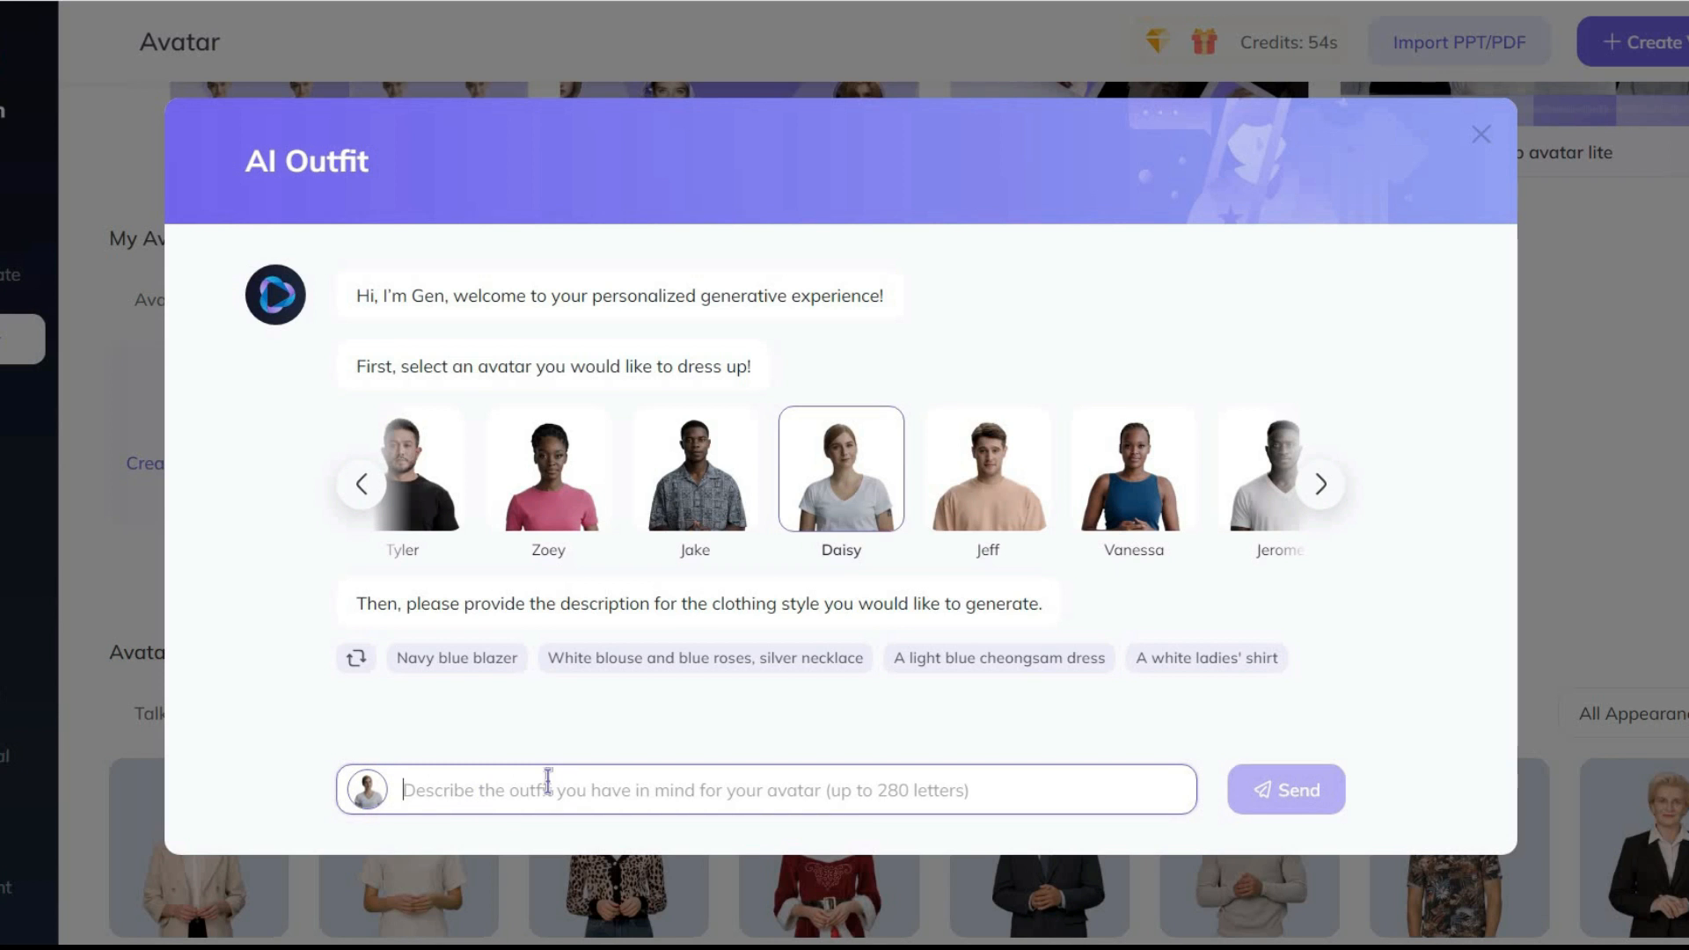
left_click(1284, 788)
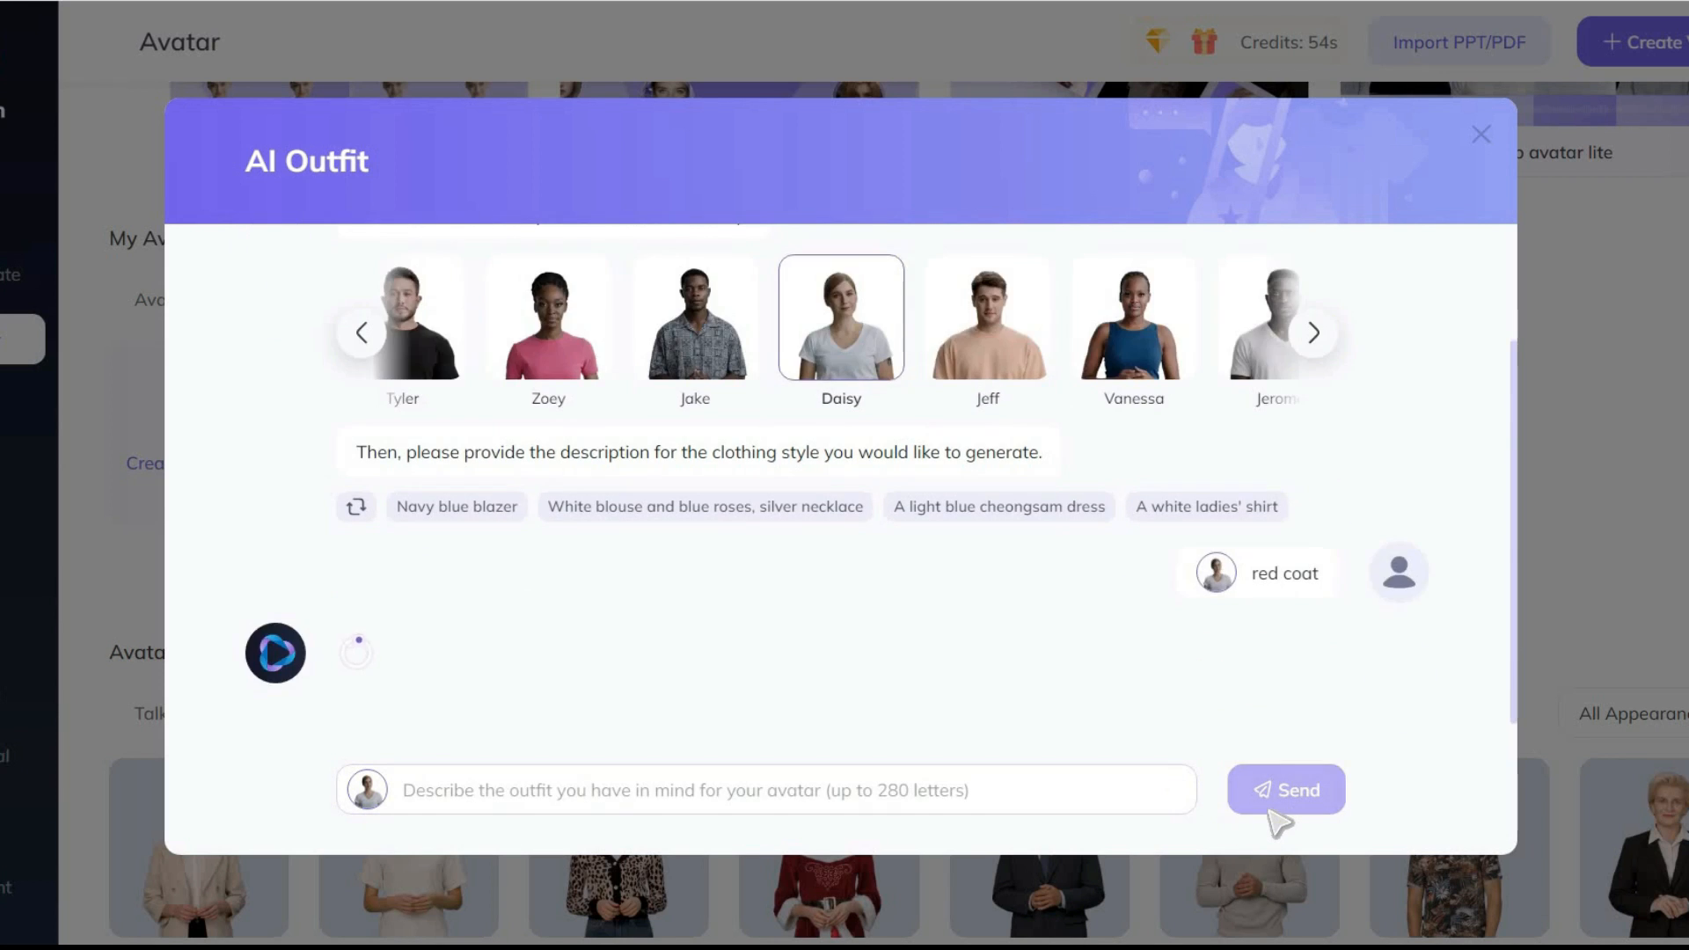
left_click(1286, 788)
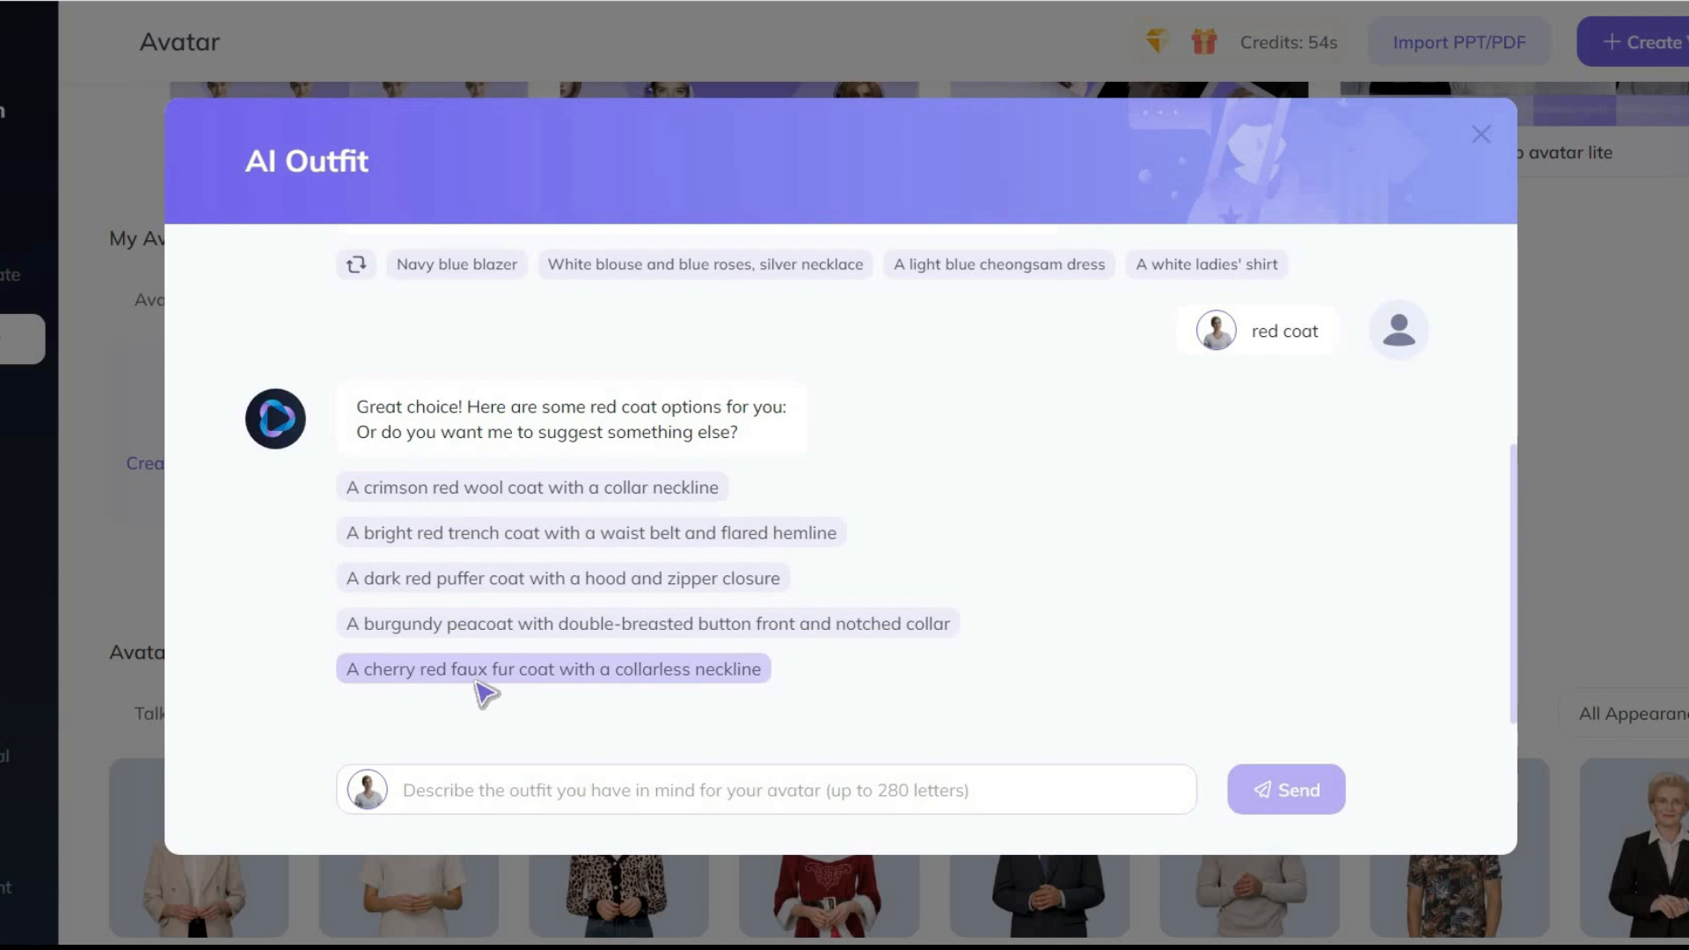
mouse_move(475, 644)
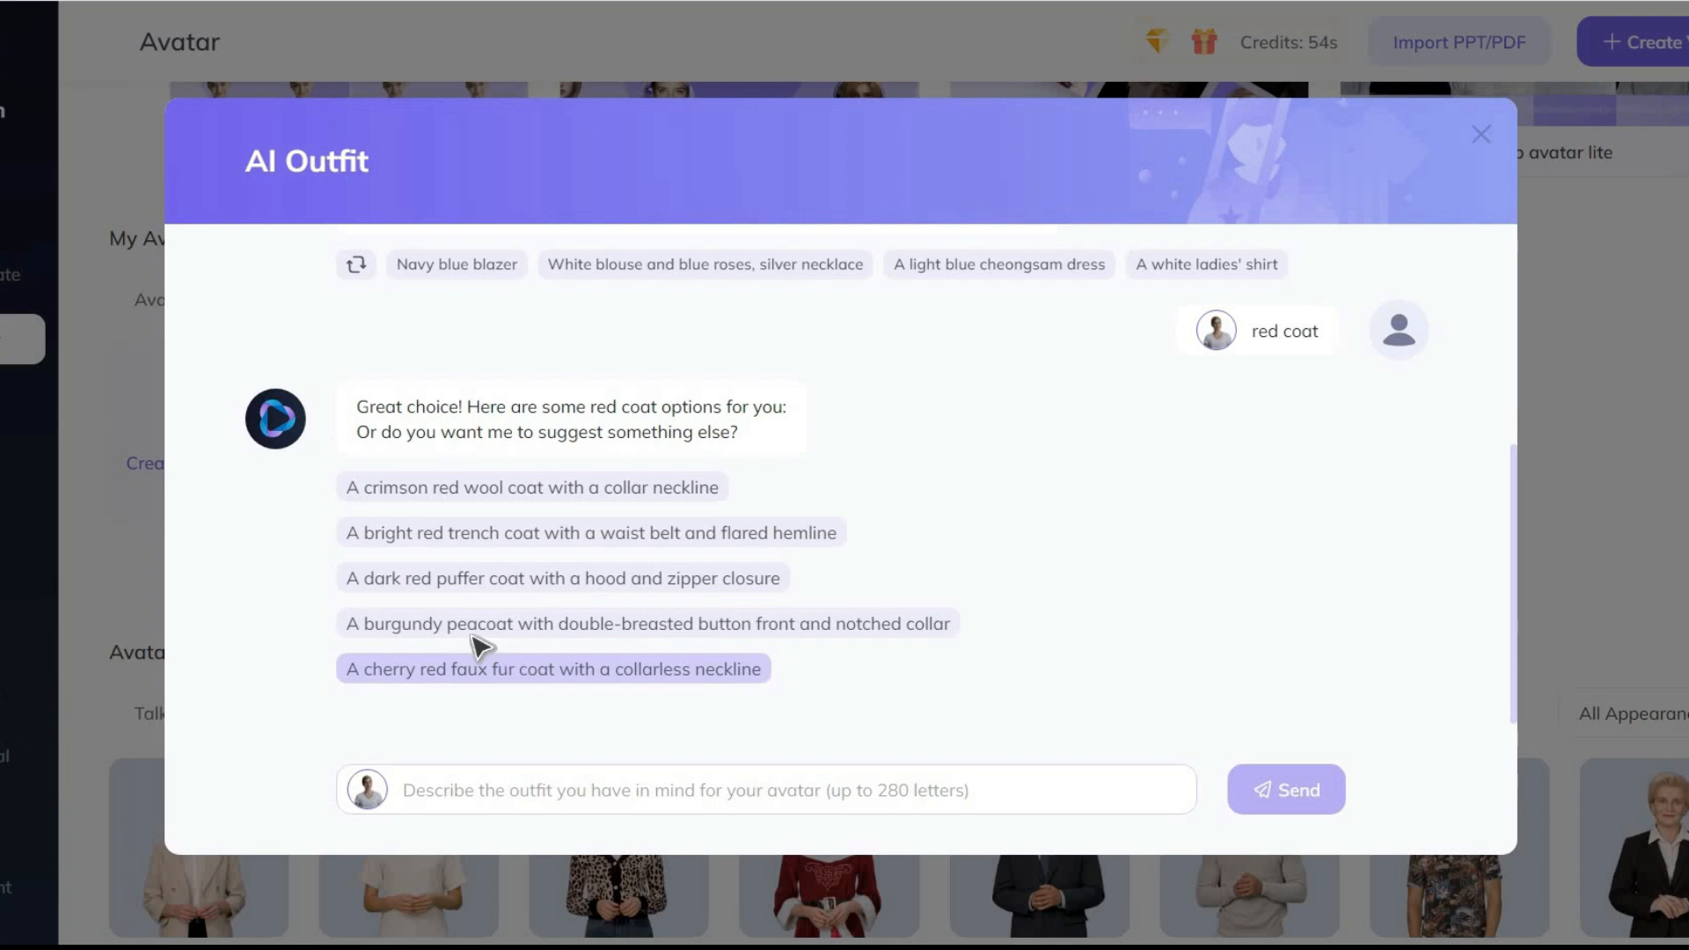
Choose the burgundy double-breasted peacoat and save the checked results to My Avatar.
left_click(647, 623)
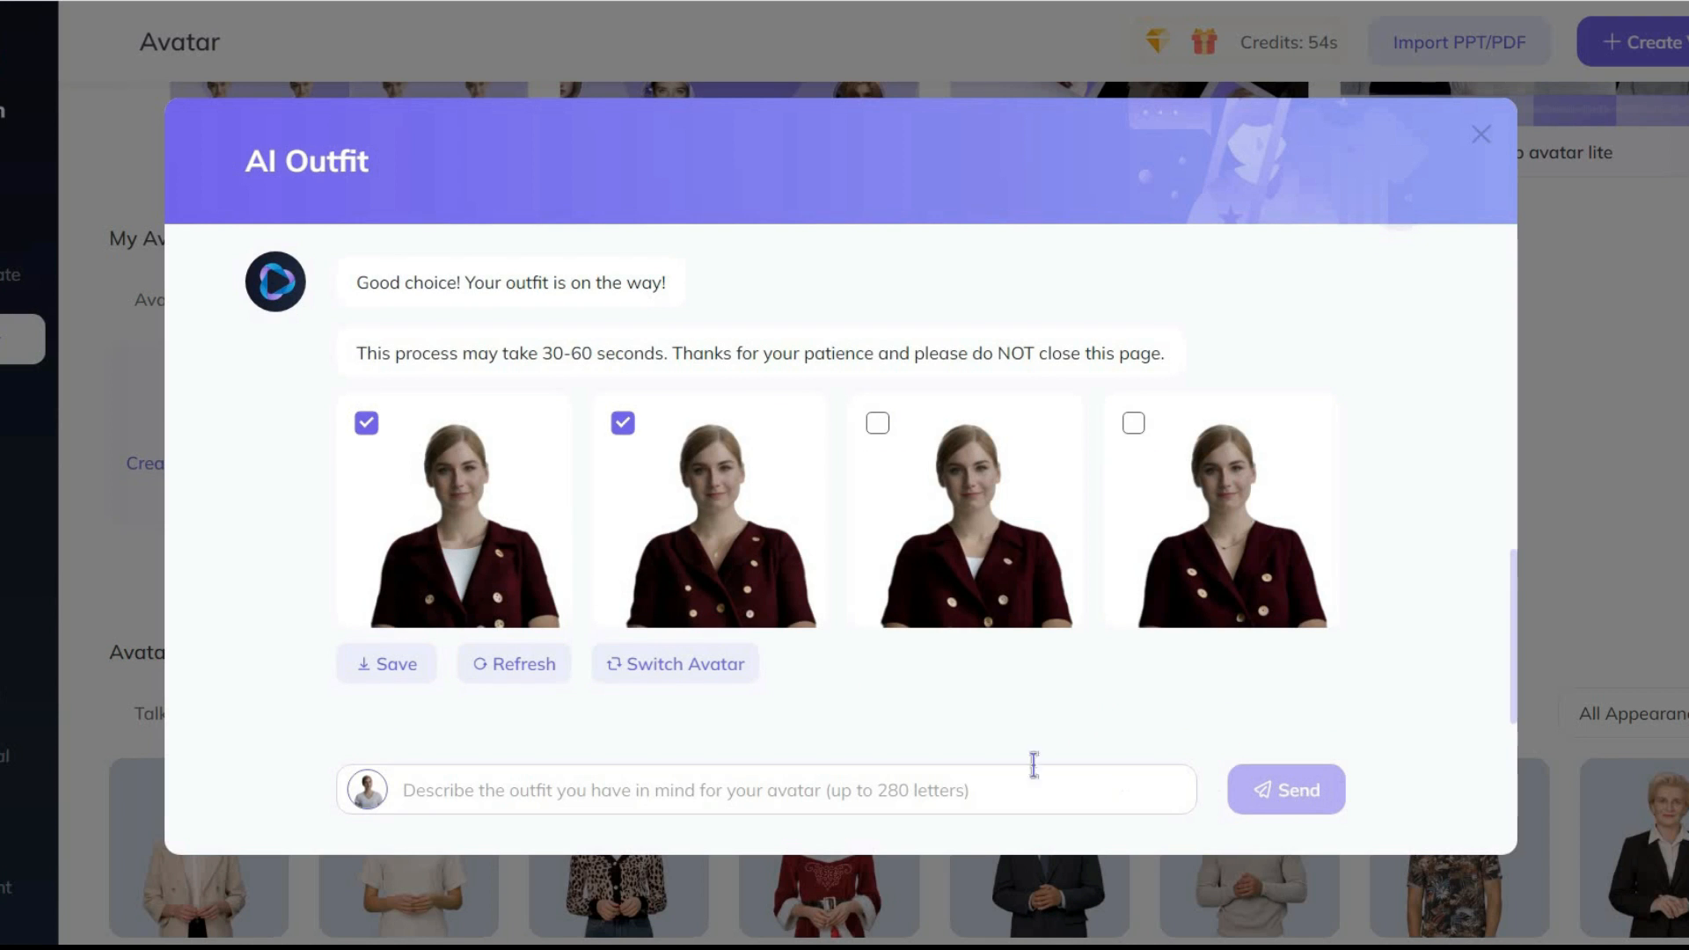
left_click(1478, 136)
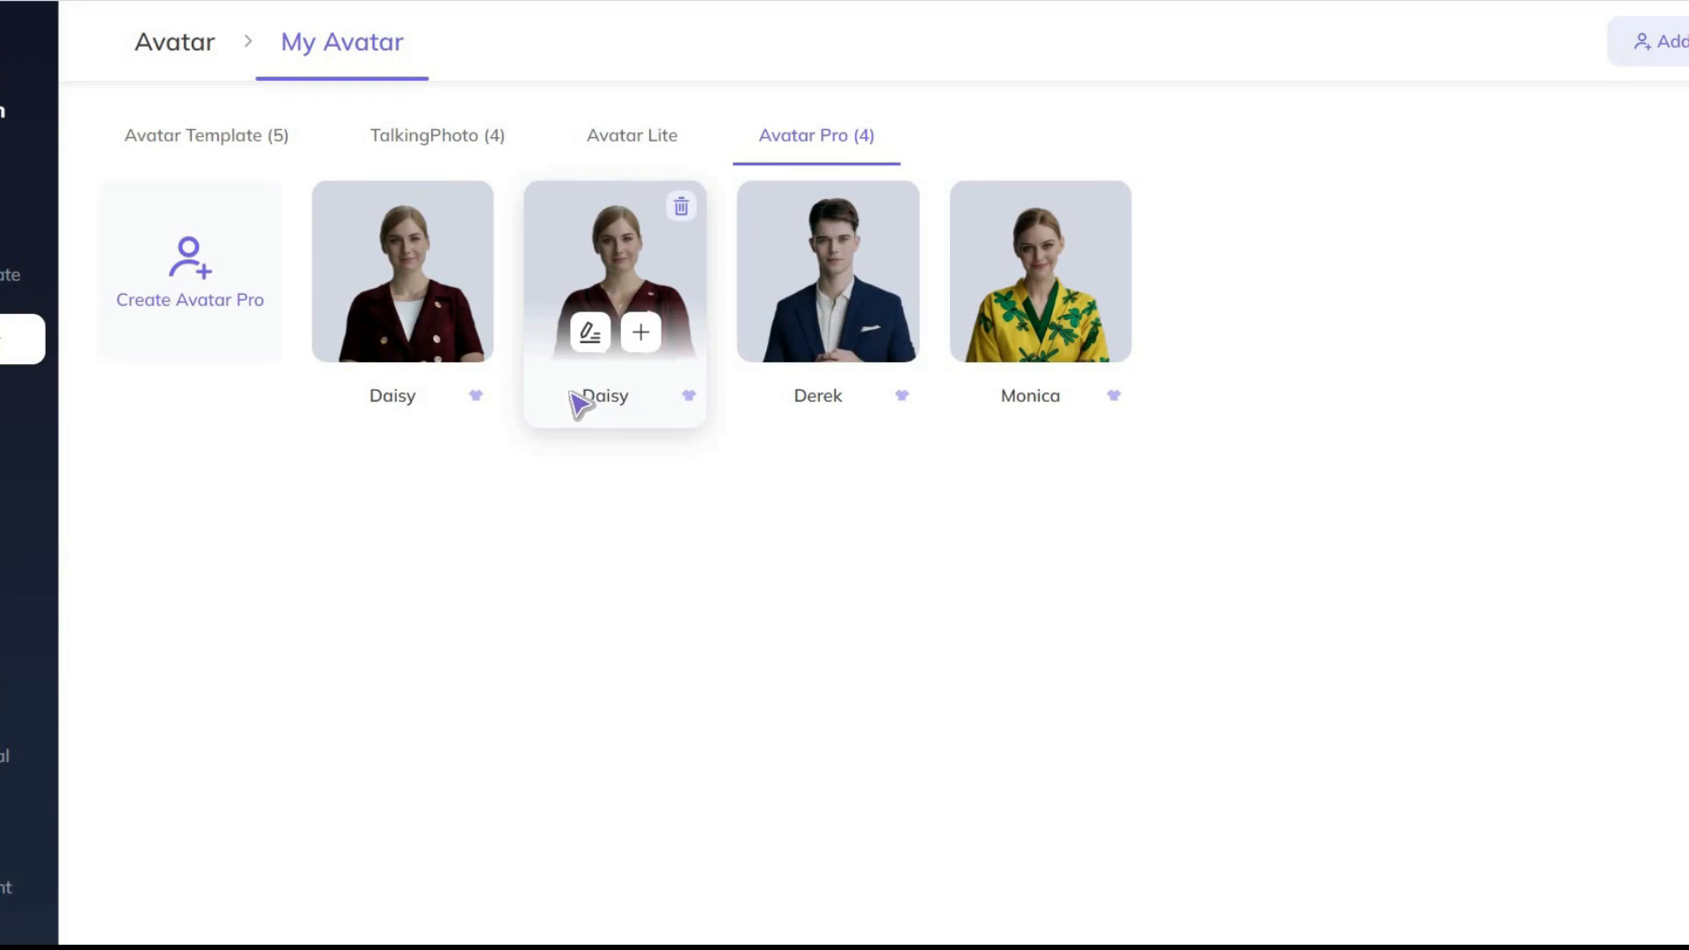